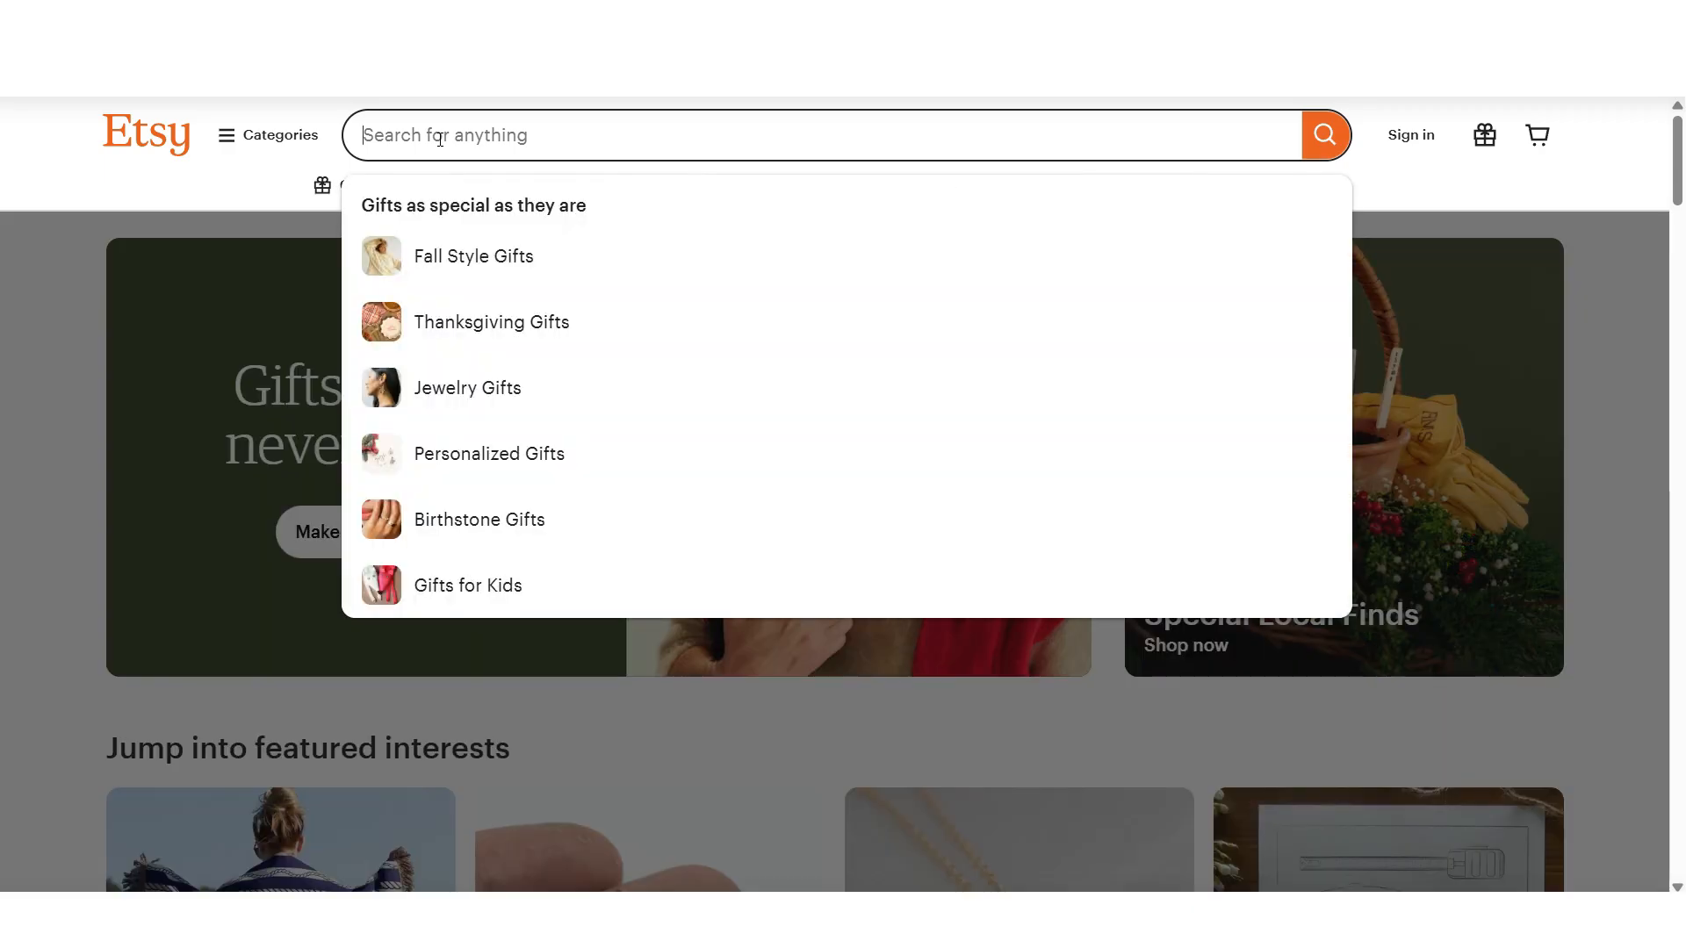
# Search Etsy for 'ai stock', scroll the results and page through the Female Entrepreneur listing's preview images.
pyautogui.write('ai stock')
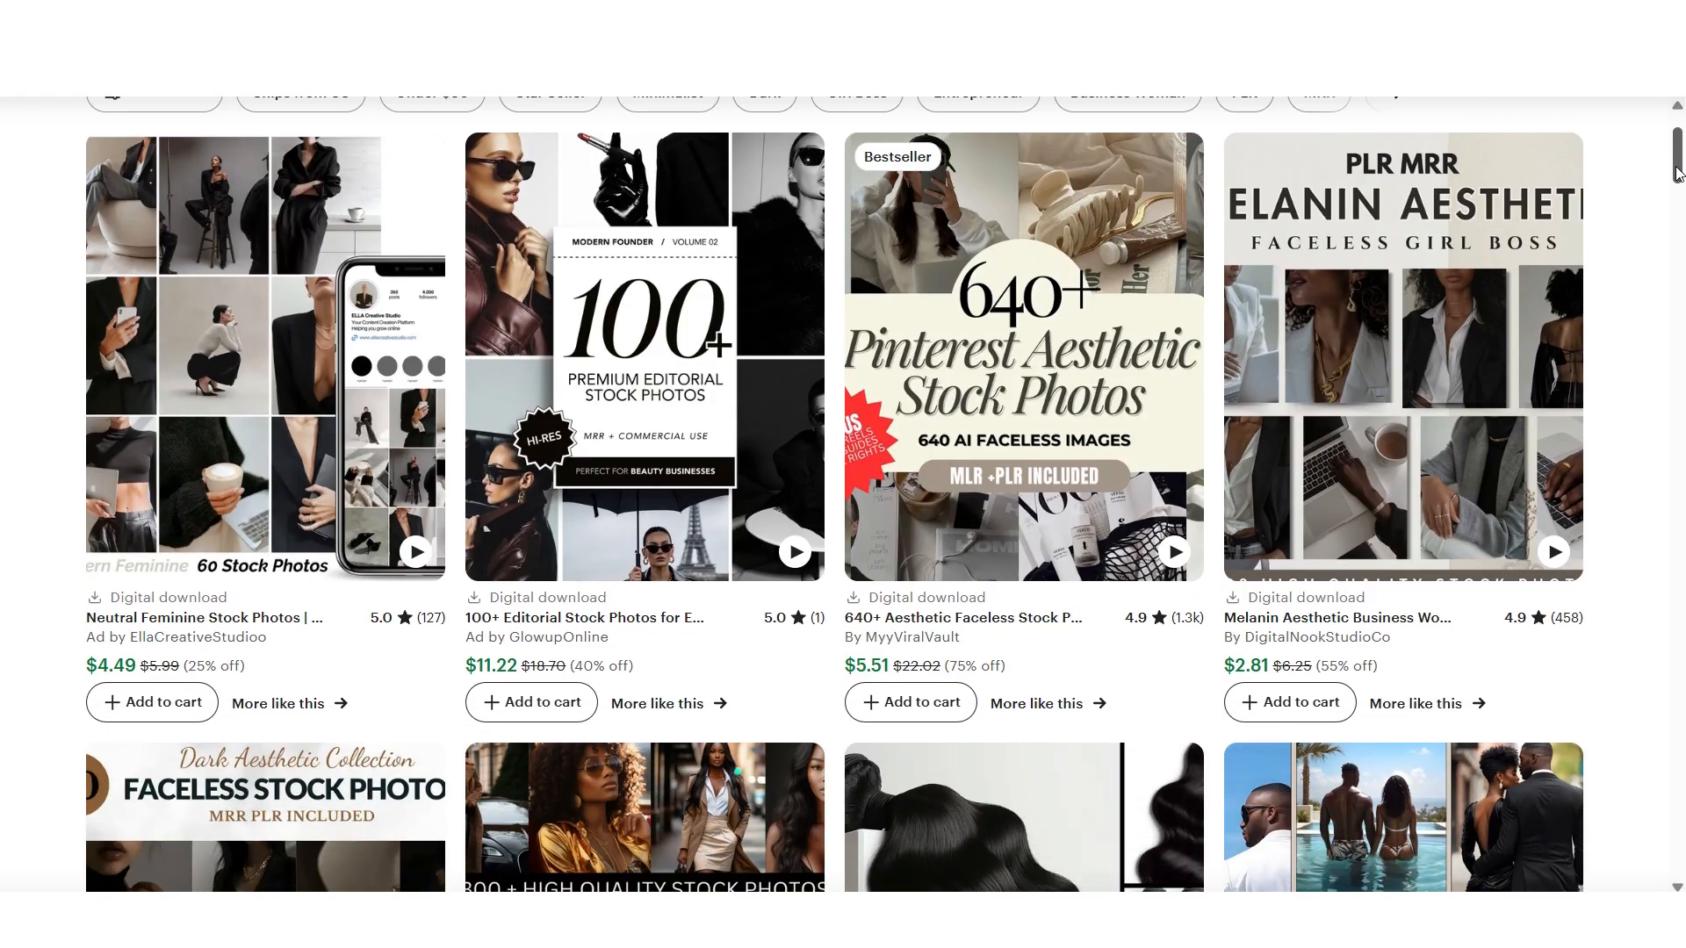
pyautogui.scroll(-3)
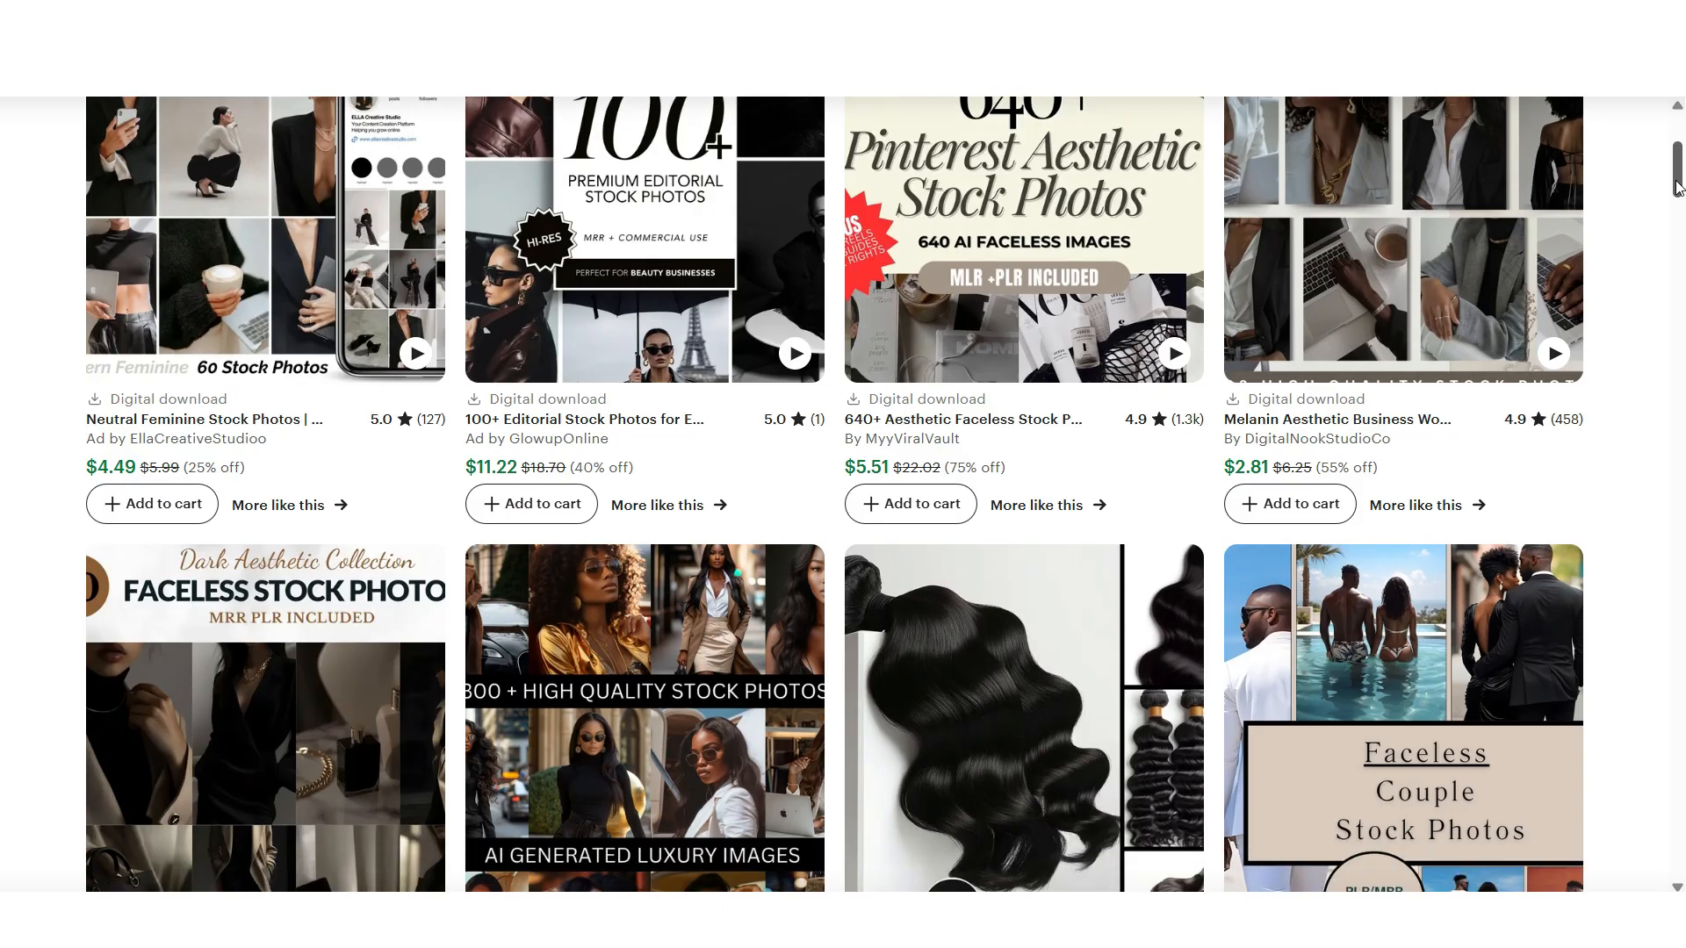
pyautogui.scroll(-3)
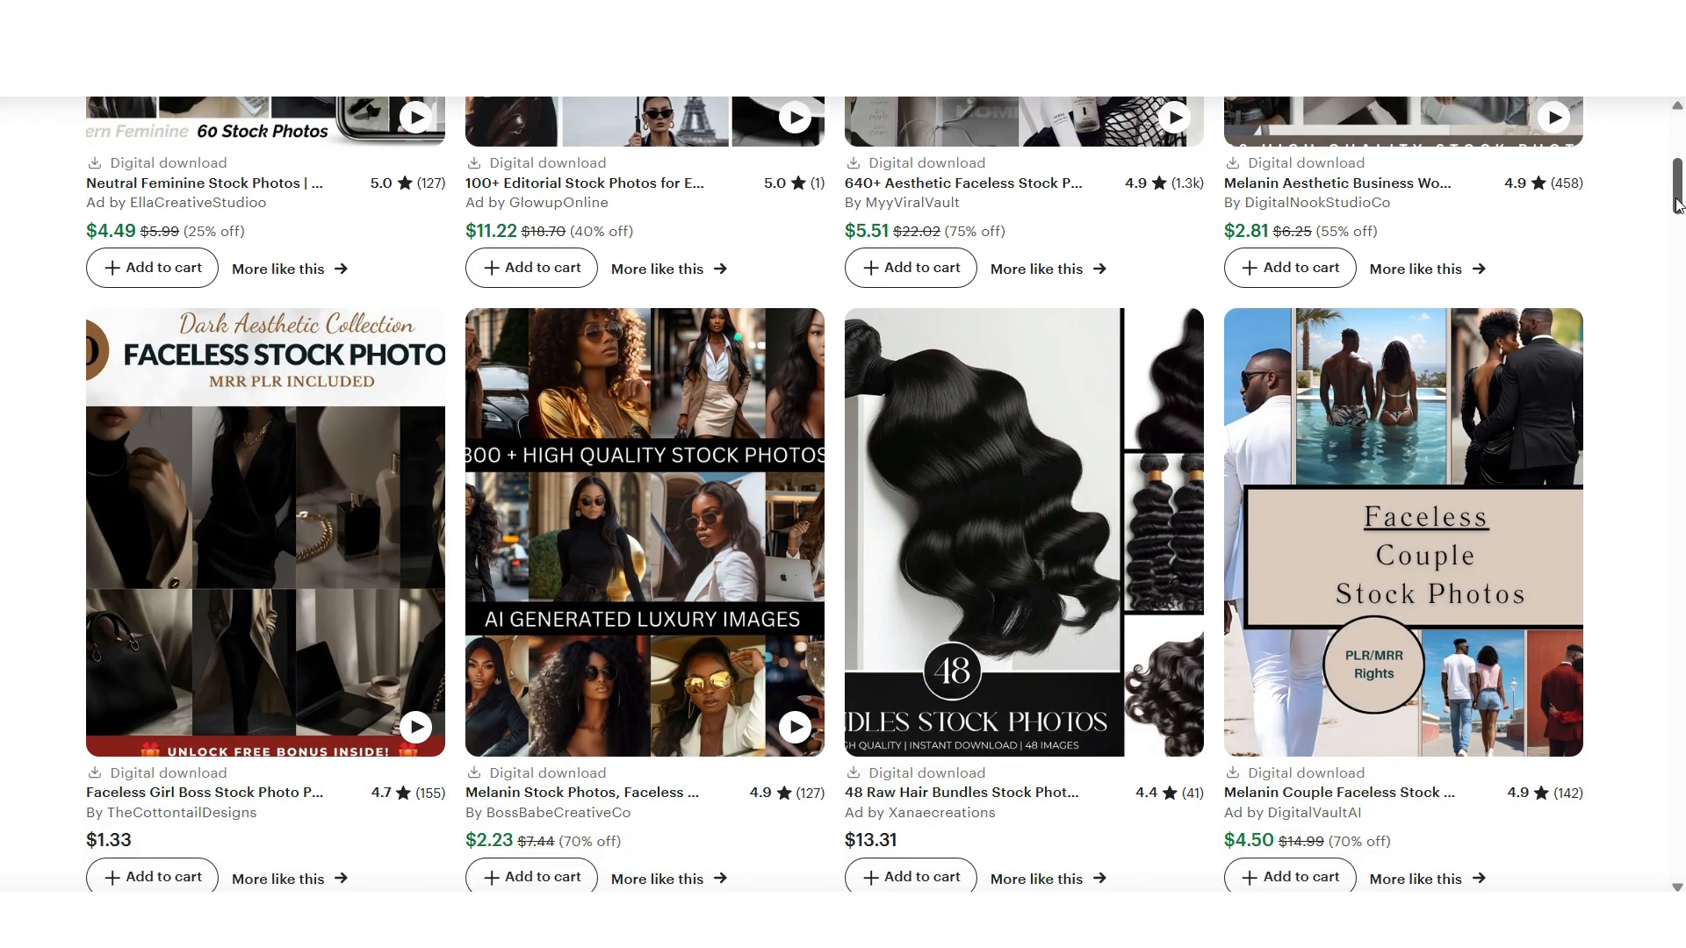
pyautogui.scroll(-3)
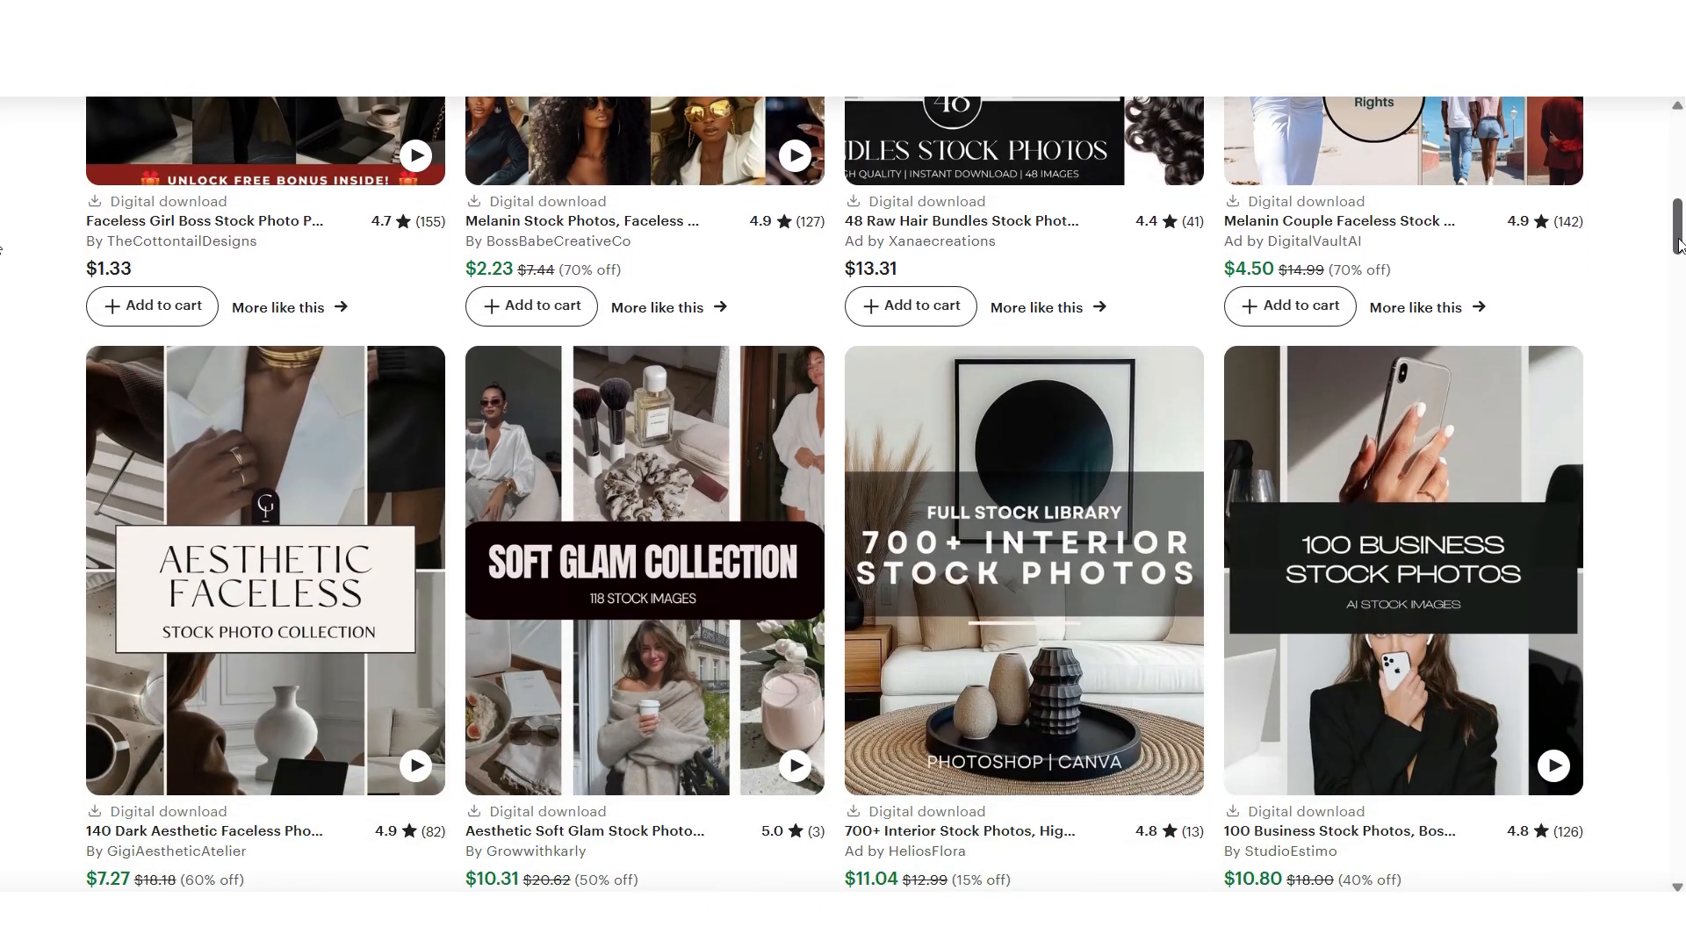
pyautogui.scroll(-3)
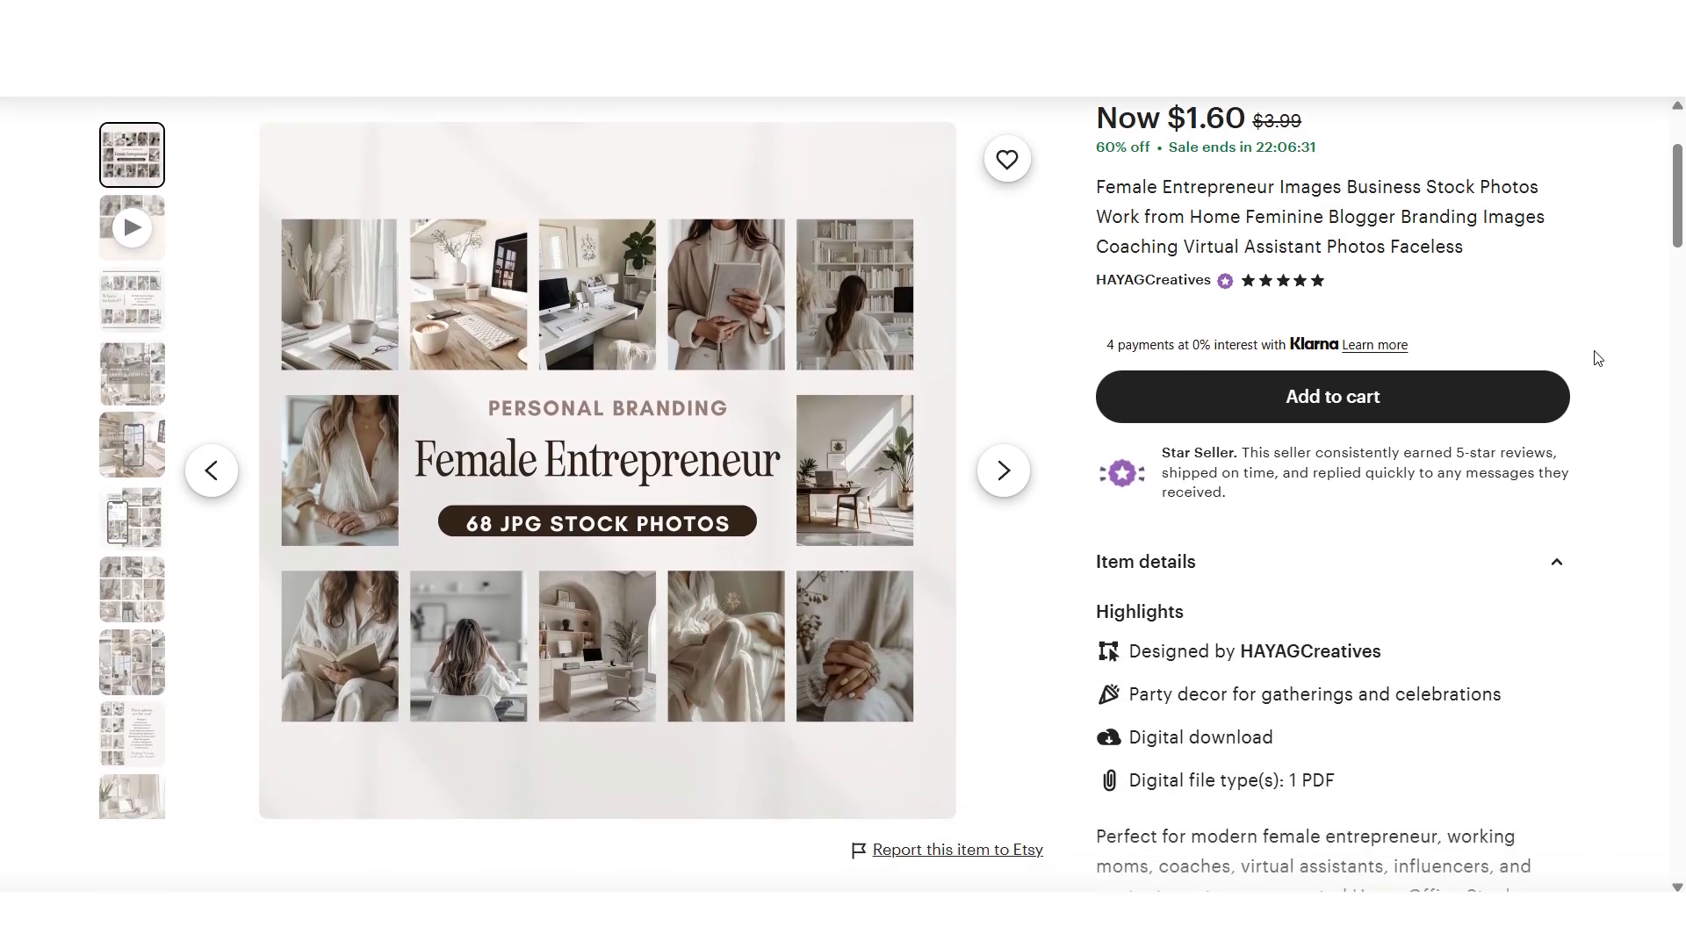
pyautogui.click(1003, 471)
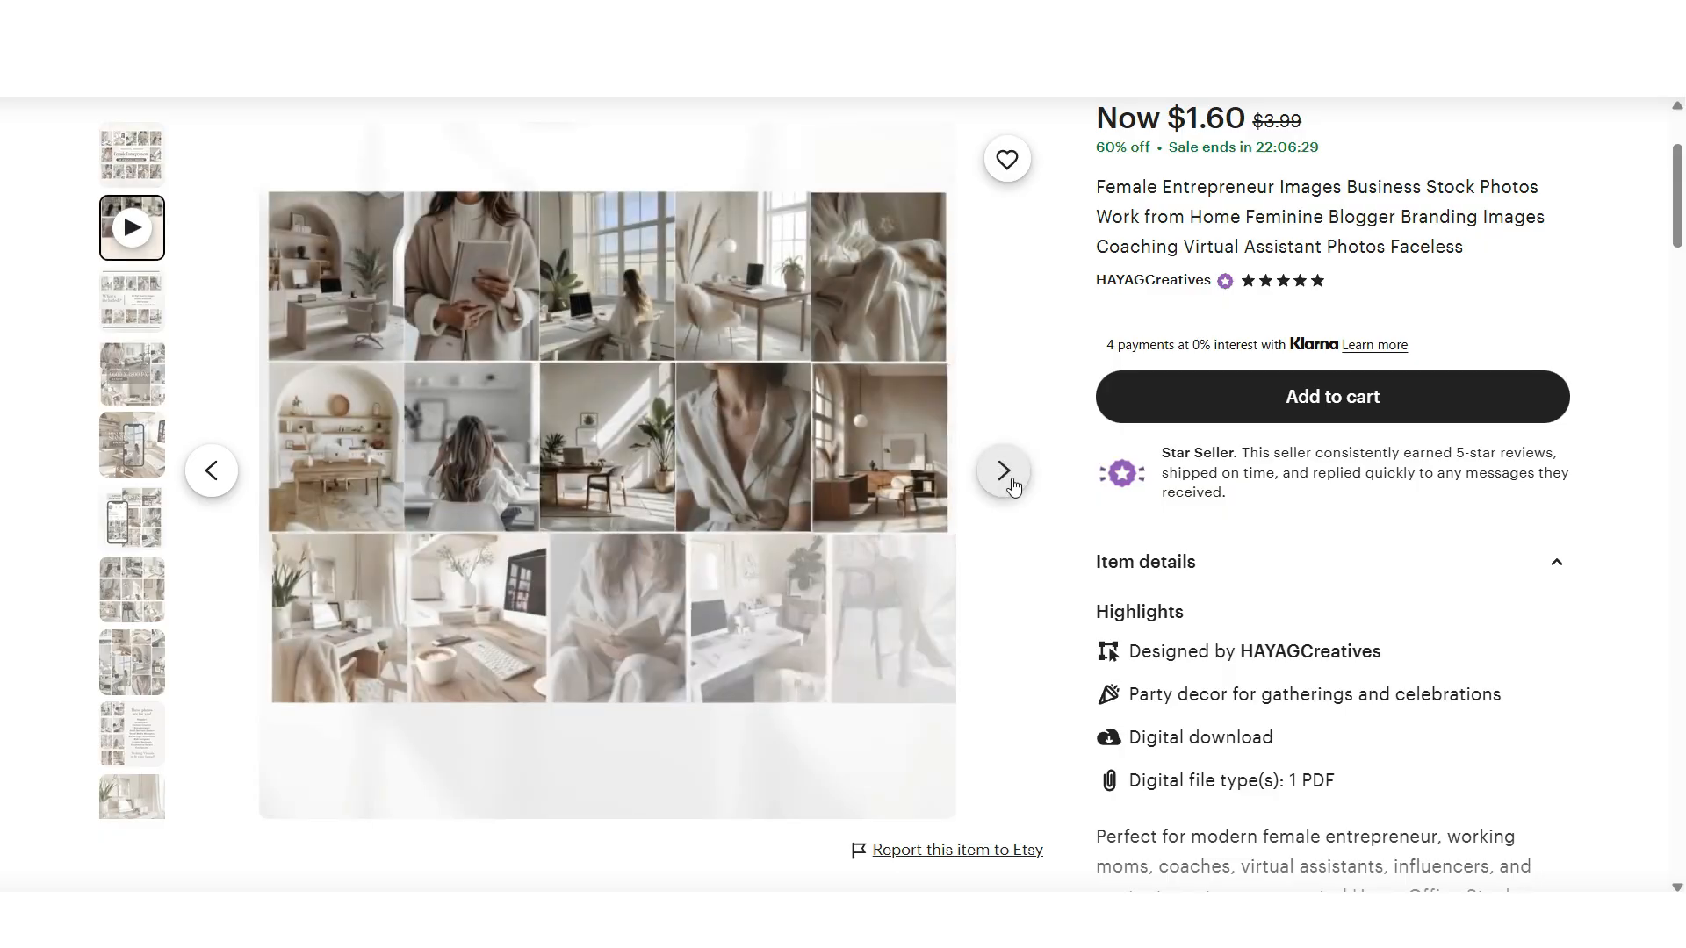
pyautogui.click(1002, 471)
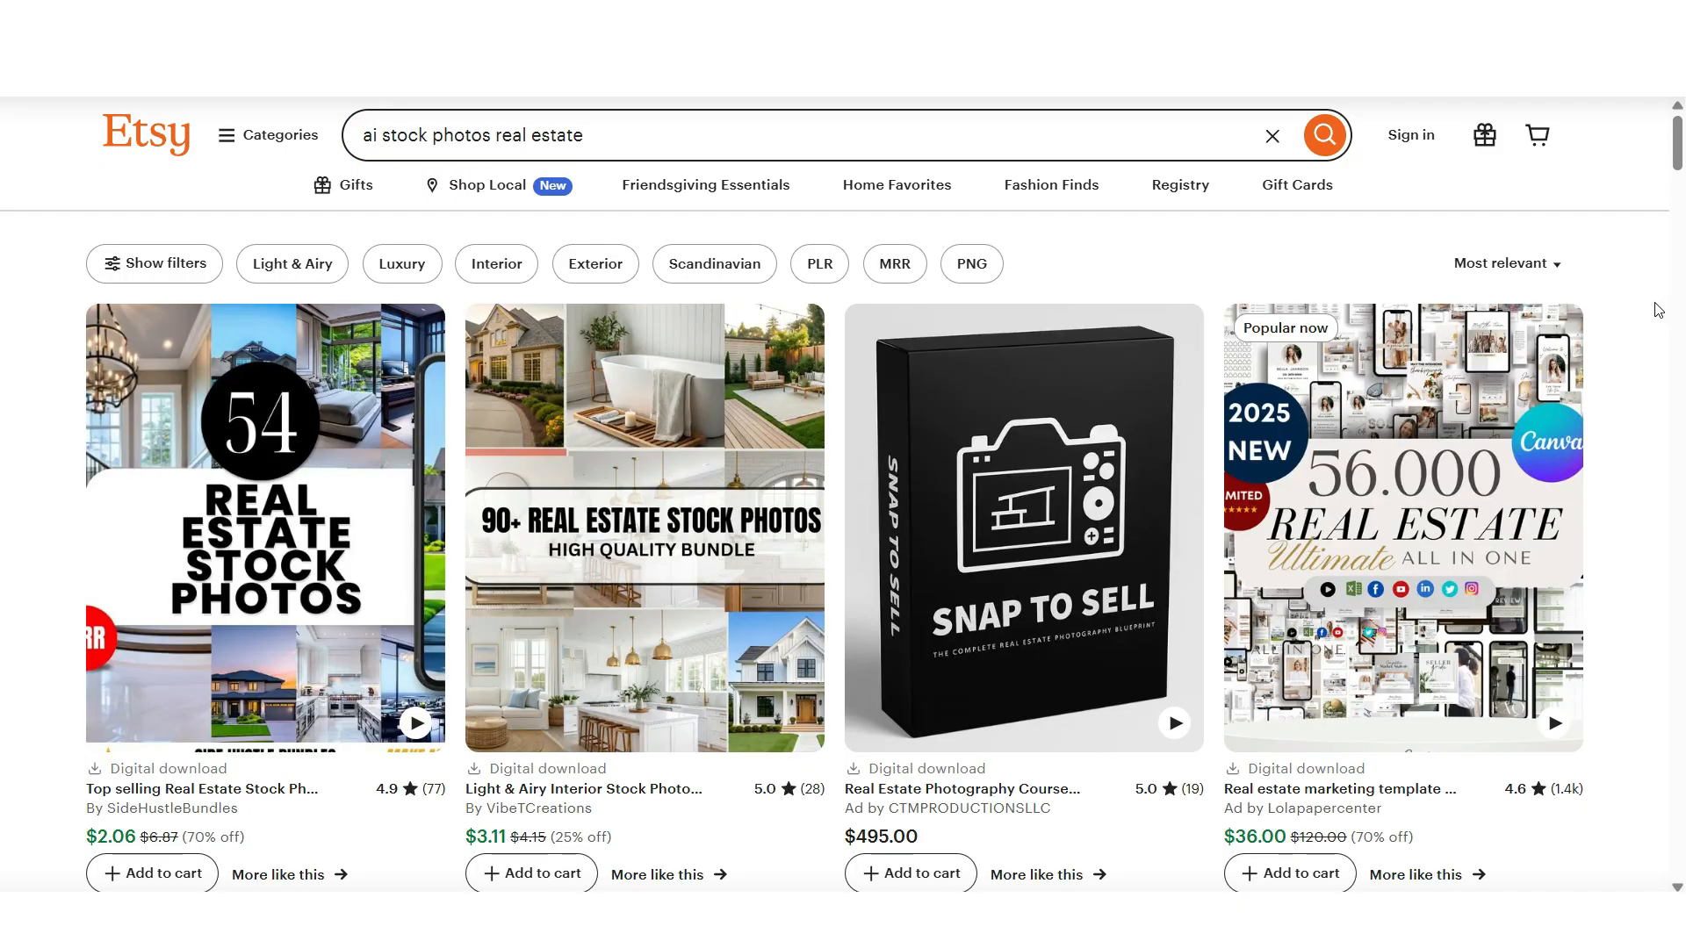
# Scroll the 'ai stock photos real estate' results, view the $13 listing and page through the Female Entrepreneur previews.
pyautogui.scroll(-3)
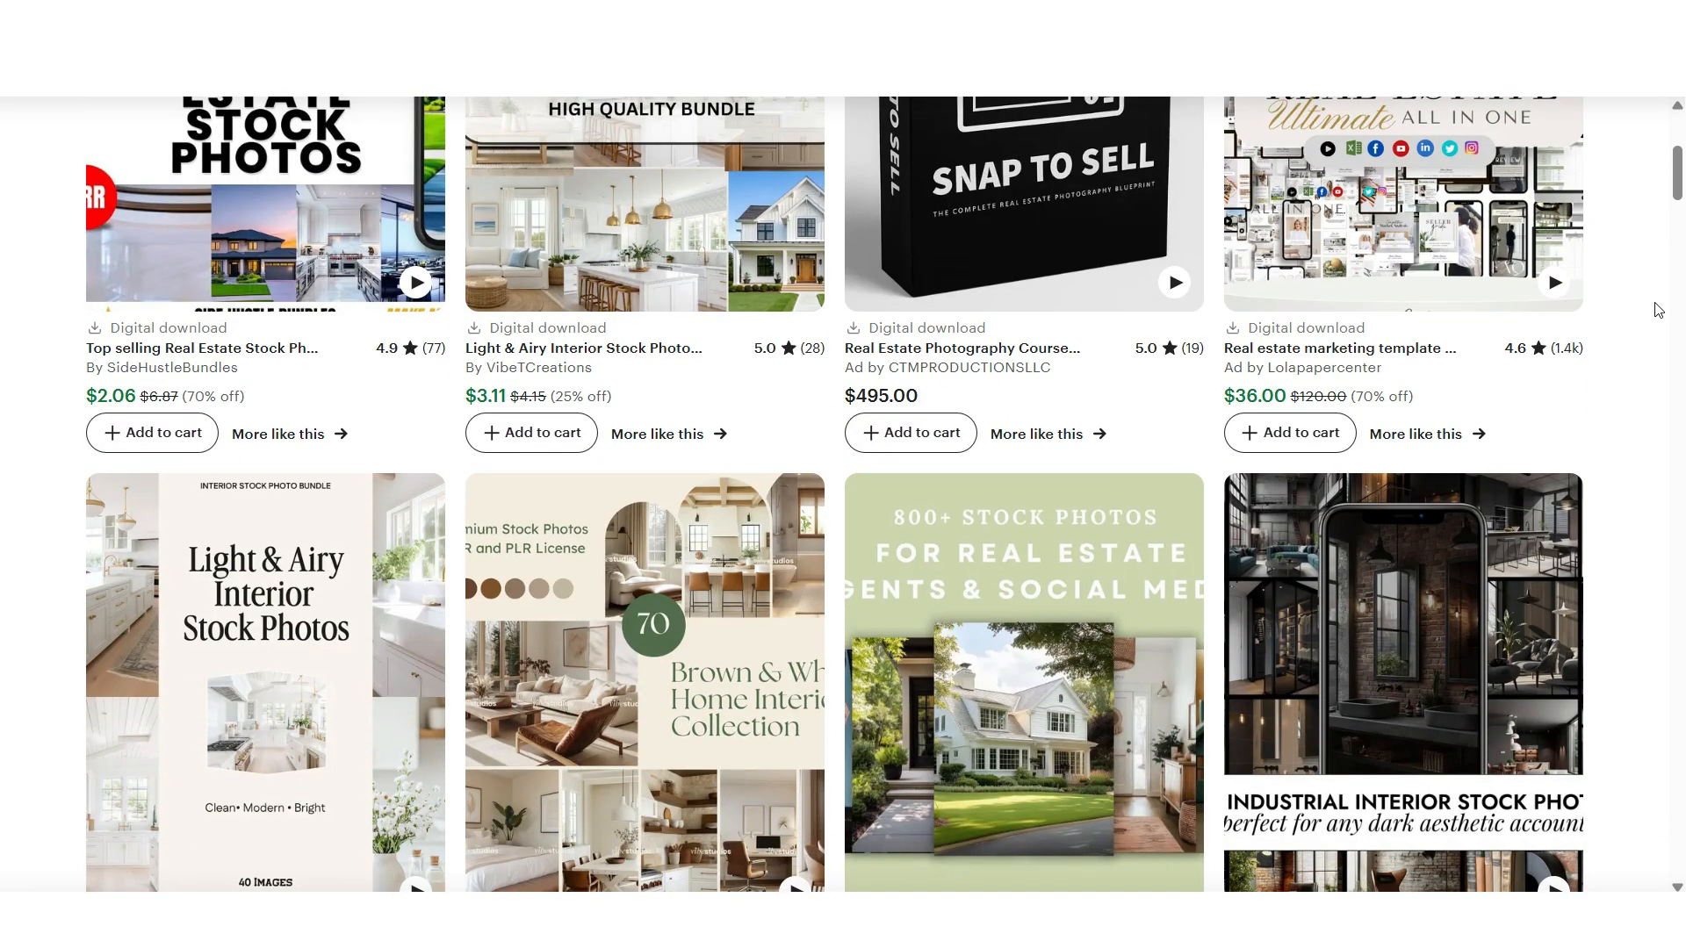
pyautogui.scroll(-3)
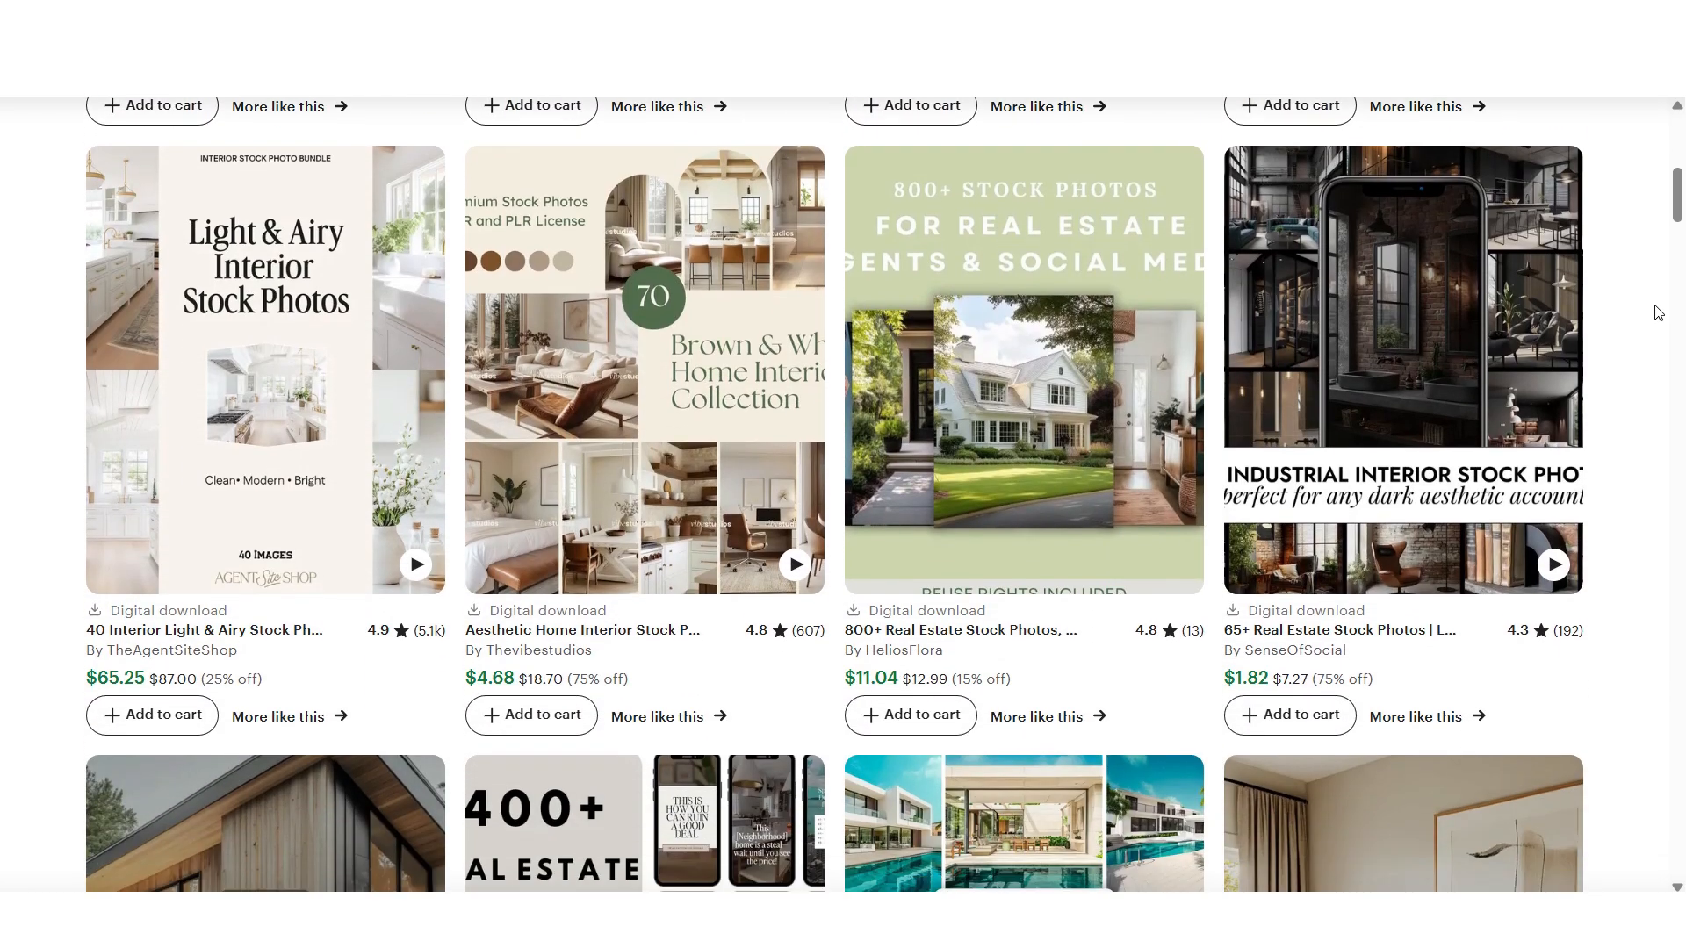
pyautogui.scroll(-3)
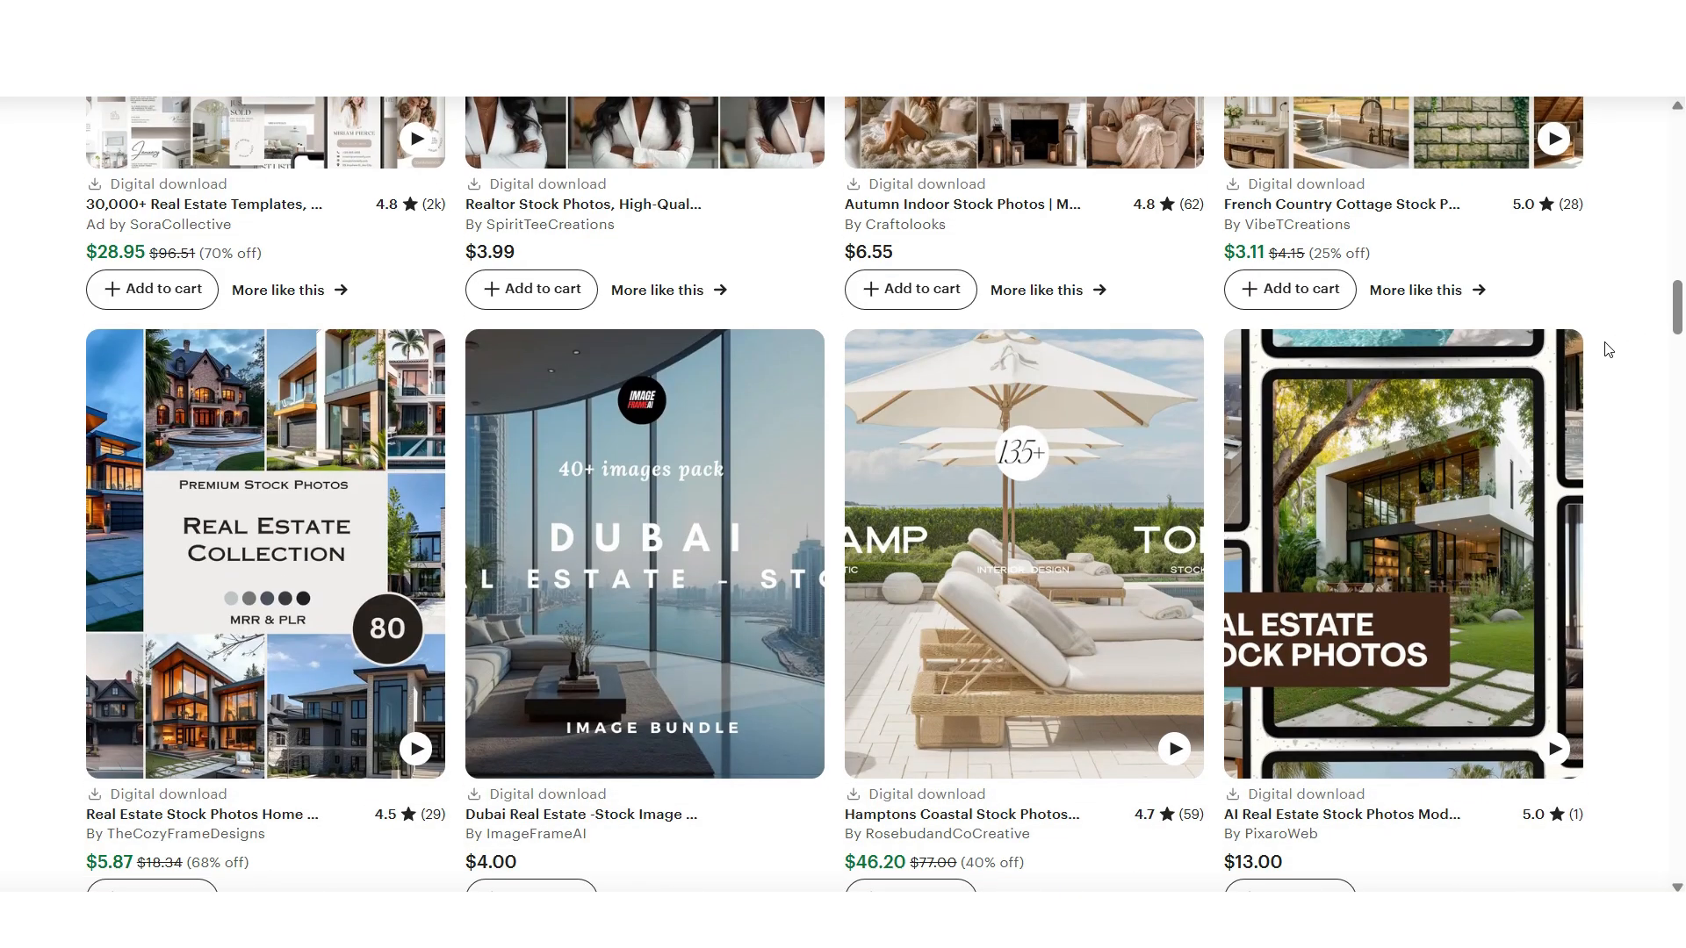
pyautogui.moveTo(1456, 502)
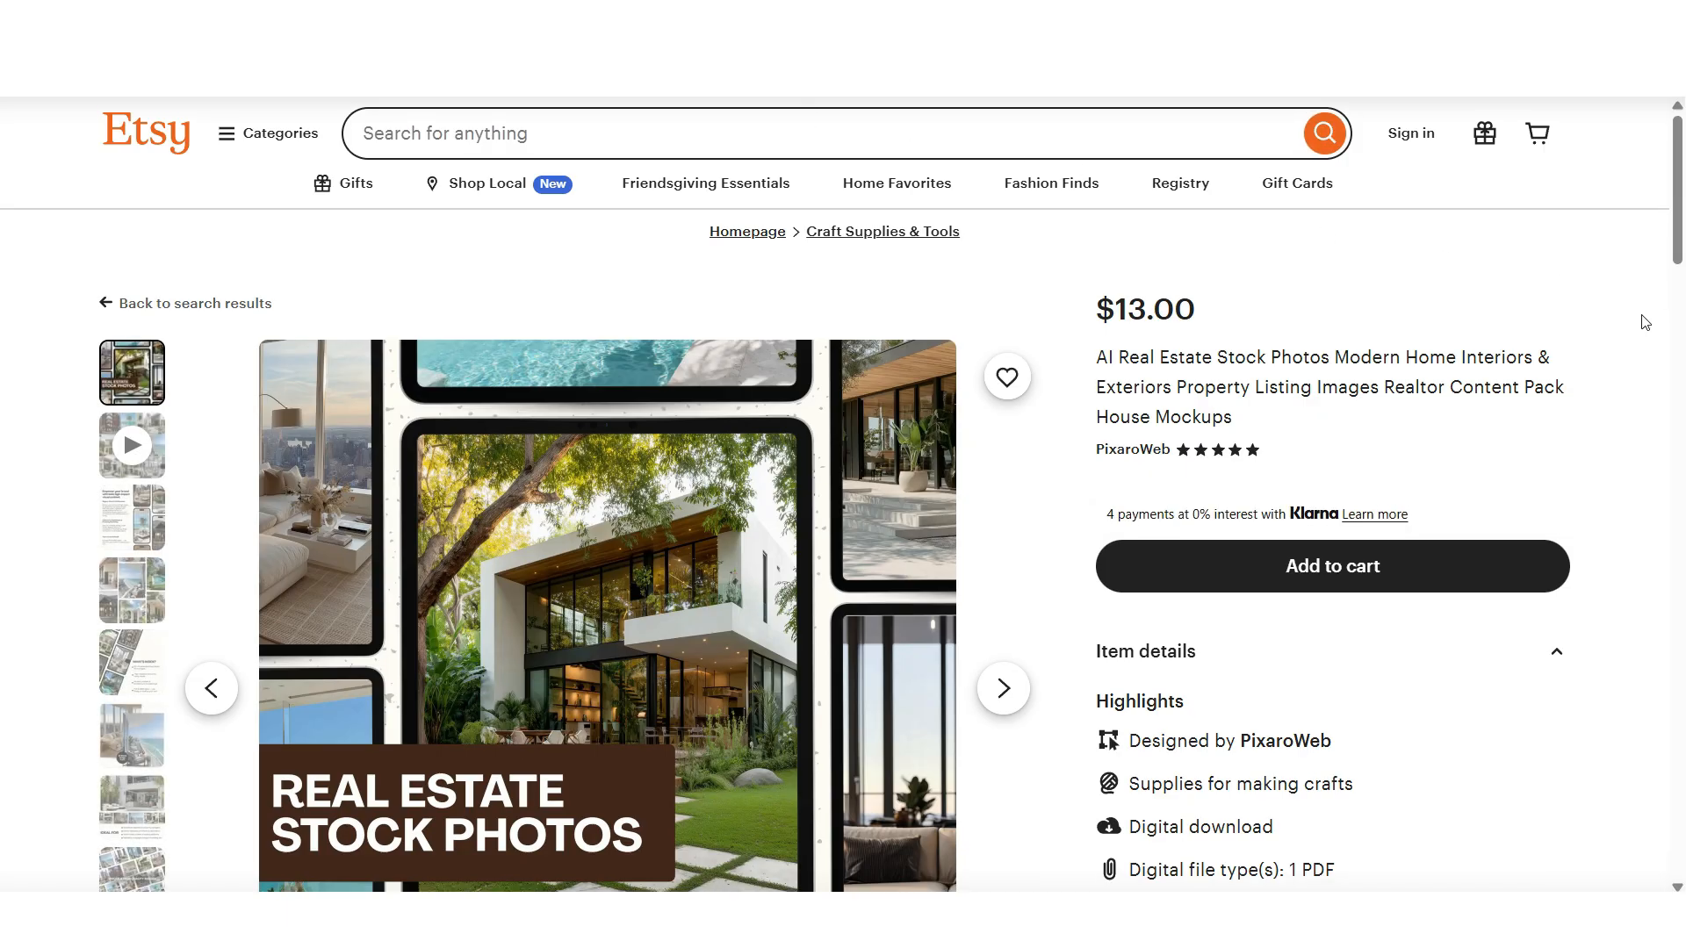
pyautogui.scroll(-3)
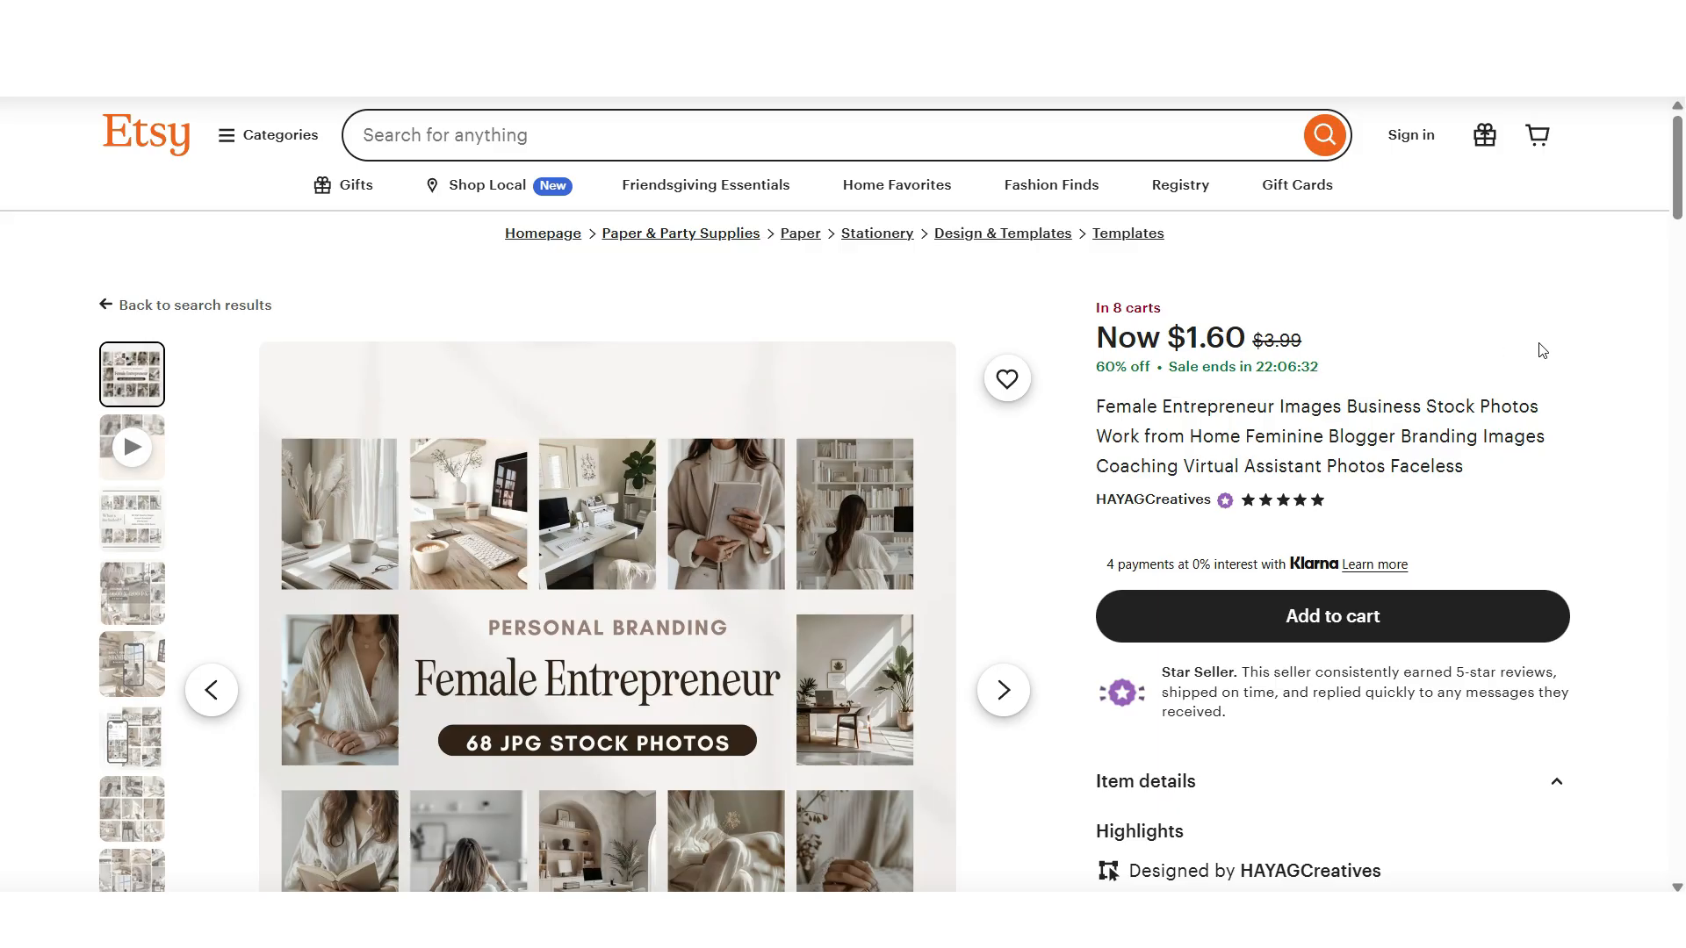
pyautogui.scroll(-3)
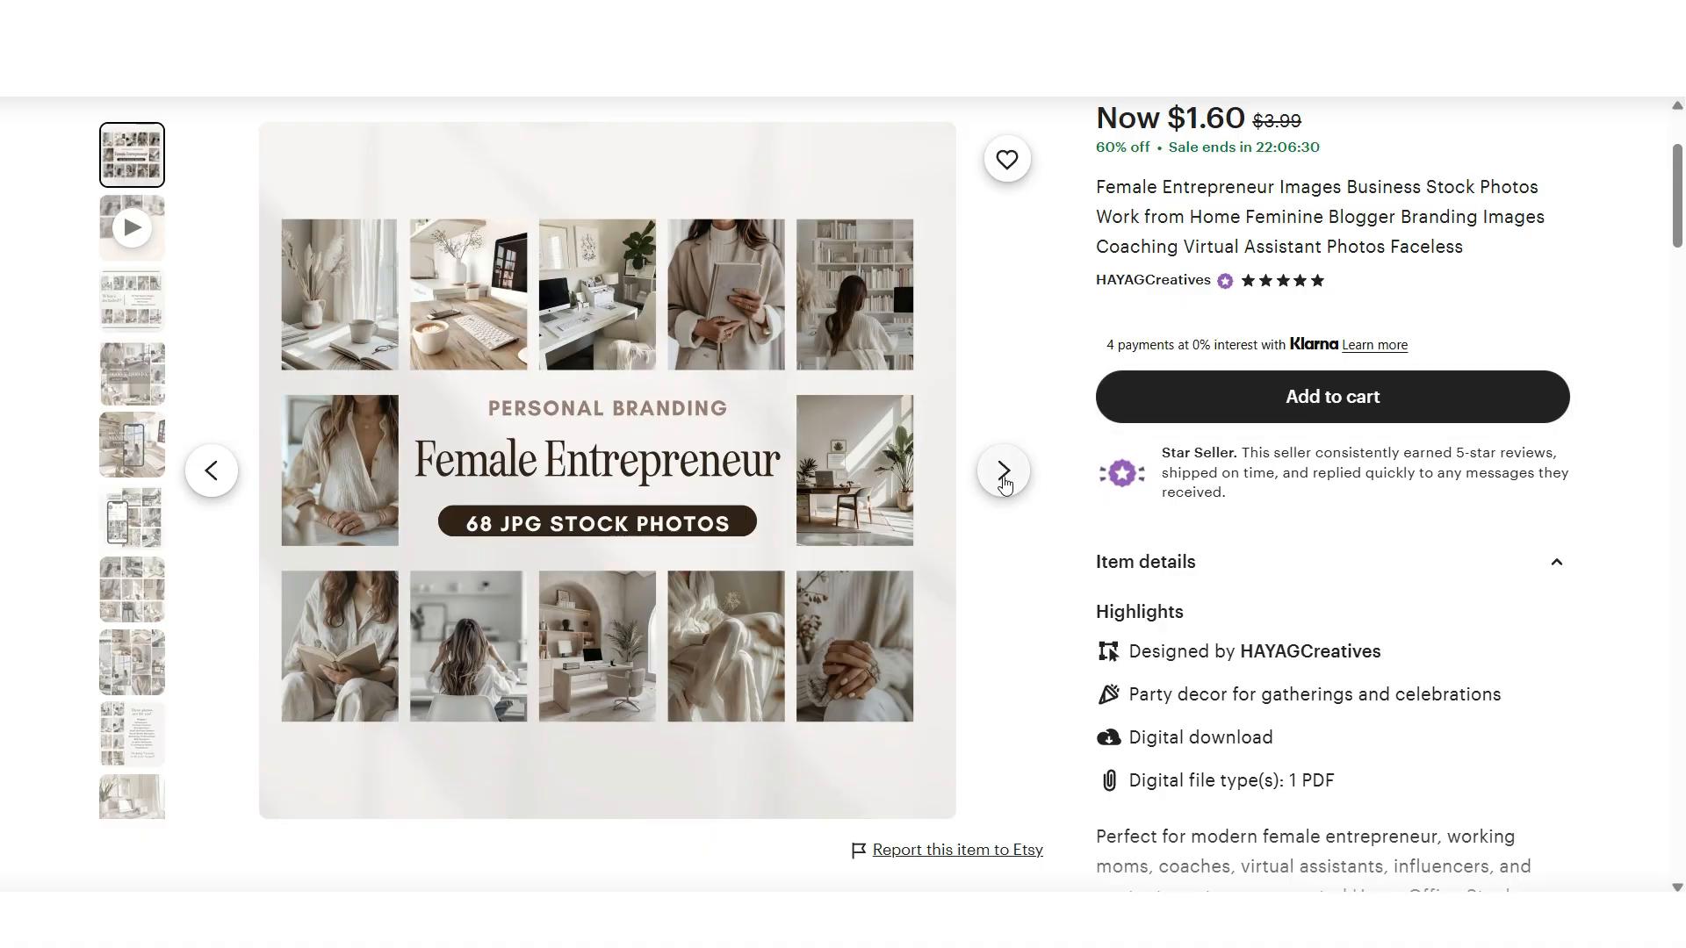
pyautogui.click(1003, 471)
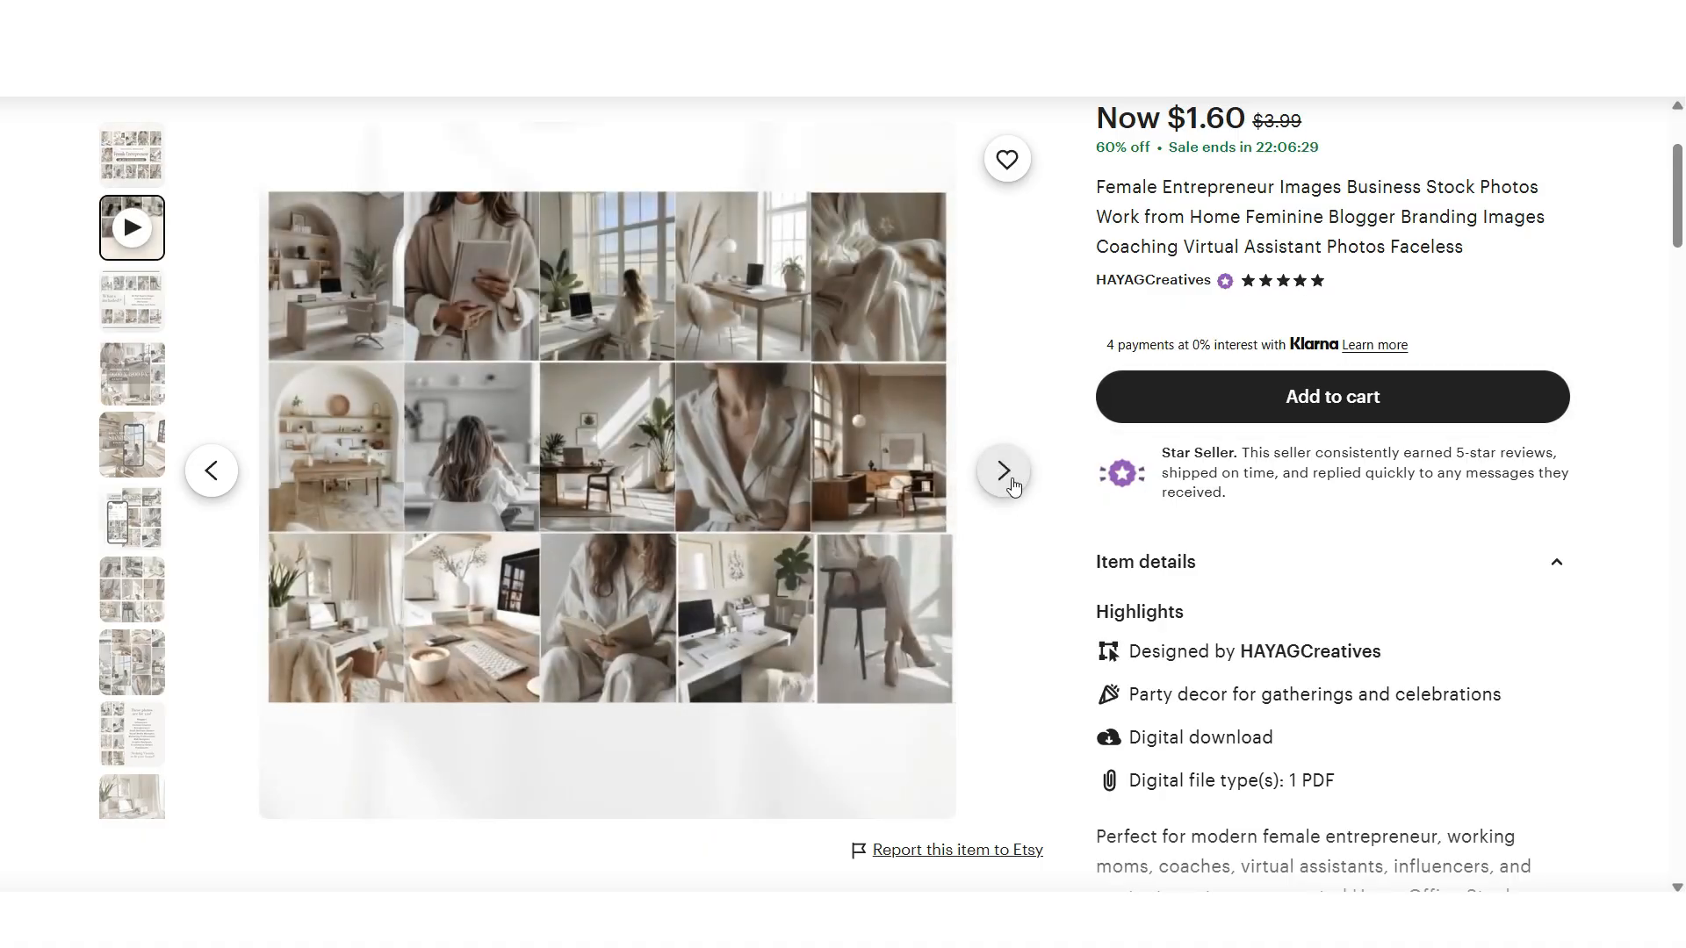
pyautogui.click(1003, 471)
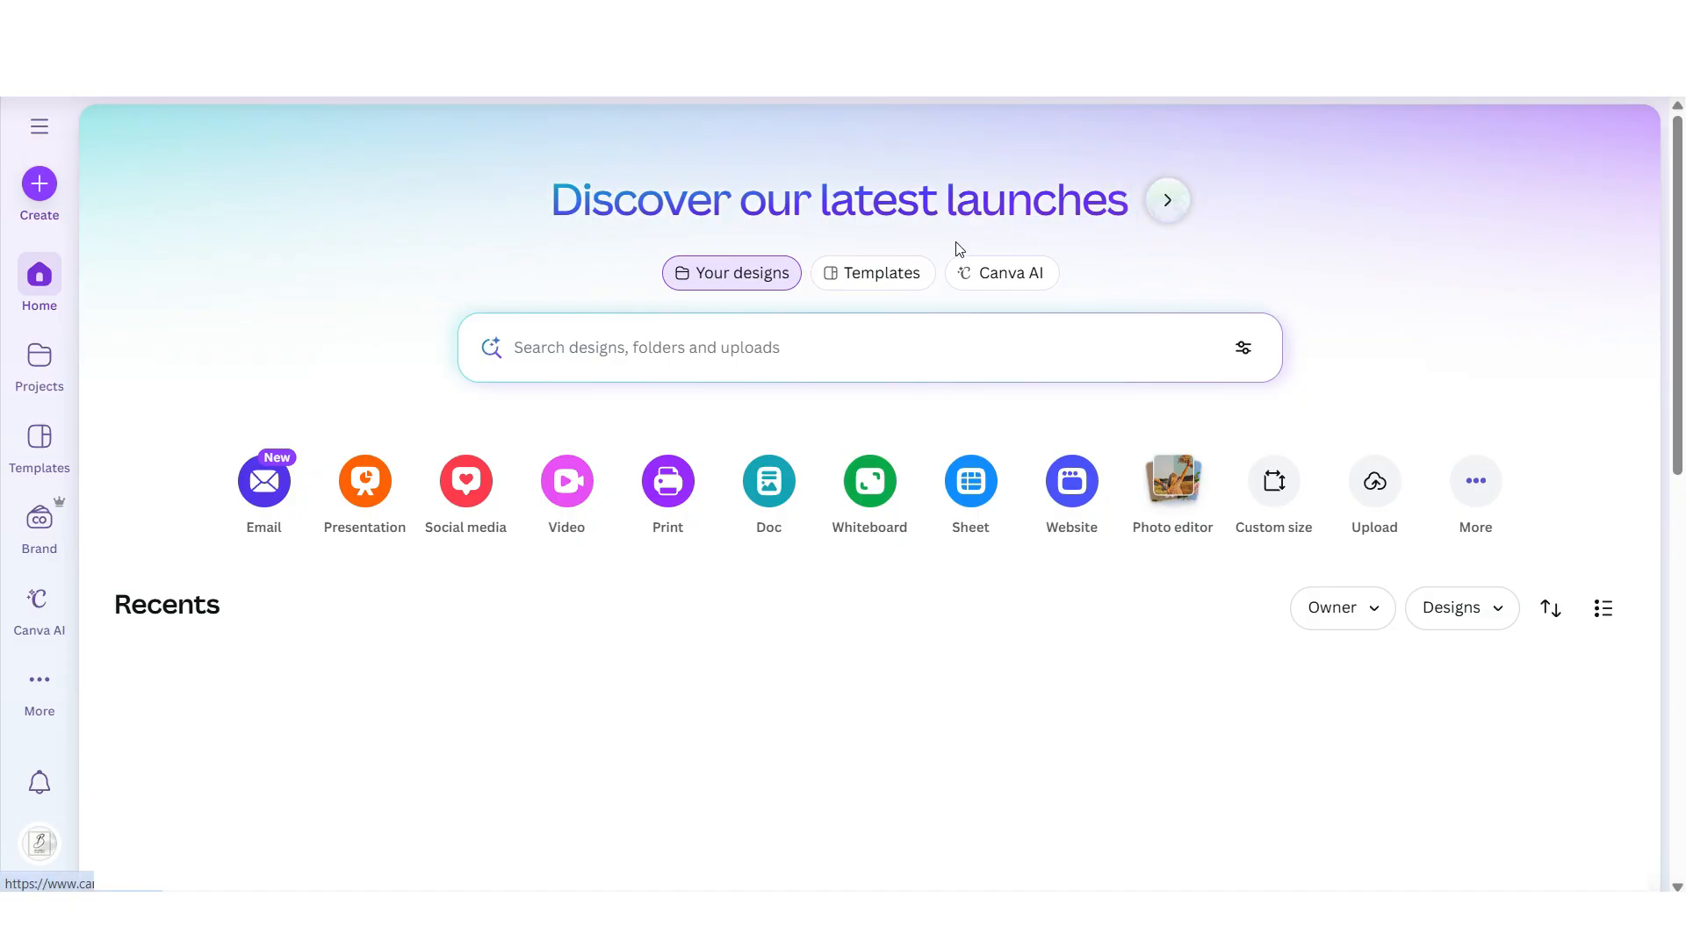
# Generate 1:1 Canva AI images from the prompt of an influencer businesswoman typing on a laptop on a sofa.
pyautogui.click(1012, 272)
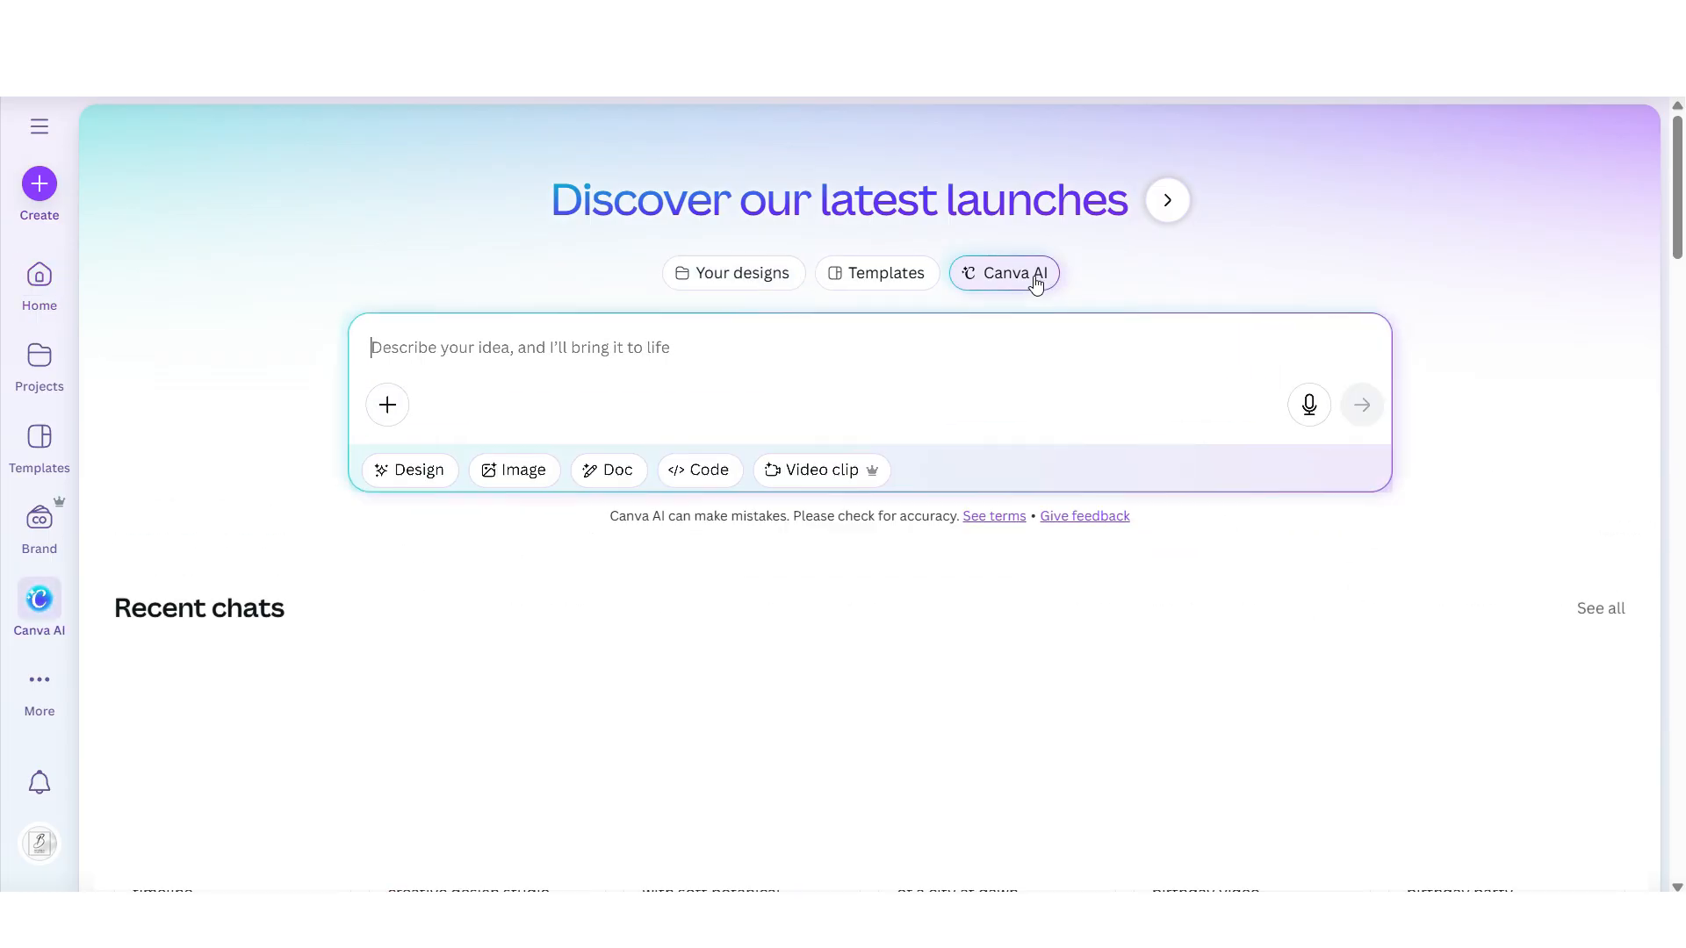
pyautogui.click(513, 471)
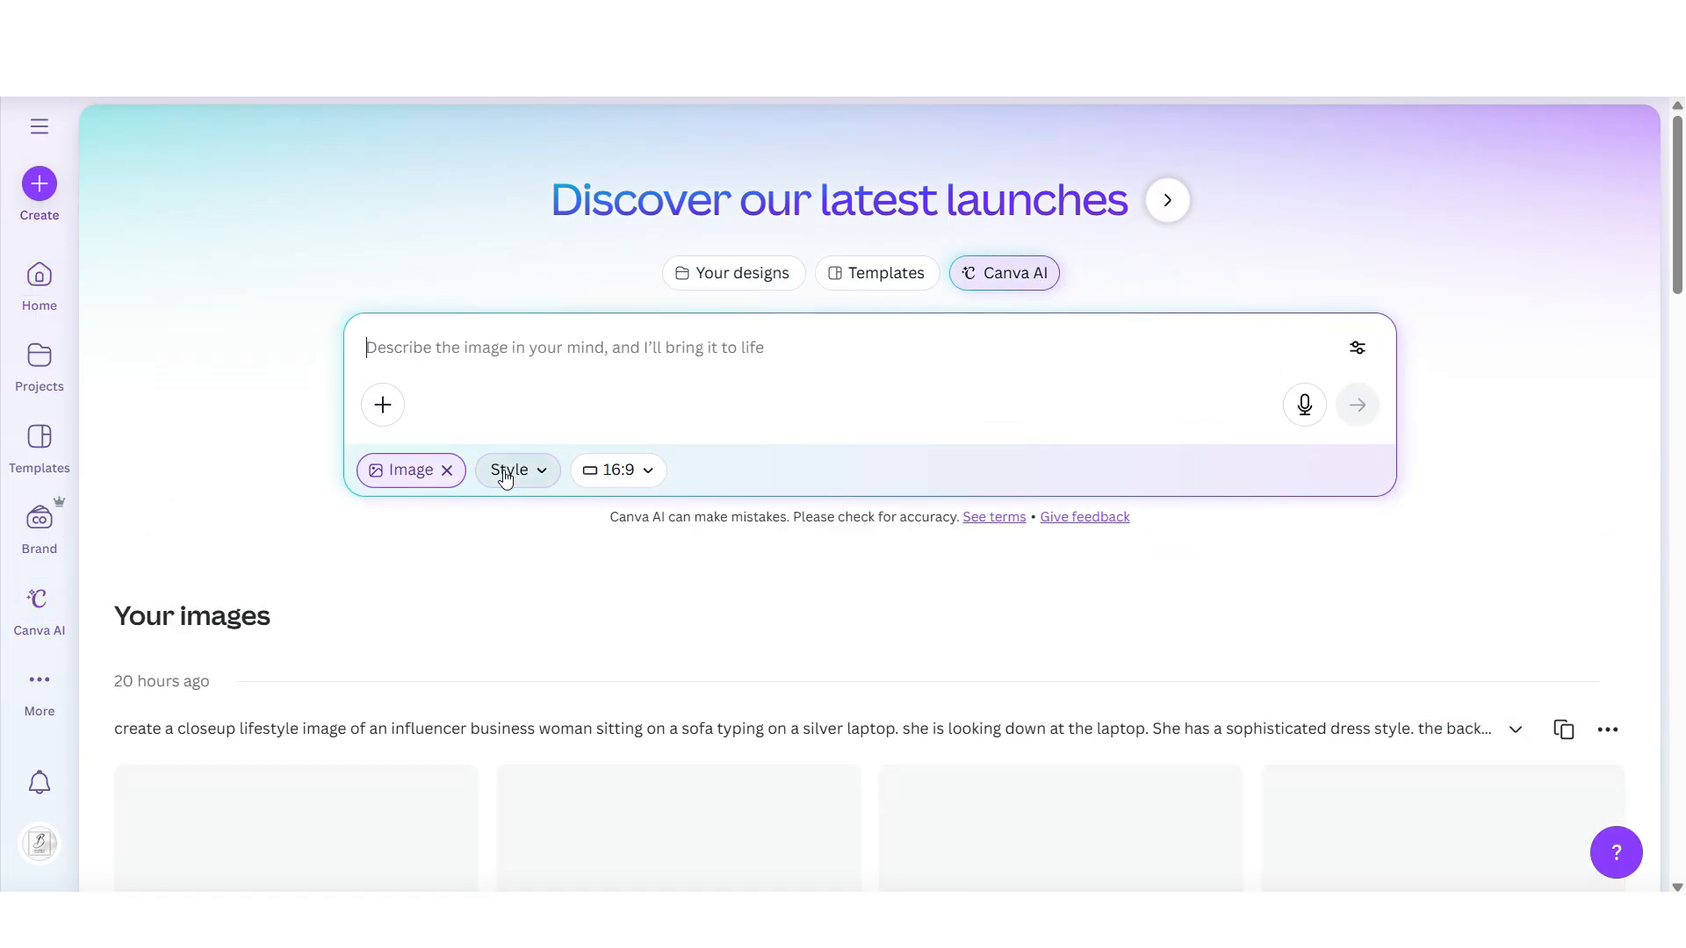
pyautogui.click(618, 471)
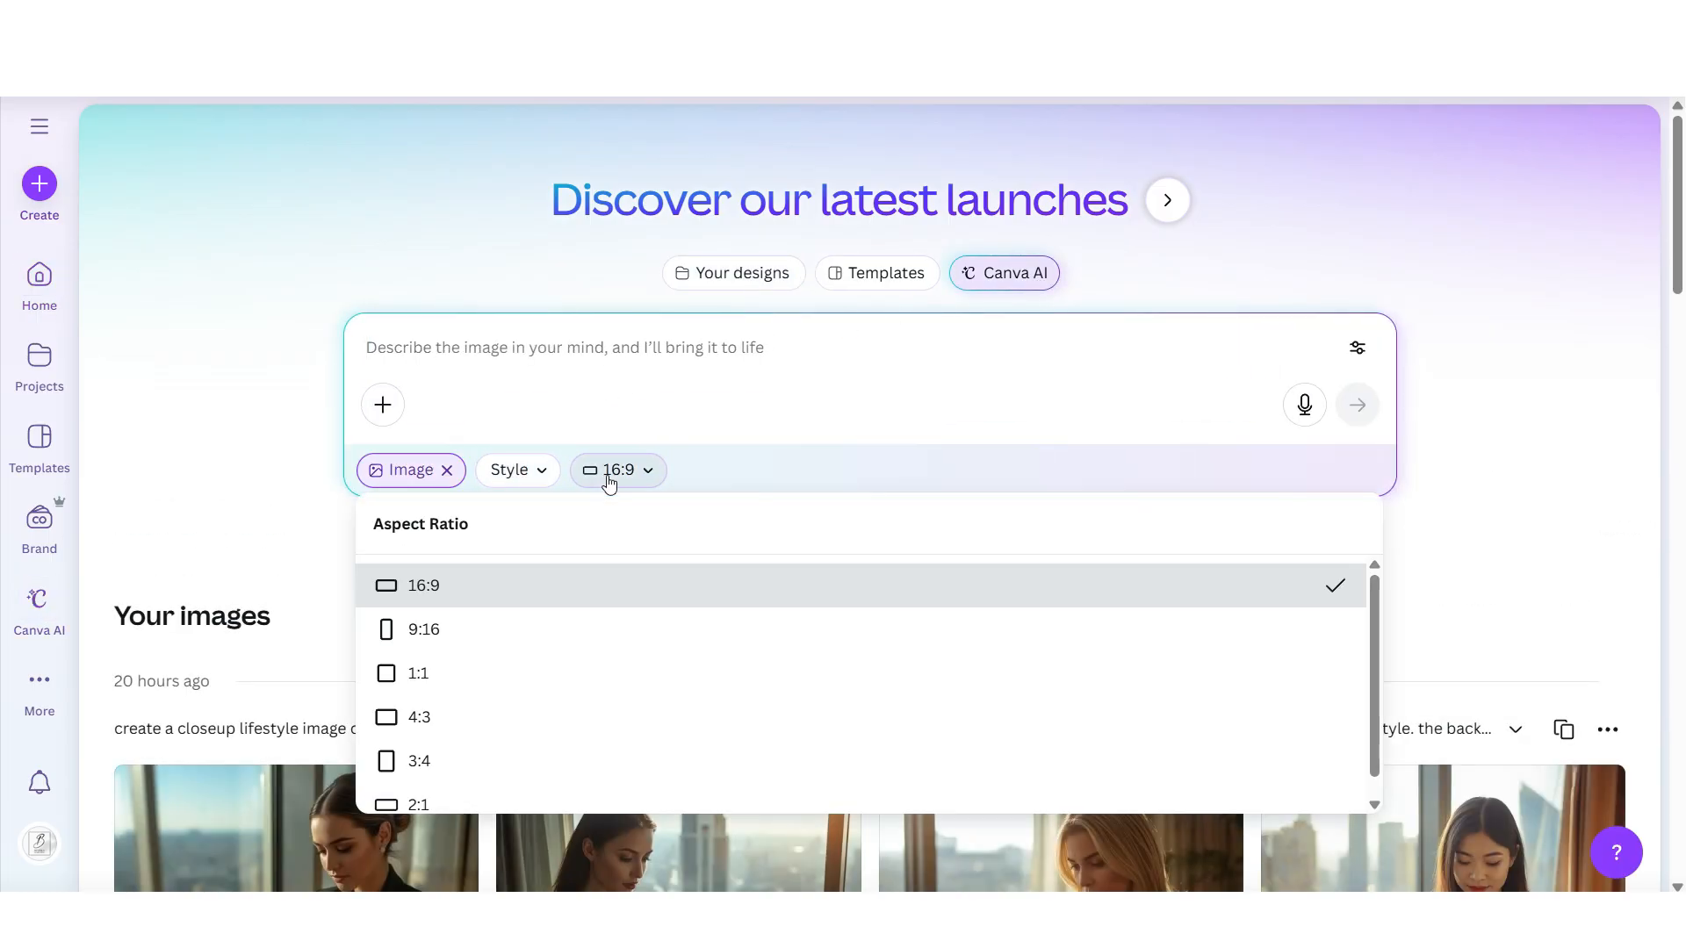
pyautogui.click(418, 675)
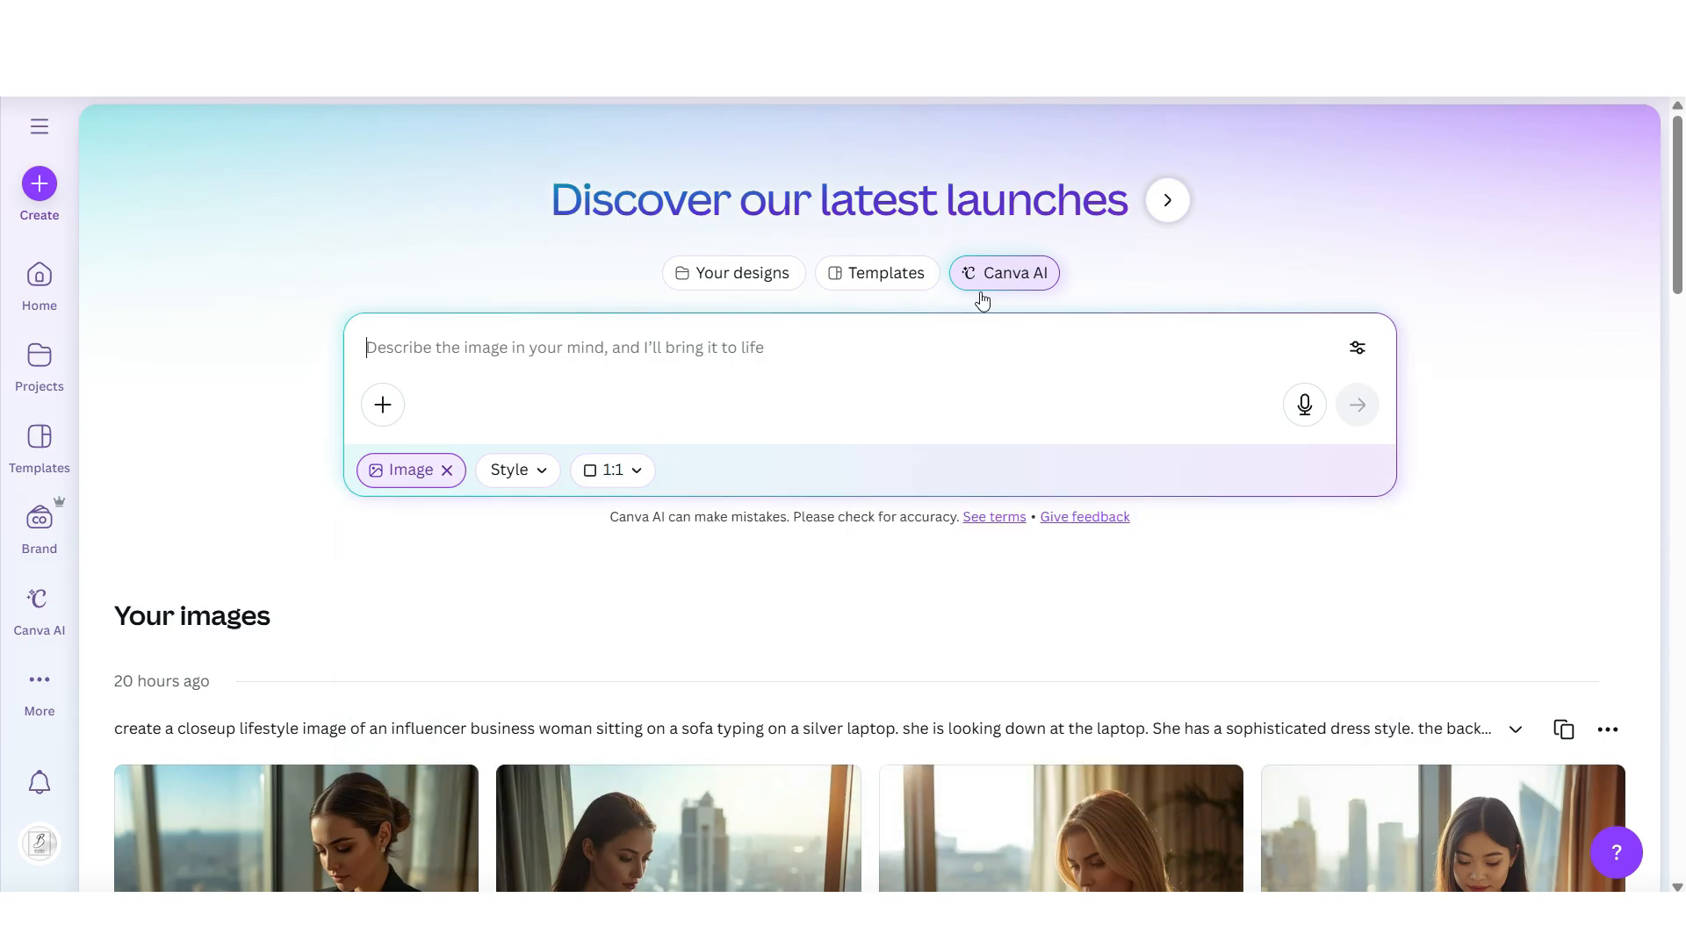
pyautogui.write('create a closeup lifestyle image of an influencer business woman sitting on a sofa typing on a silver laptop. she is looking down at the laptop. She has a sophisticated dress style. the background is a highrise apartment and the overall image is sun-kissed with bright lighting')
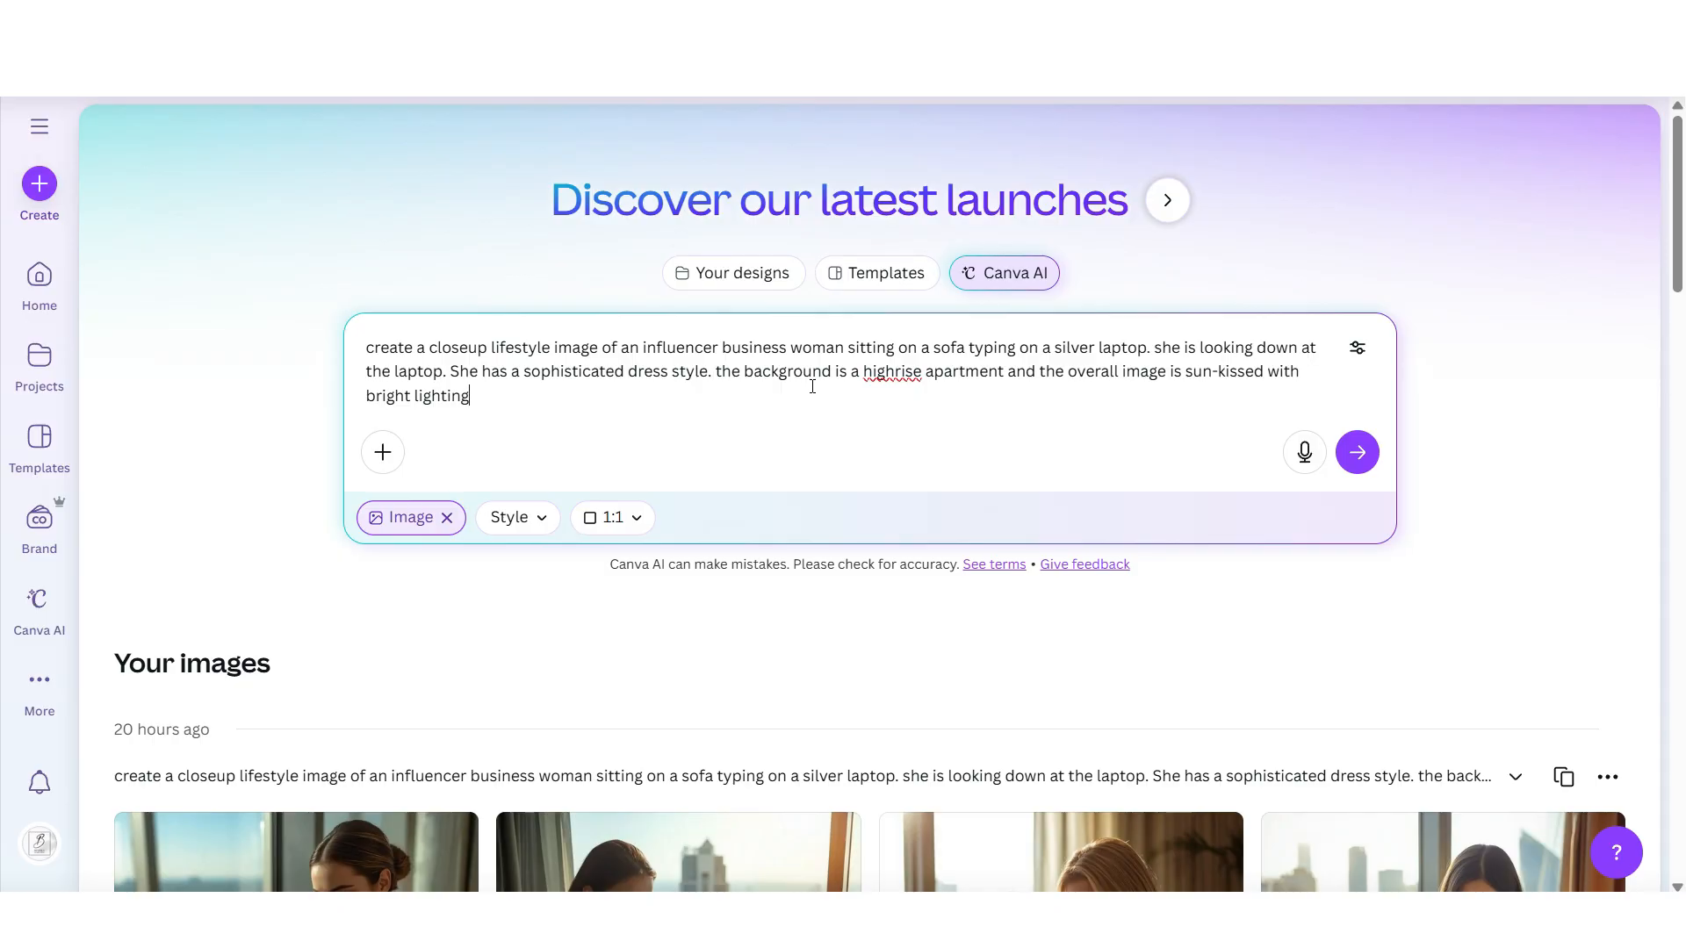
pyautogui.moveTo(850, 399)
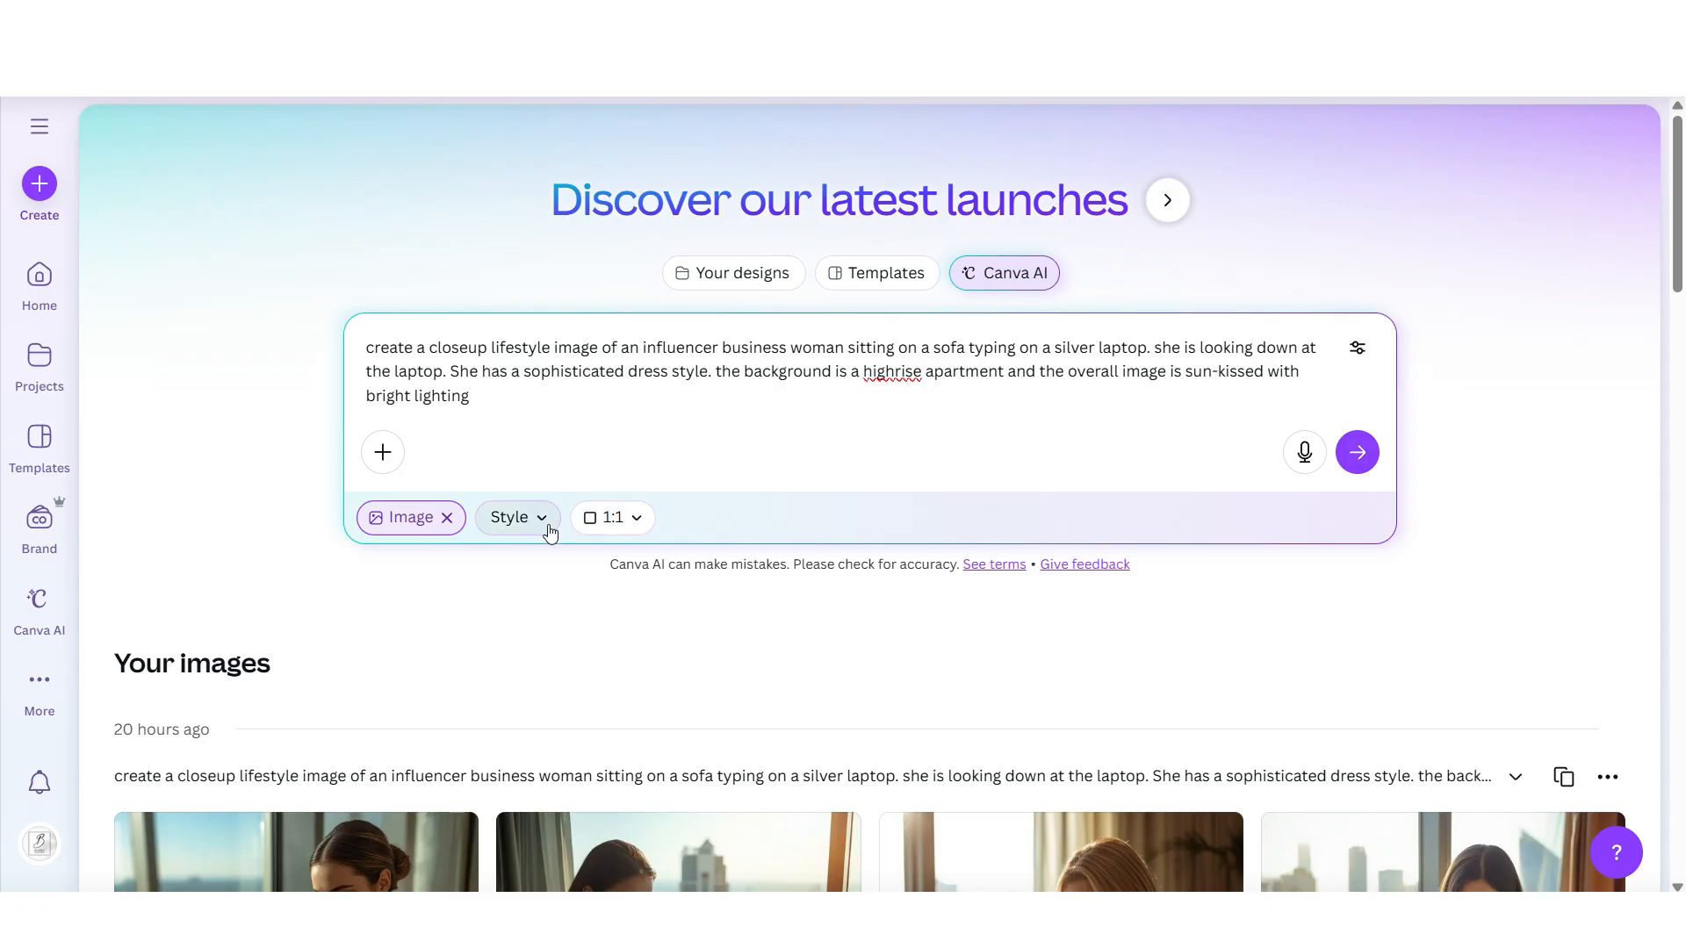
pyautogui.click(516, 517)
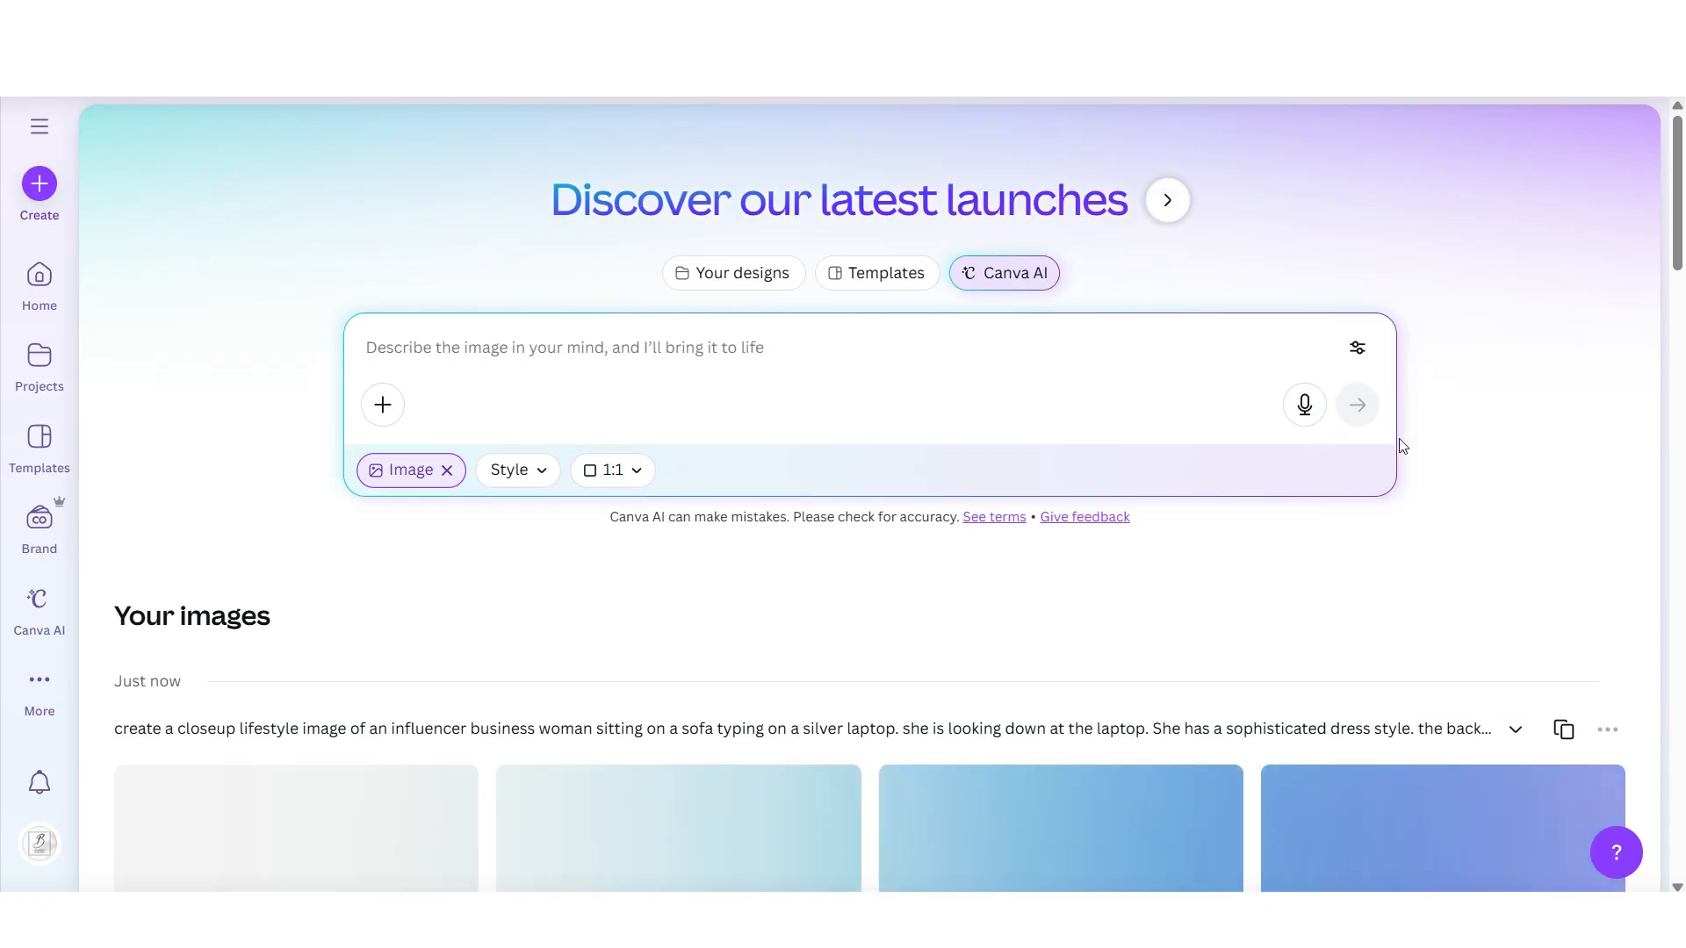
# Scroll to the four generated businesswoman images and open the second one in the editor.
pyautogui.scroll(-3)
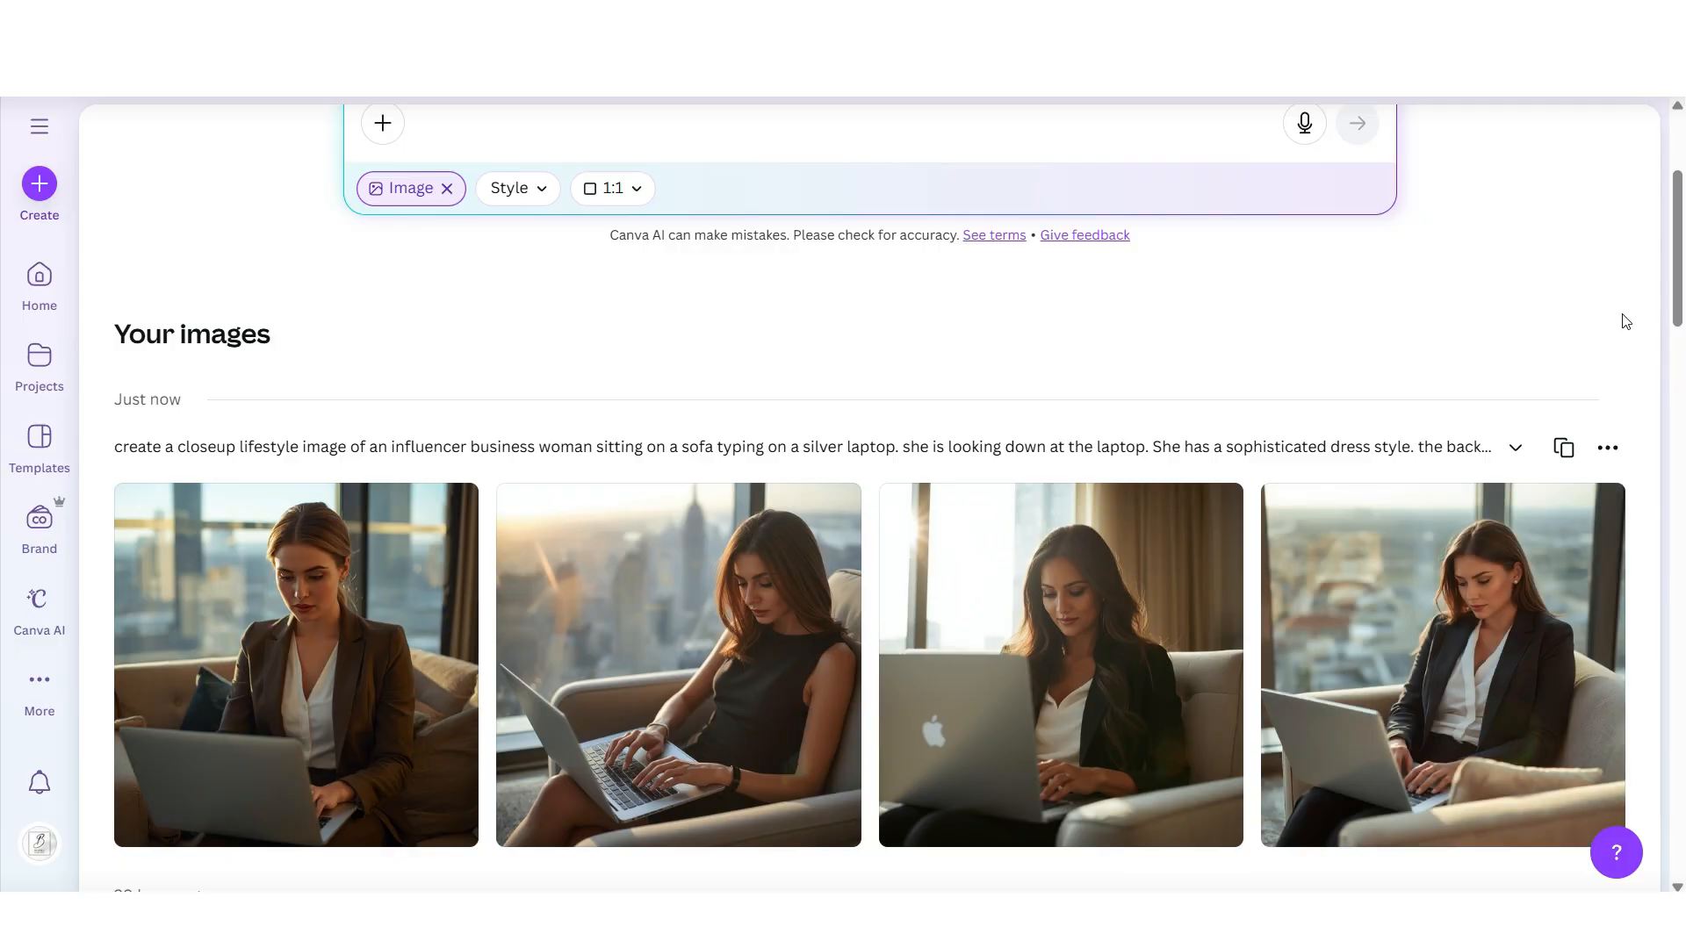
pyautogui.moveTo(1296, 569)
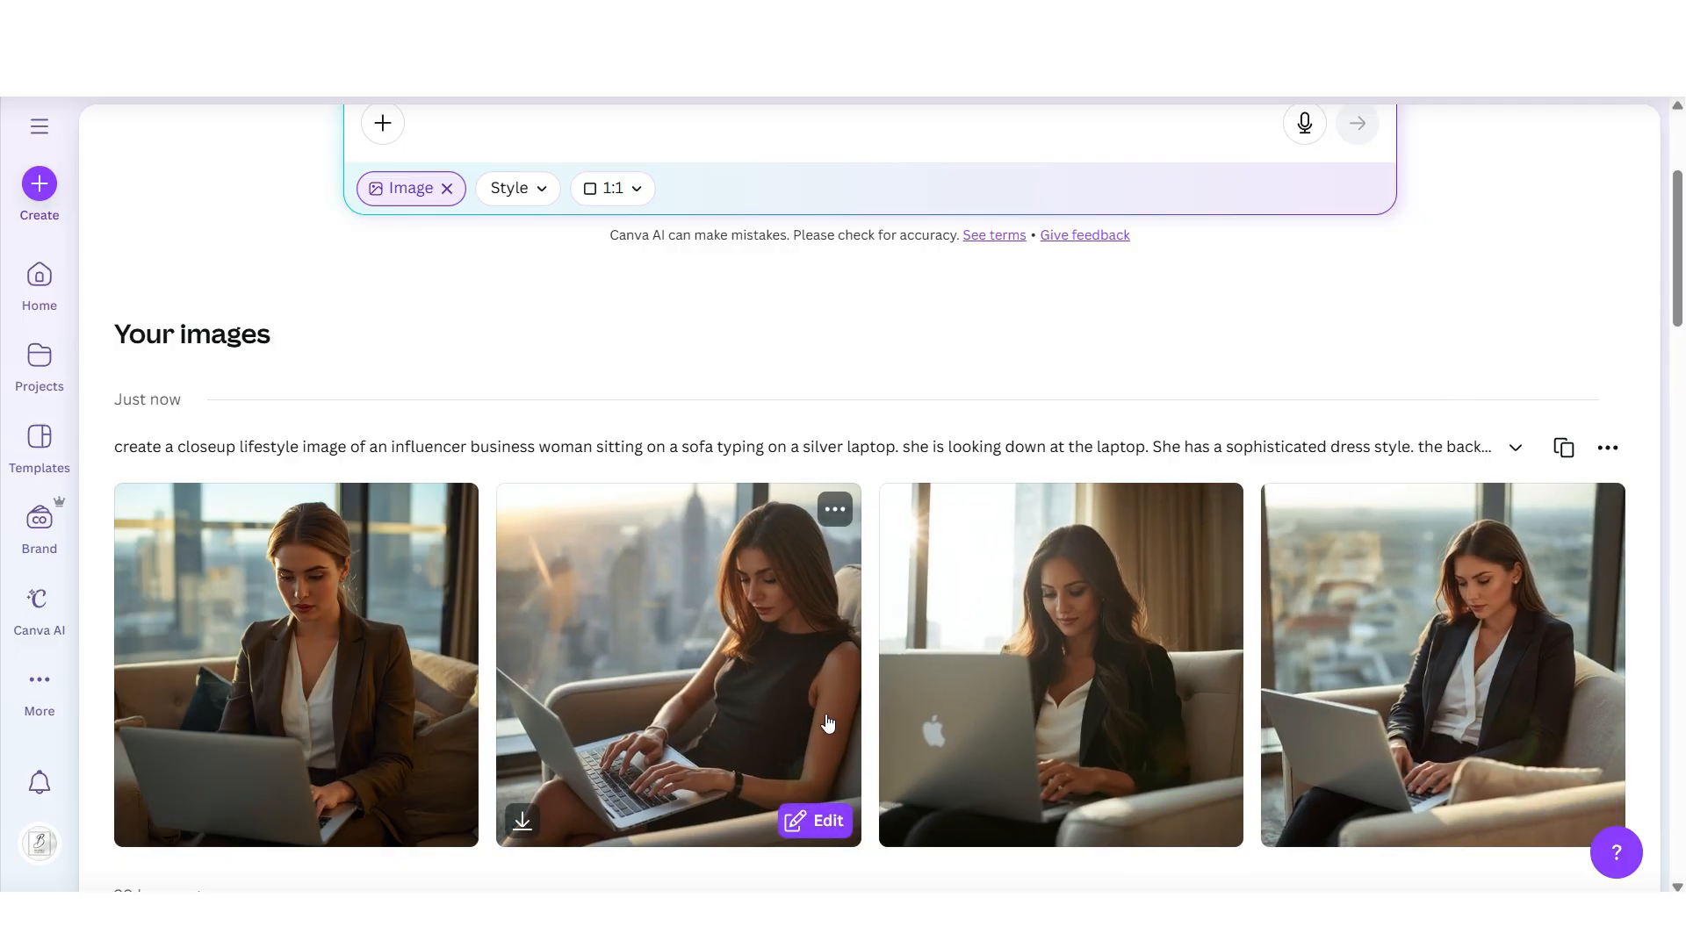
pyautogui.scroll(-3)
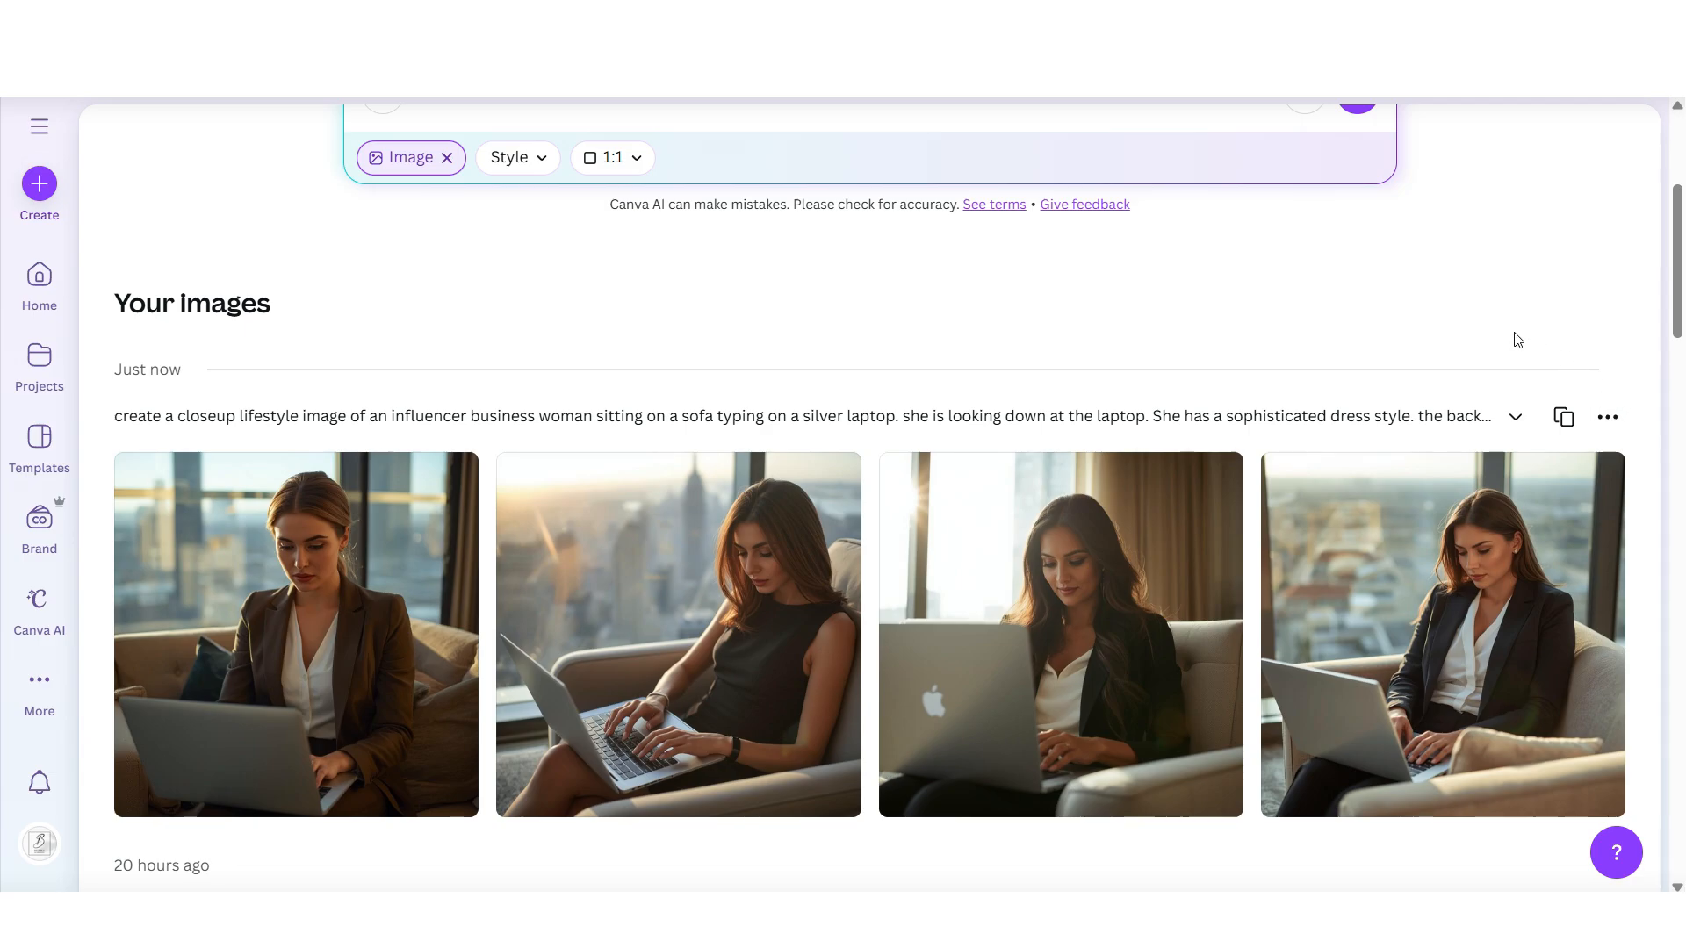
pyautogui.moveTo(792, 595)
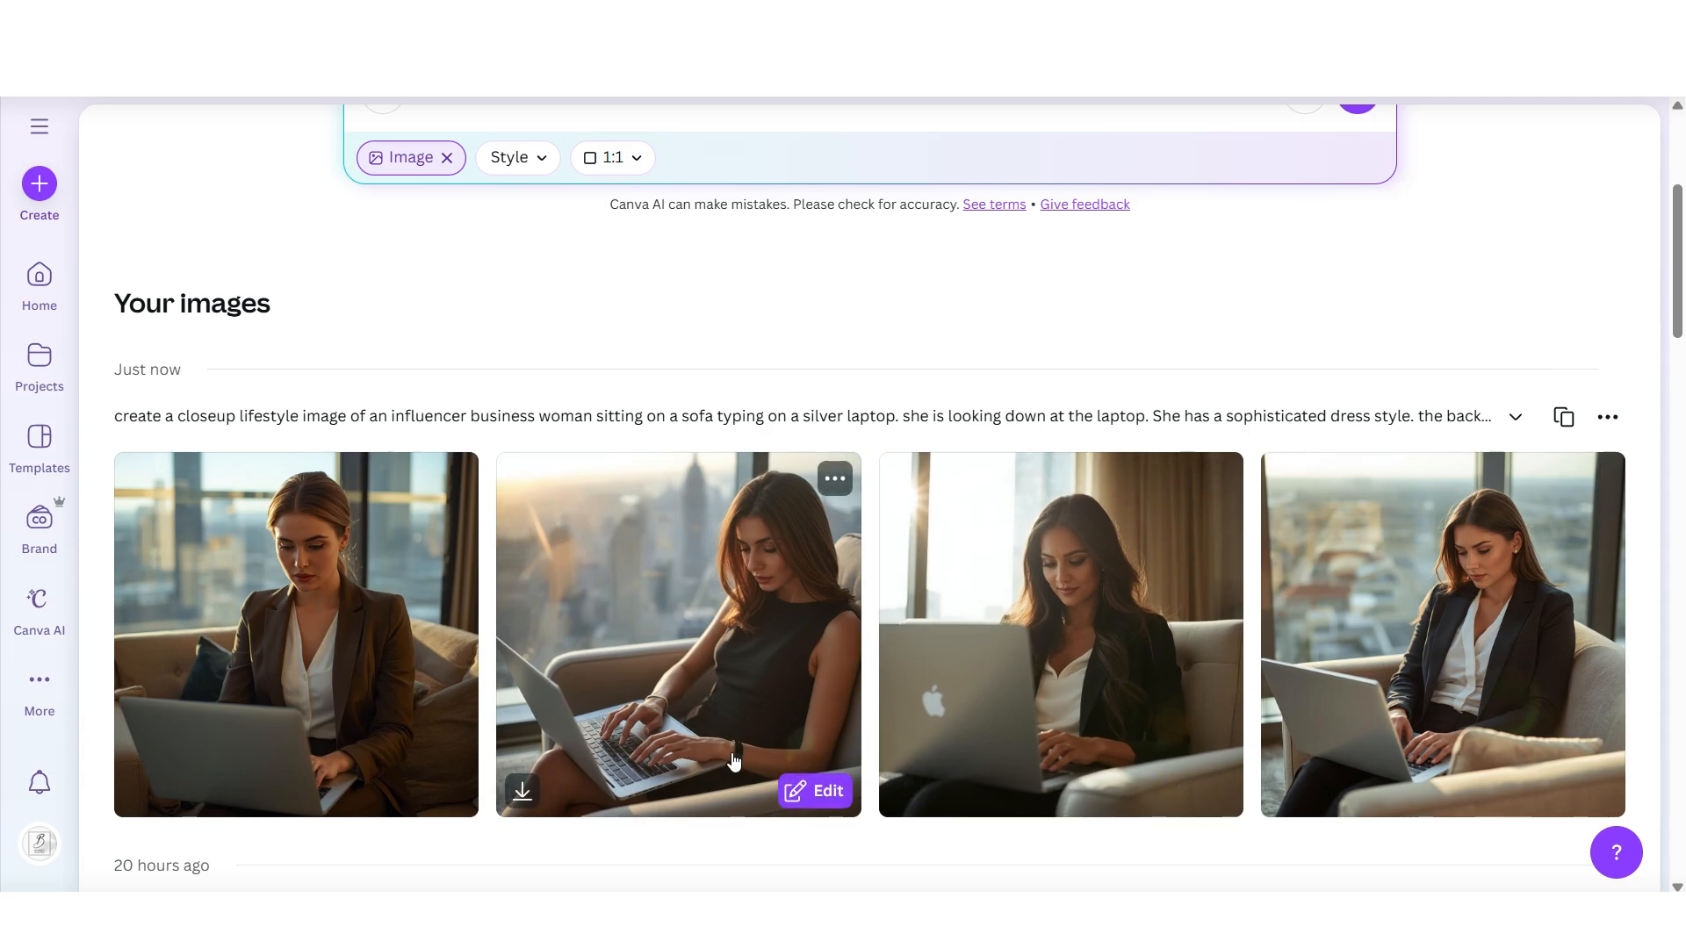
pyautogui.click(815, 790)
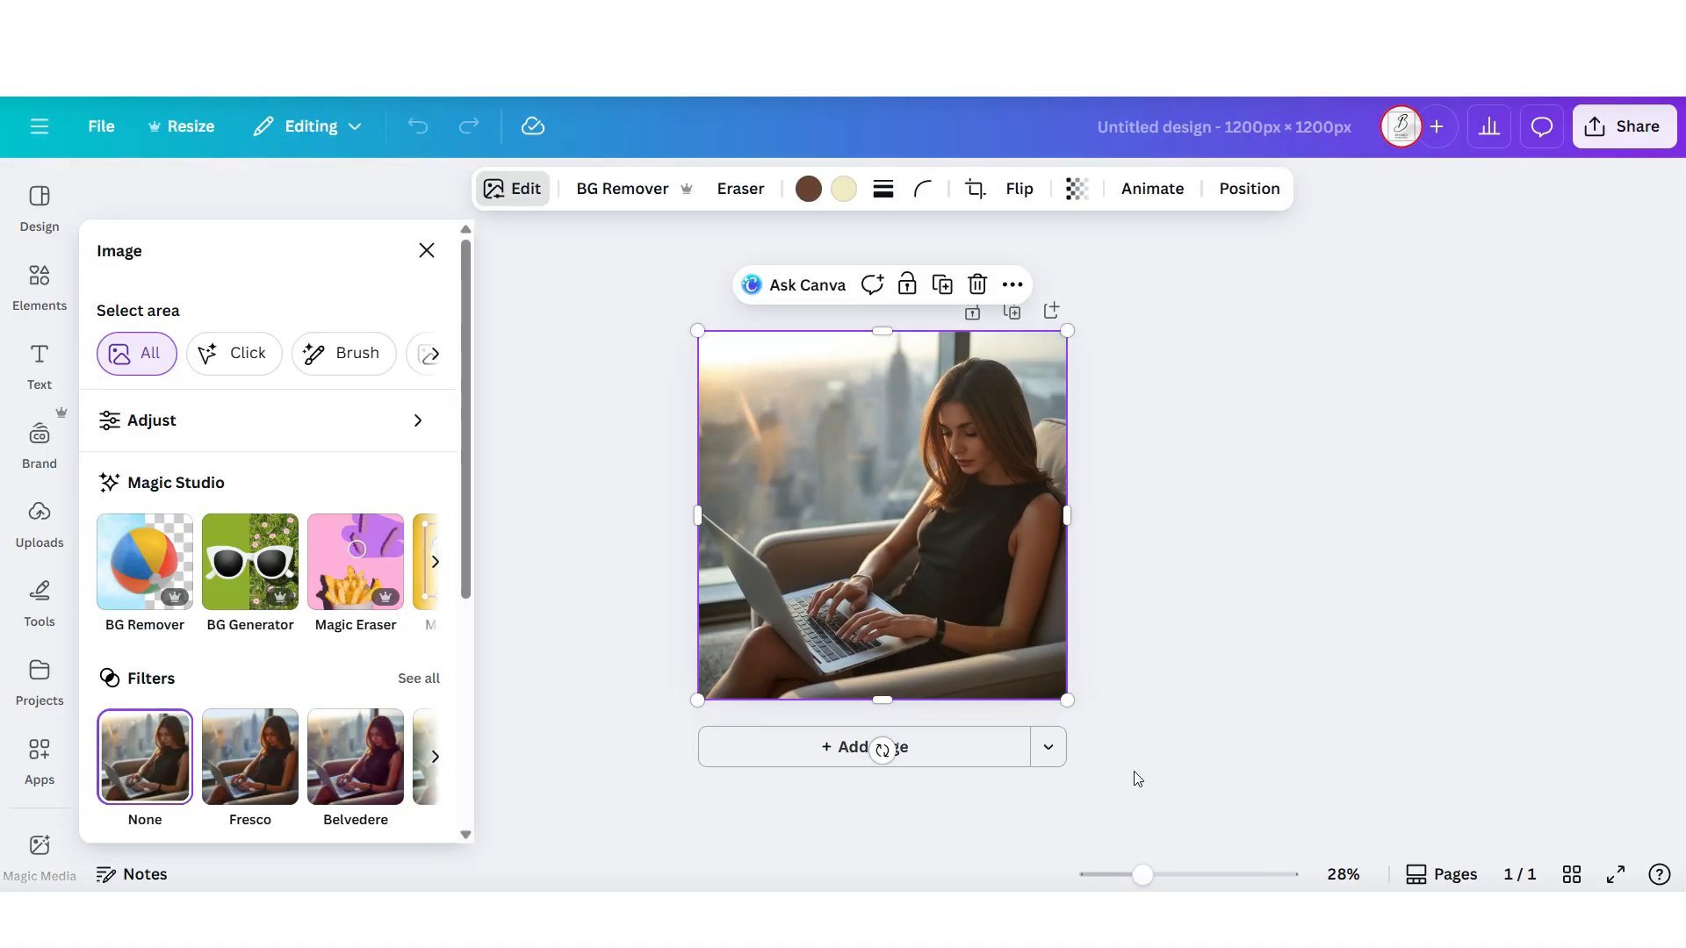
# Scale the laptop photo up to a closer crop and browse the Adjust, Magic Studio and Filters options.
pyautogui.moveTo(1066, 332); pyautogui.dragTo(1170, 226)
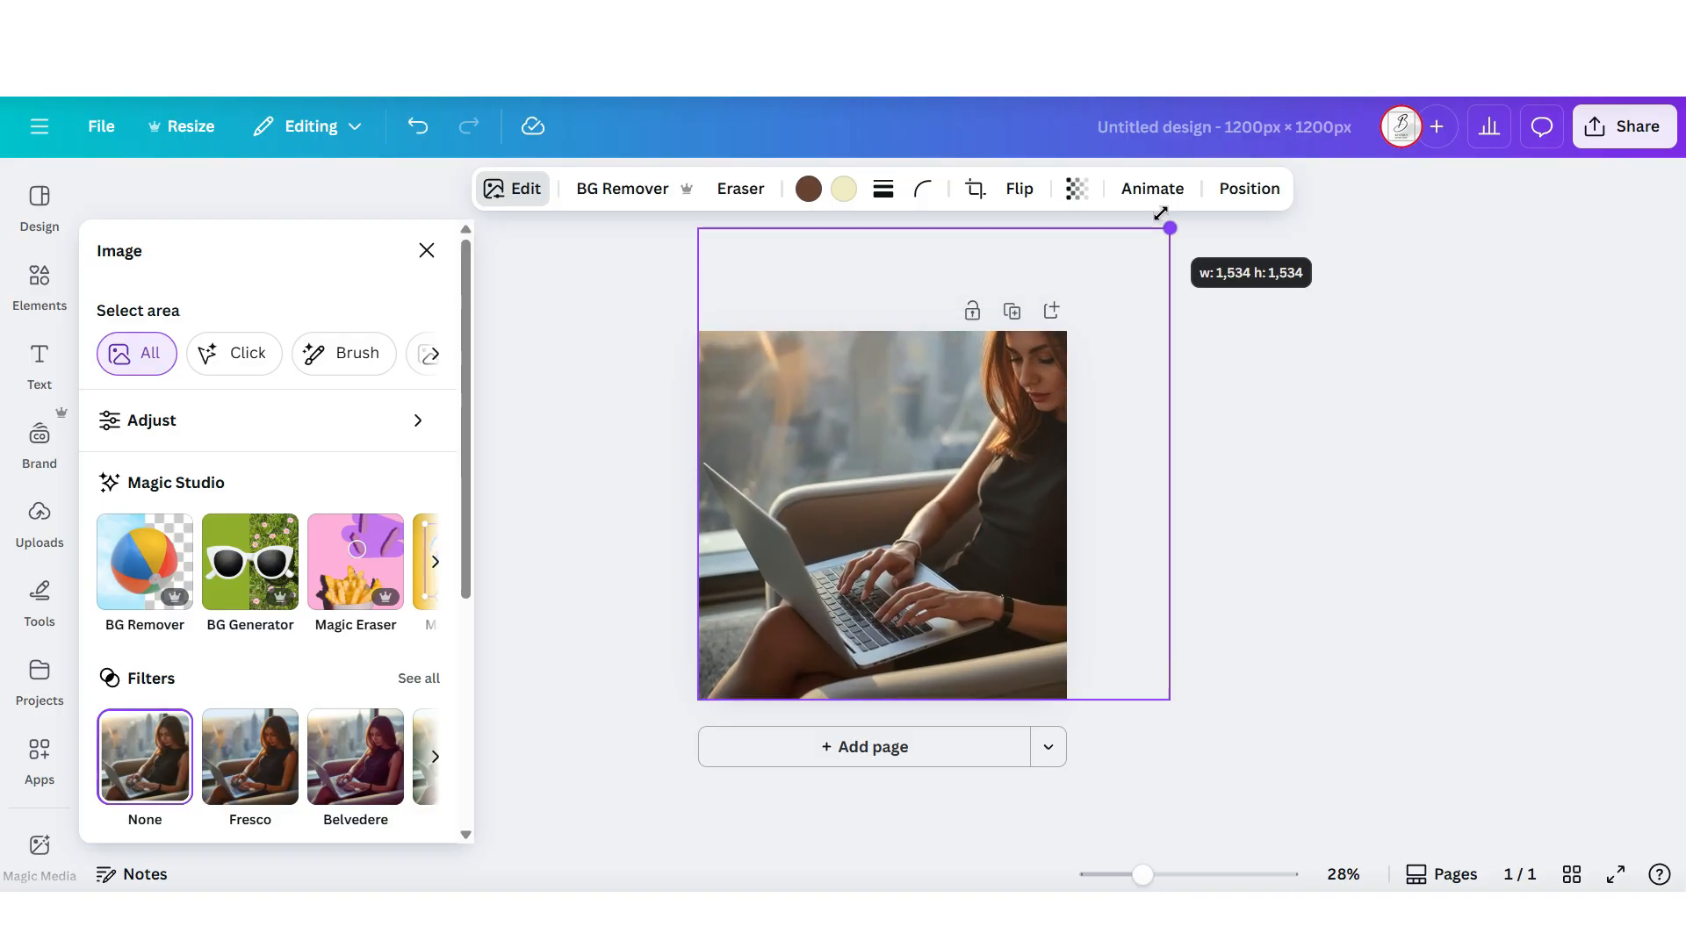
pyautogui.moveTo(1169, 227); pyautogui.dragTo(1118, 262)
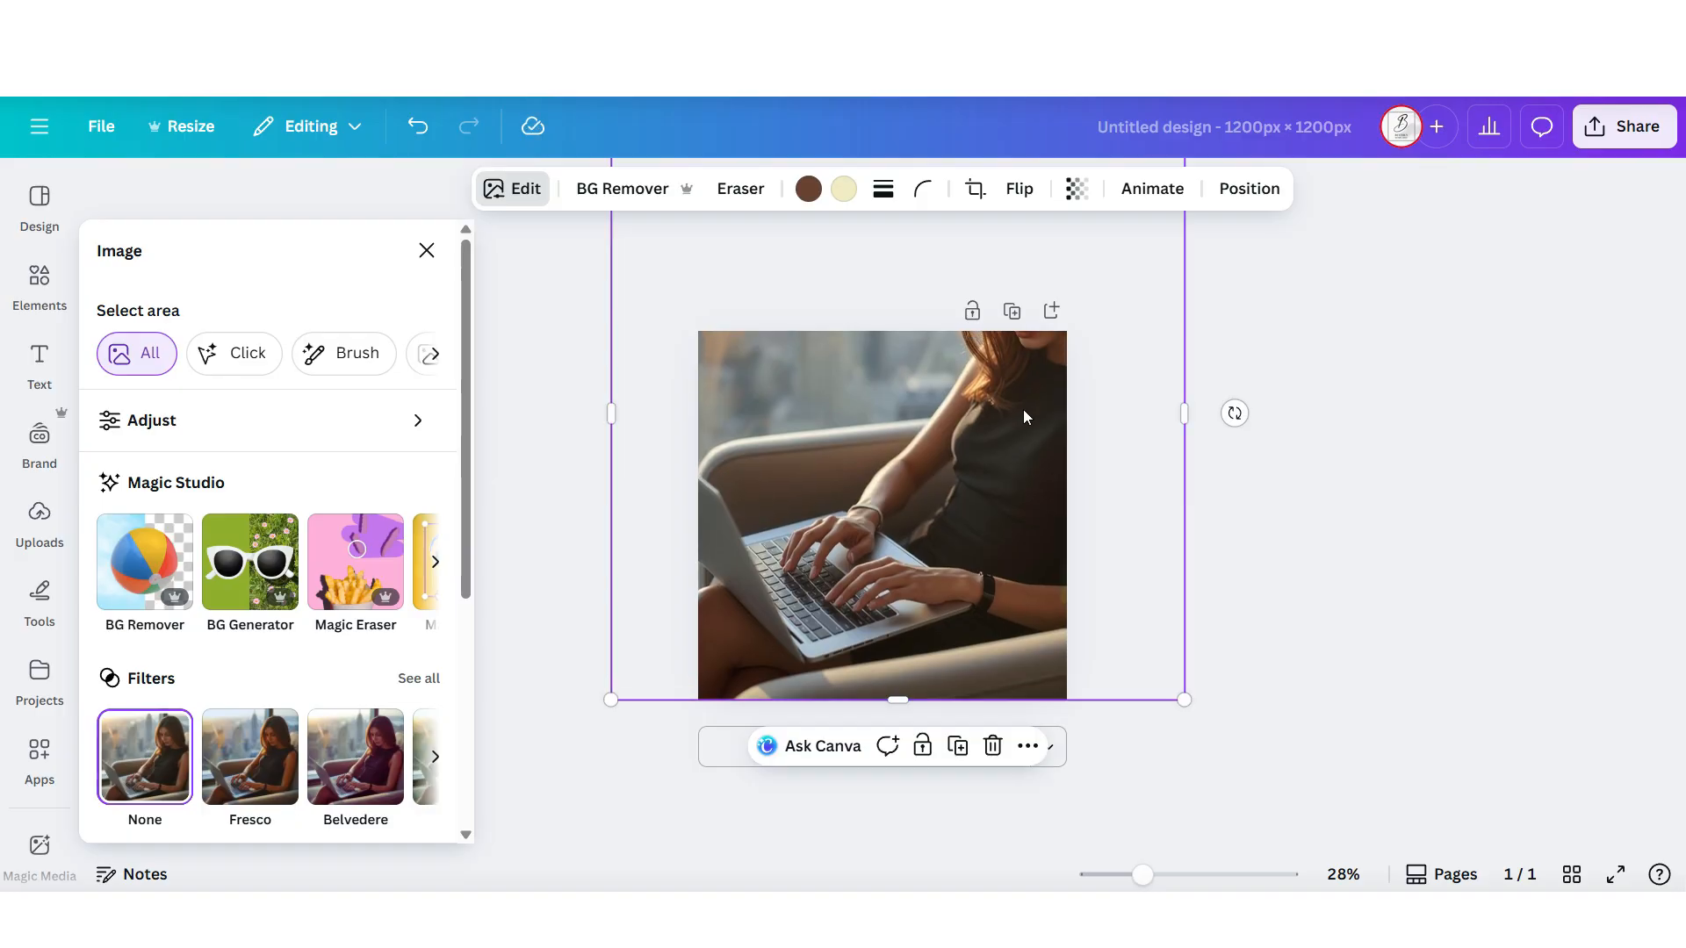
pyautogui.moveTo(428, 411)
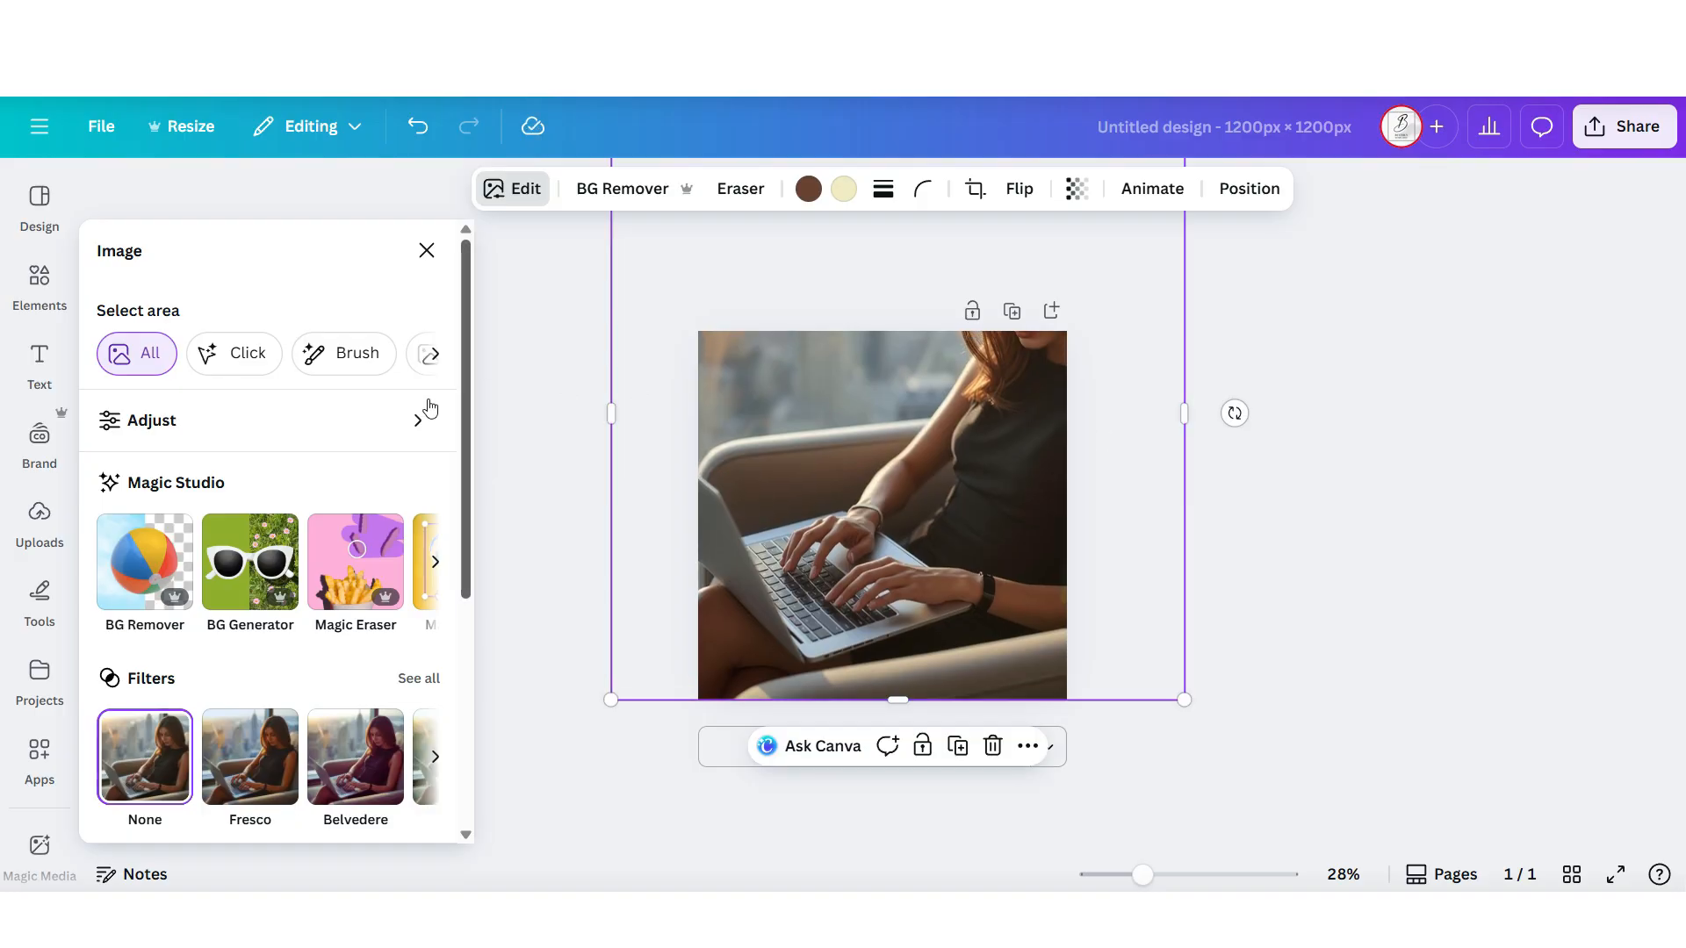
pyautogui.click(151, 421)
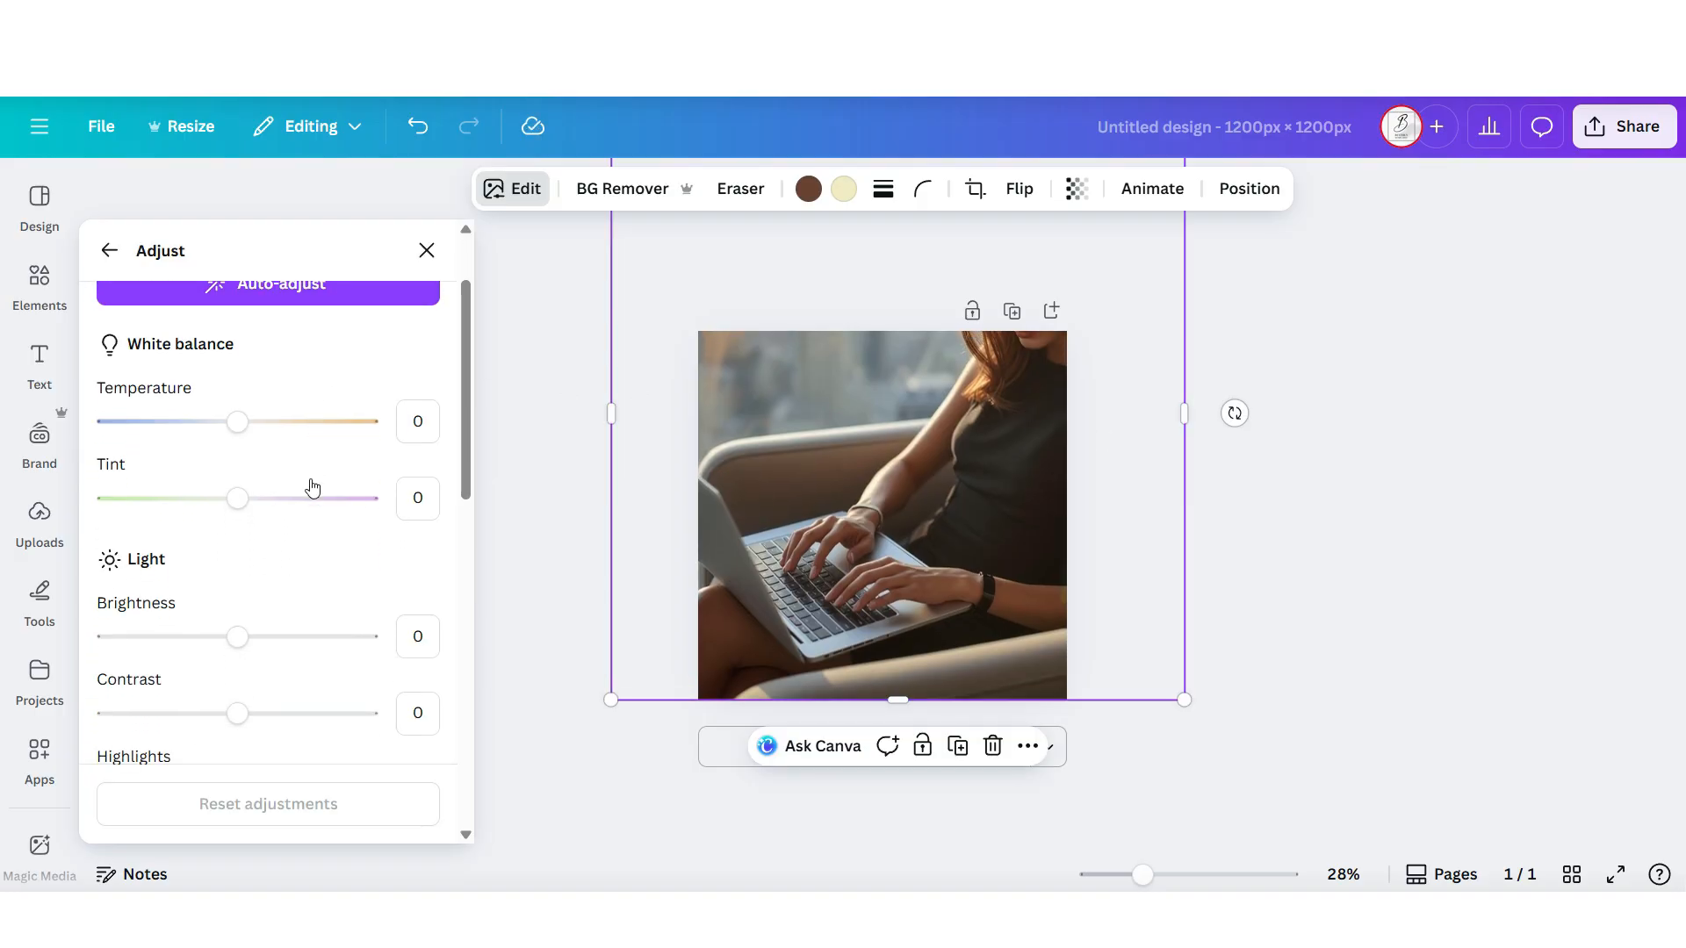
pyautogui.click(109, 251)
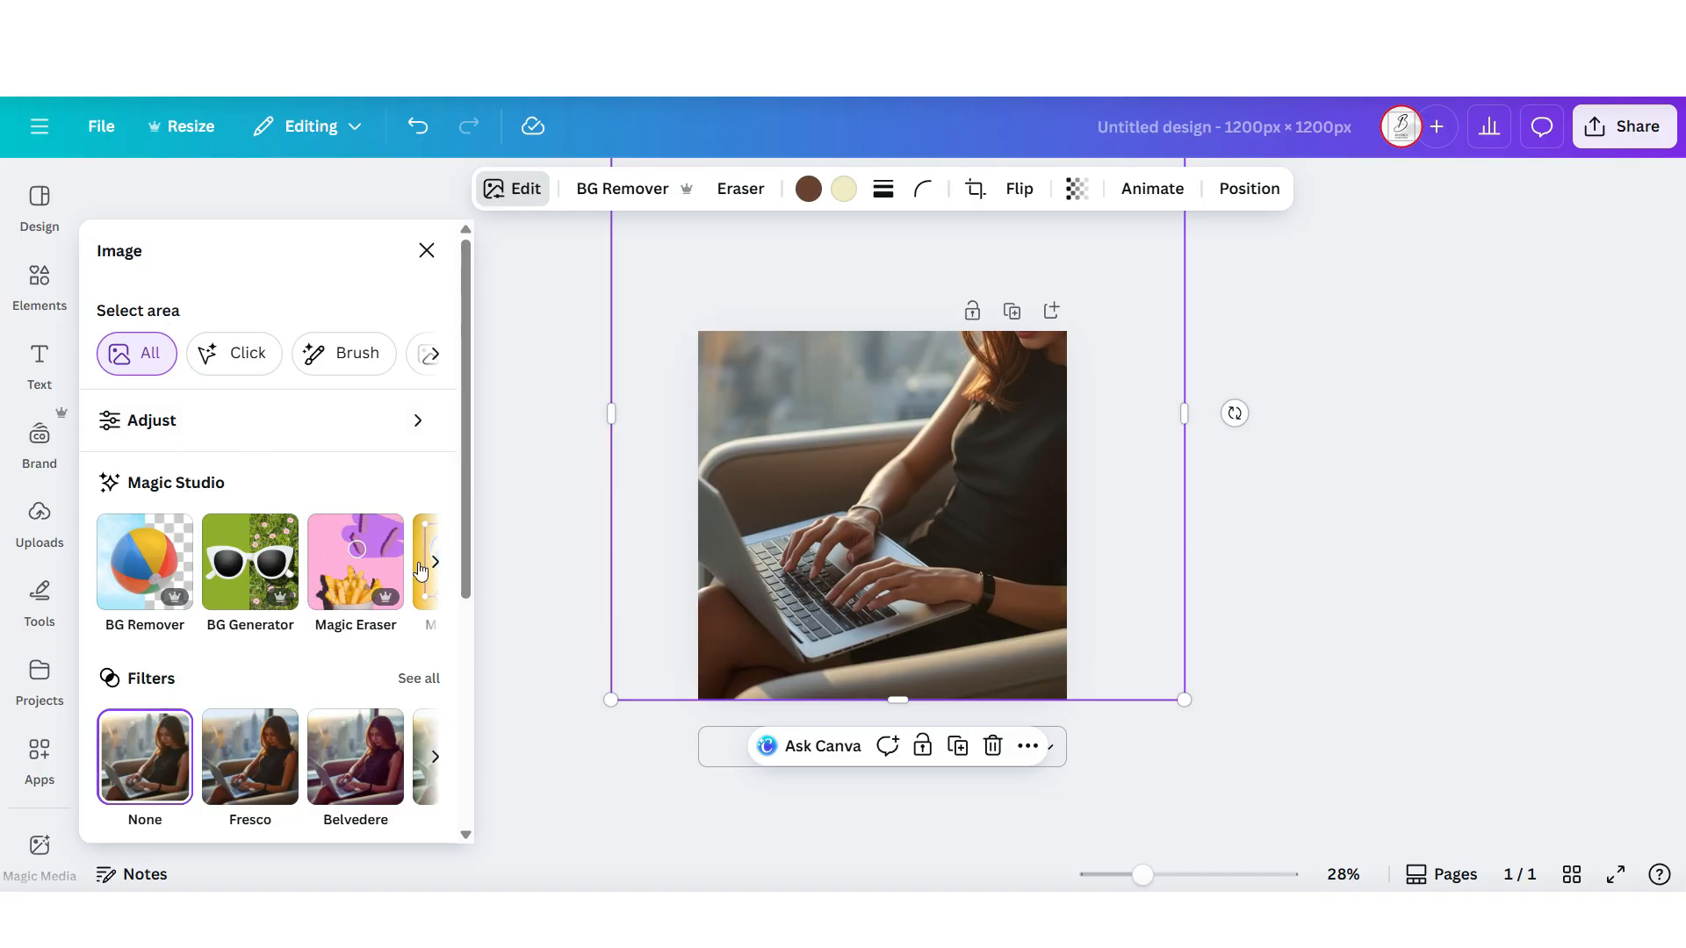
pyautogui.click(436, 562)
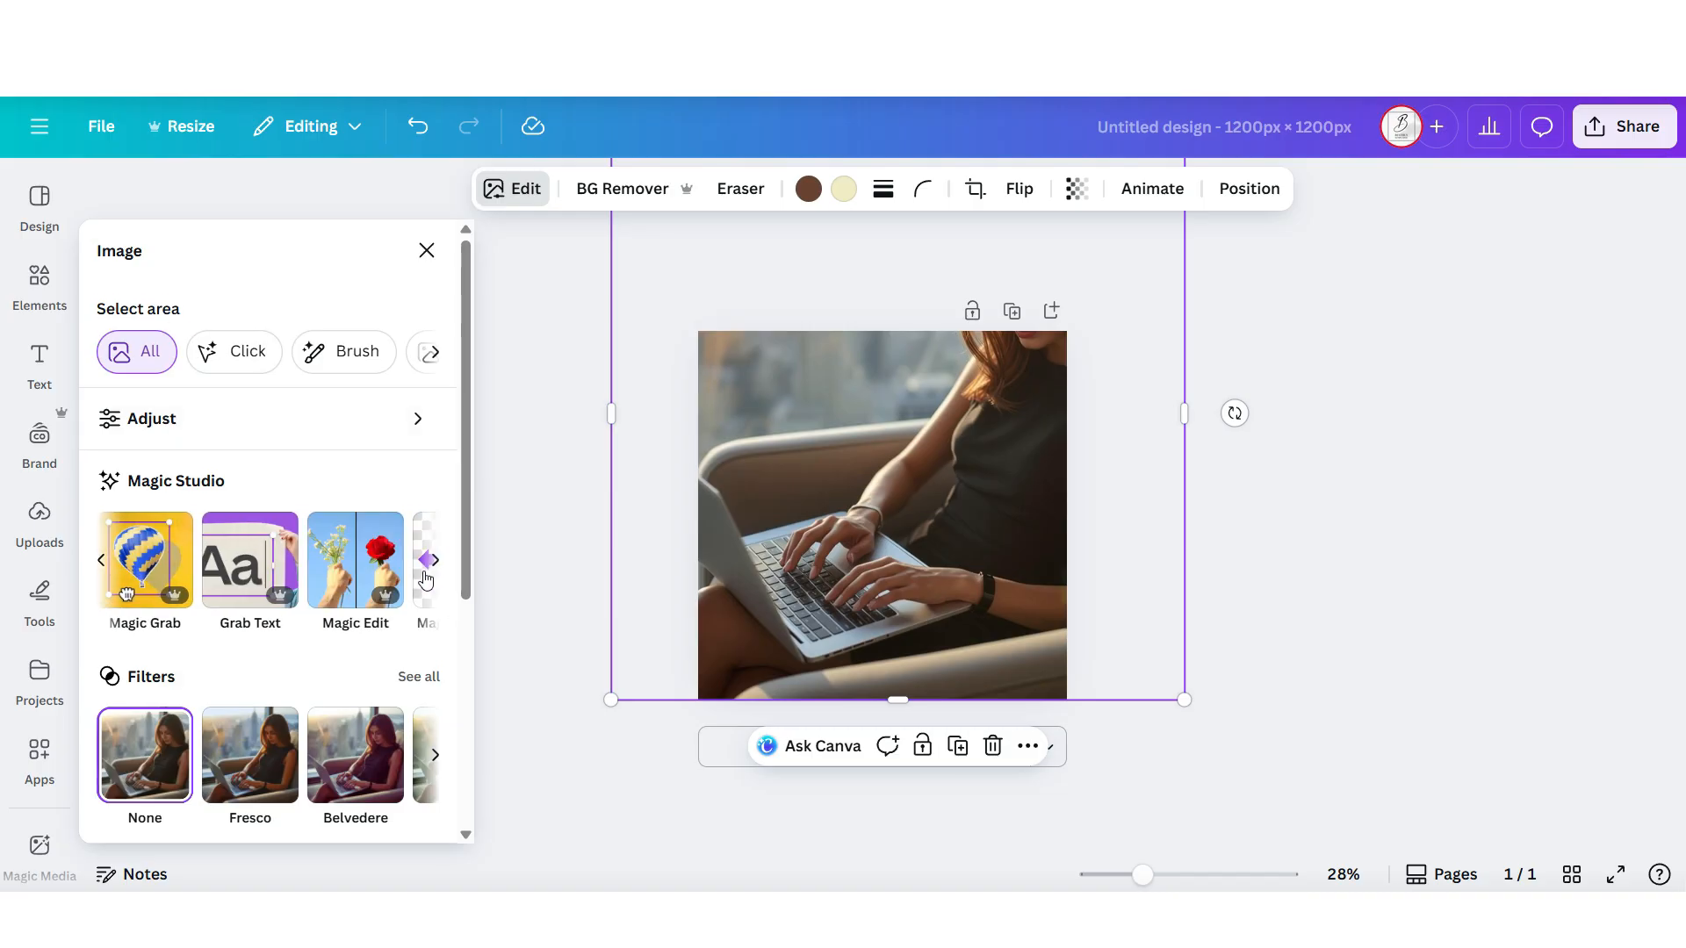
pyautogui.click(418, 678)
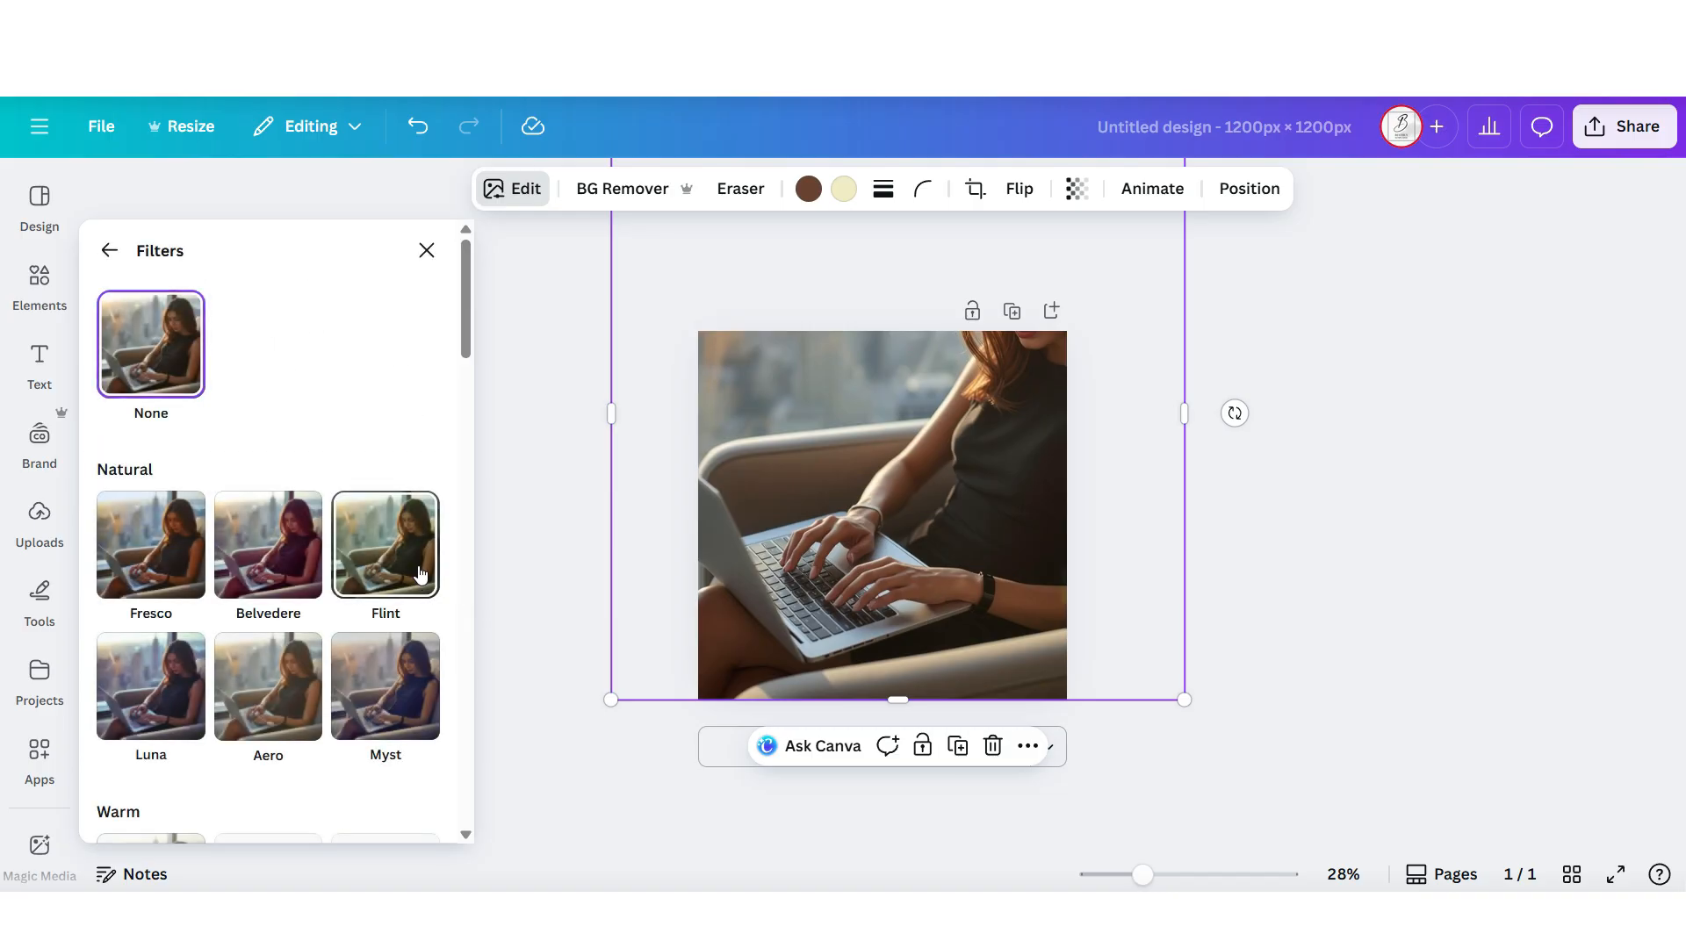
pyautogui.scroll(-3)
pyautogui.write('AI Stock photo #1')
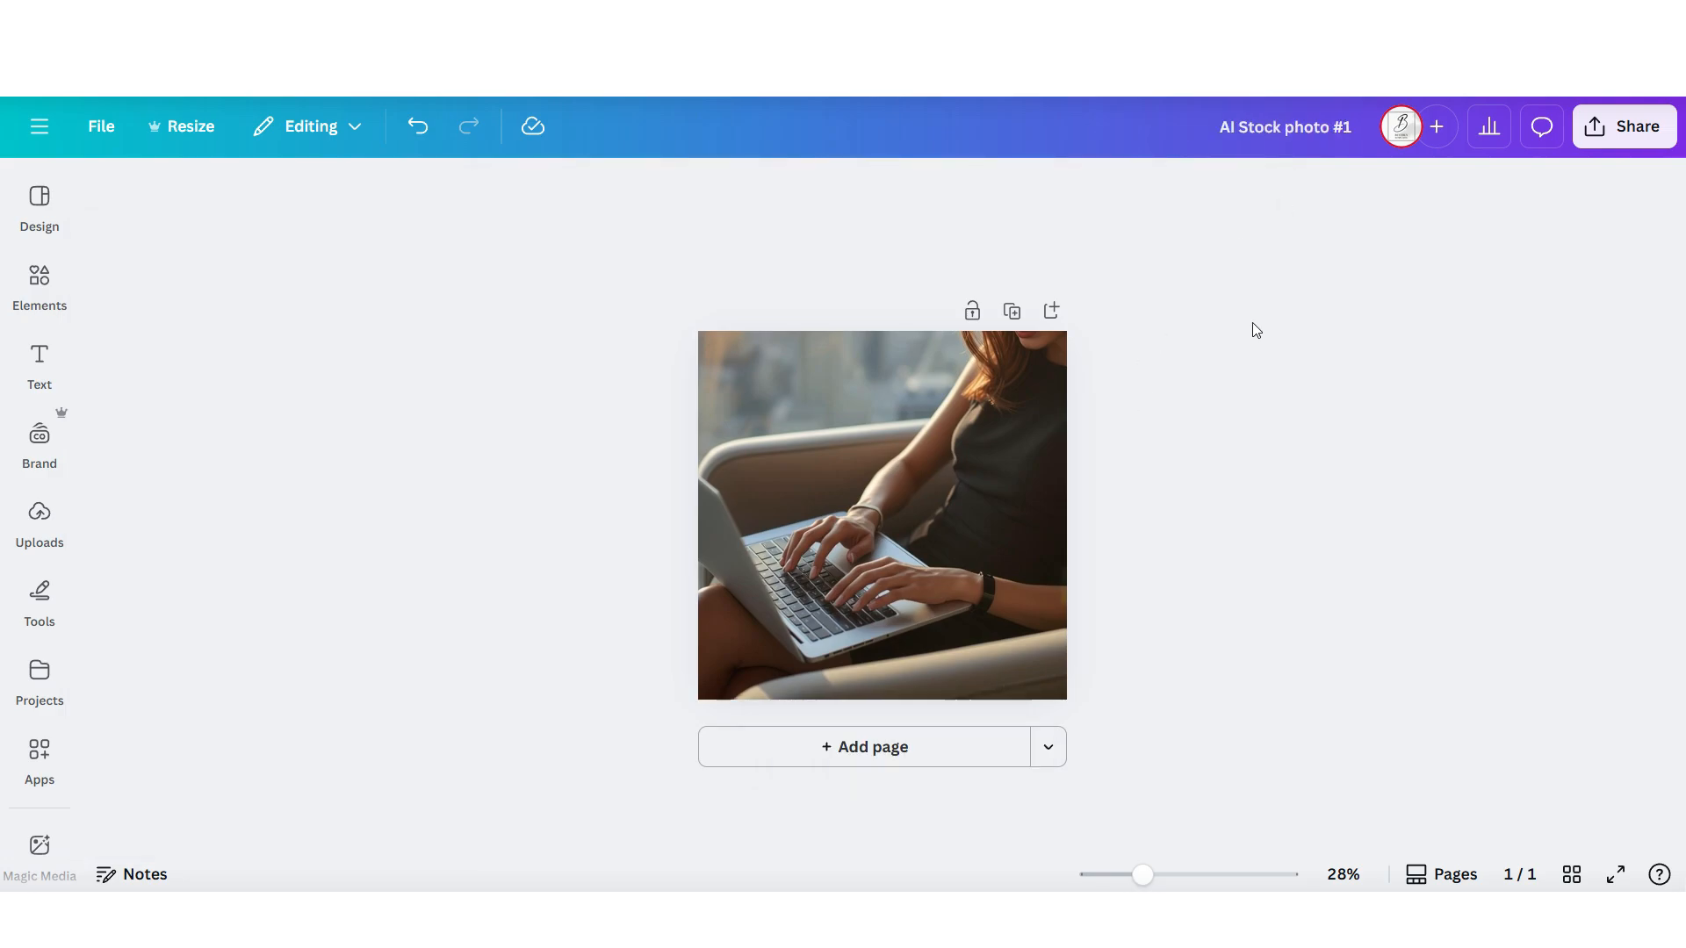
# Download the AI Stock photo #1 design as a PNG via Share > Download.
pyautogui.click(1623, 127)
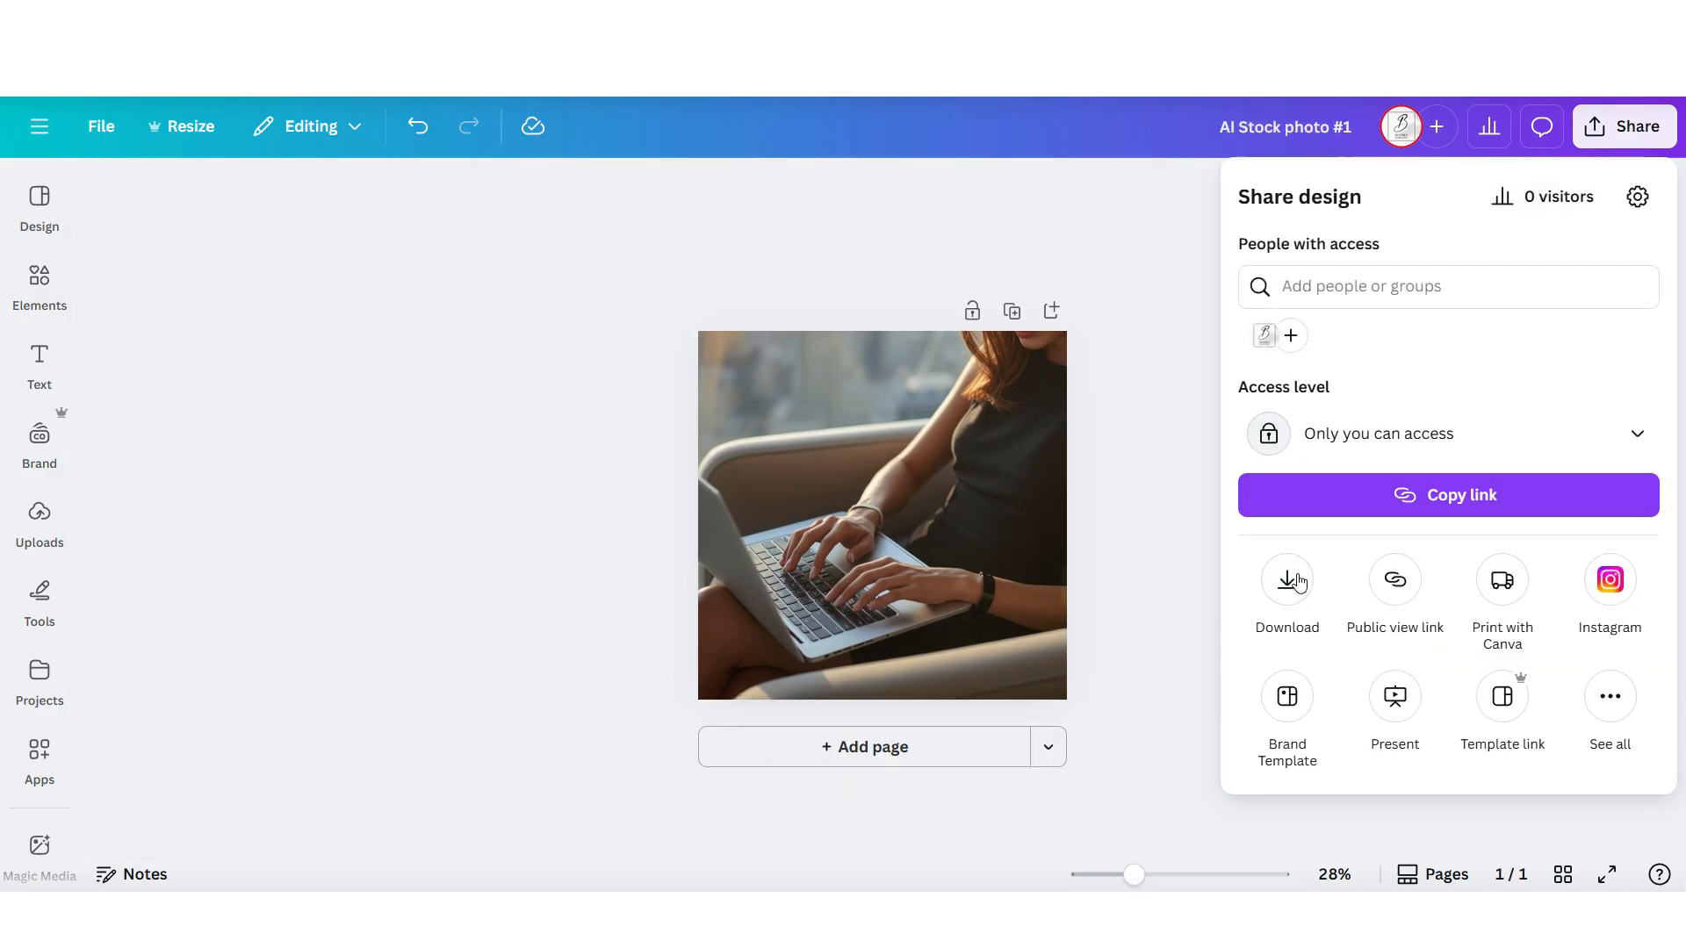
pyautogui.click(1288, 580)
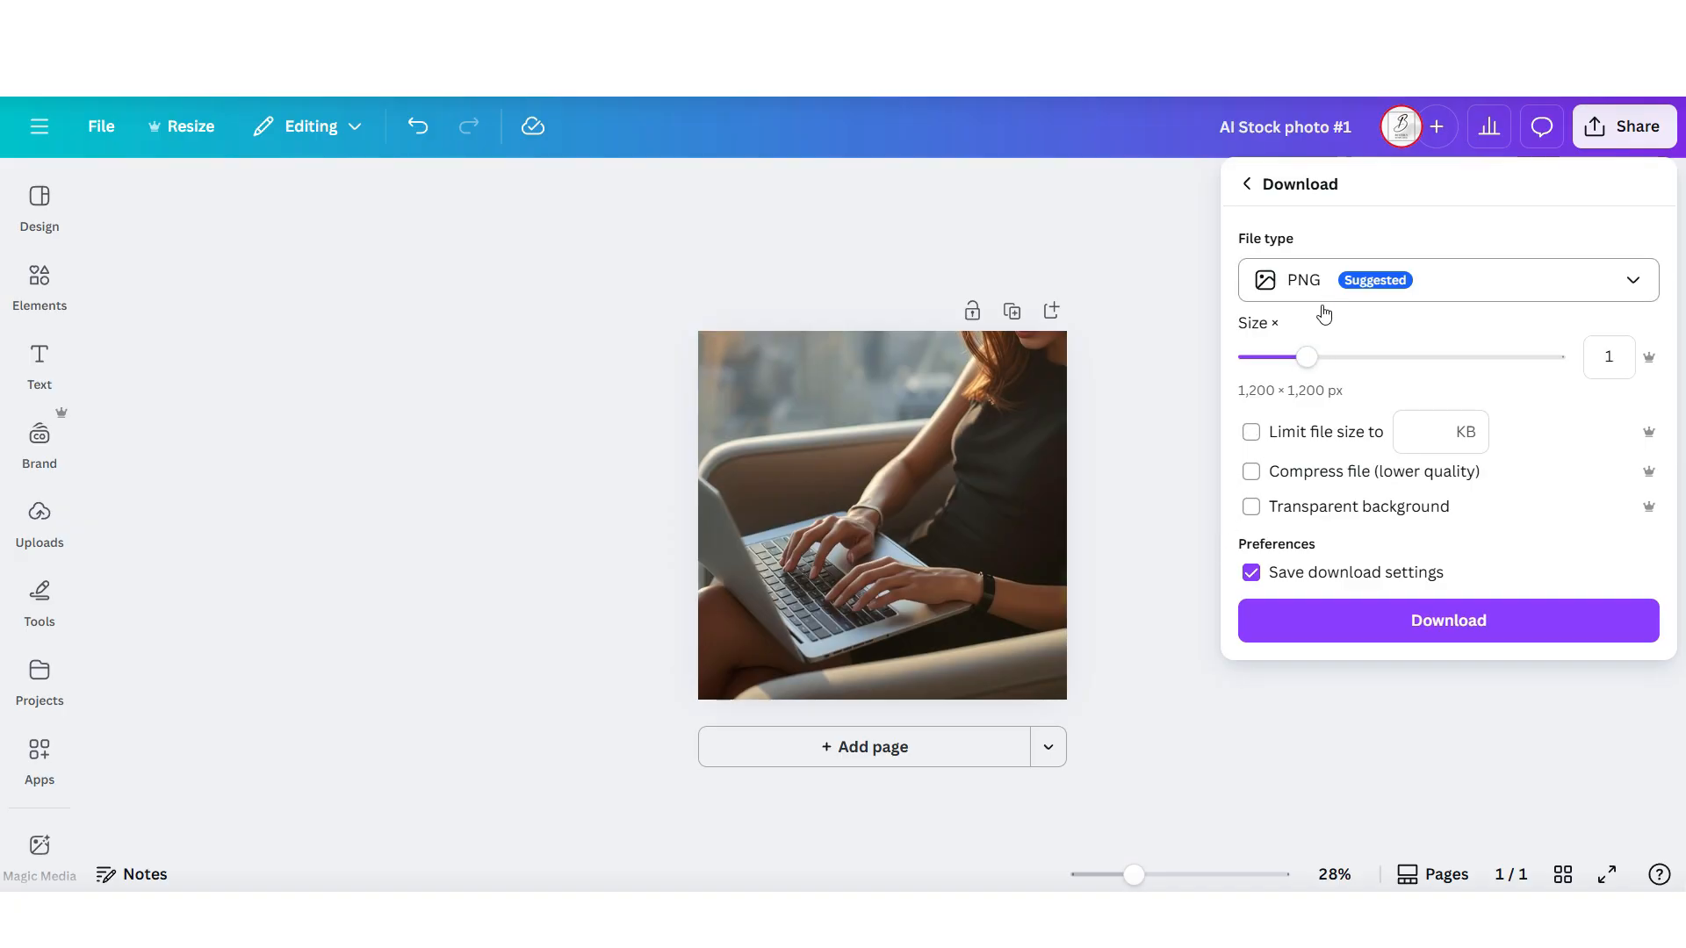
pyautogui.moveTo(1493, 625)
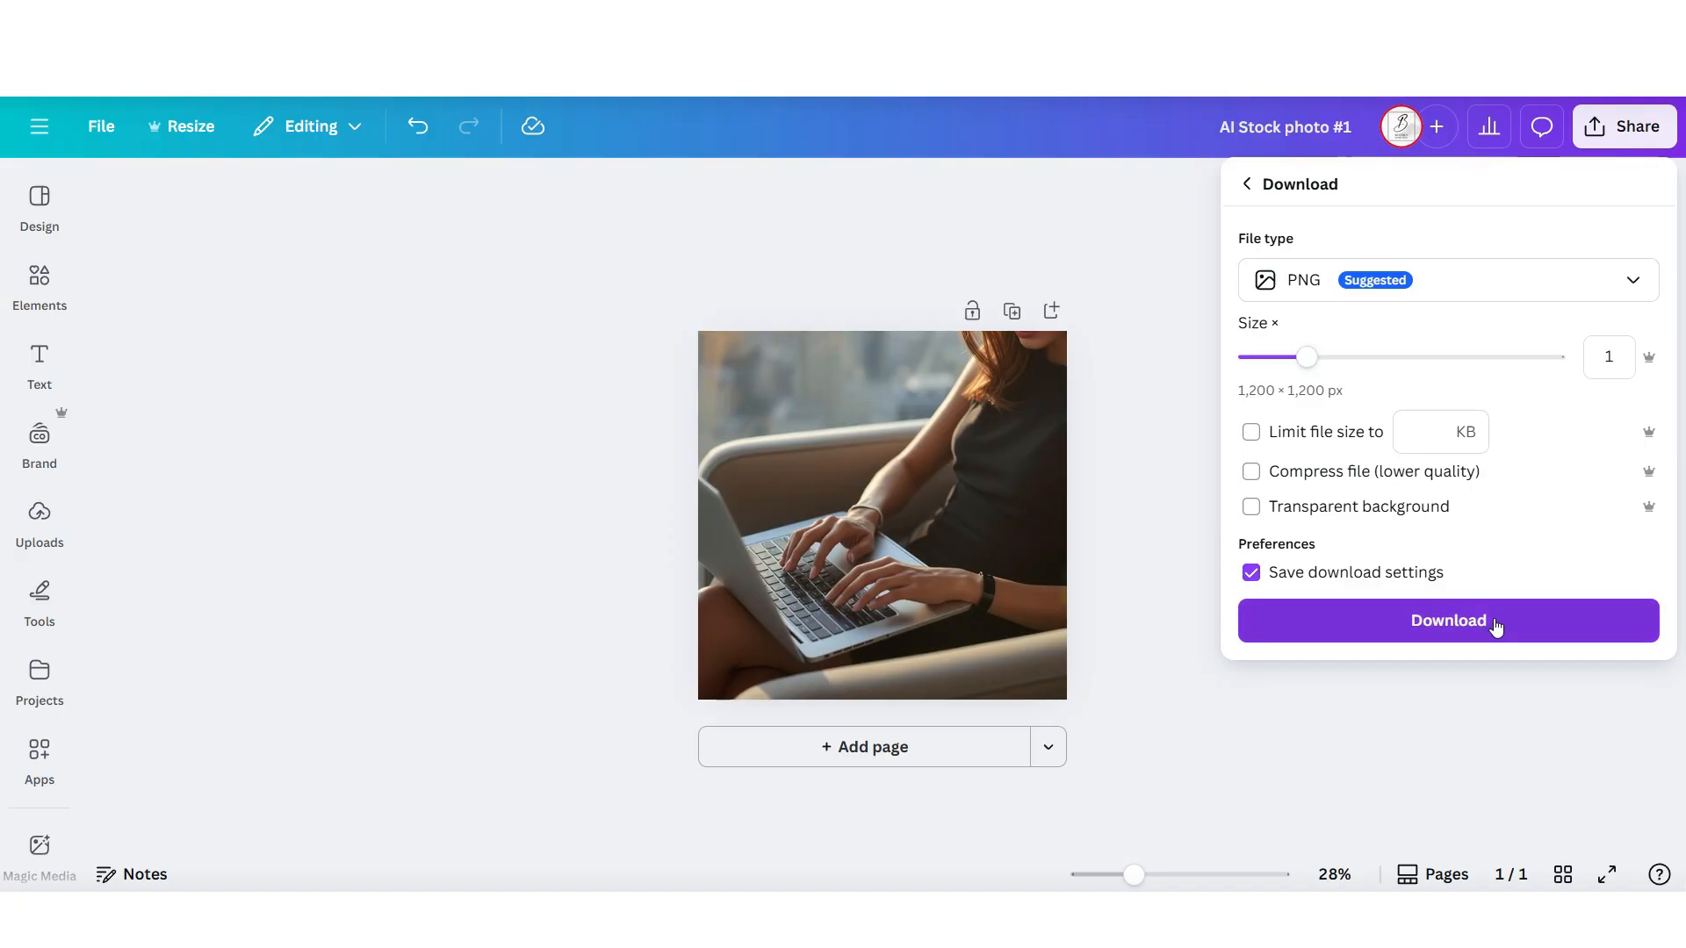
pyautogui.click(1450, 622)
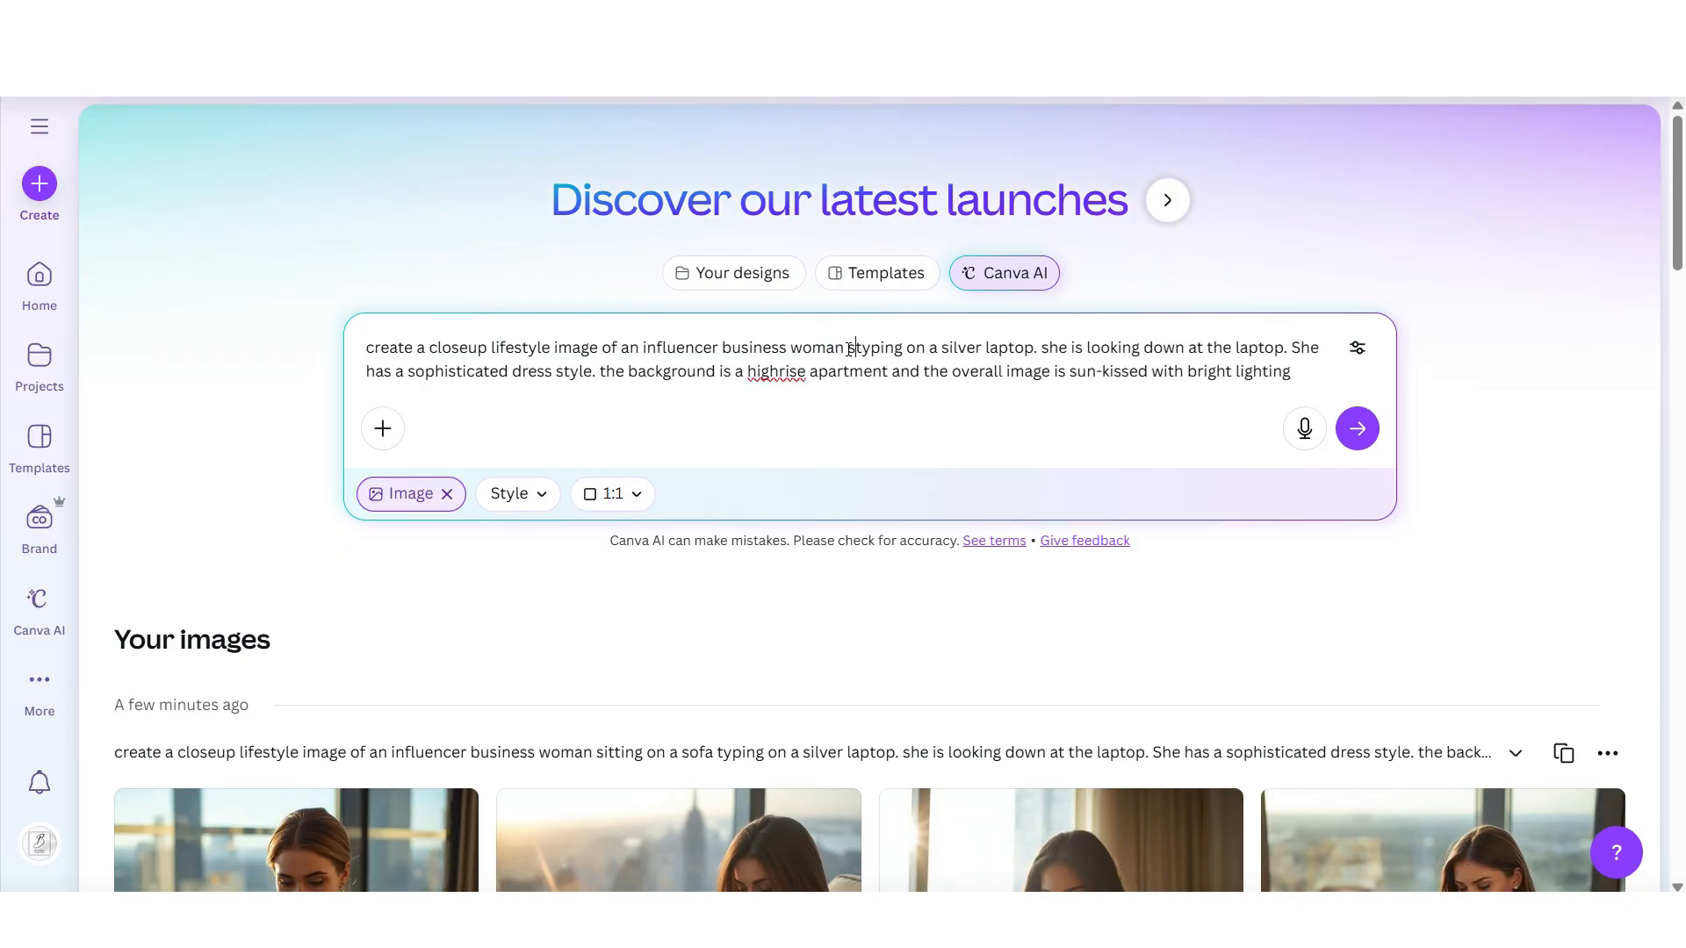
# Generate images from the revised prompt and download AI Stock Photo #2 as a PNG.
pyautogui.click(1356, 428)
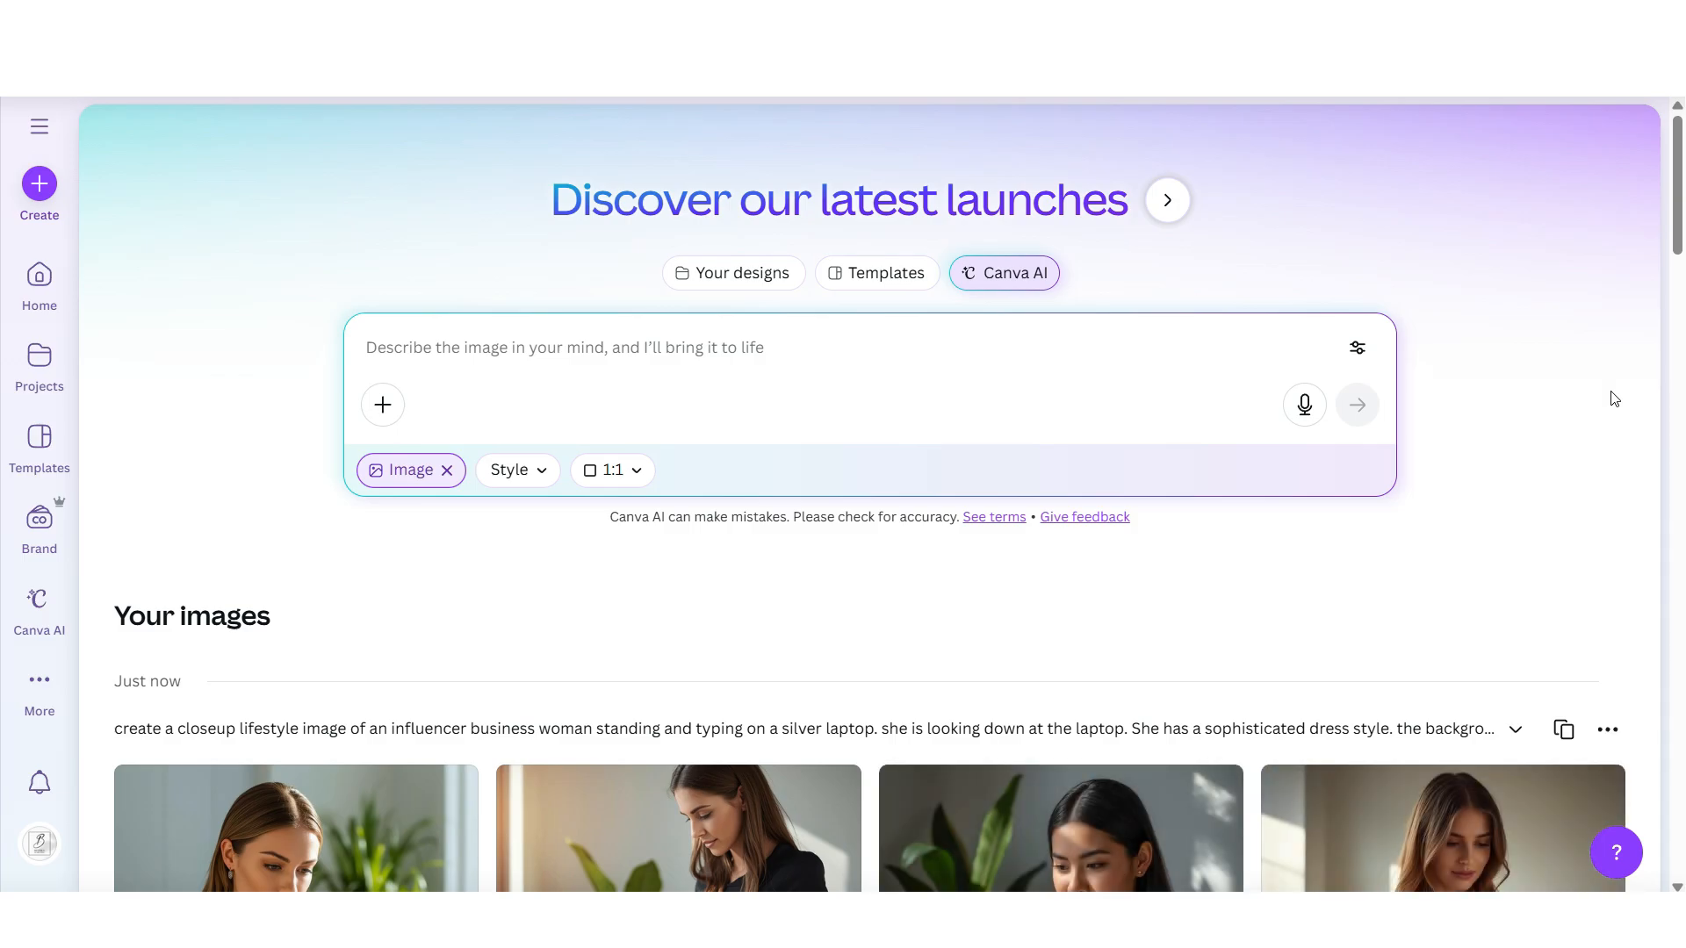
pyautogui.scroll(-3)
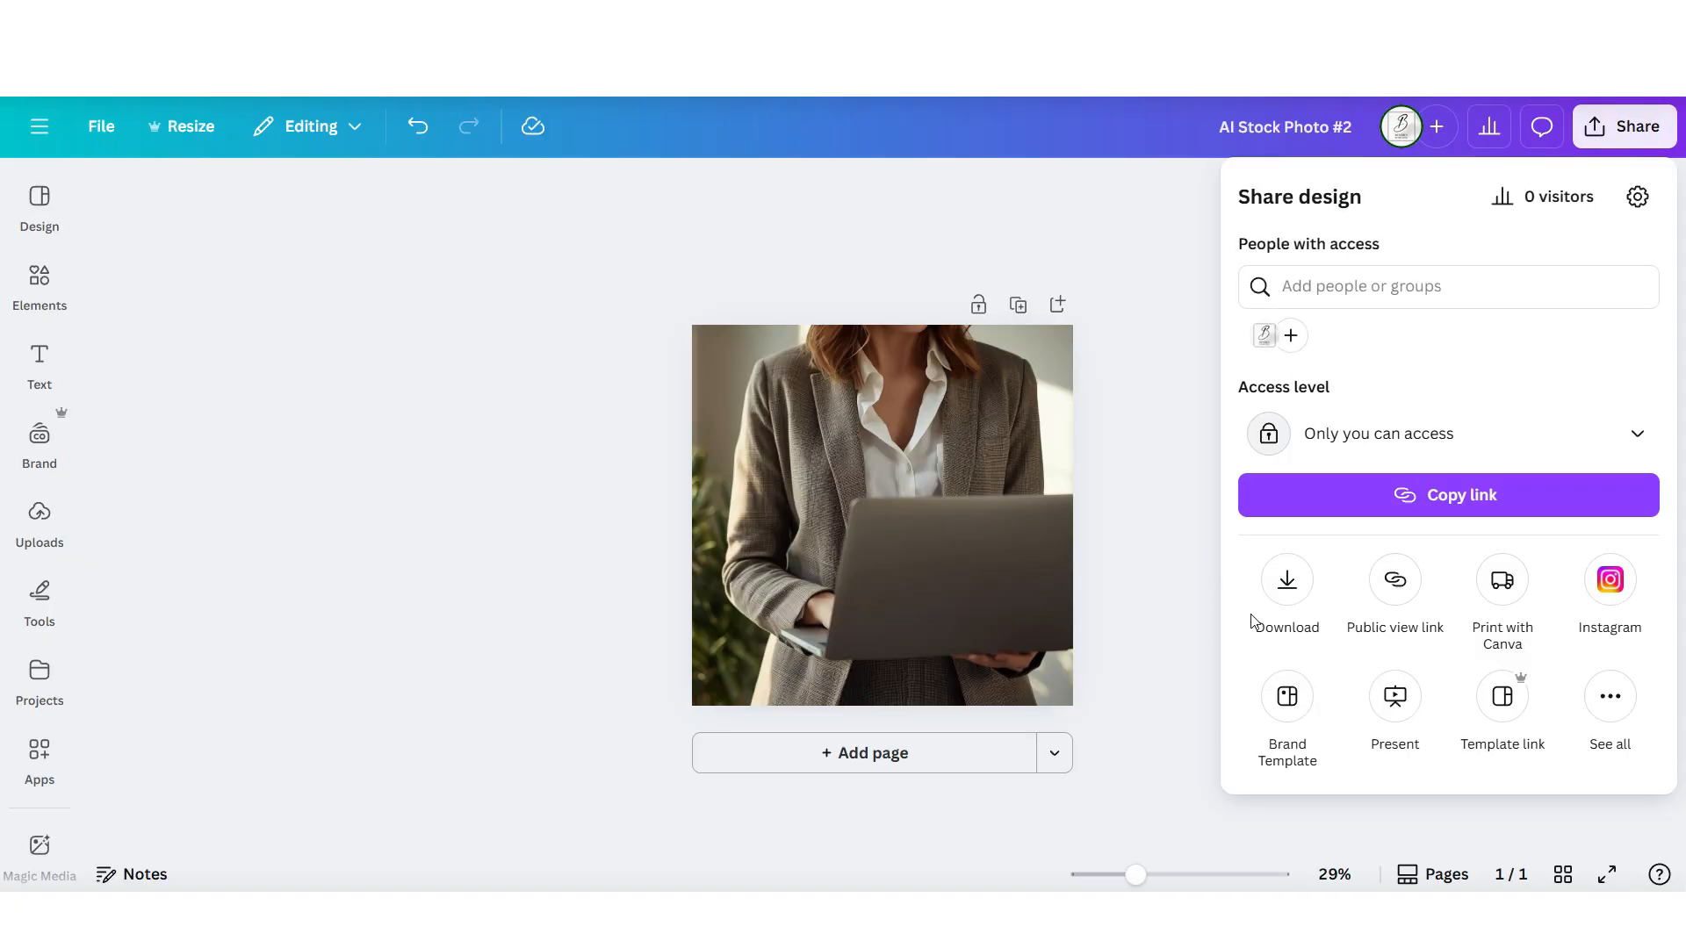
pyautogui.click(1287, 580)
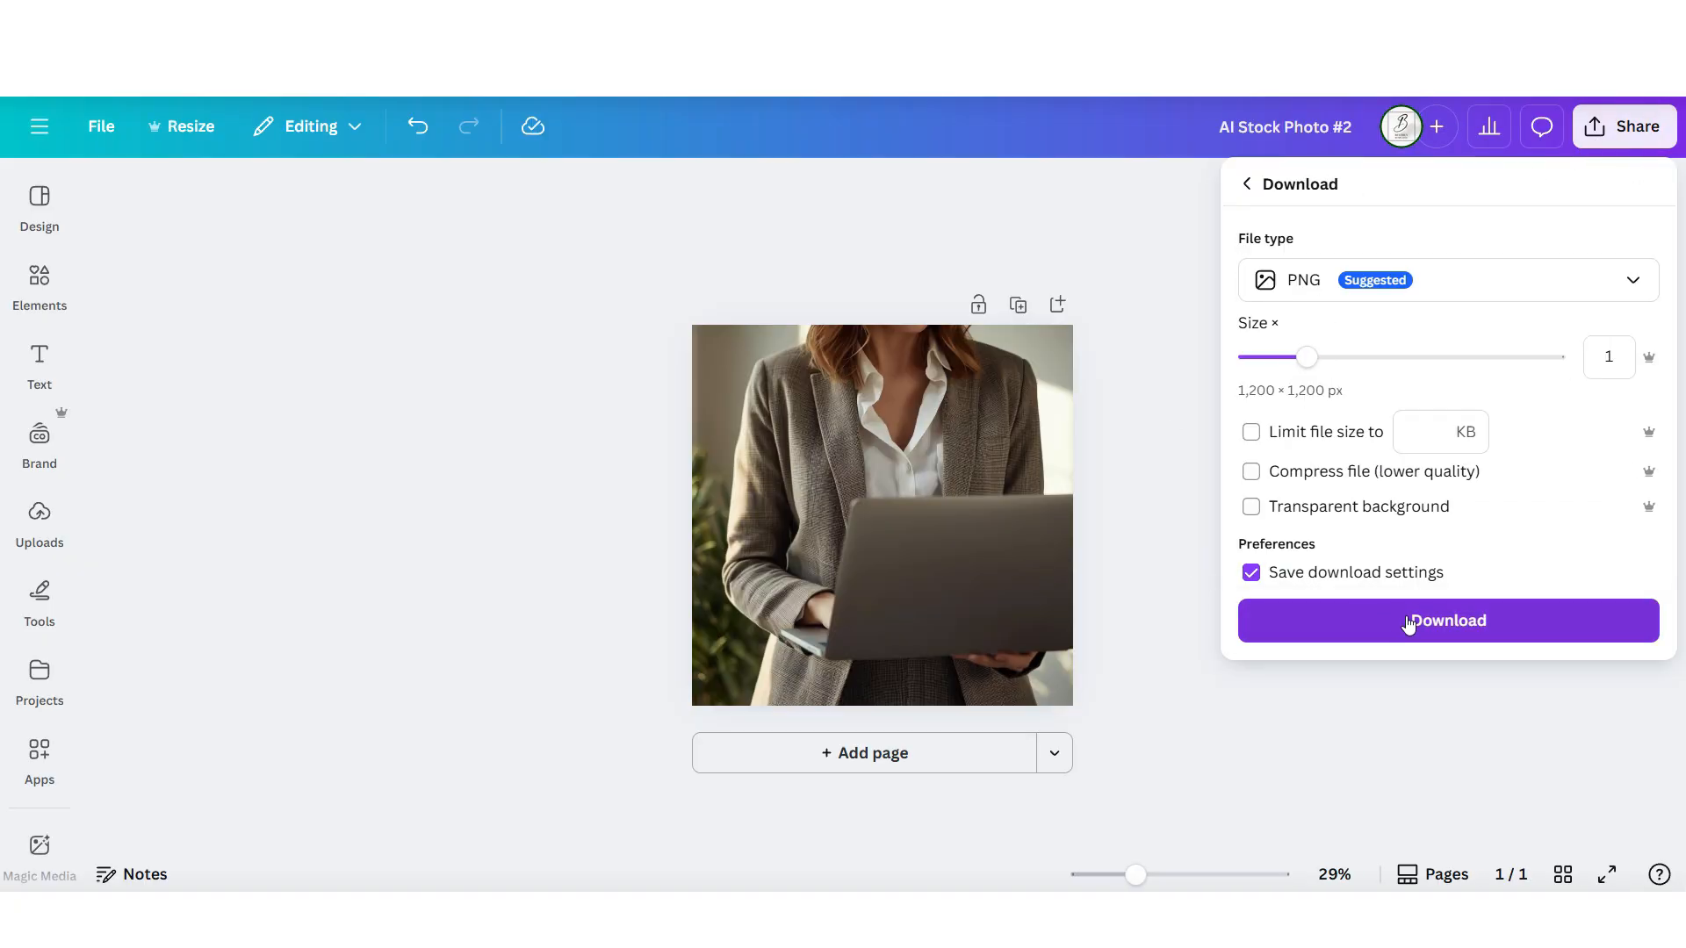
pyautogui.click(1449, 622)
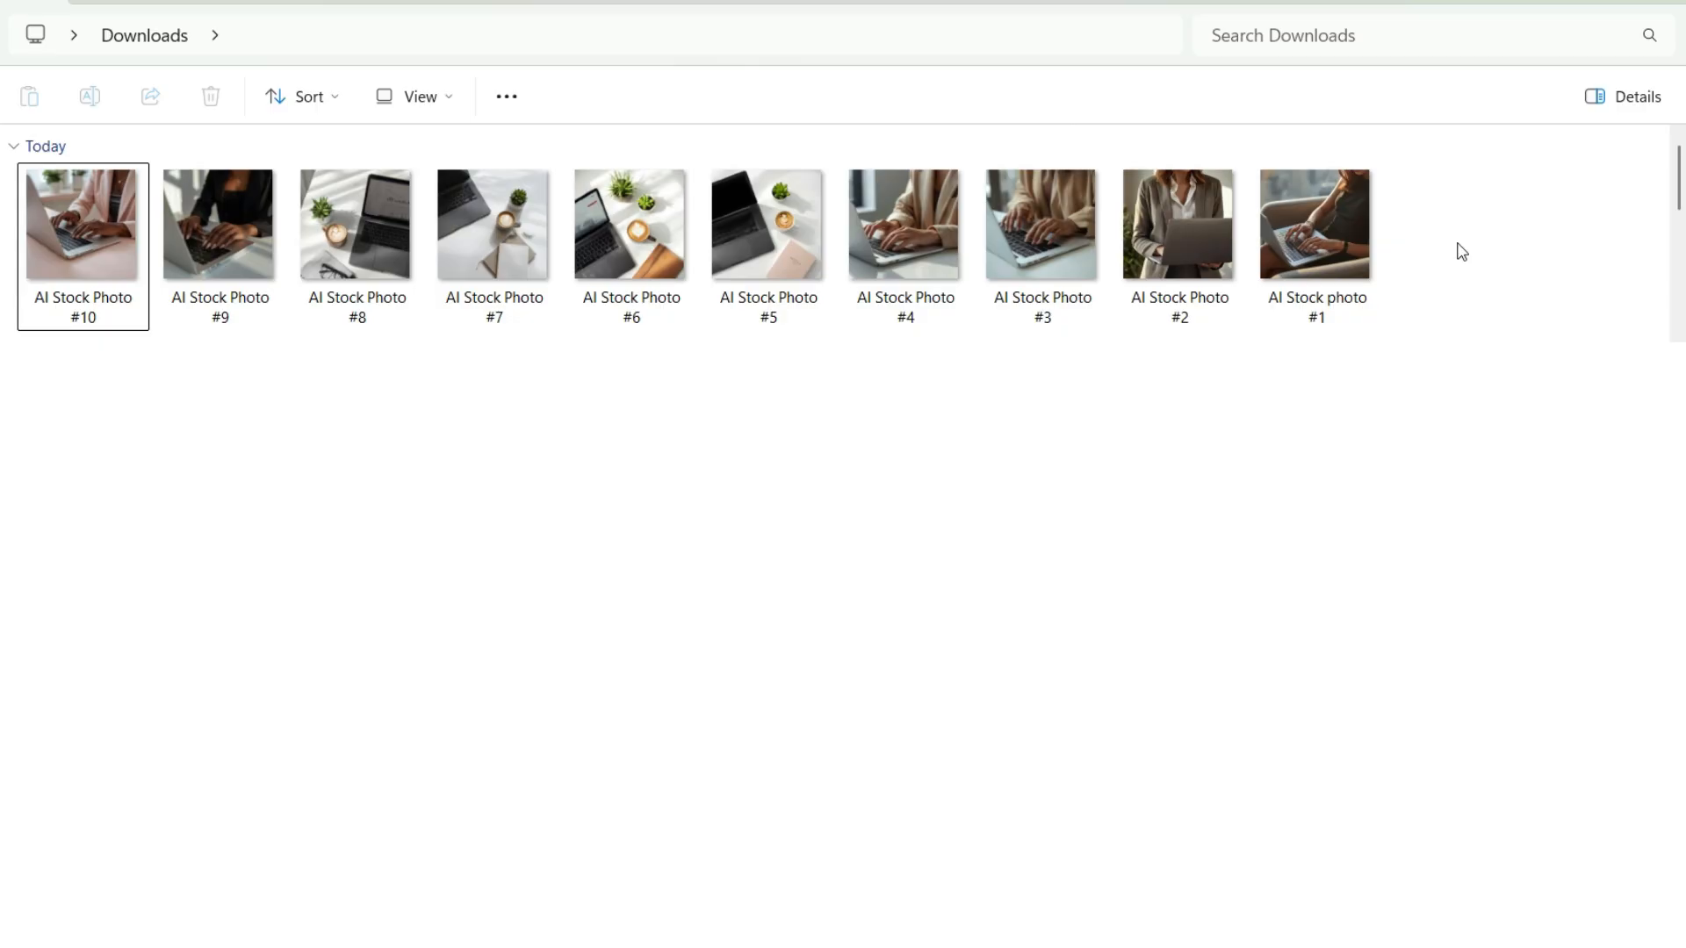
pyautogui.moveTo(1416, 284)
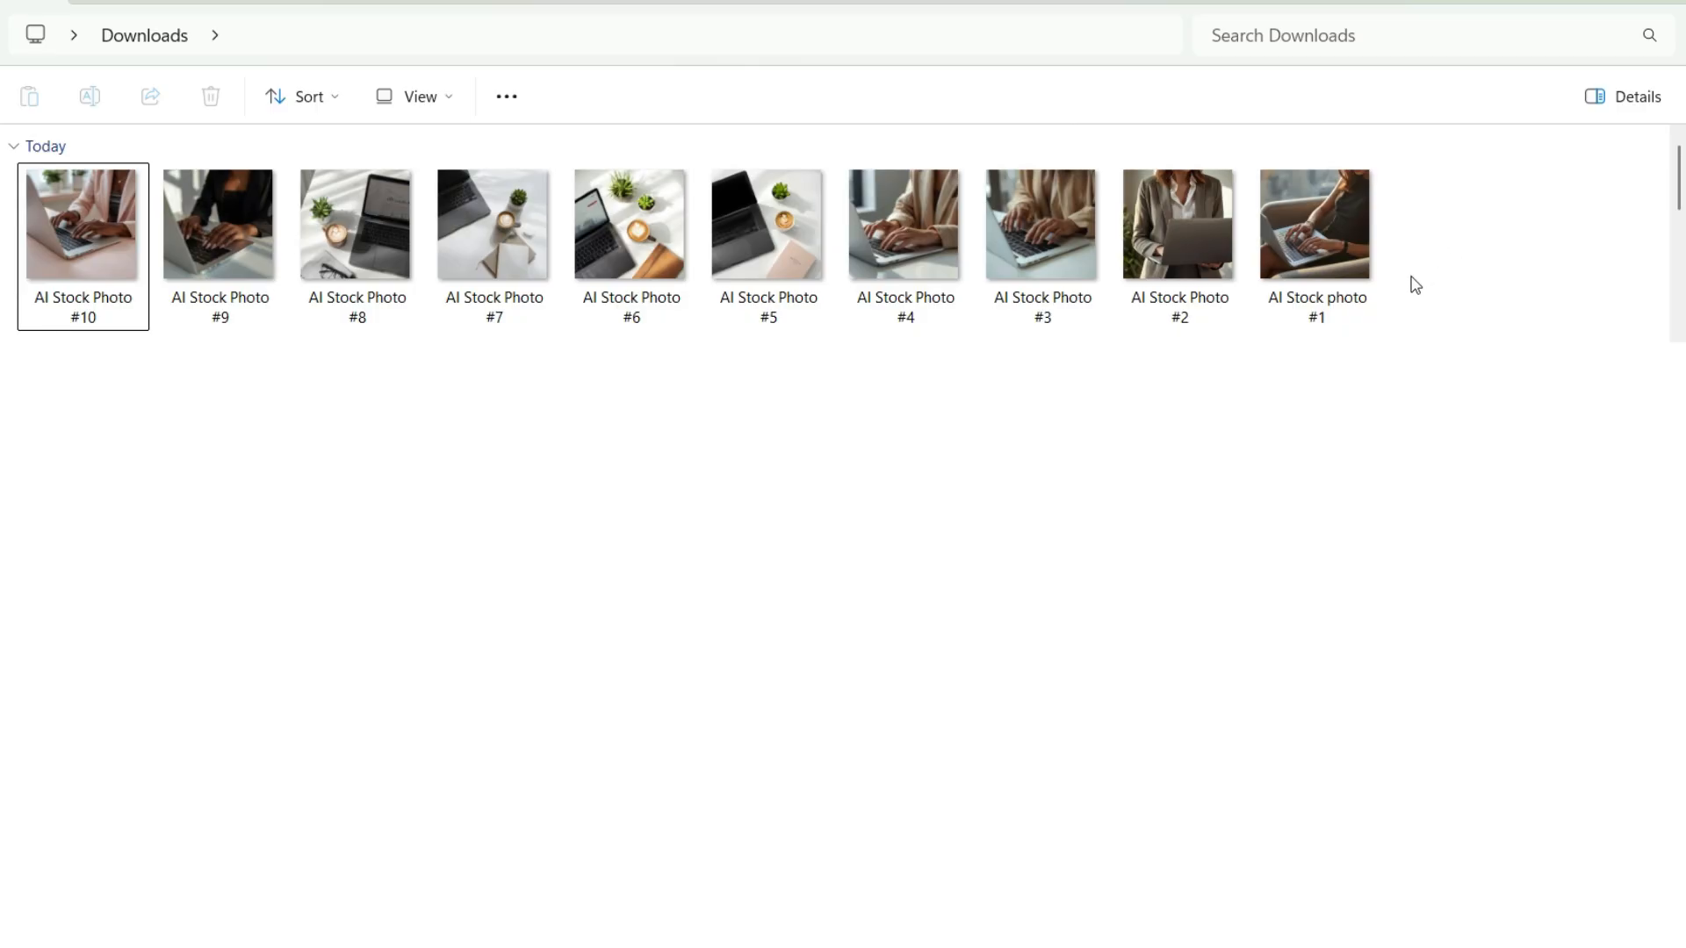
pyautogui.moveTo(1409, 260)
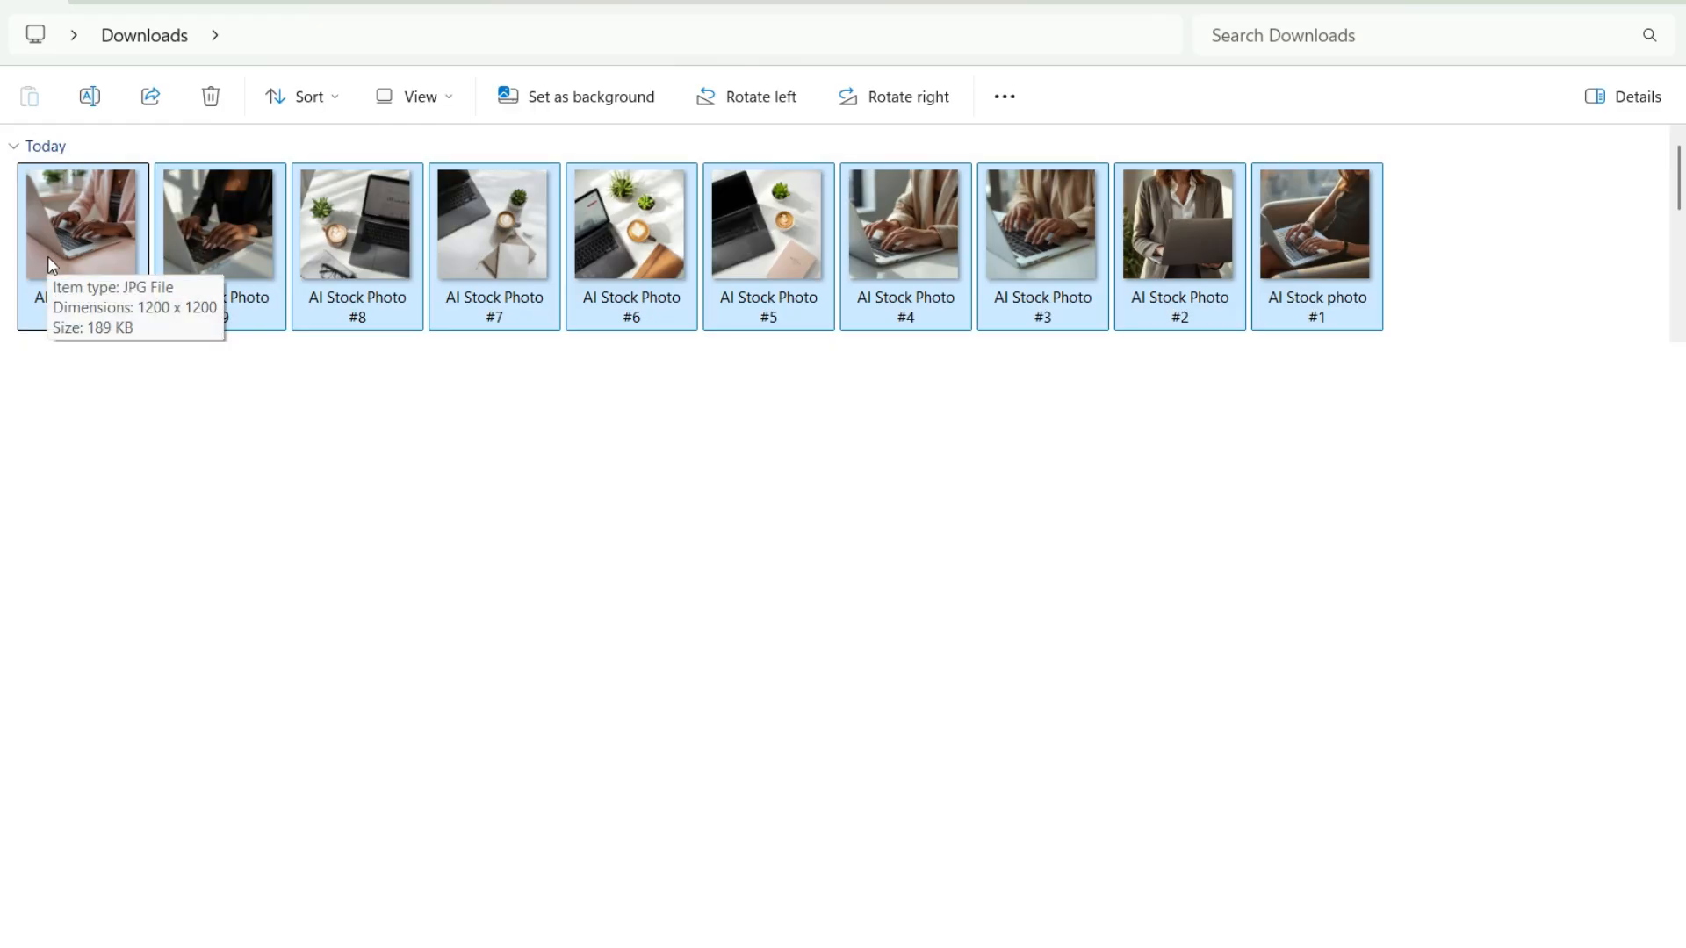
pyautogui.moveTo(1045, 249)
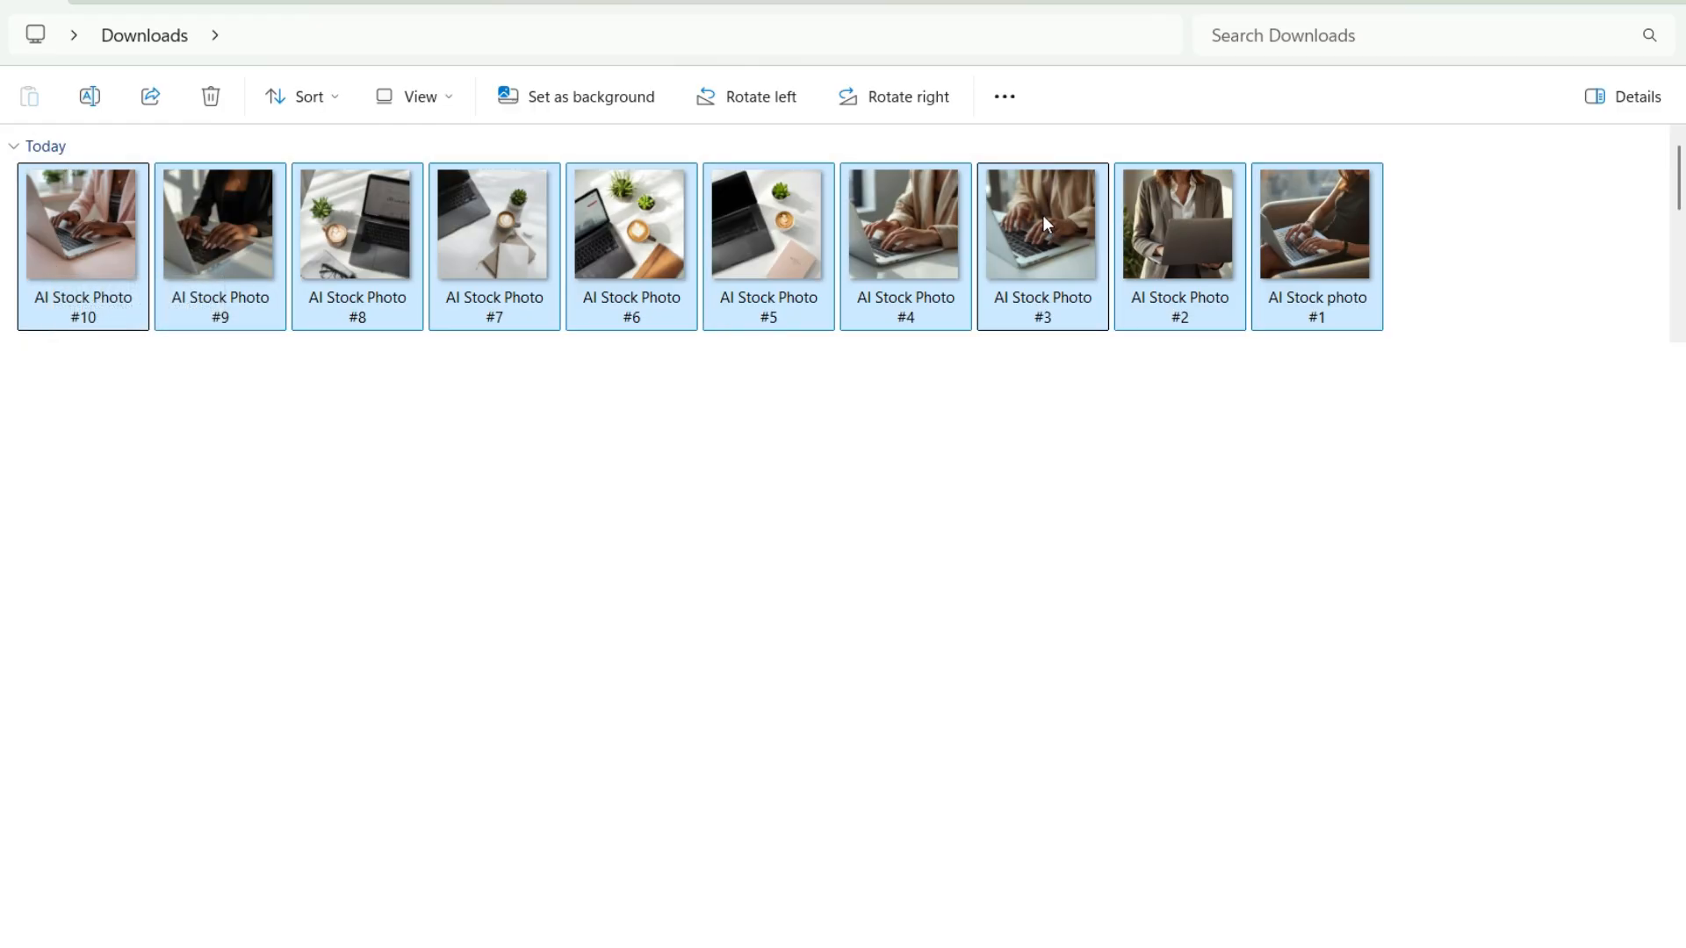
pyautogui.moveTo(1289, 230)
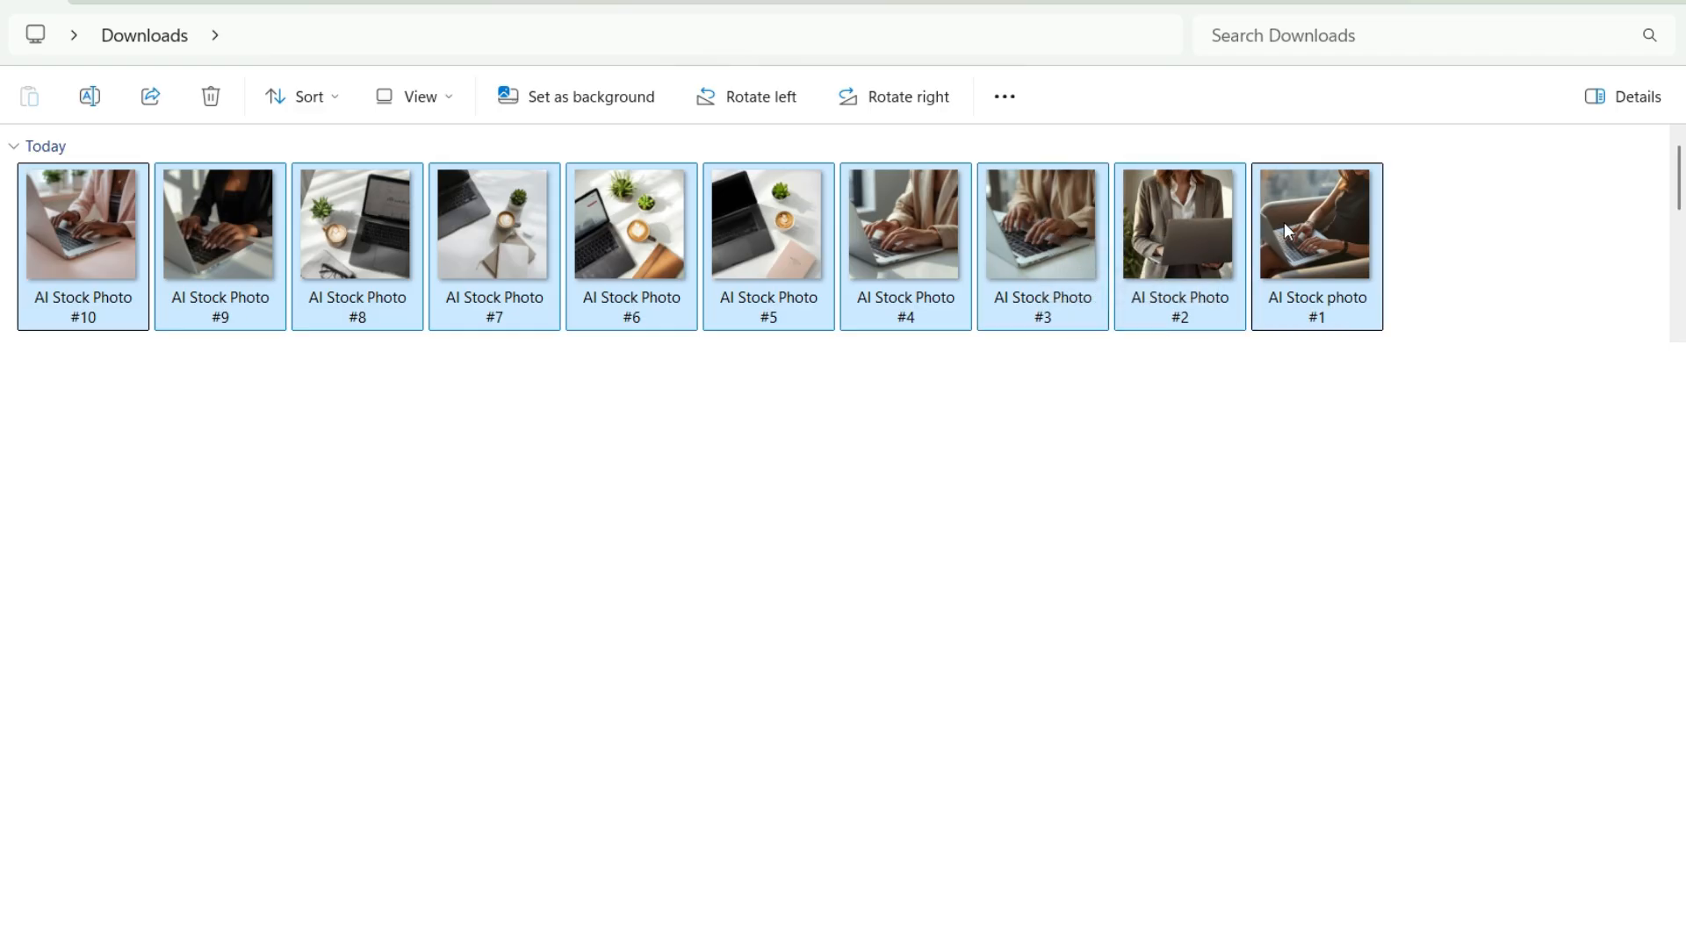
# Compress the selected photos in Downloads into a ZIP file and start renaming it 'Sto...'.
pyautogui.rightClick(1290, 230)
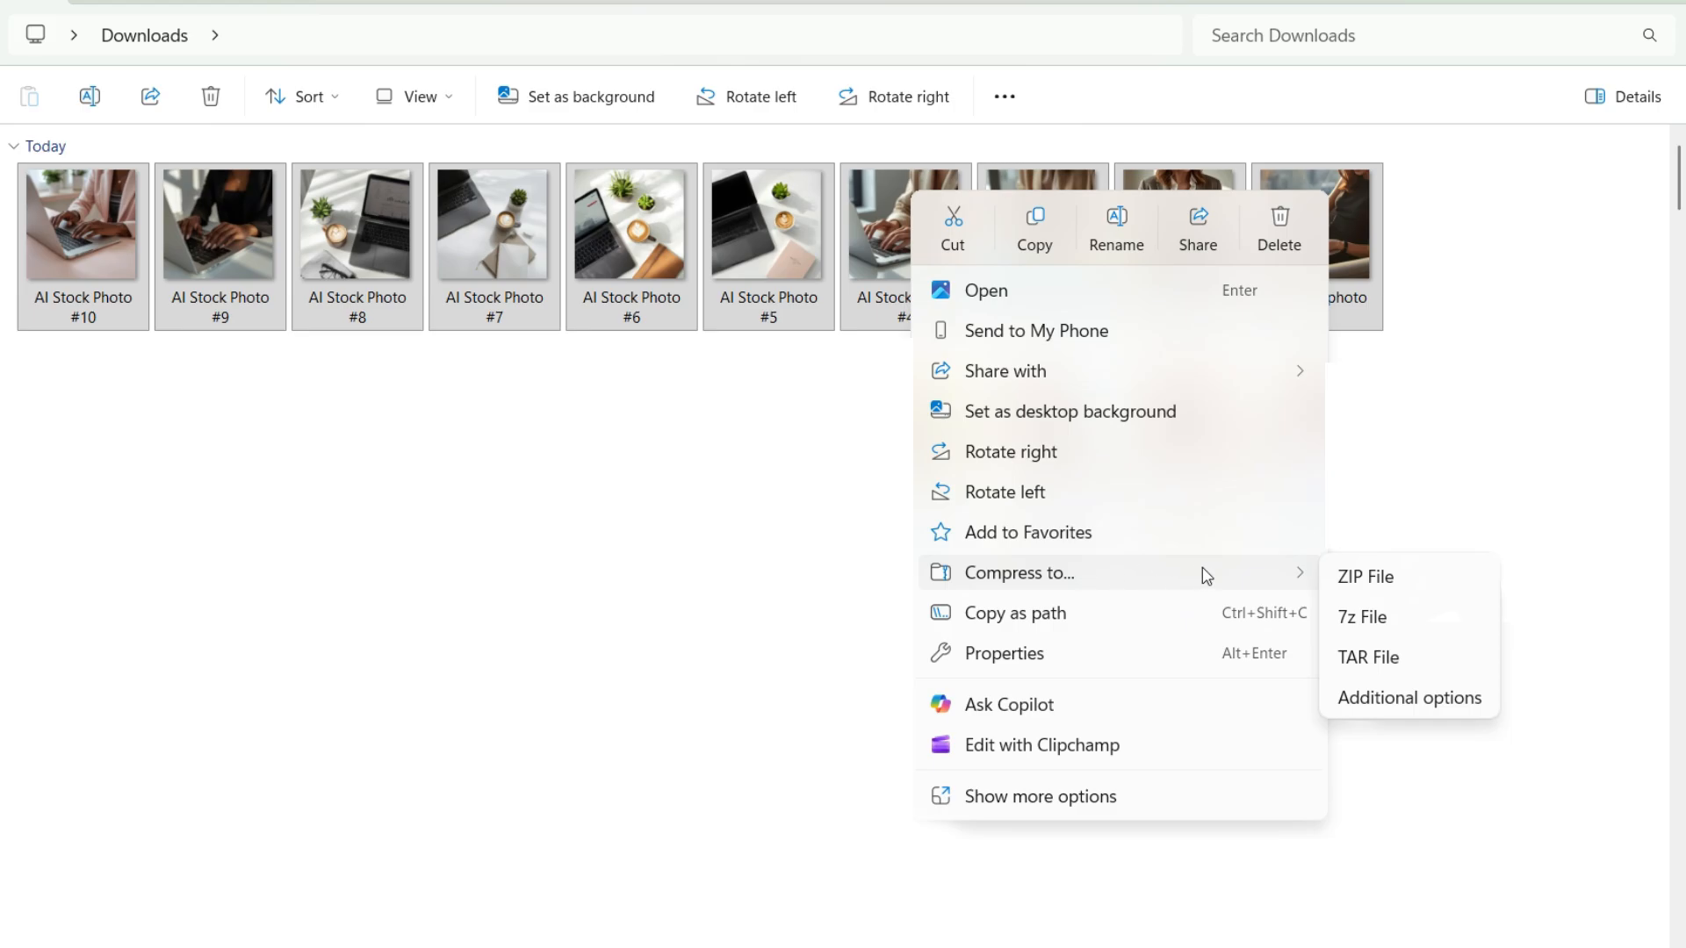
pyautogui.moveTo(1346, 587)
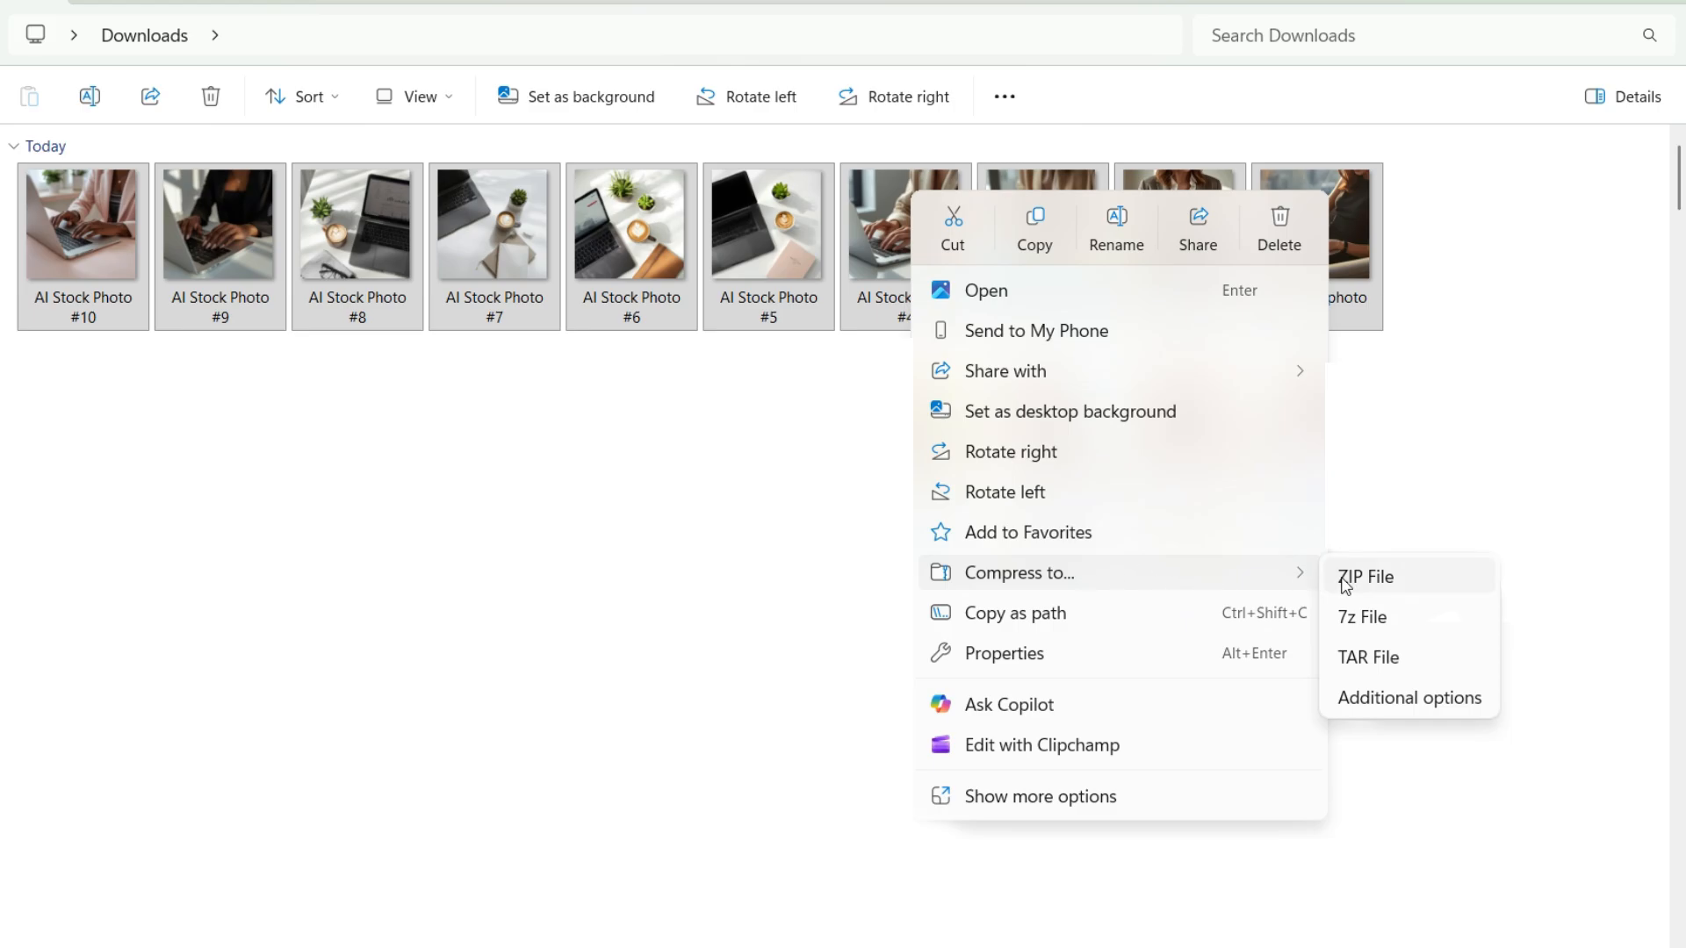
pyautogui.click(1365, 576)
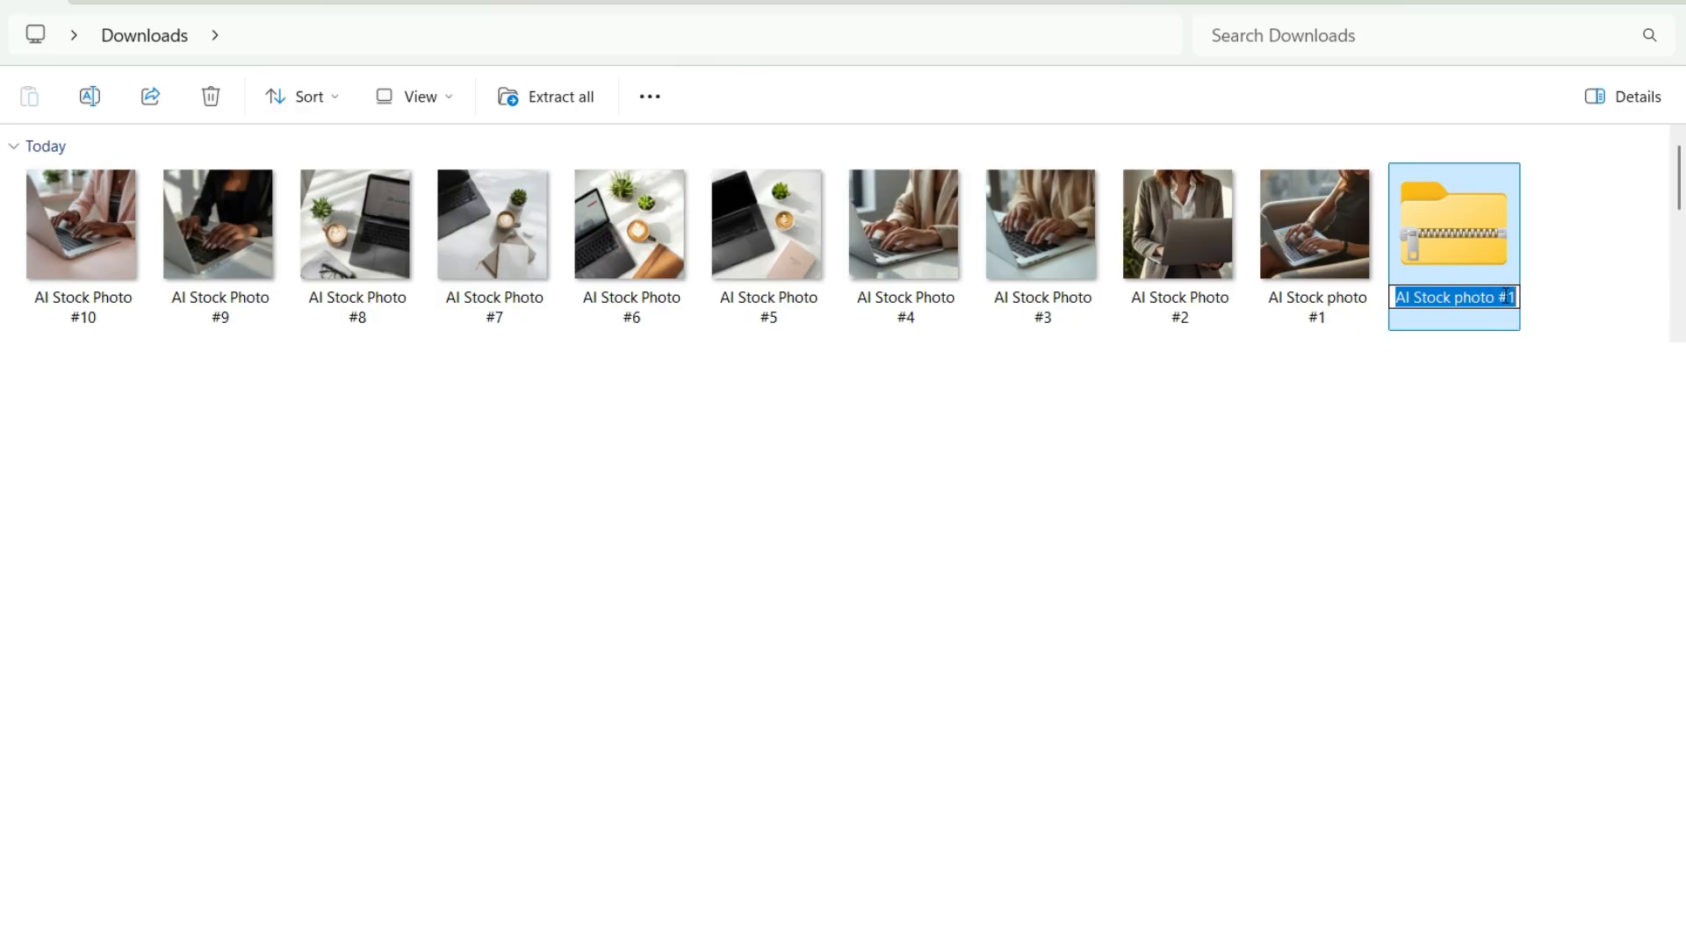
pyautogui.write('Sto')
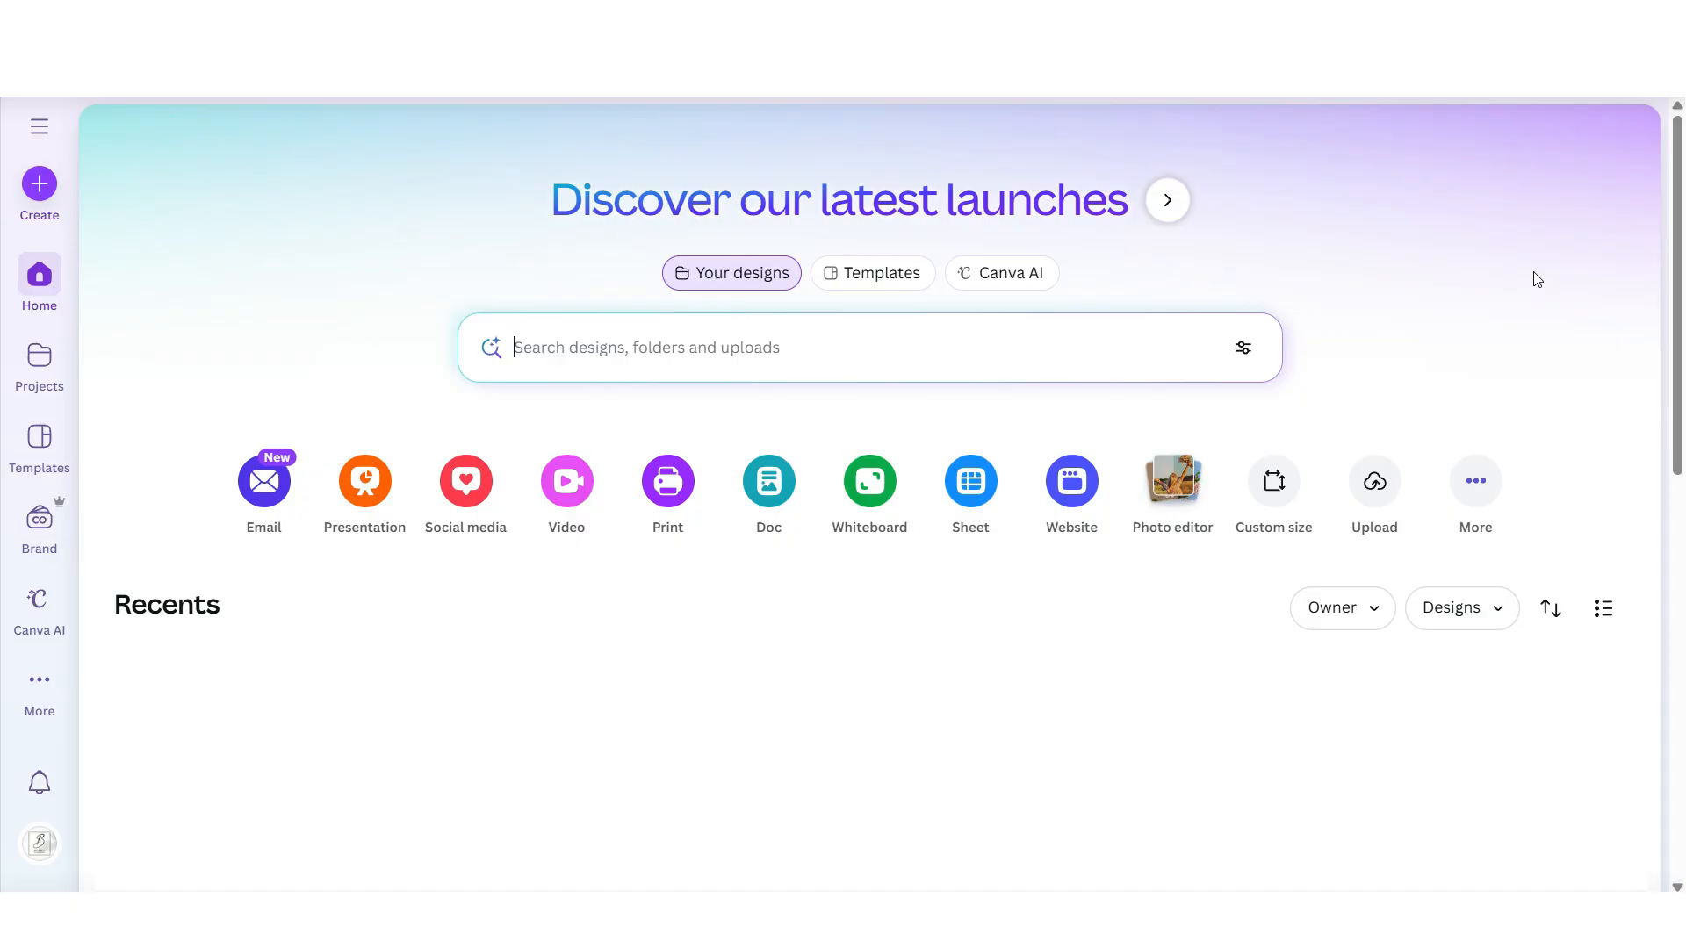
pyautogui.moveTo(1529, 279)
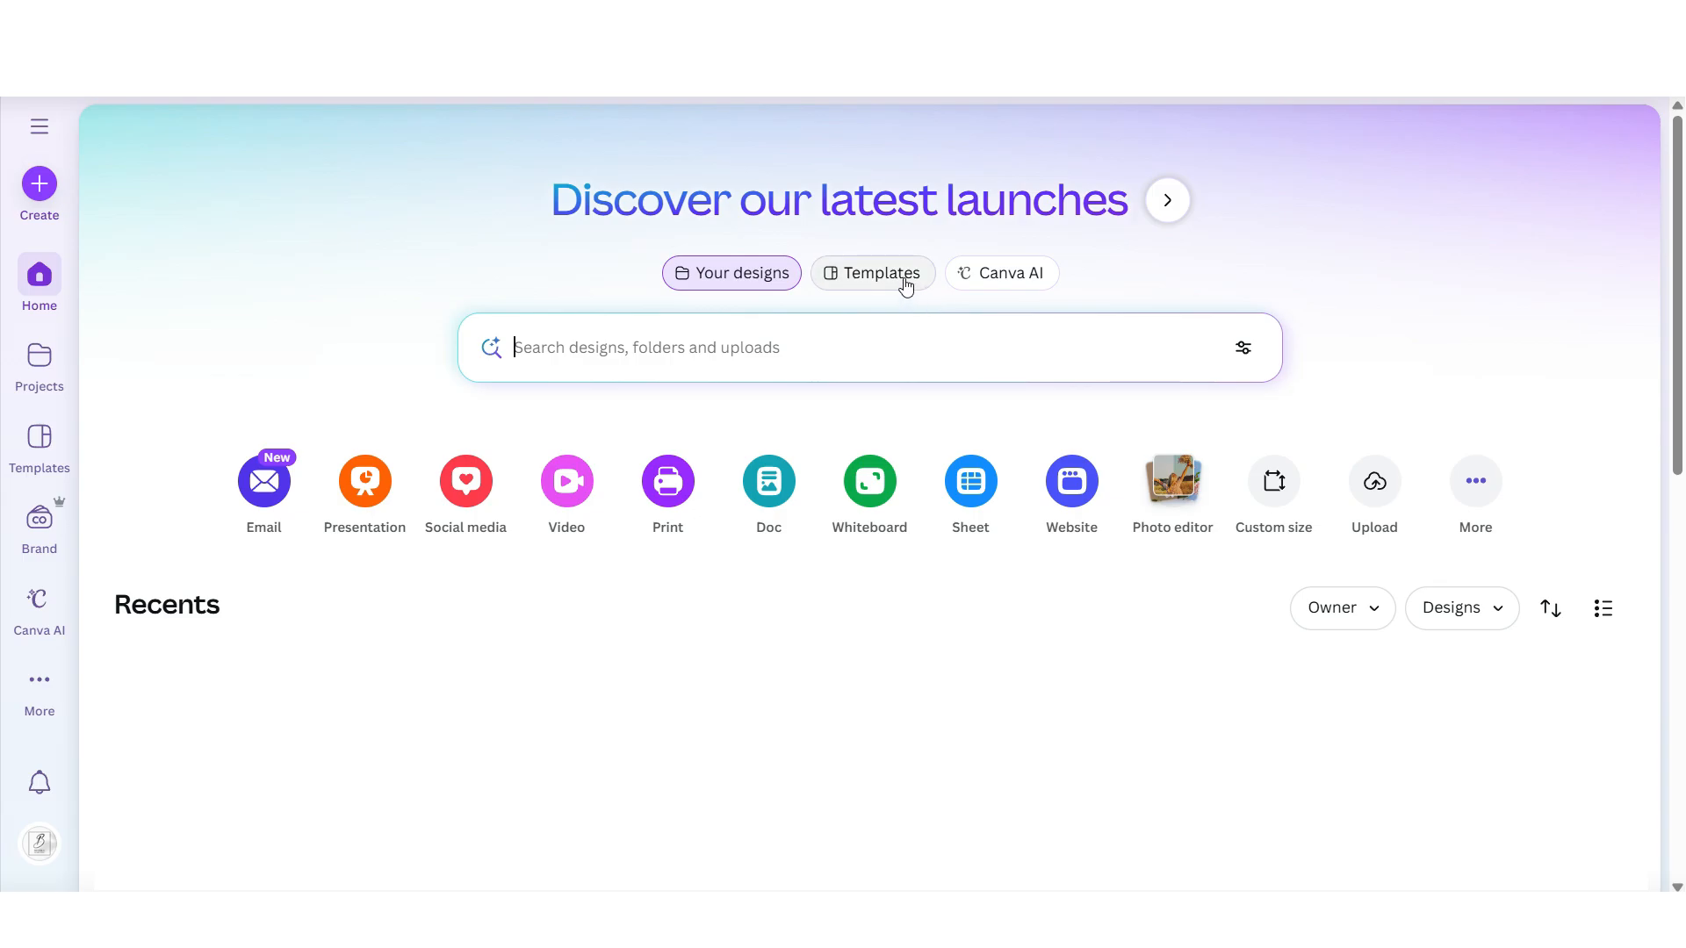
# Search Canva templates for 'stoc' and scroll through the stock photo bundle results.
pyautogui.click(875, 272)
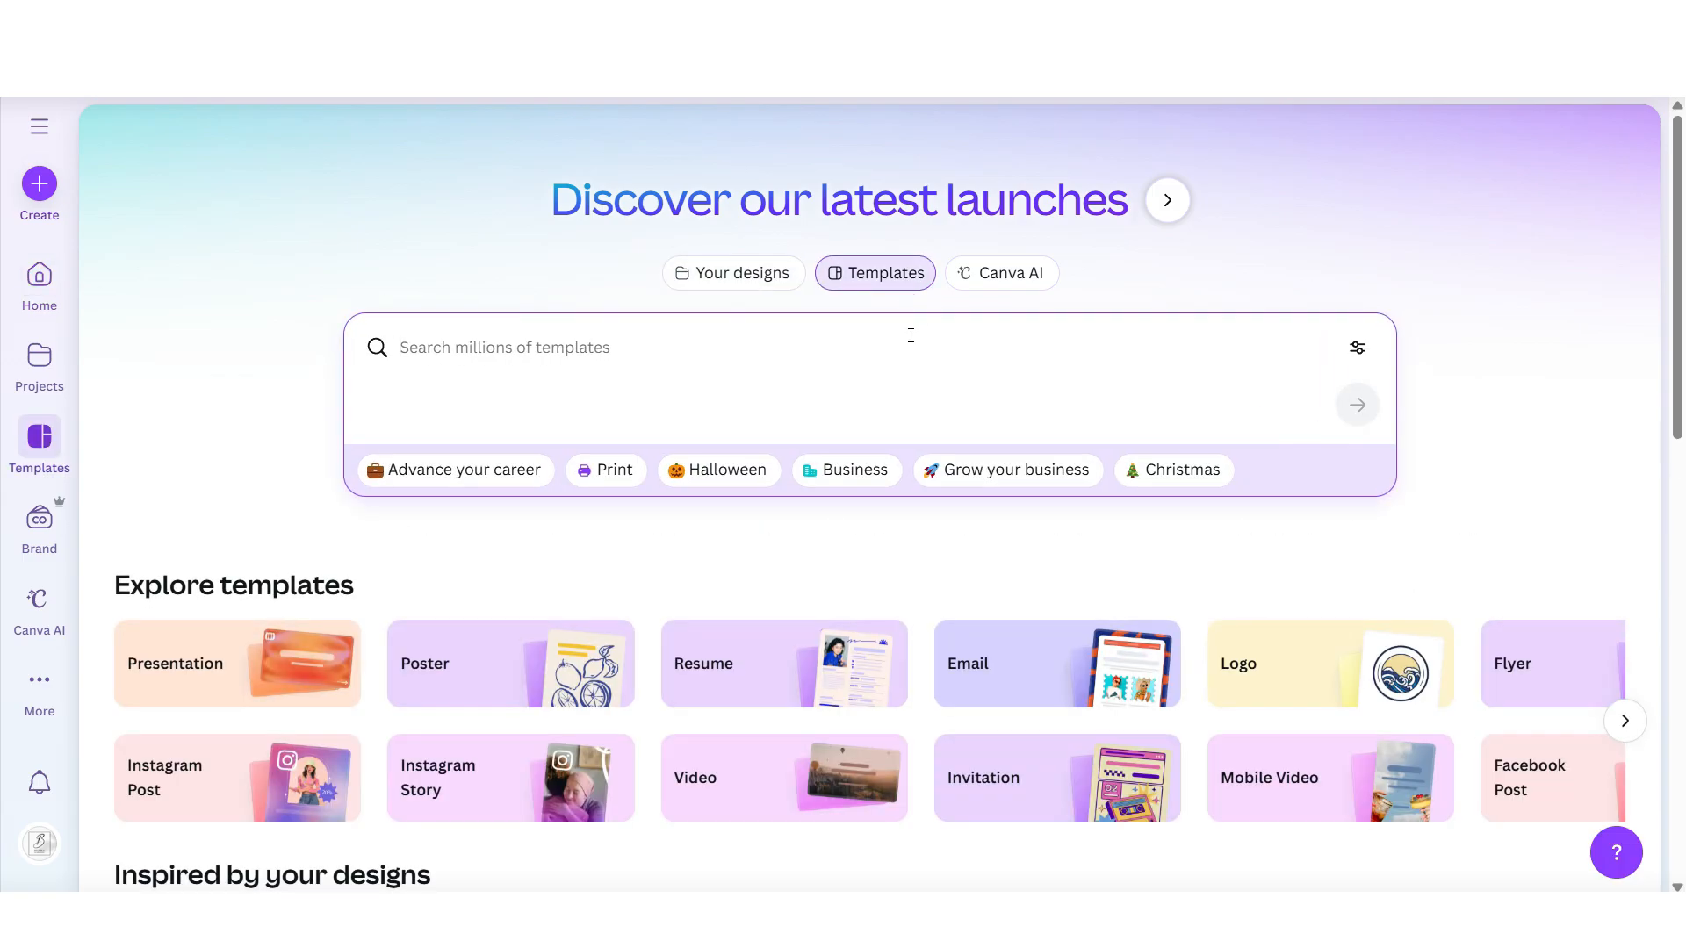
pyautogui.write('stock photo bundle')
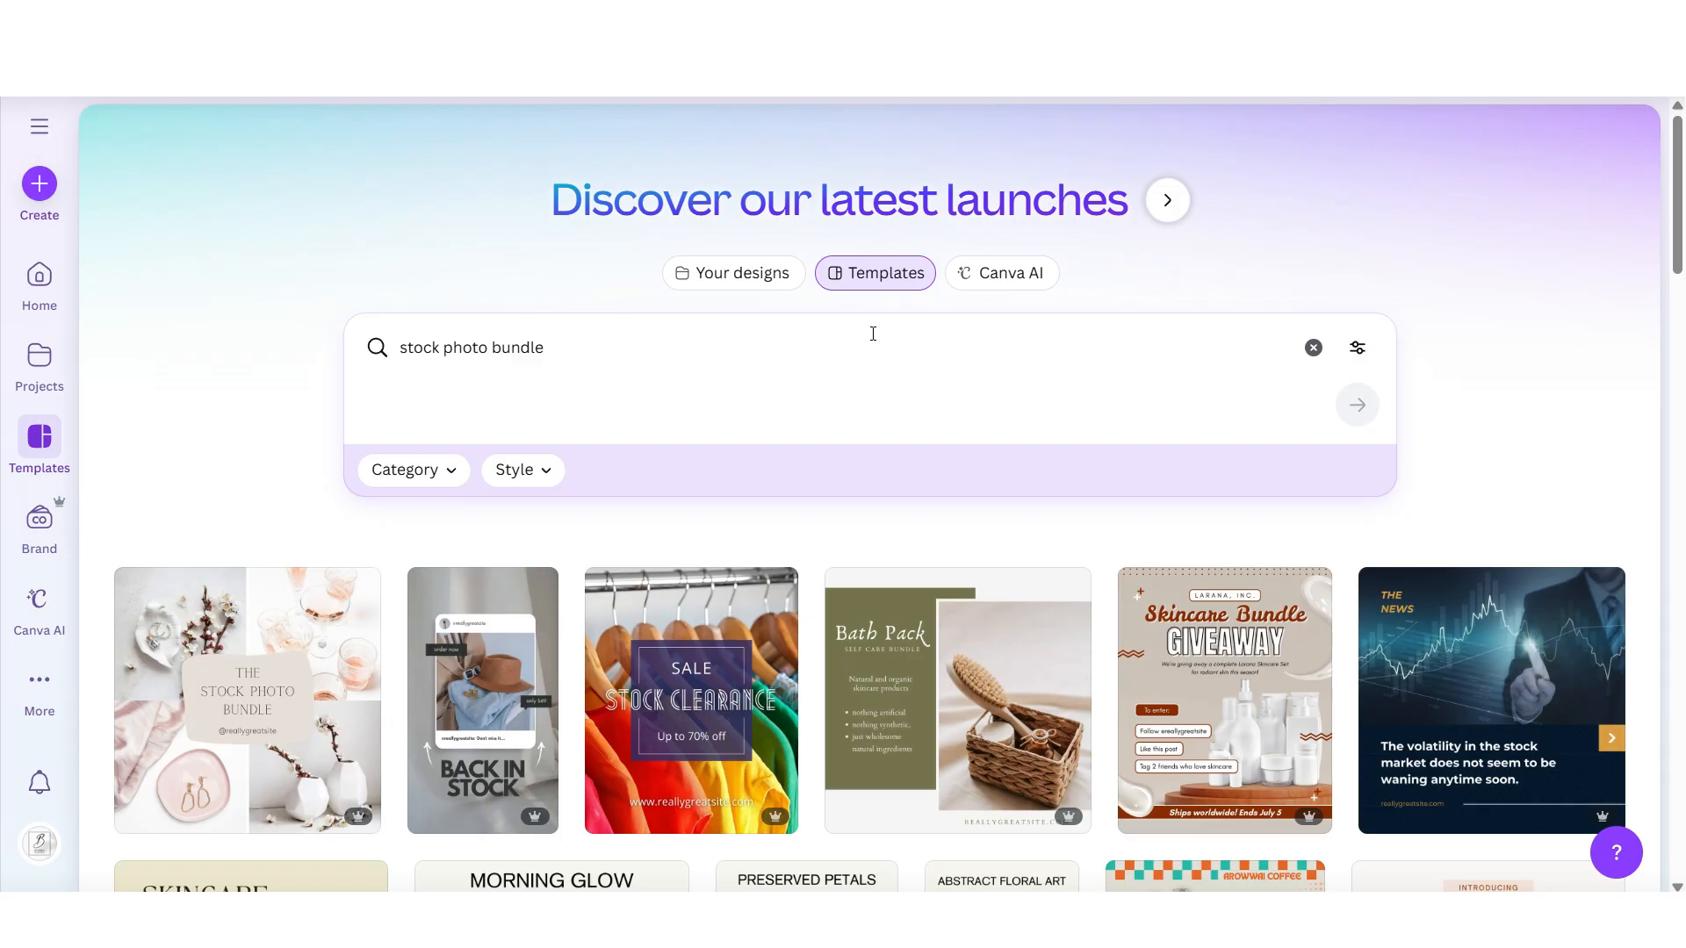
pyautogui.scroll(-3)
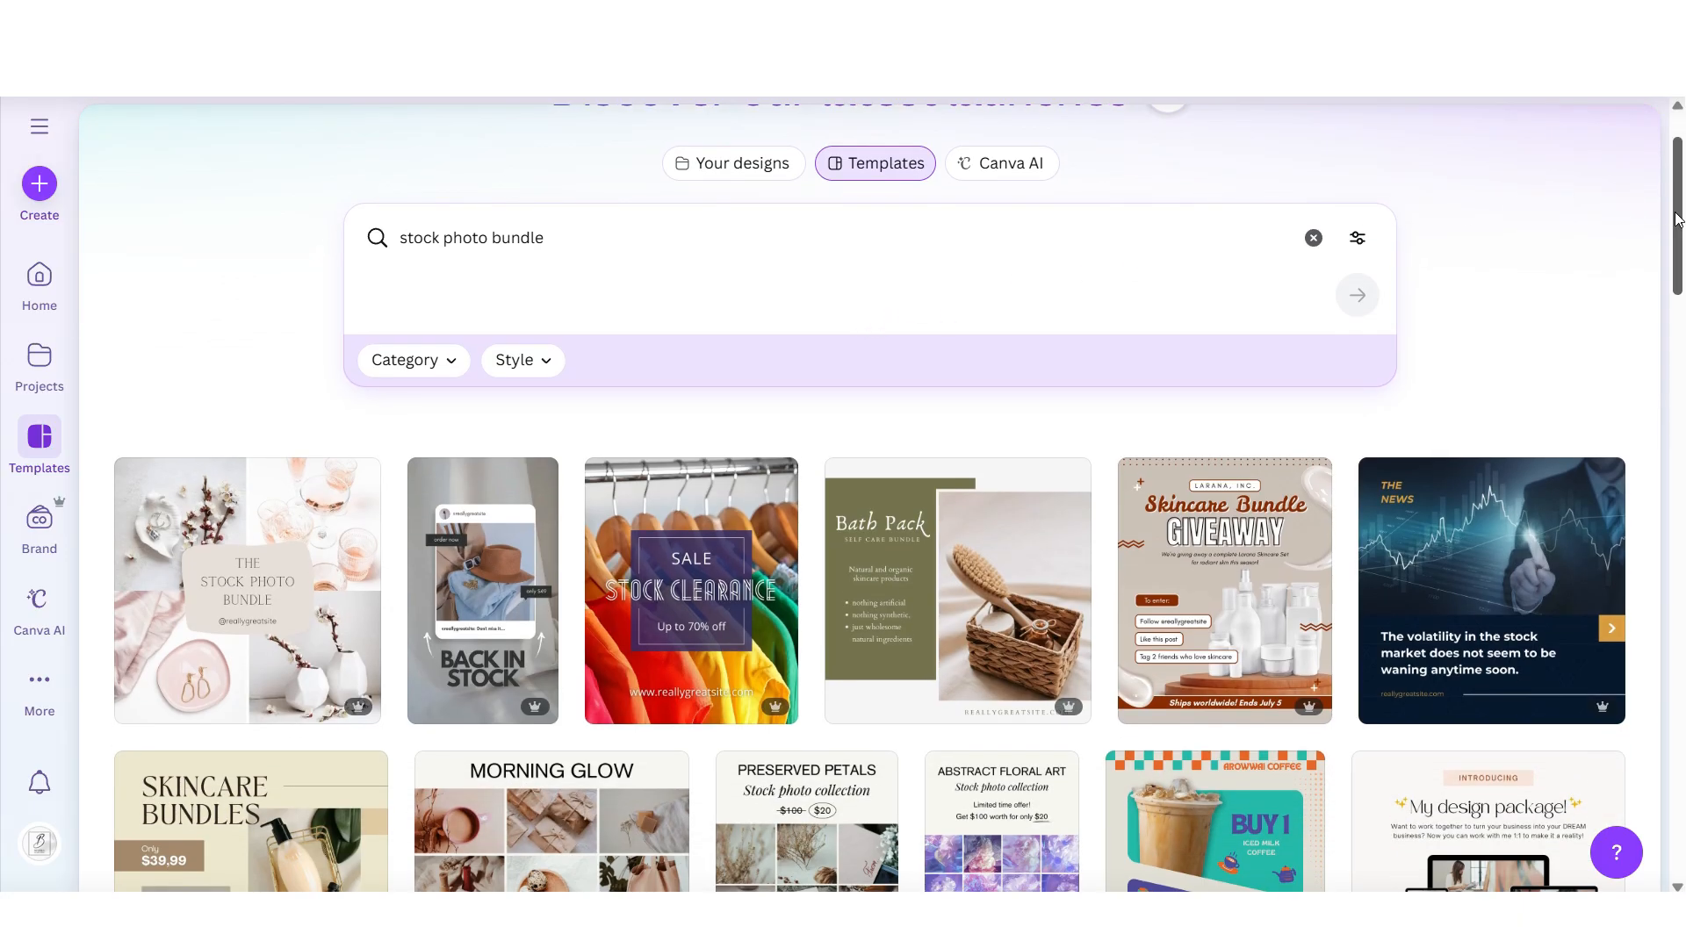
pyautogui.scroll(-3)
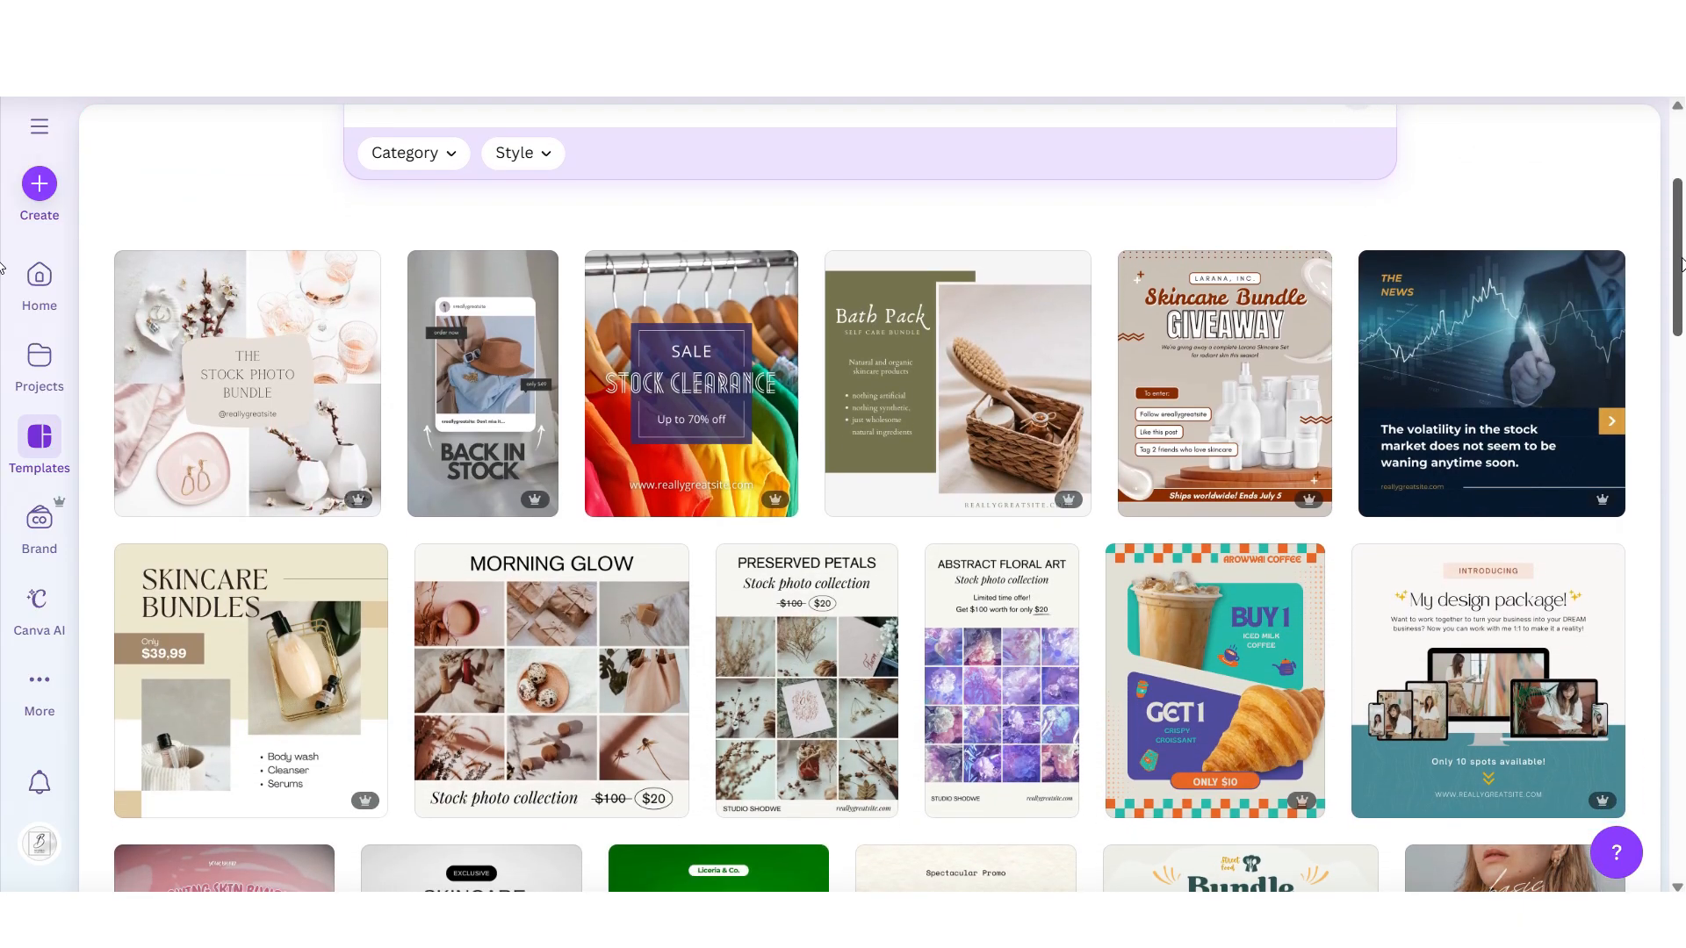
pyautogui.scroll(-3)
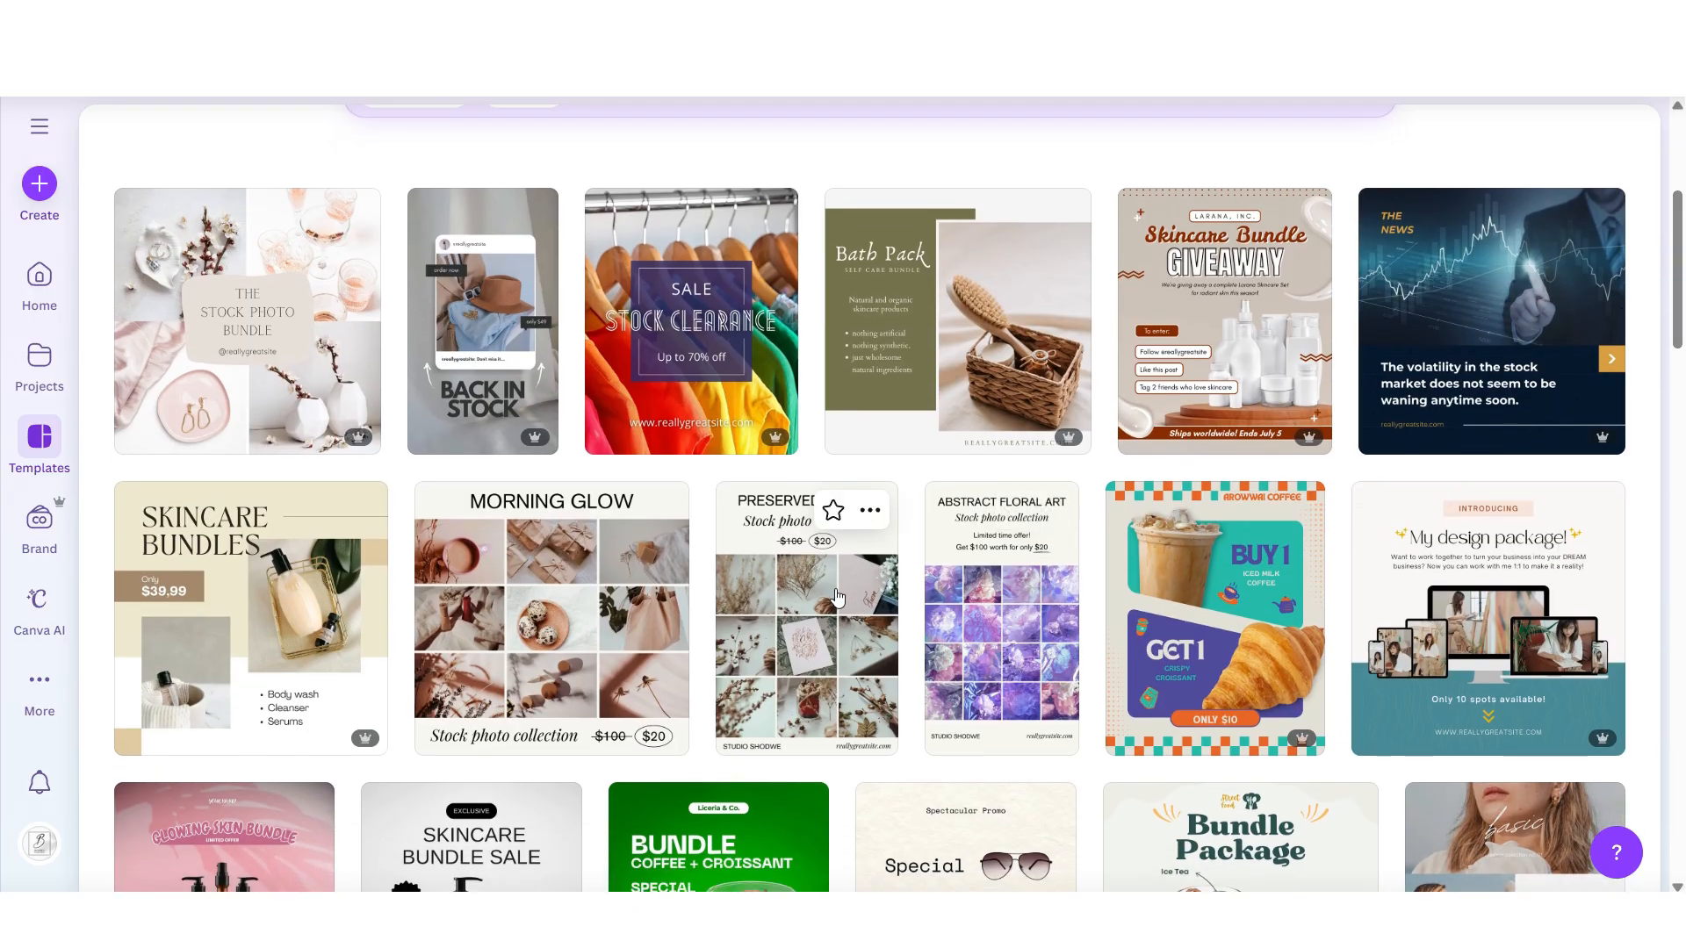
# Preview the Preserved Petals stock photo pin template and customize it as a new design.
pyautogui.click(840, 597)
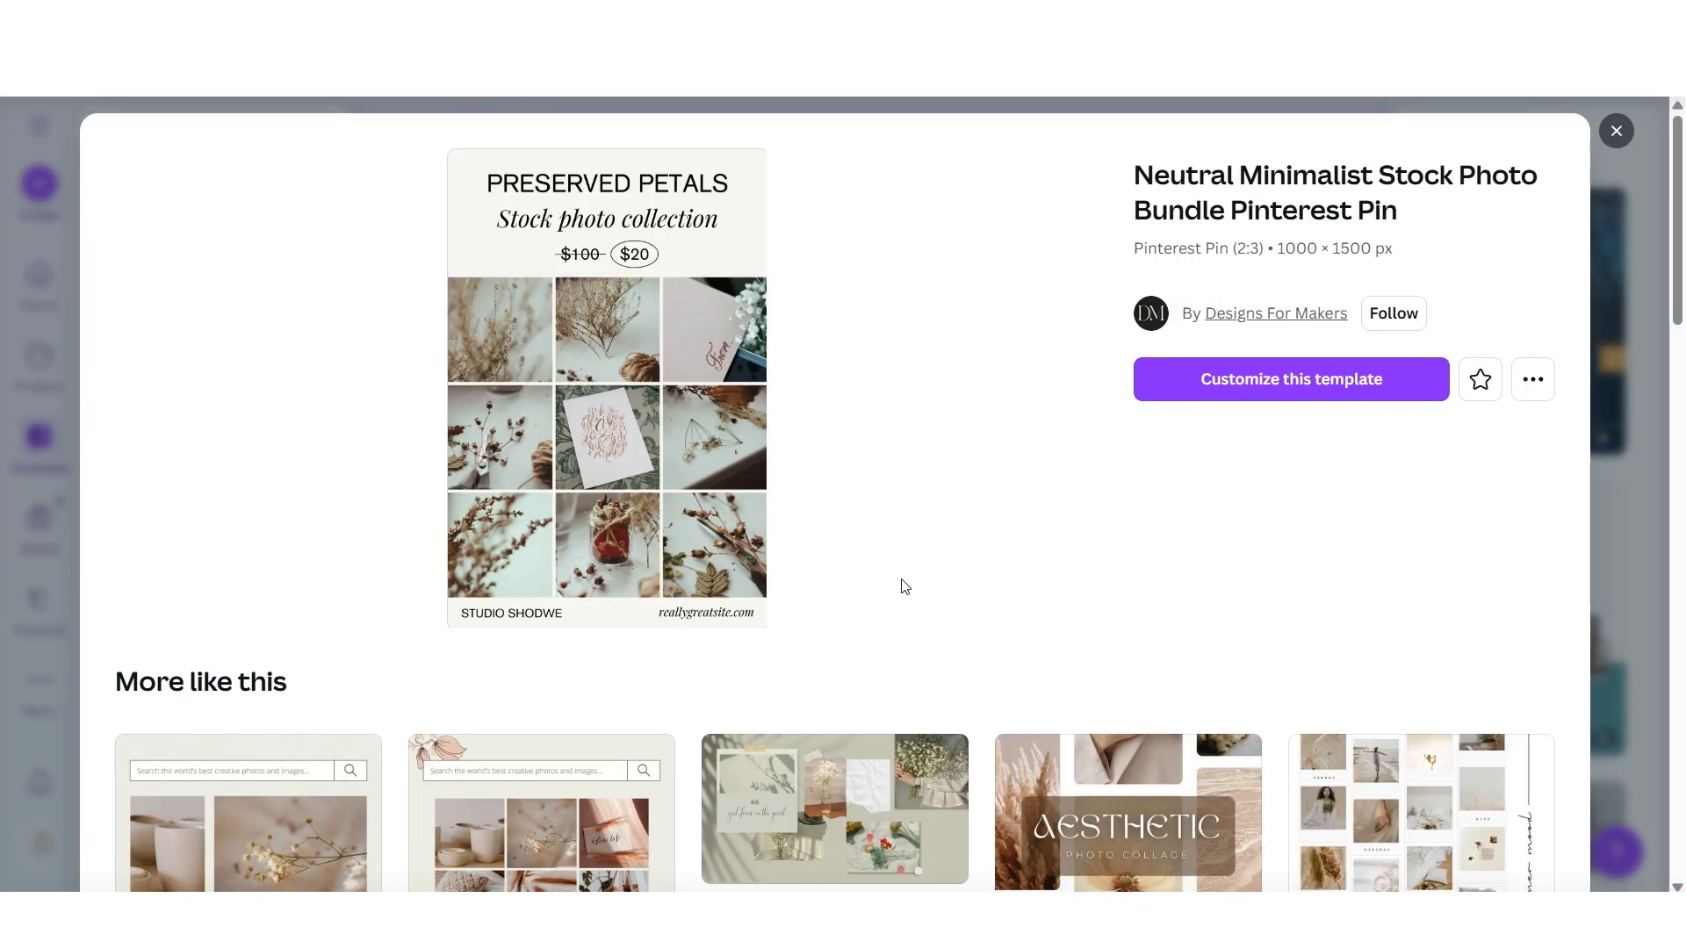
pyautogui.scroll(-3)
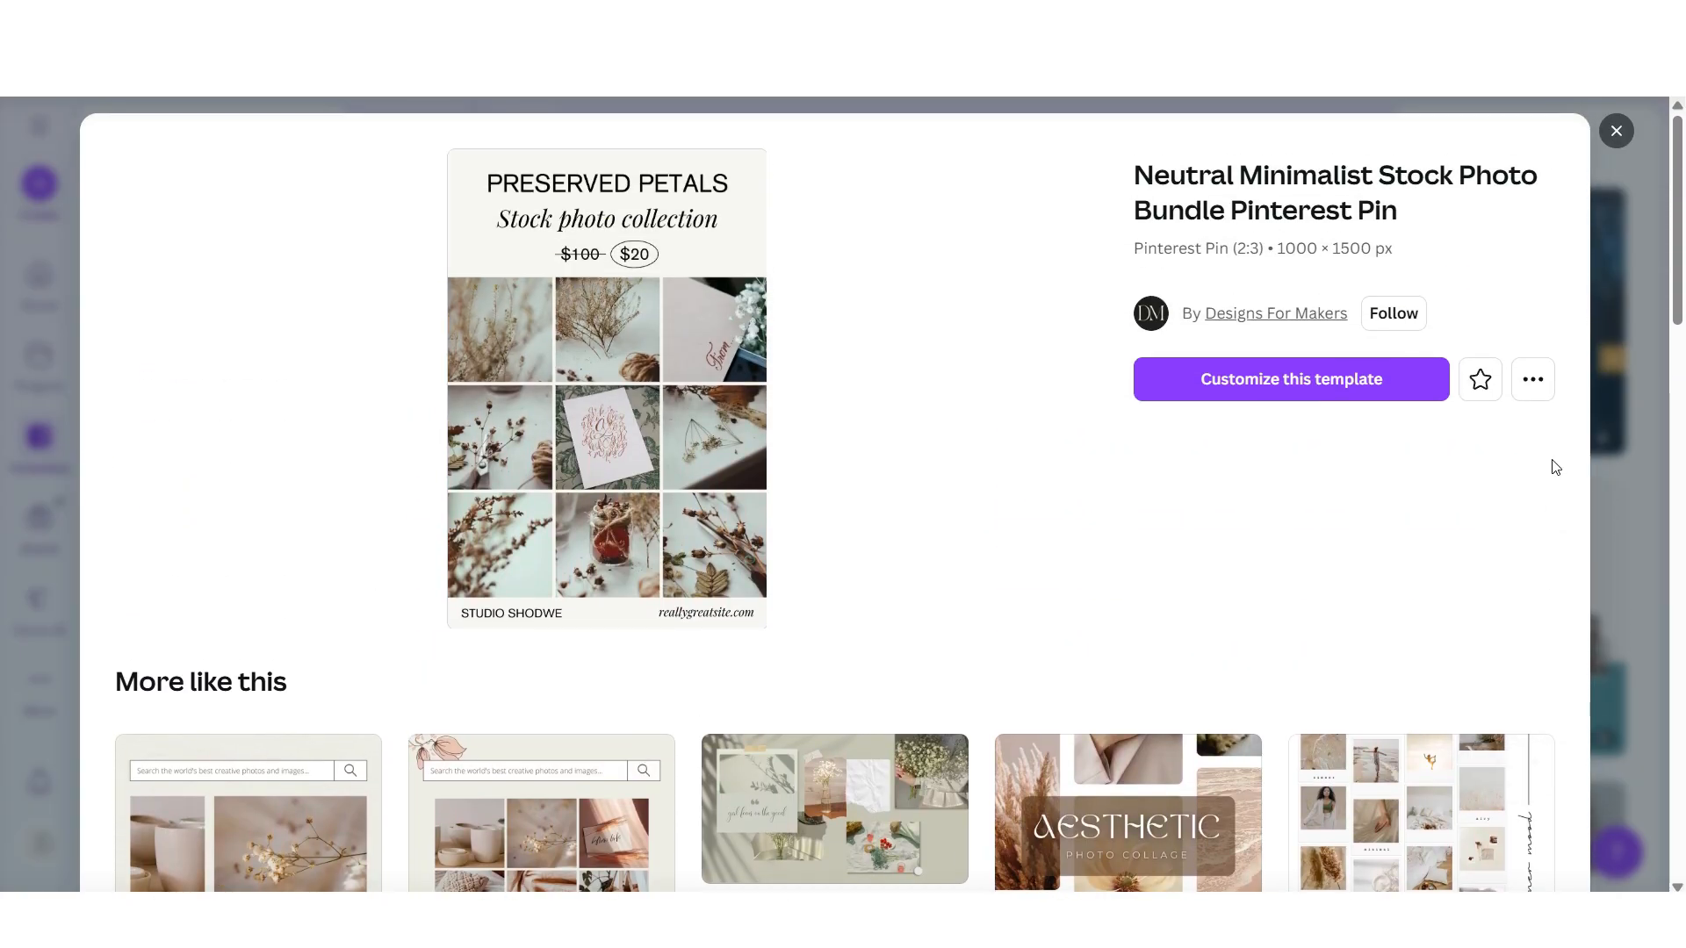
pyautogui.moveTo(1267, 384)
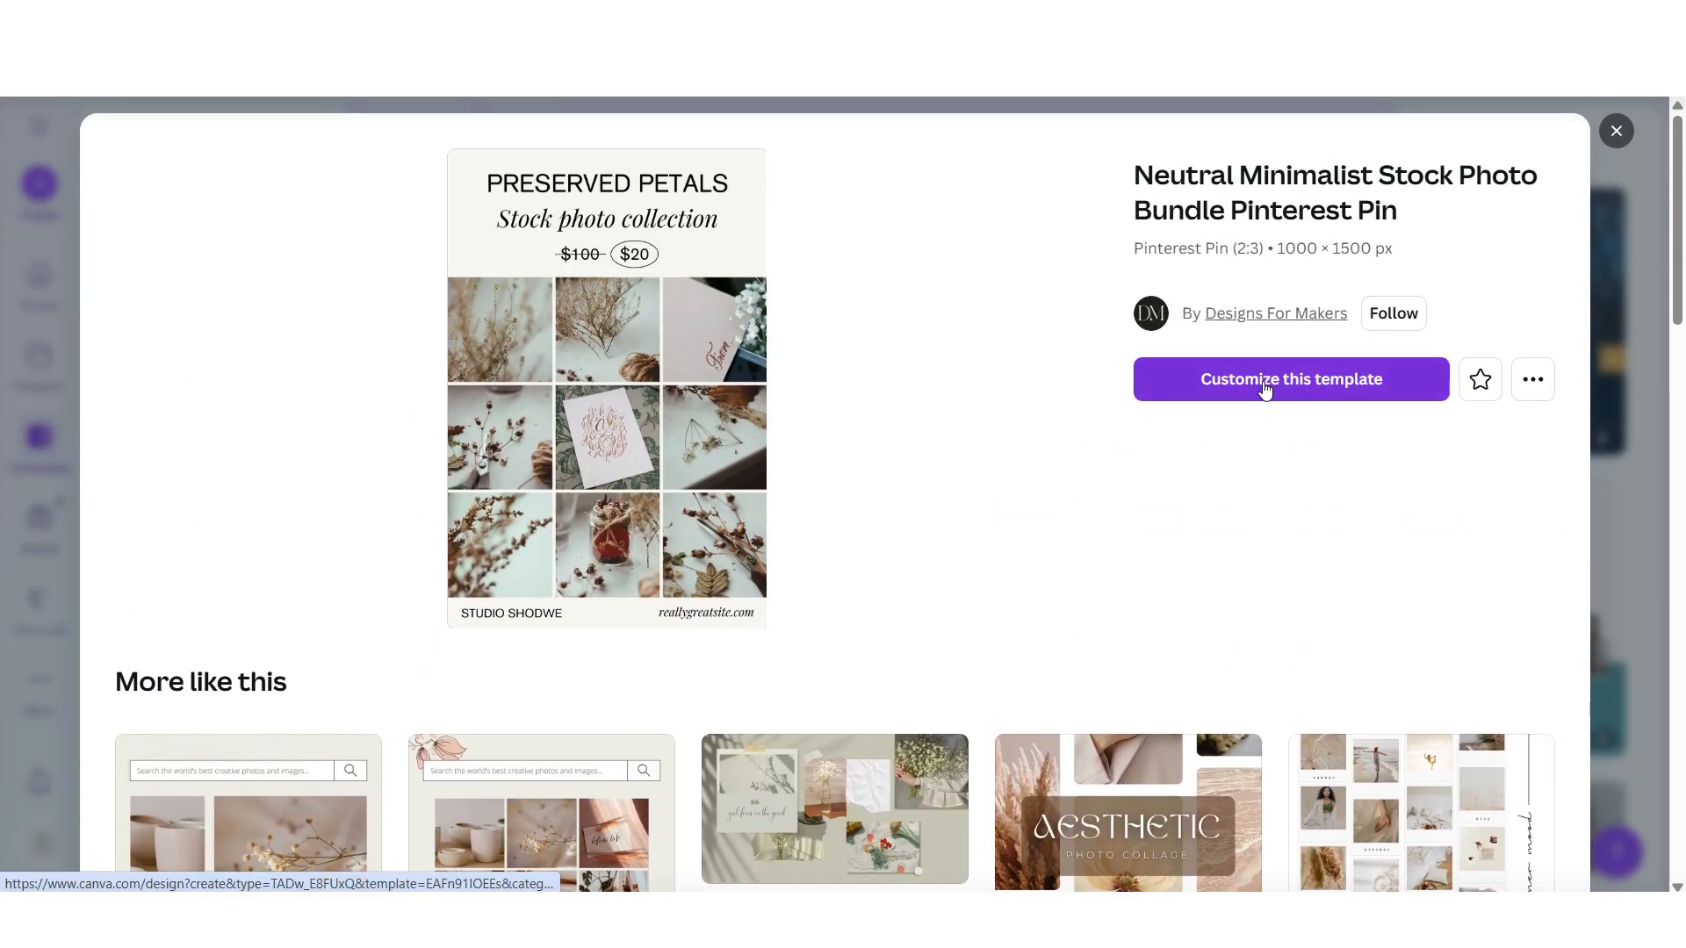
pyautogui.click(1291, 379)
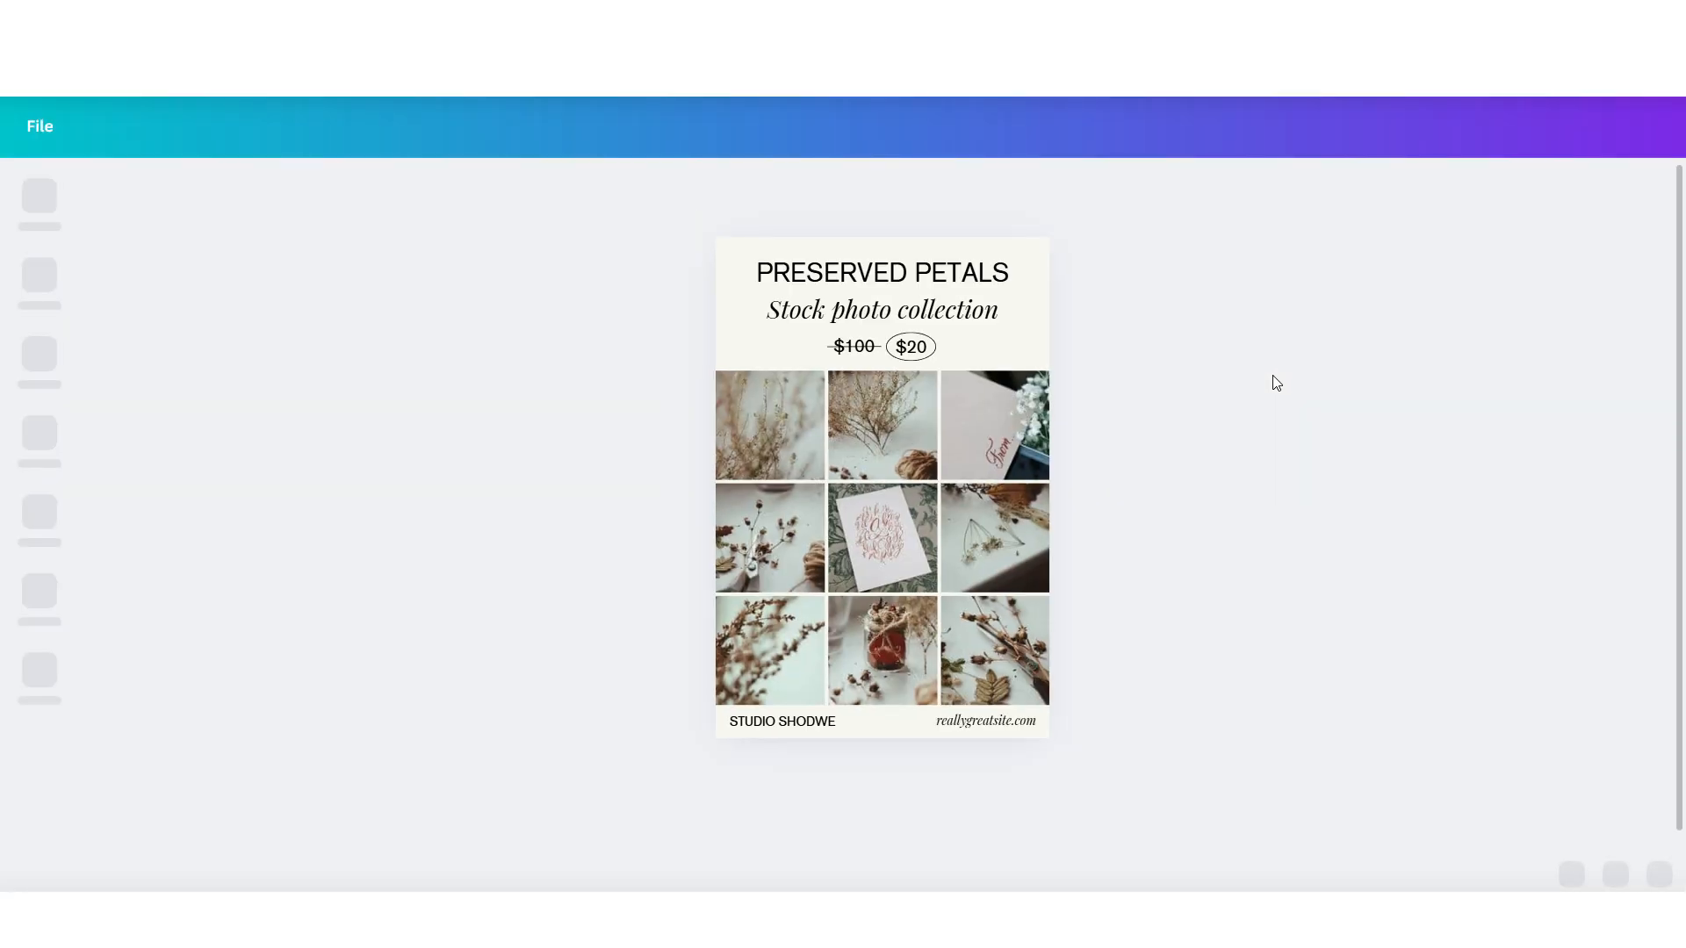
# Detach the photos from the grid cells and rename the design 'Stock Photo Bundle'.
pyautogui.click(38, 355)
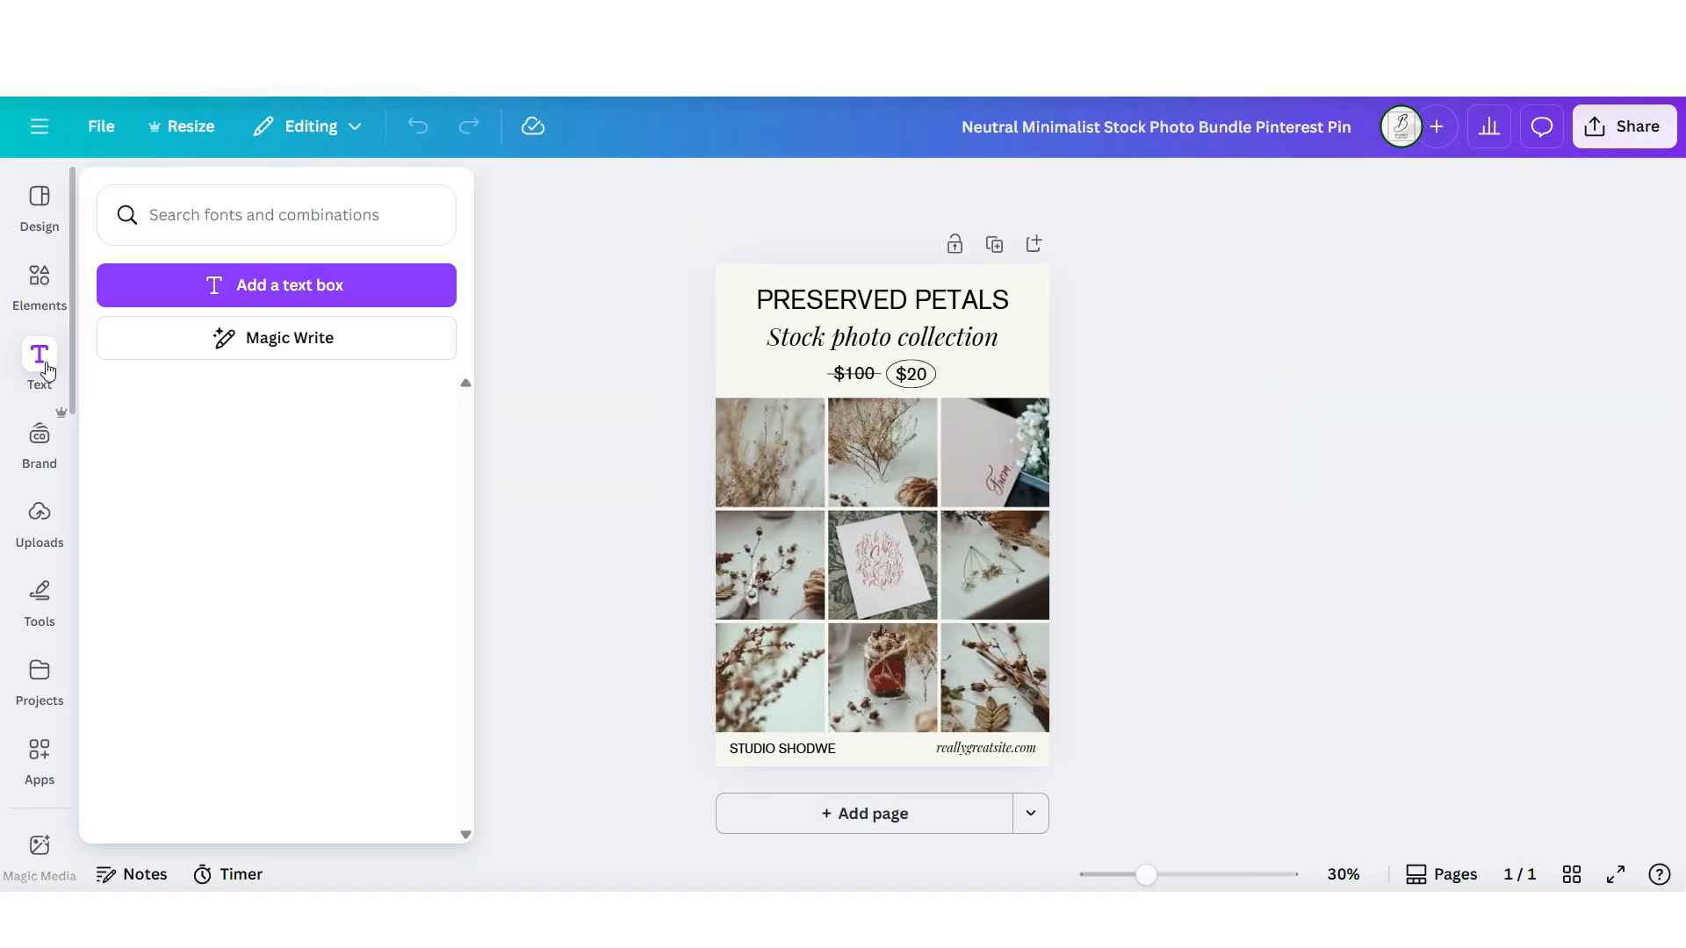
pyautogui.moveTo(1147, 874); pyautogui.dragTo(1156, 874)
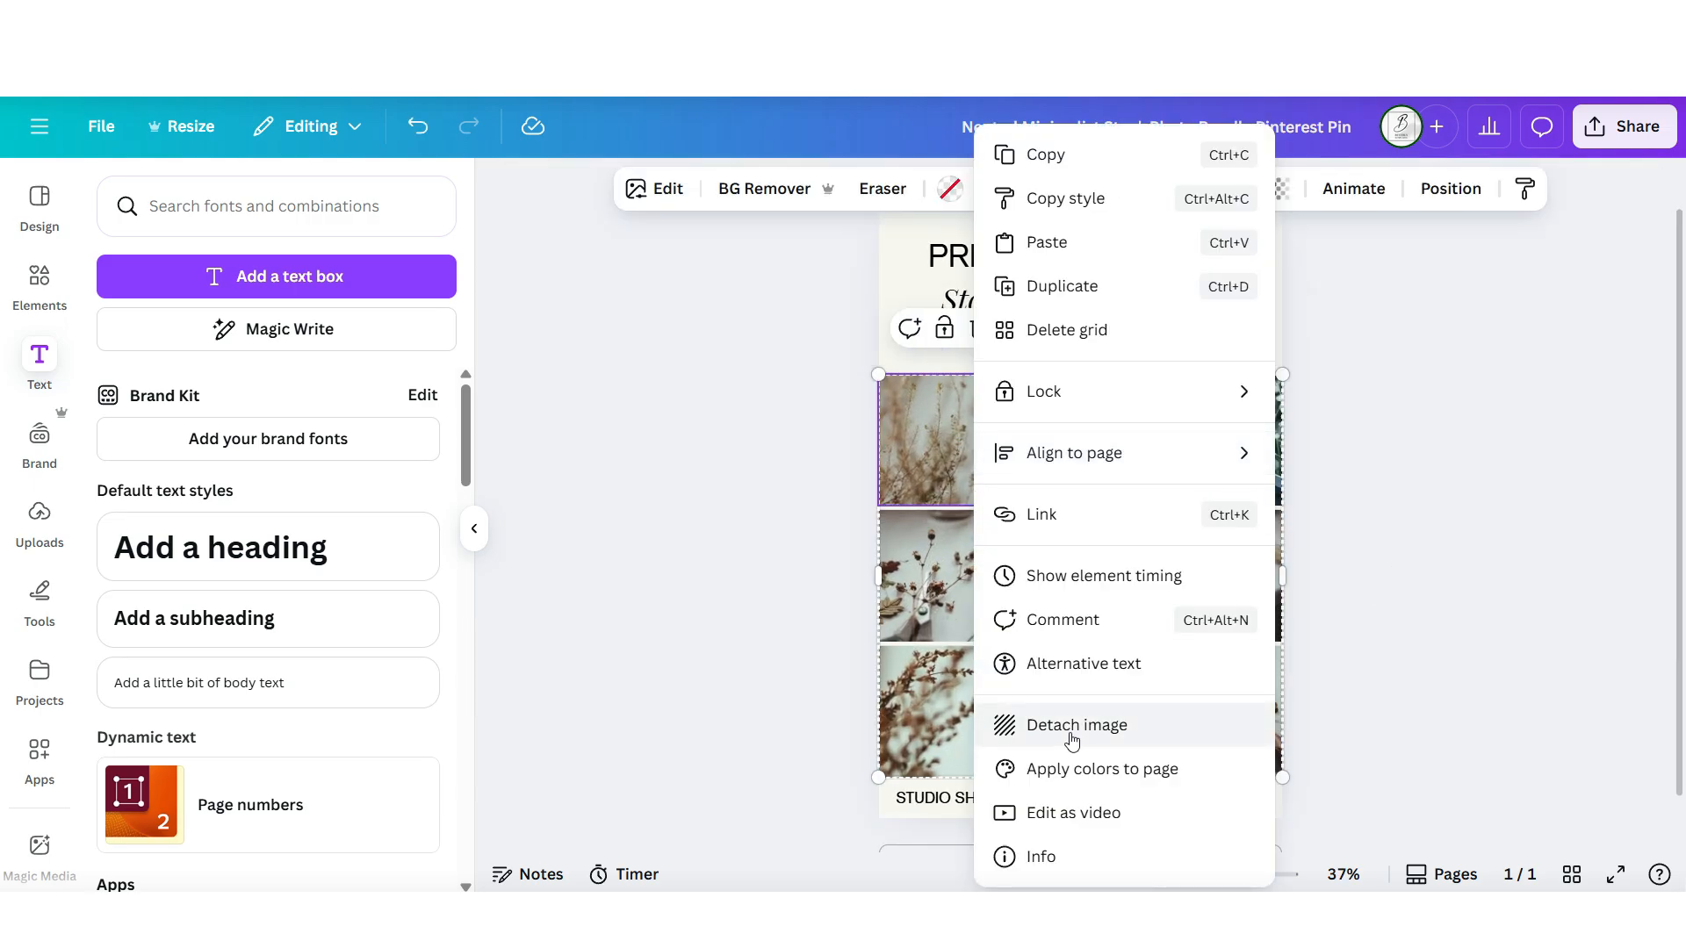
pyautogui.click(1077, 725)
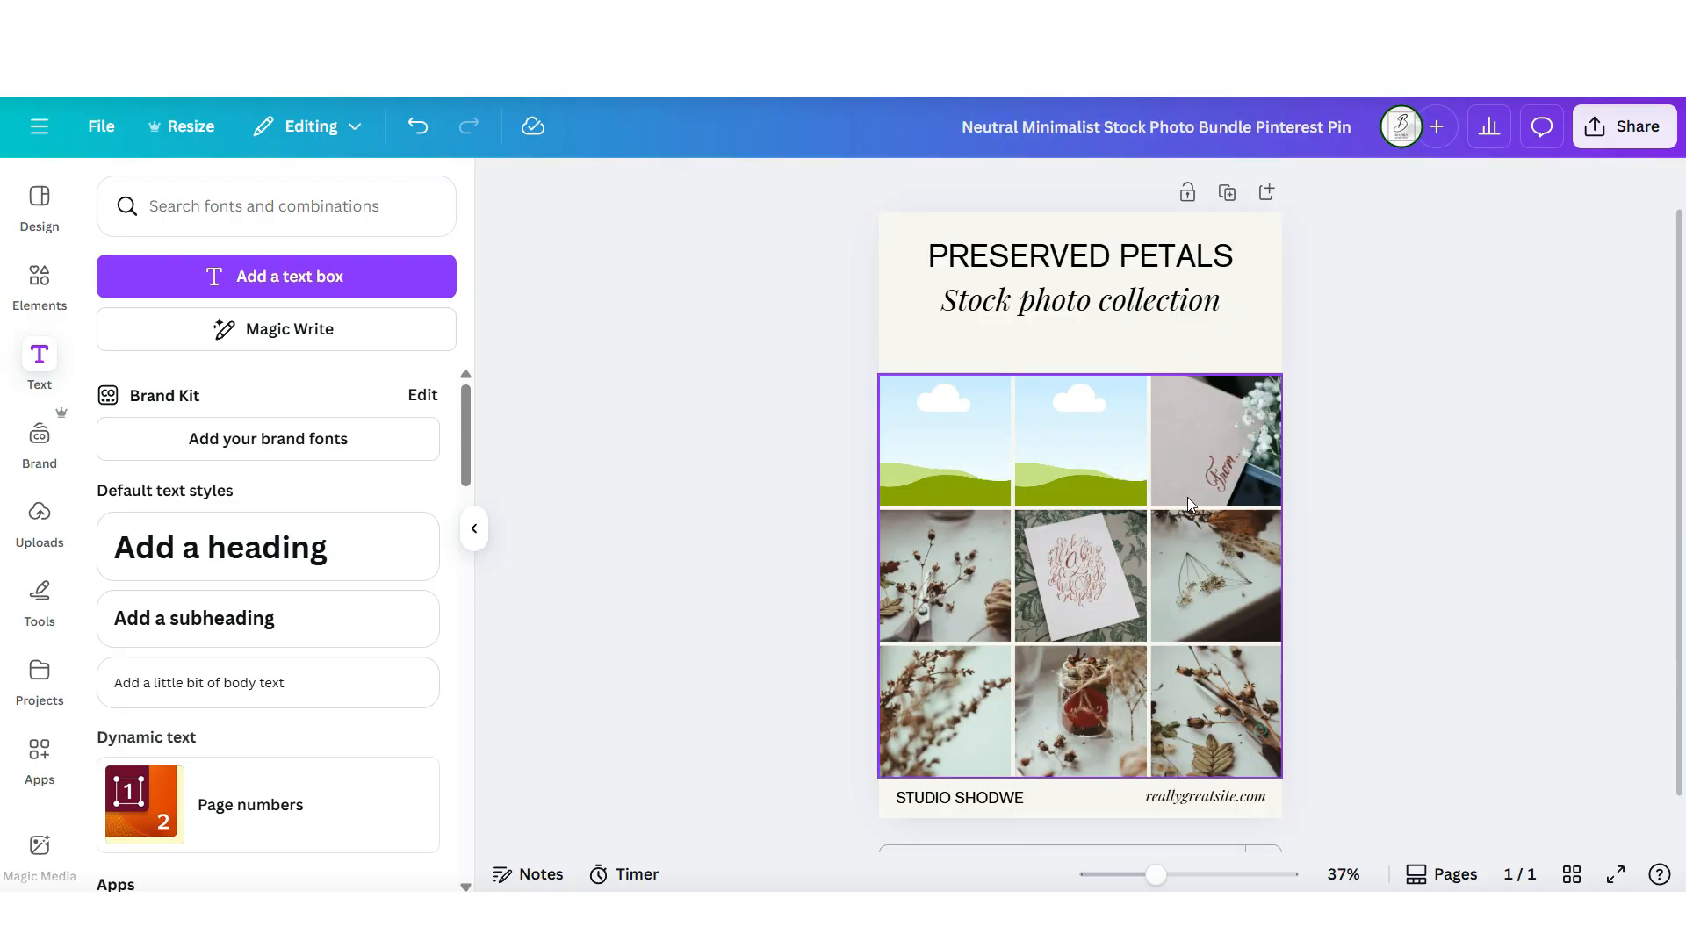
pyautogui.rightClick(1190, 506)
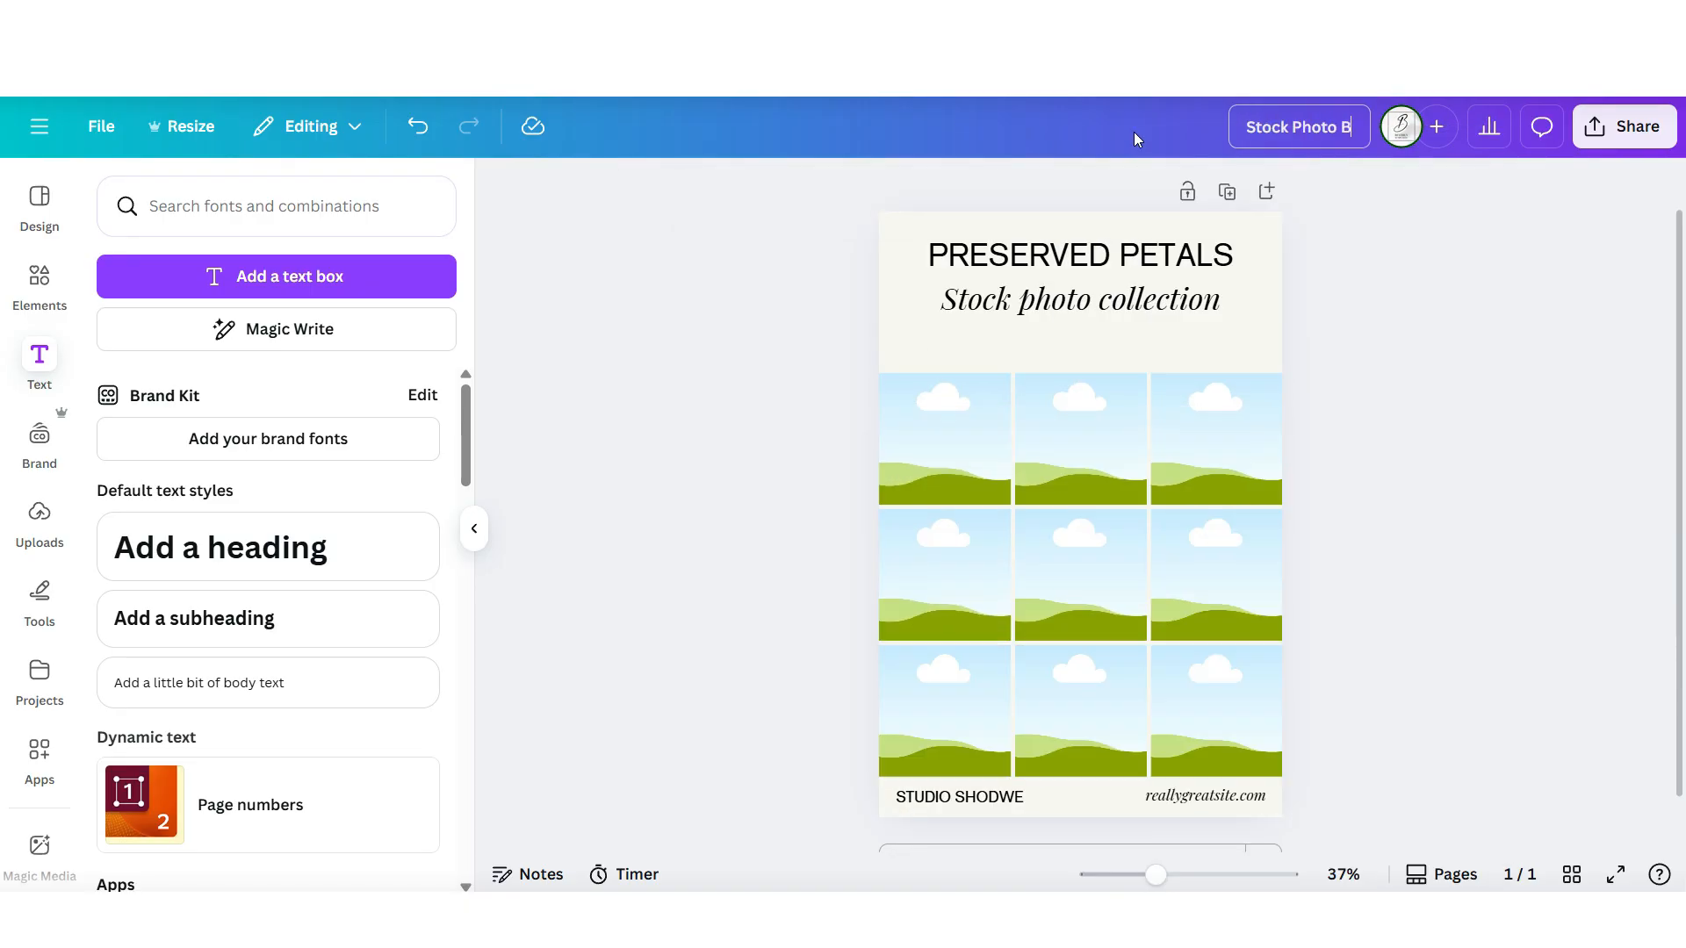
pyautogui.write('undle')
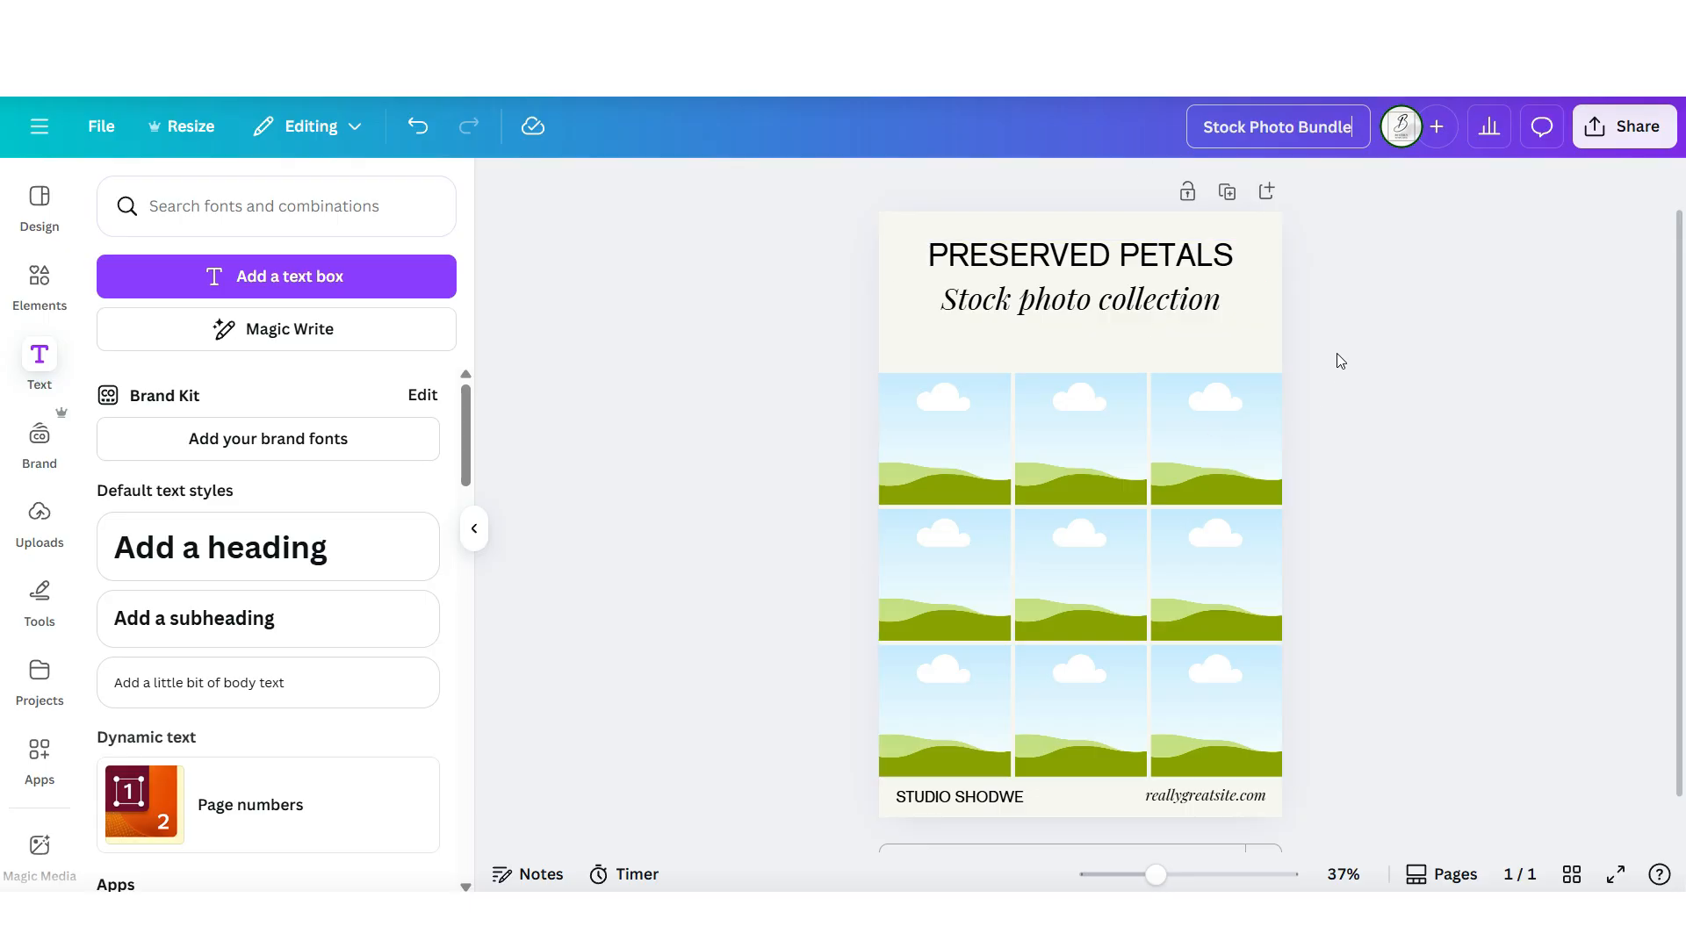
pyautogui.click(1080, 277)
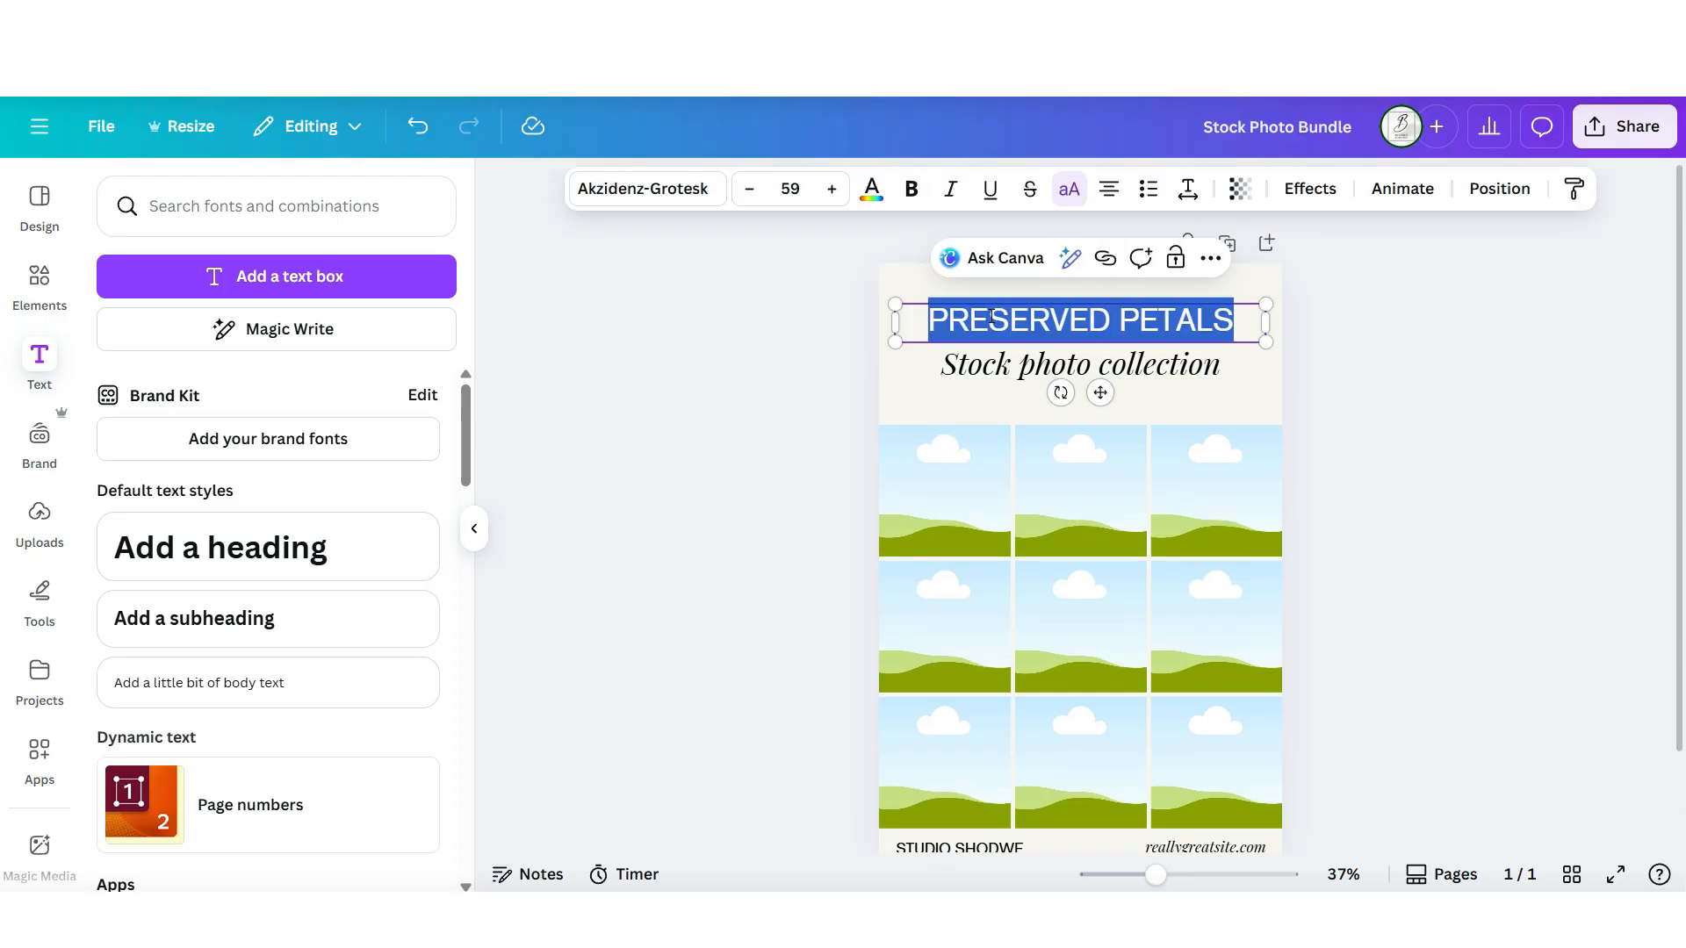
# Retitle the cover FACELESS ENTREPRENEUR and restyle the 10 Pack text with a new font.
pyautogui.write('FACELESS ENTREPRENEUR')
pyautogui.click(959, 846)
pyautogui.write('10 Pack')
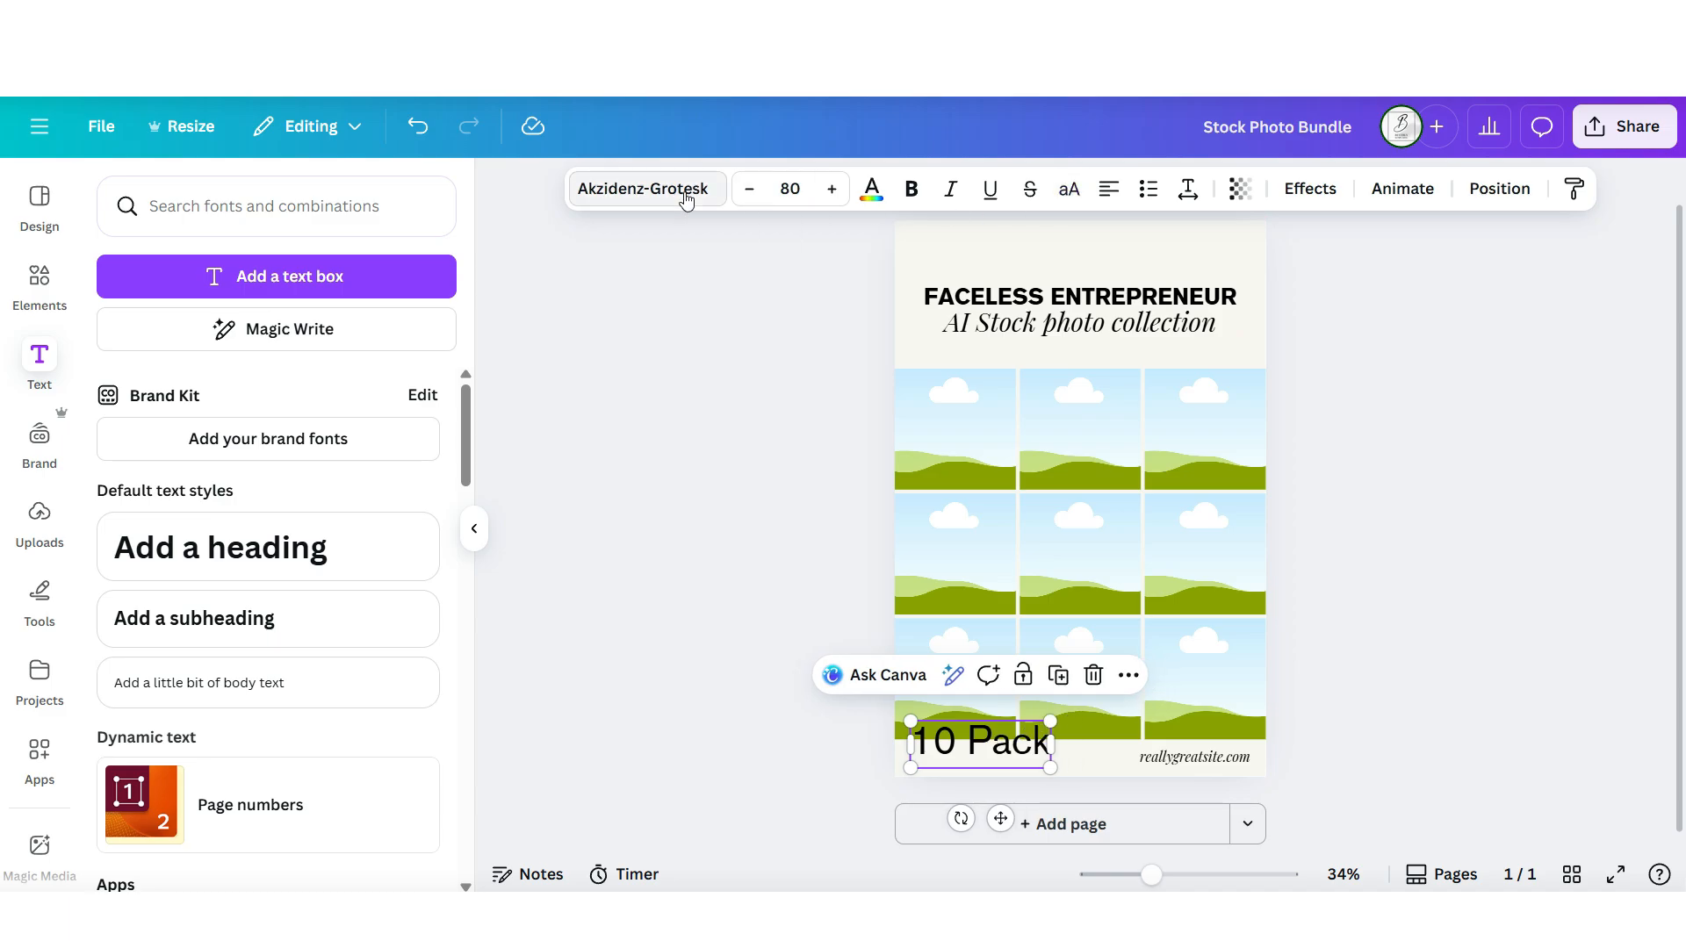
pyautogui.click(646, 190)
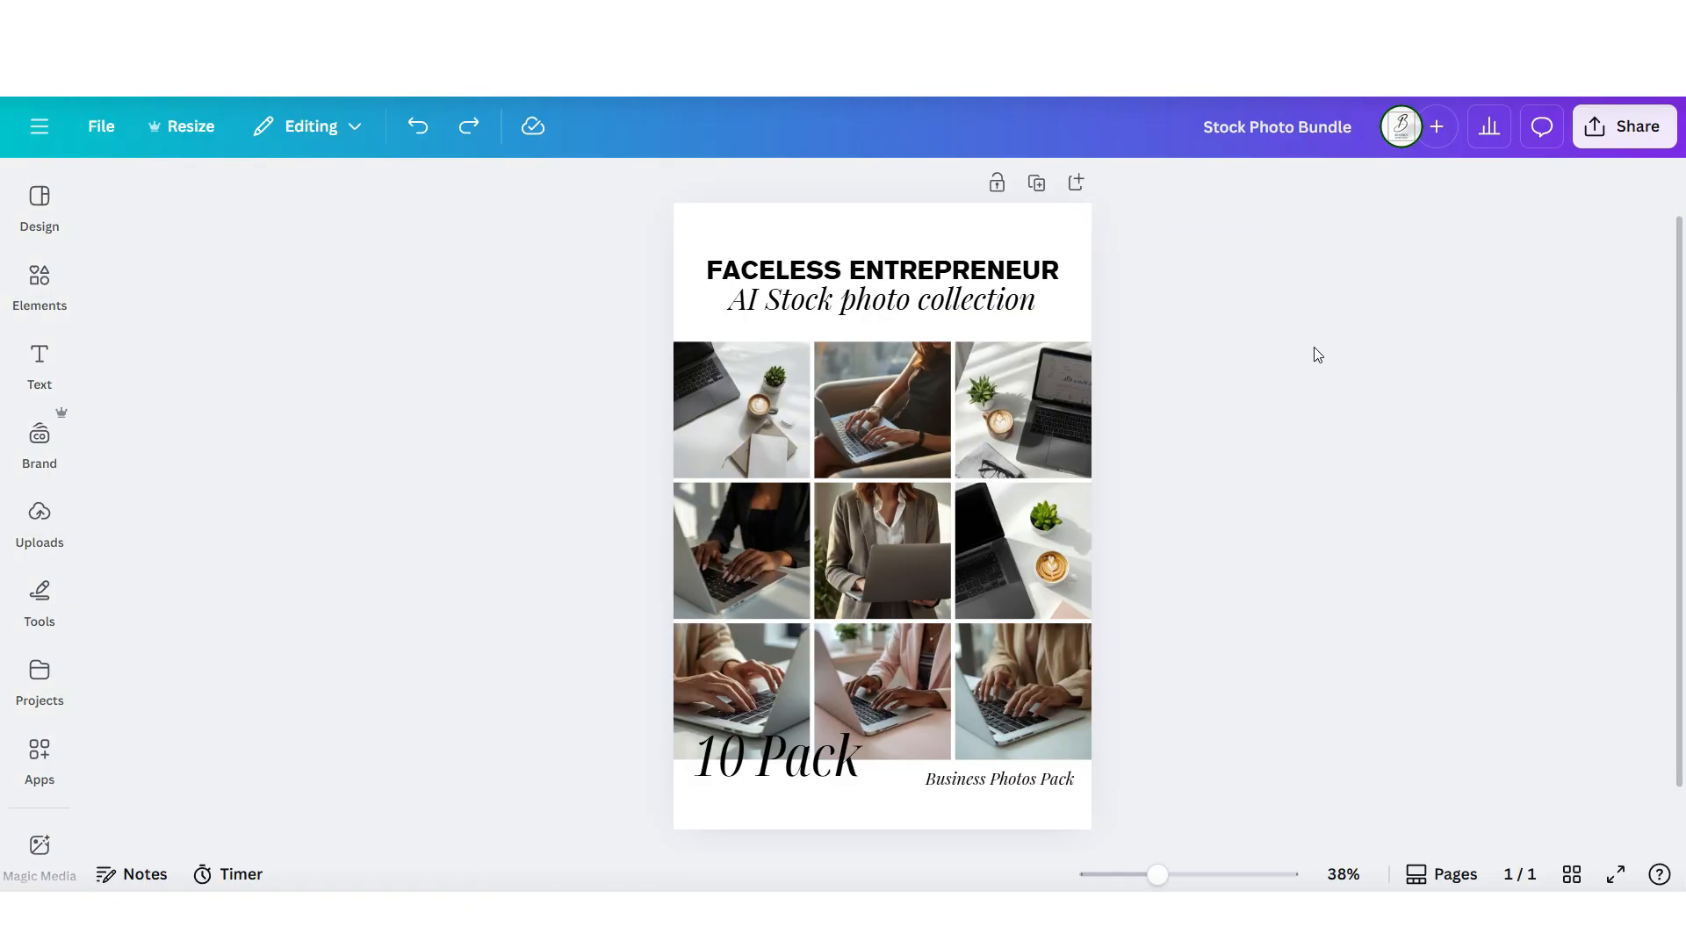
# Export the Stock Photo Bundle cover from Canva as a PNG image.
pyautogui.click(1624, 127)
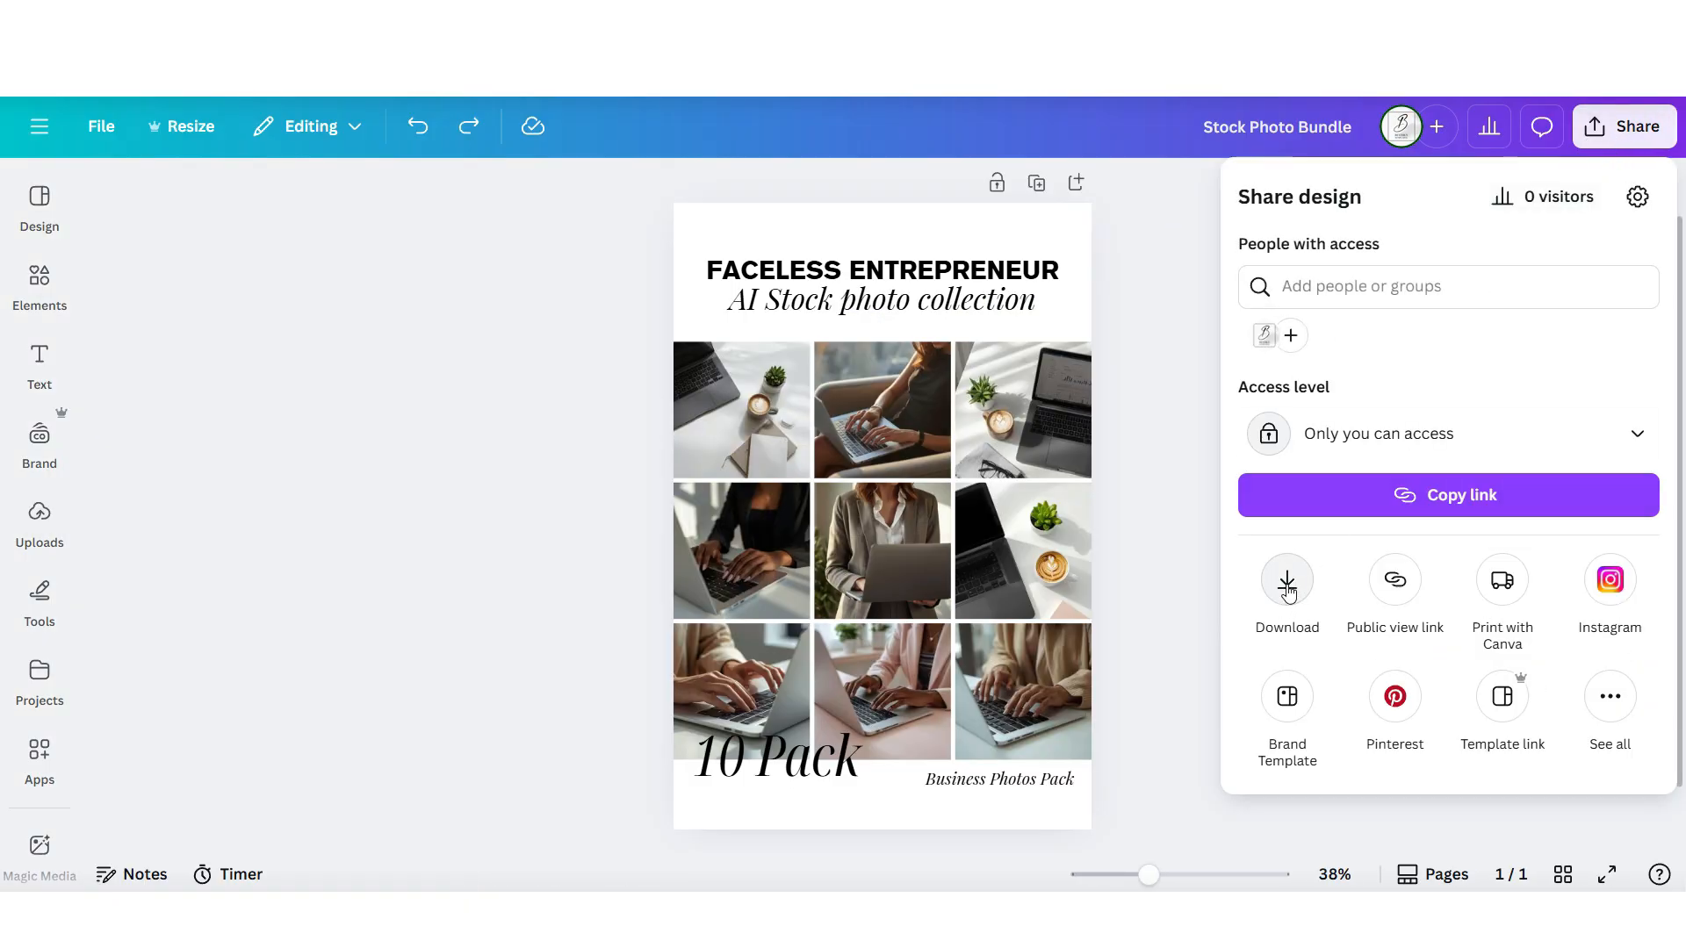
pyautogui.click(1287, 580)
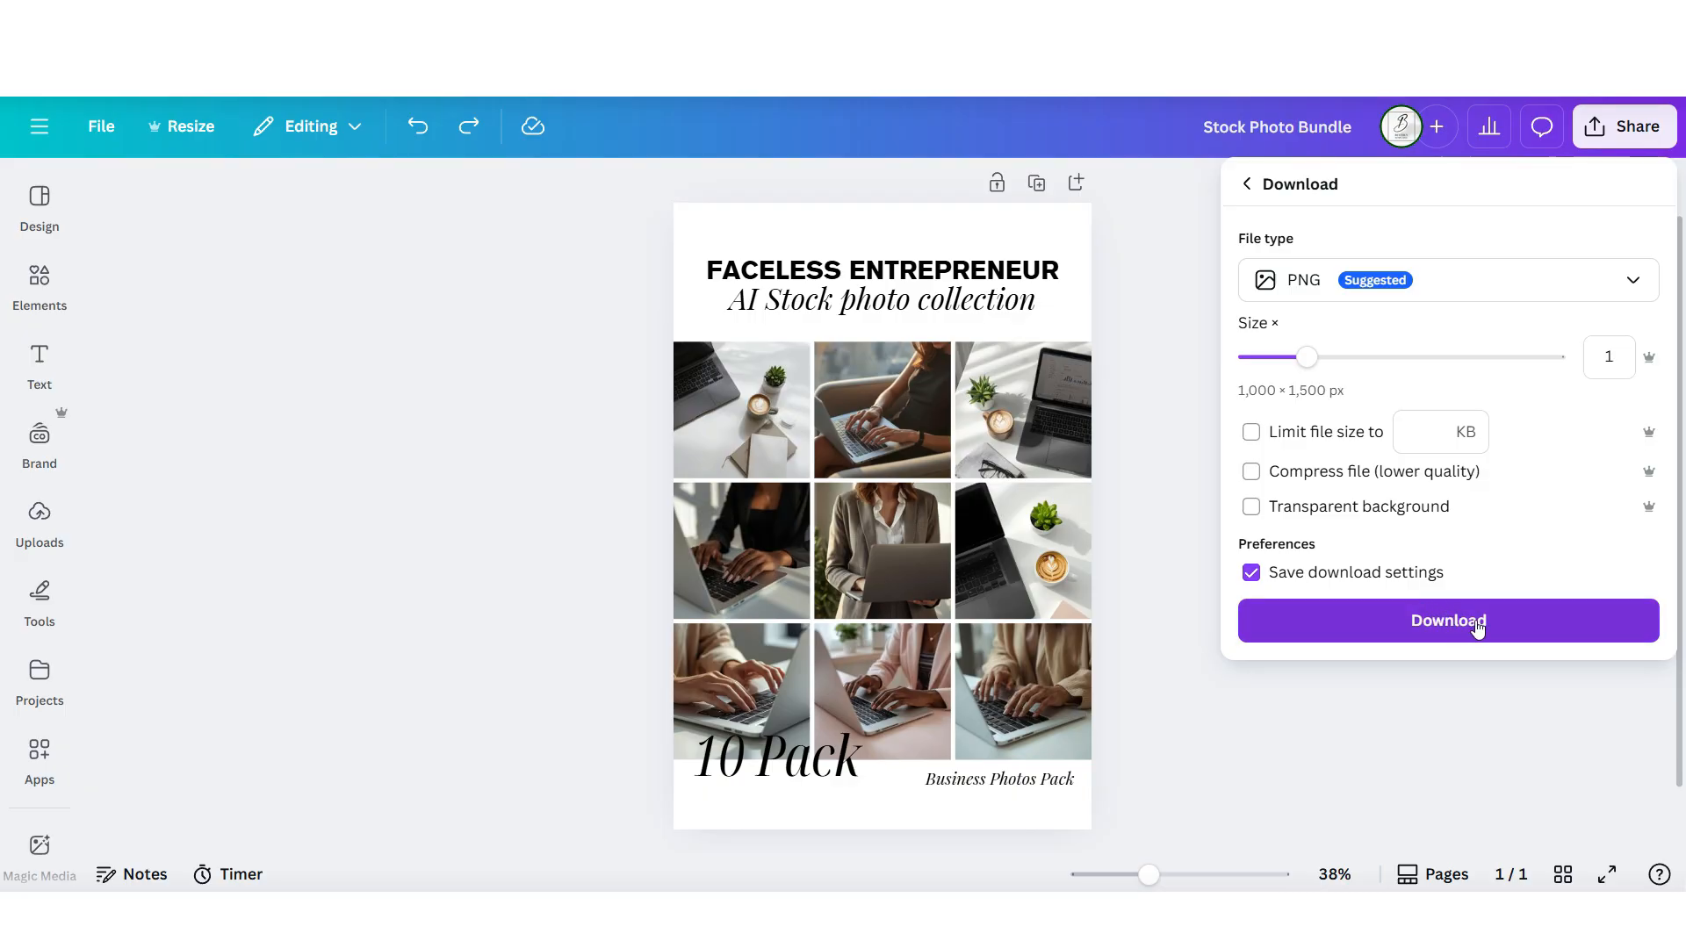
pyautogui.click(1447, 279)
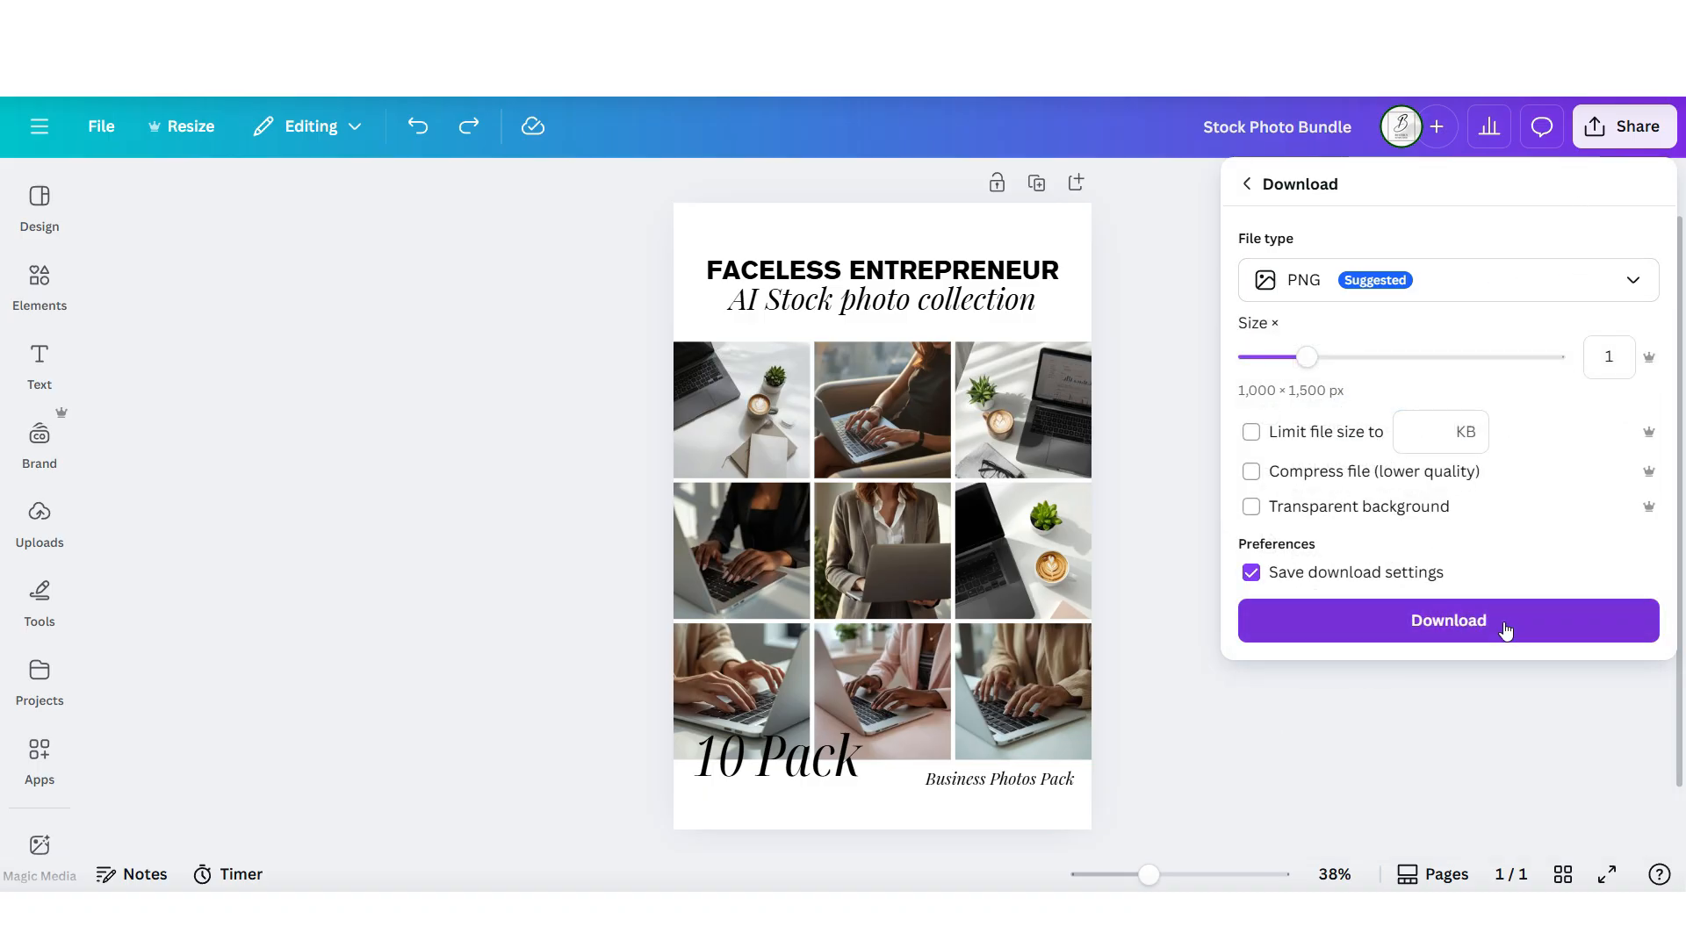
pyautogui.click(1447, 622)
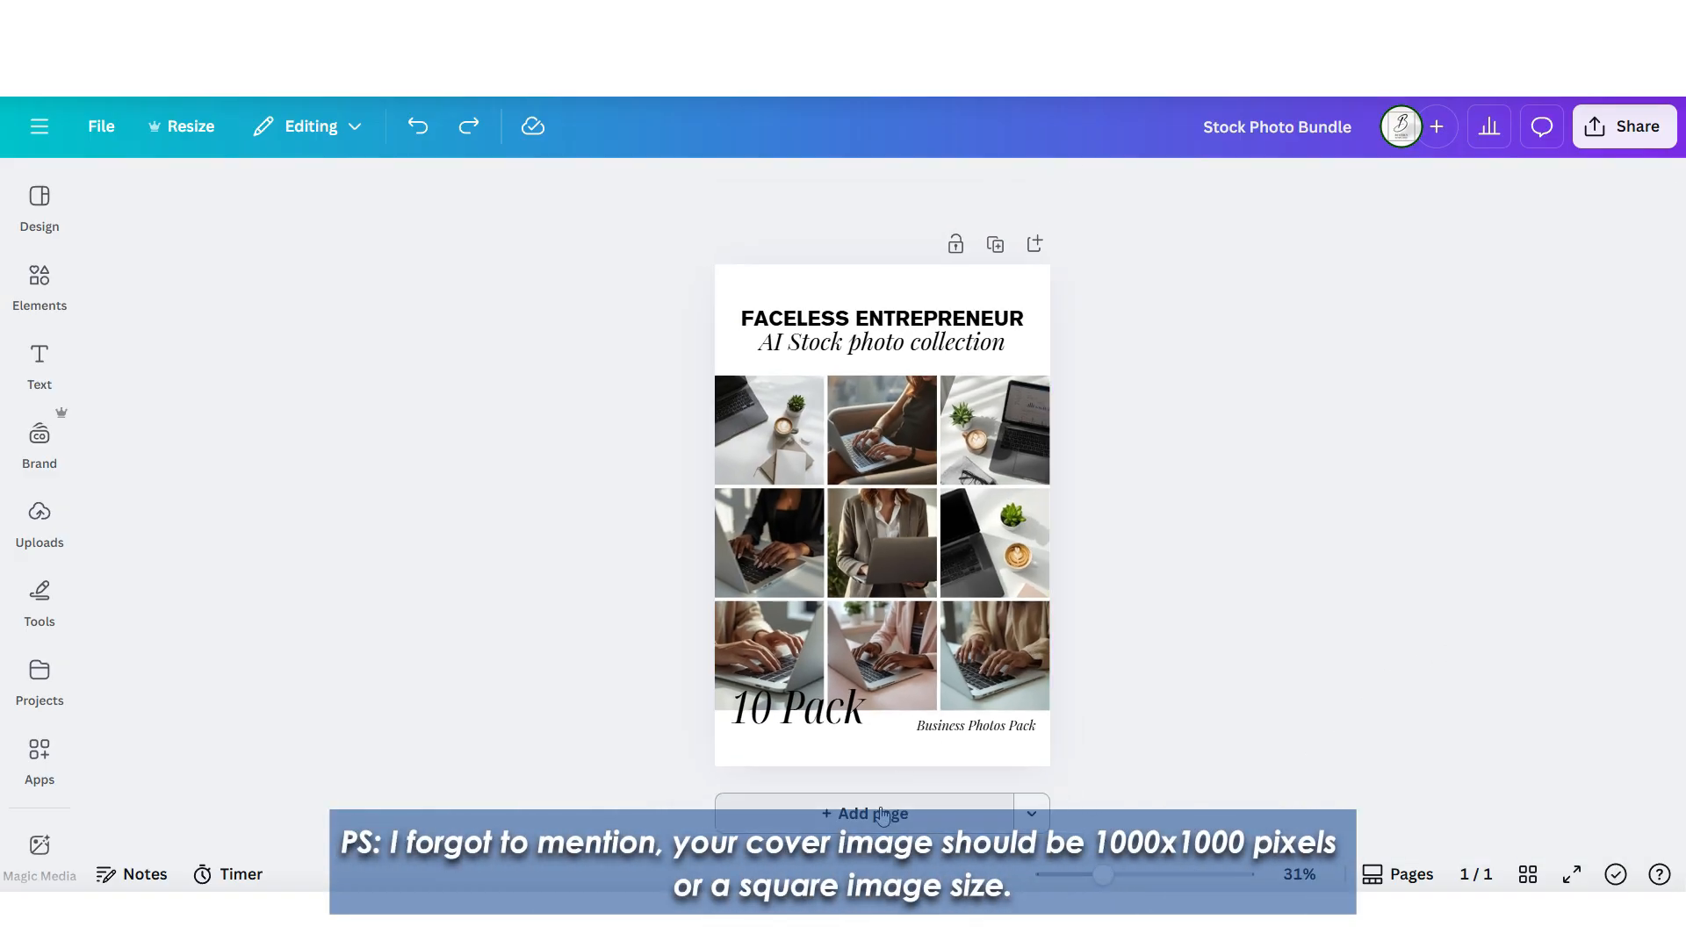
# Add a blank second page below the cover design.
pyautogui.click(864, 815)
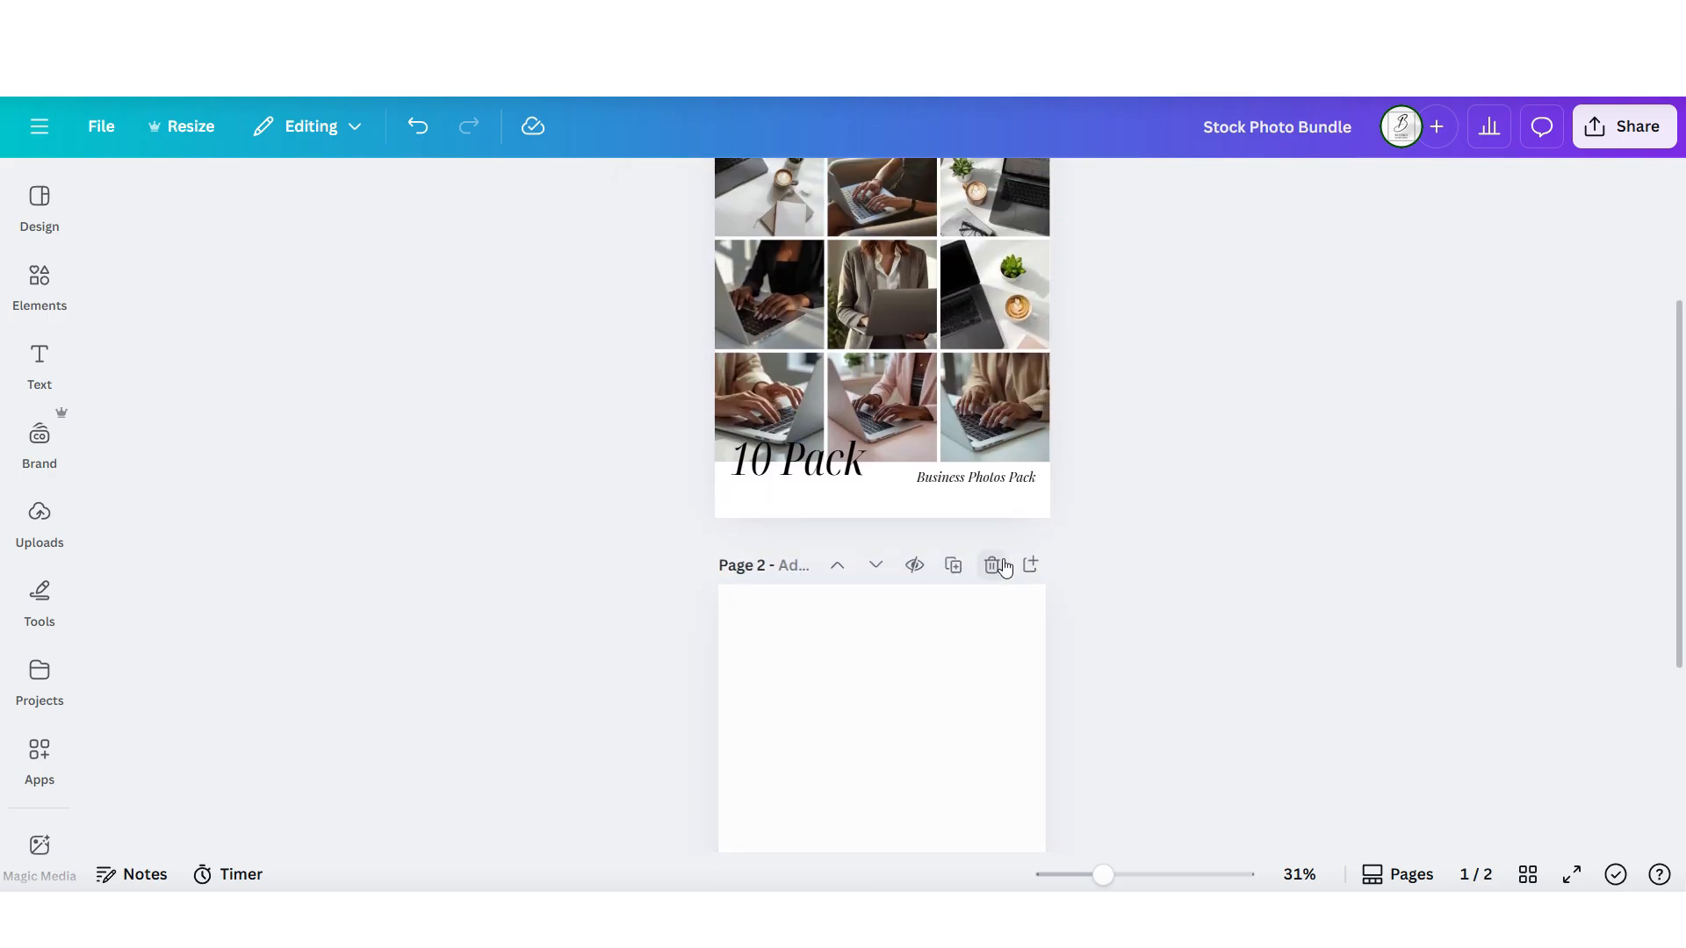
# Delete the blank Page 2 so only the cover remains in the design.
pyautogui.click(992, 565)
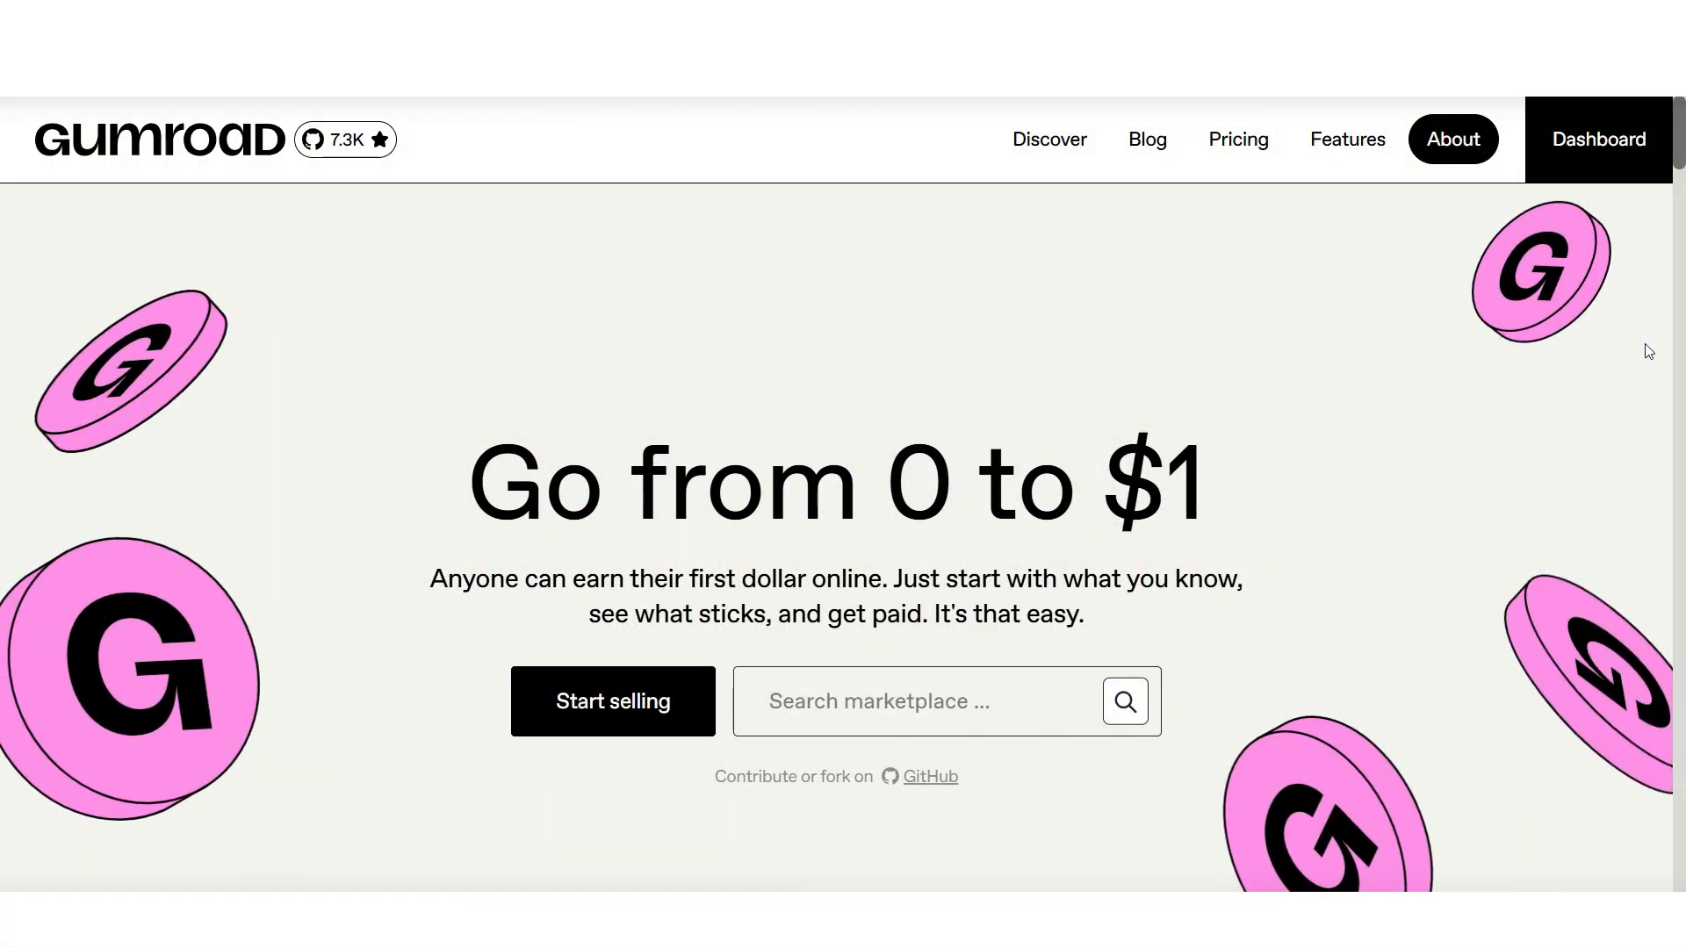
# Go from the Gumroad homepage to the dashboard's Products list.
pyautogui.scroll(-3)
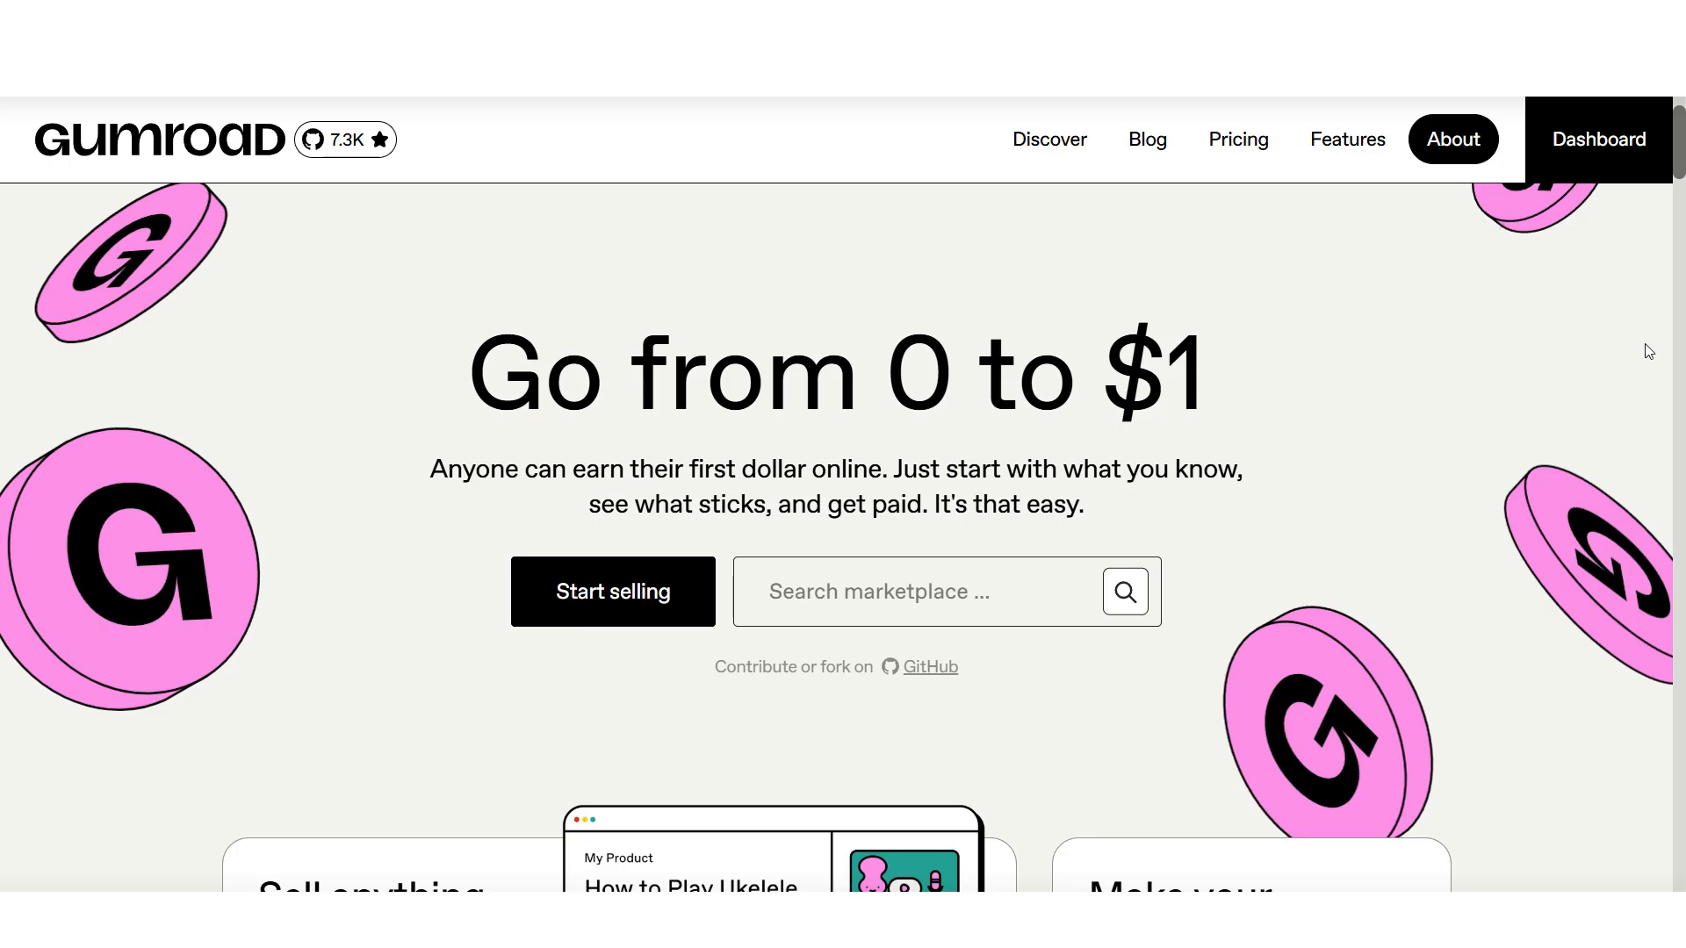
pyautogui.scroll(-3)
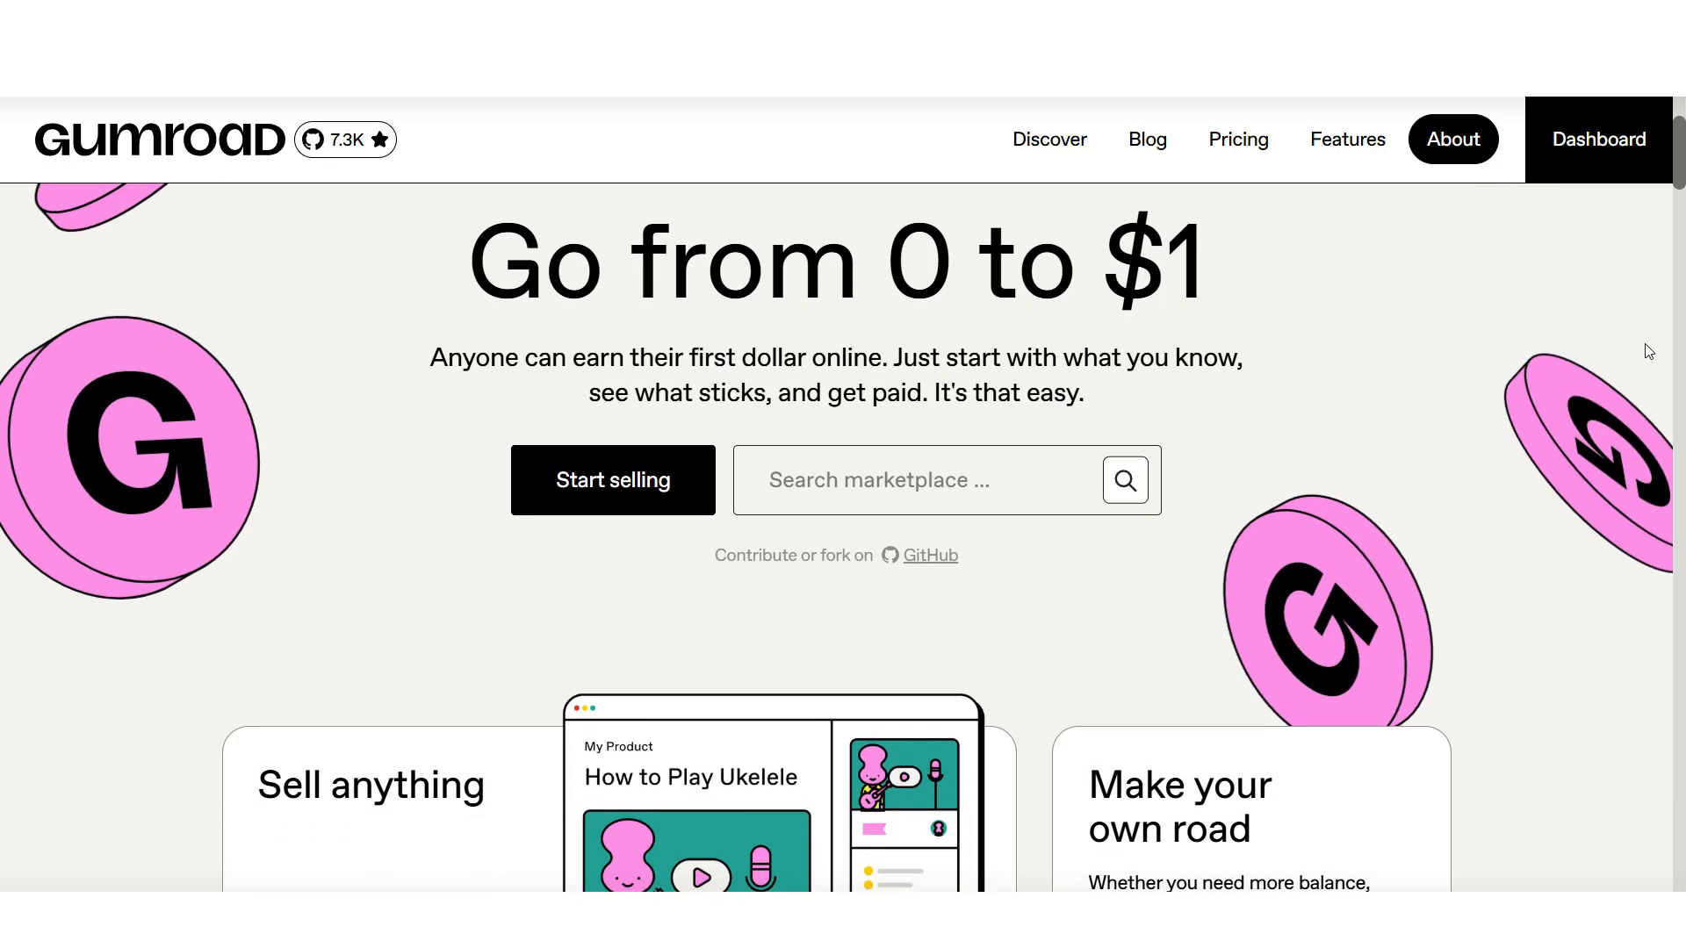
pyautogui.scroll(-3)
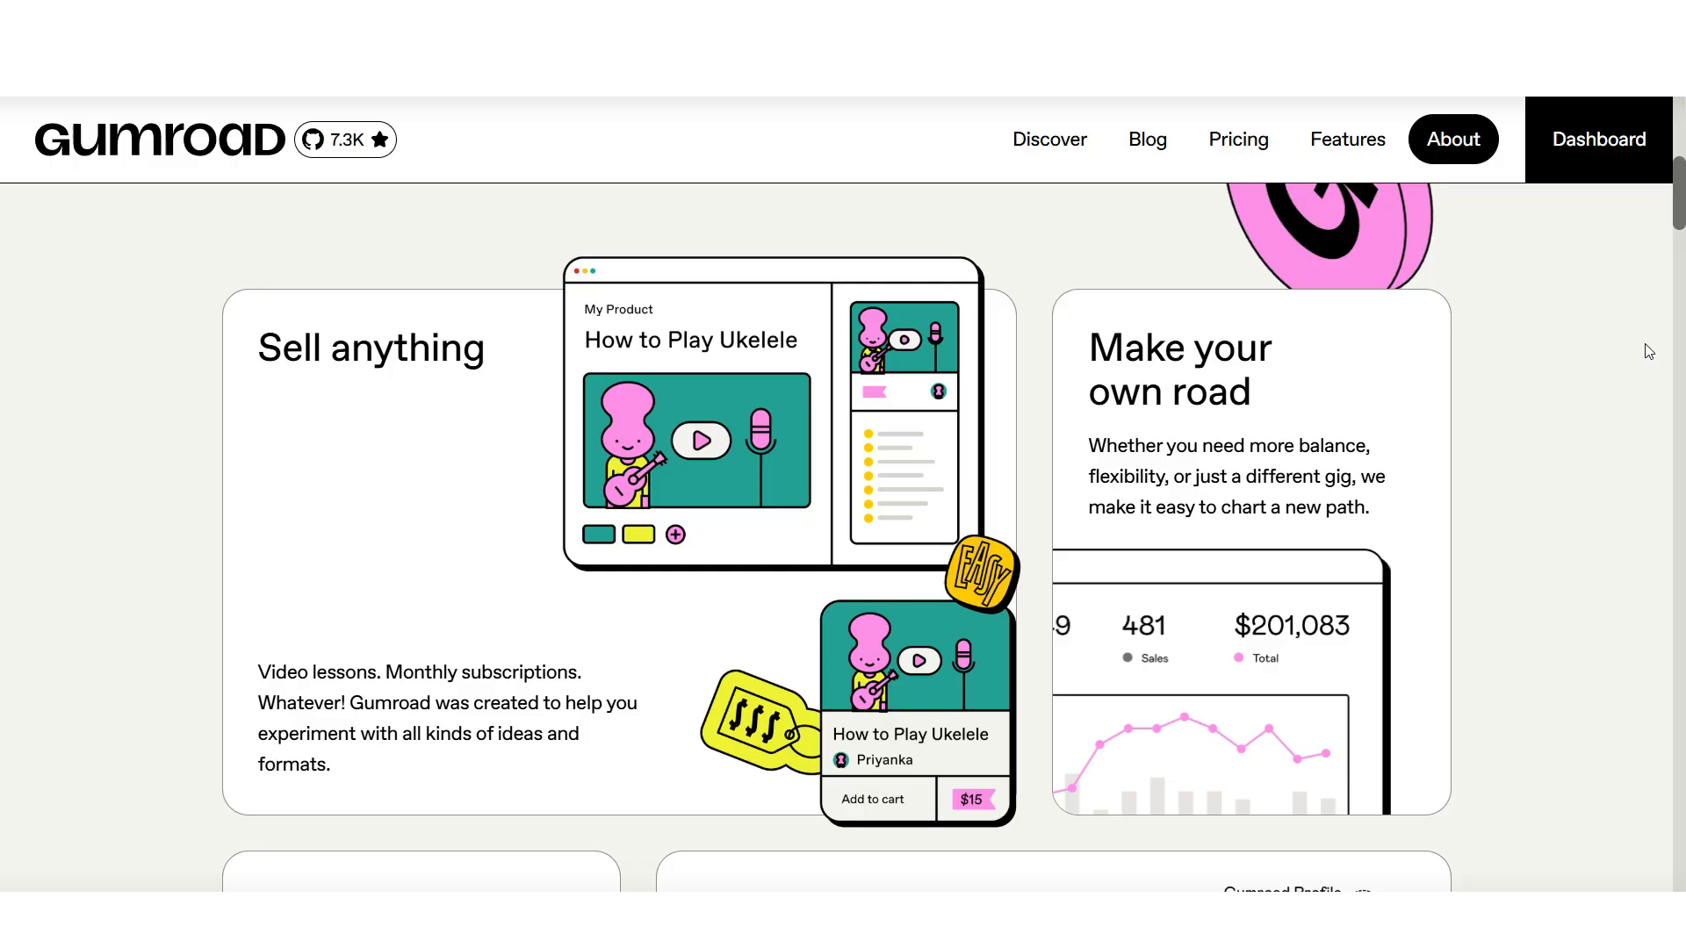
pyautogui.scroll(3)
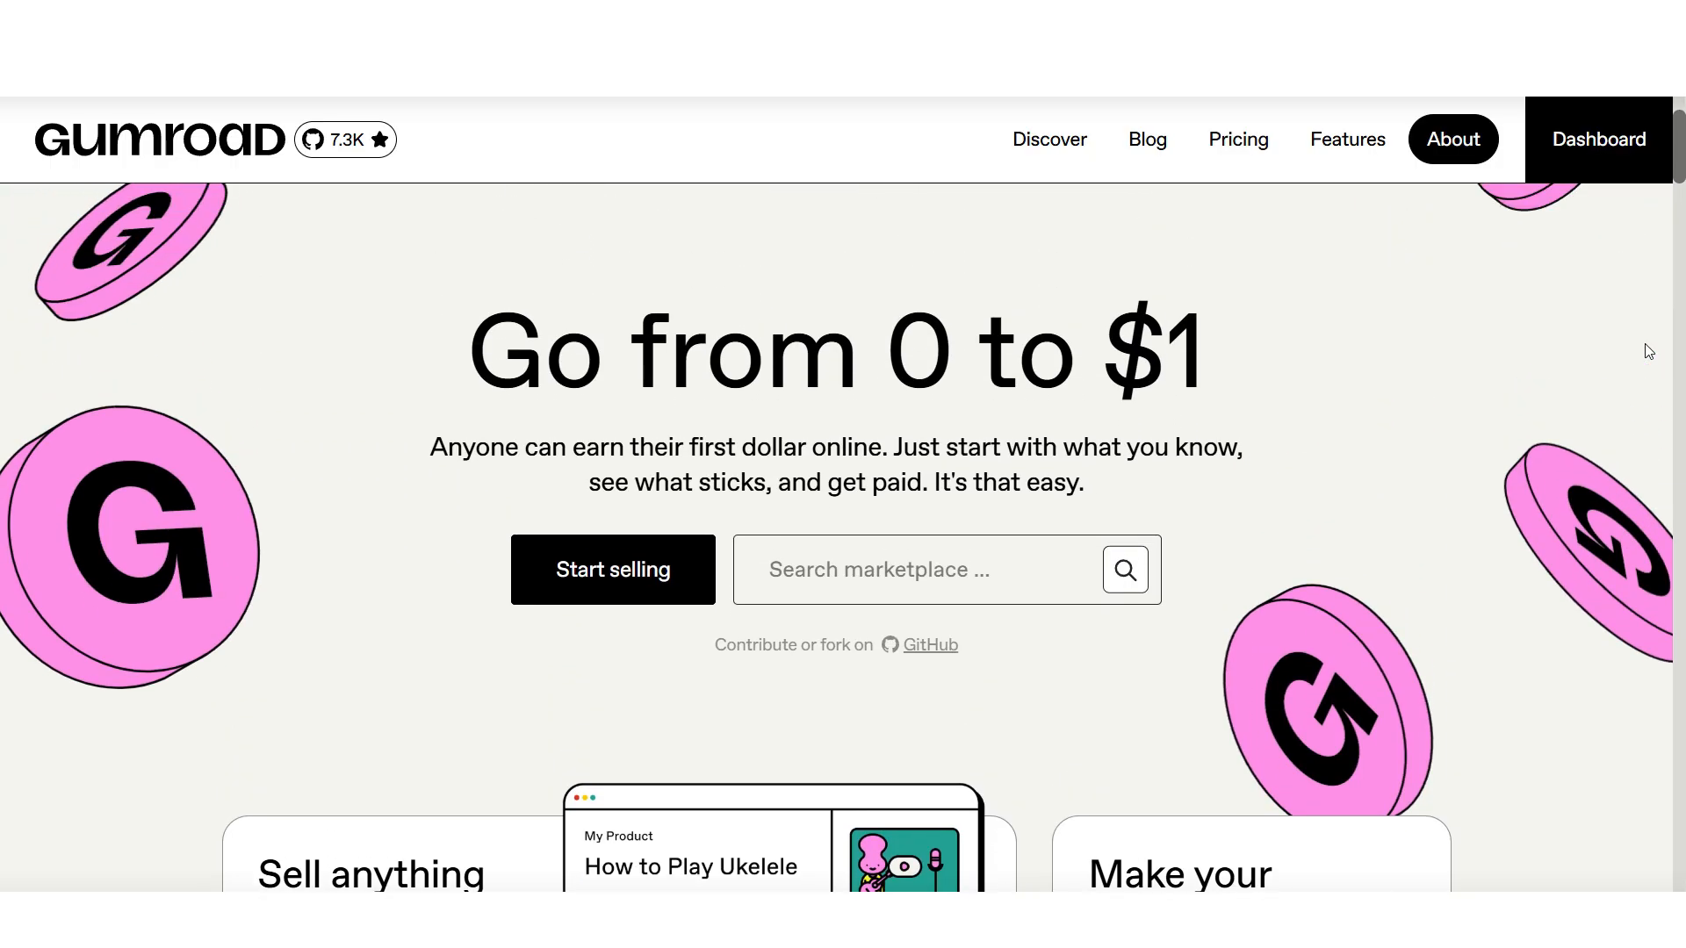
pyautogui.scroll(3)
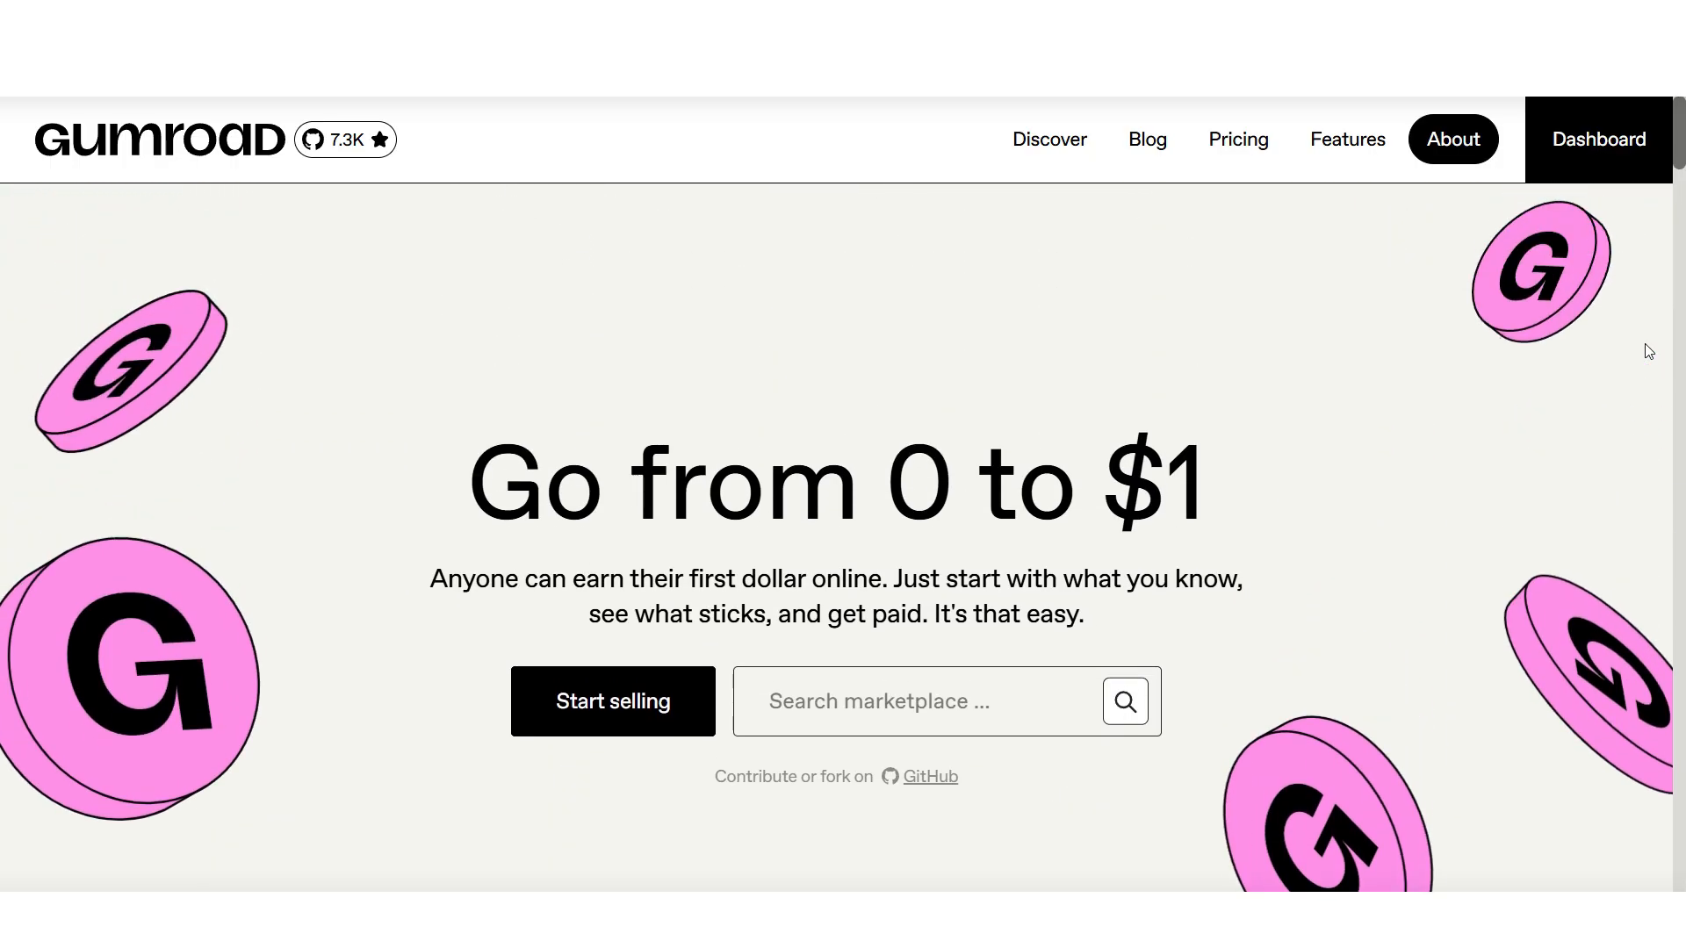
pyautogui.click(1598, 141)
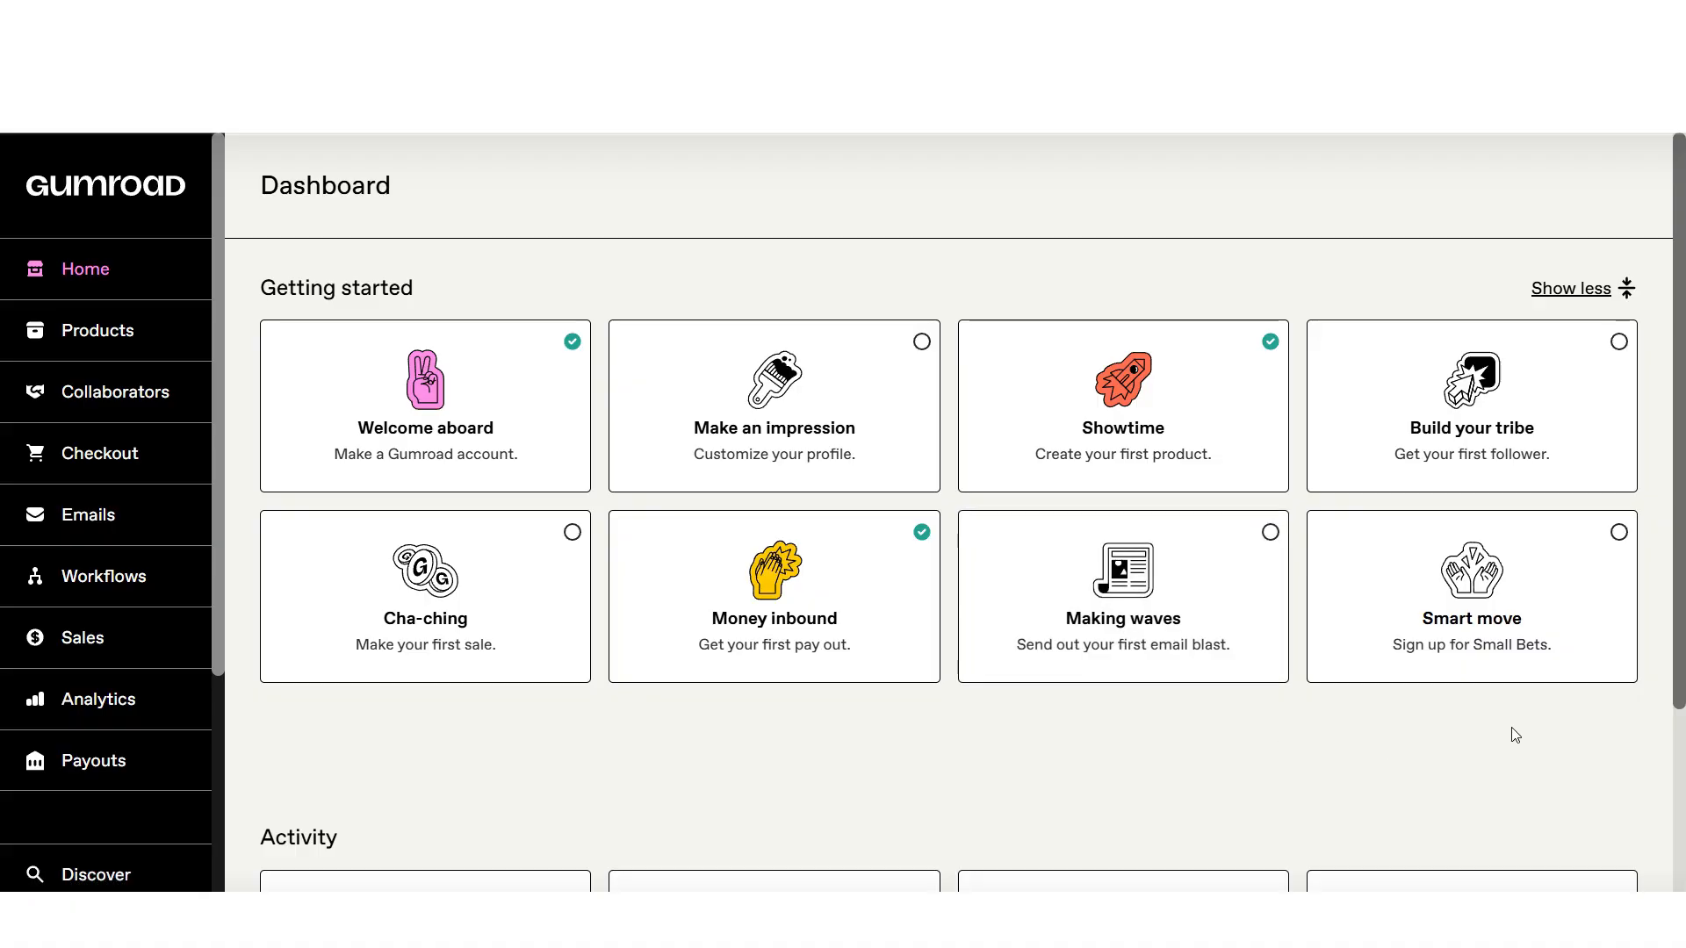
pyautogui.click(97, 330)
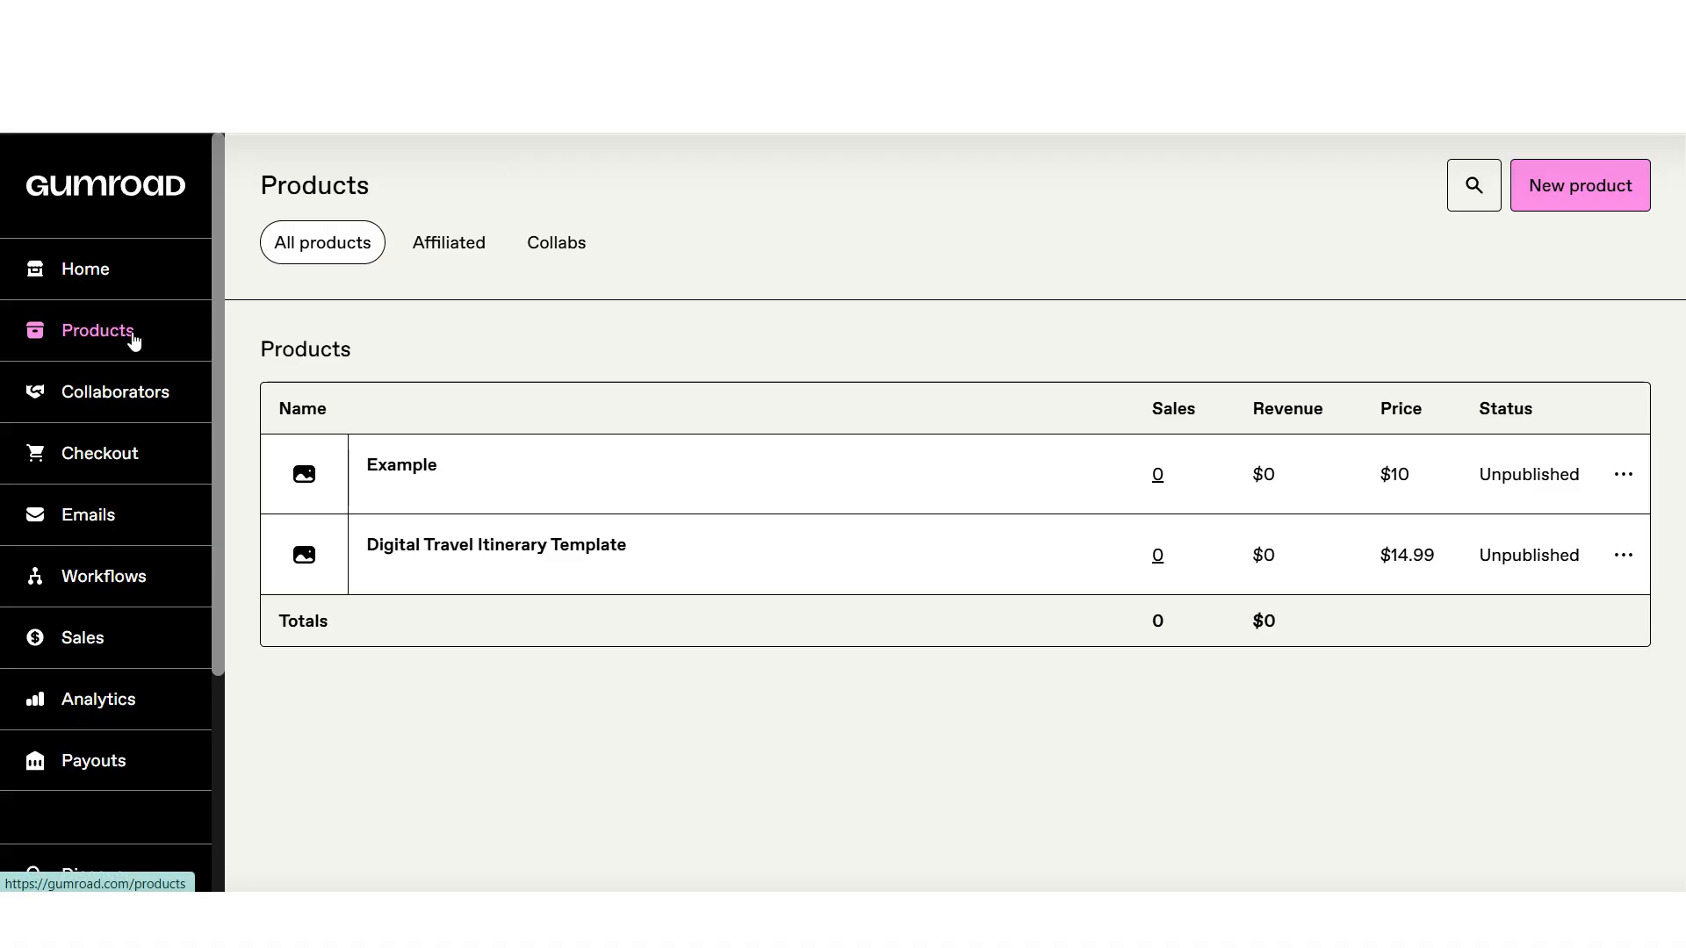
pyautogui.moveTo(1361, 209)
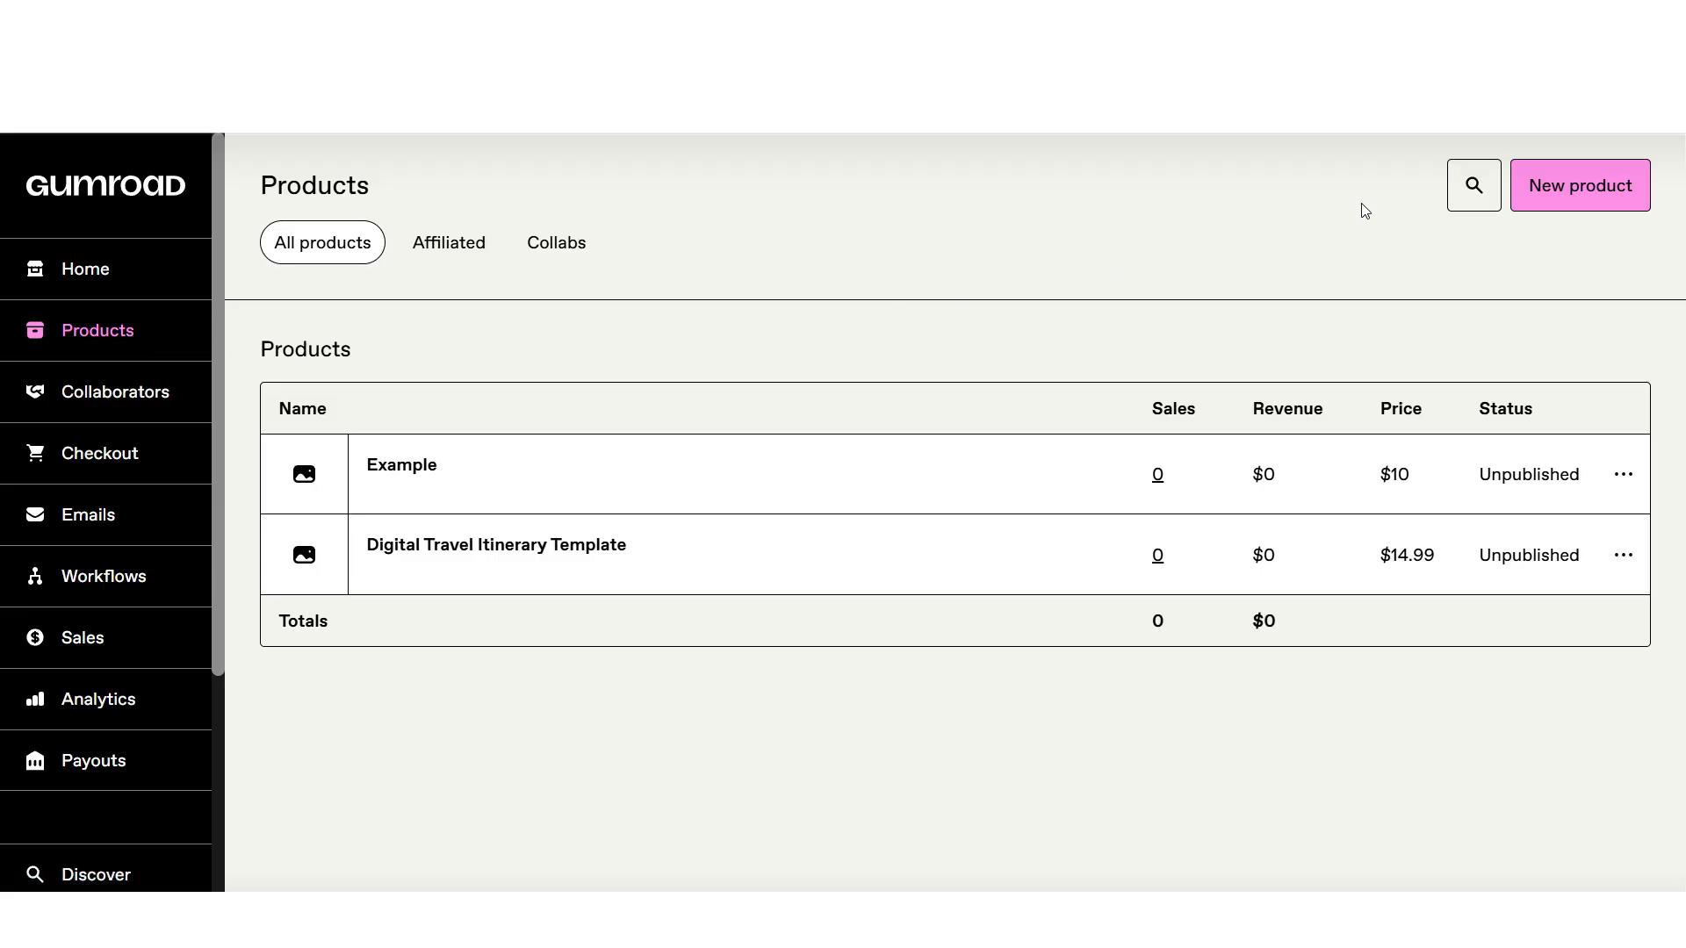
# Create a digital product named AI Stock Photo Bundle priced at 10.00 and continue to Customize.
pyautogui.click(1580, 186)
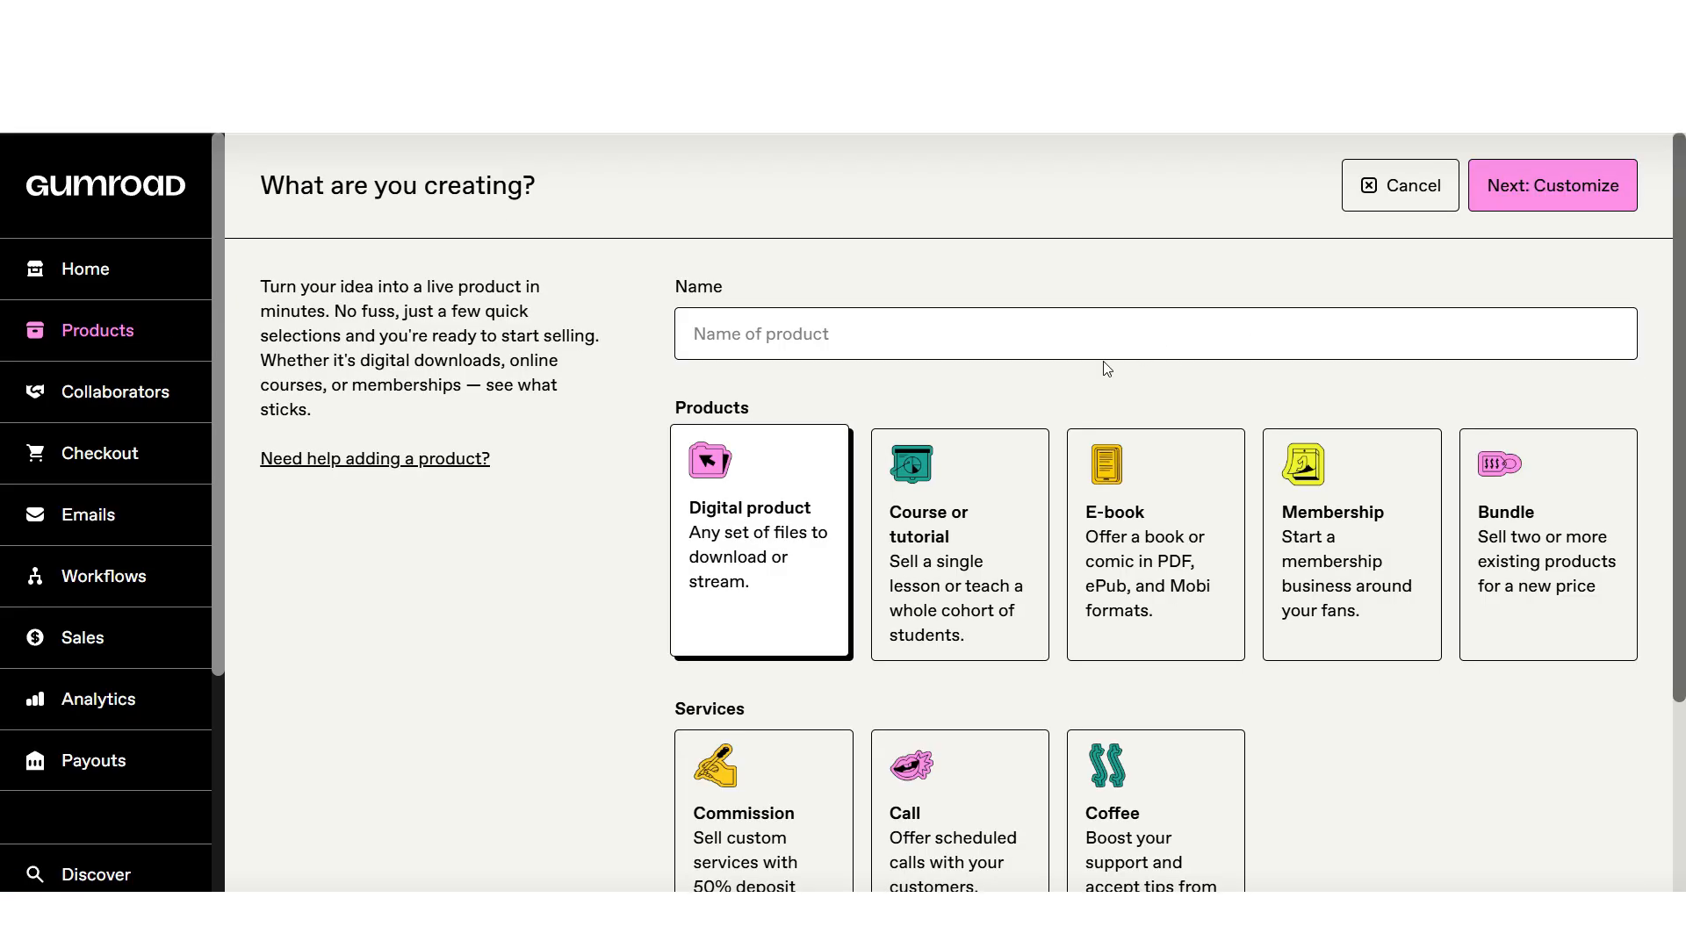
pyautogui.moveTo(801, 562)
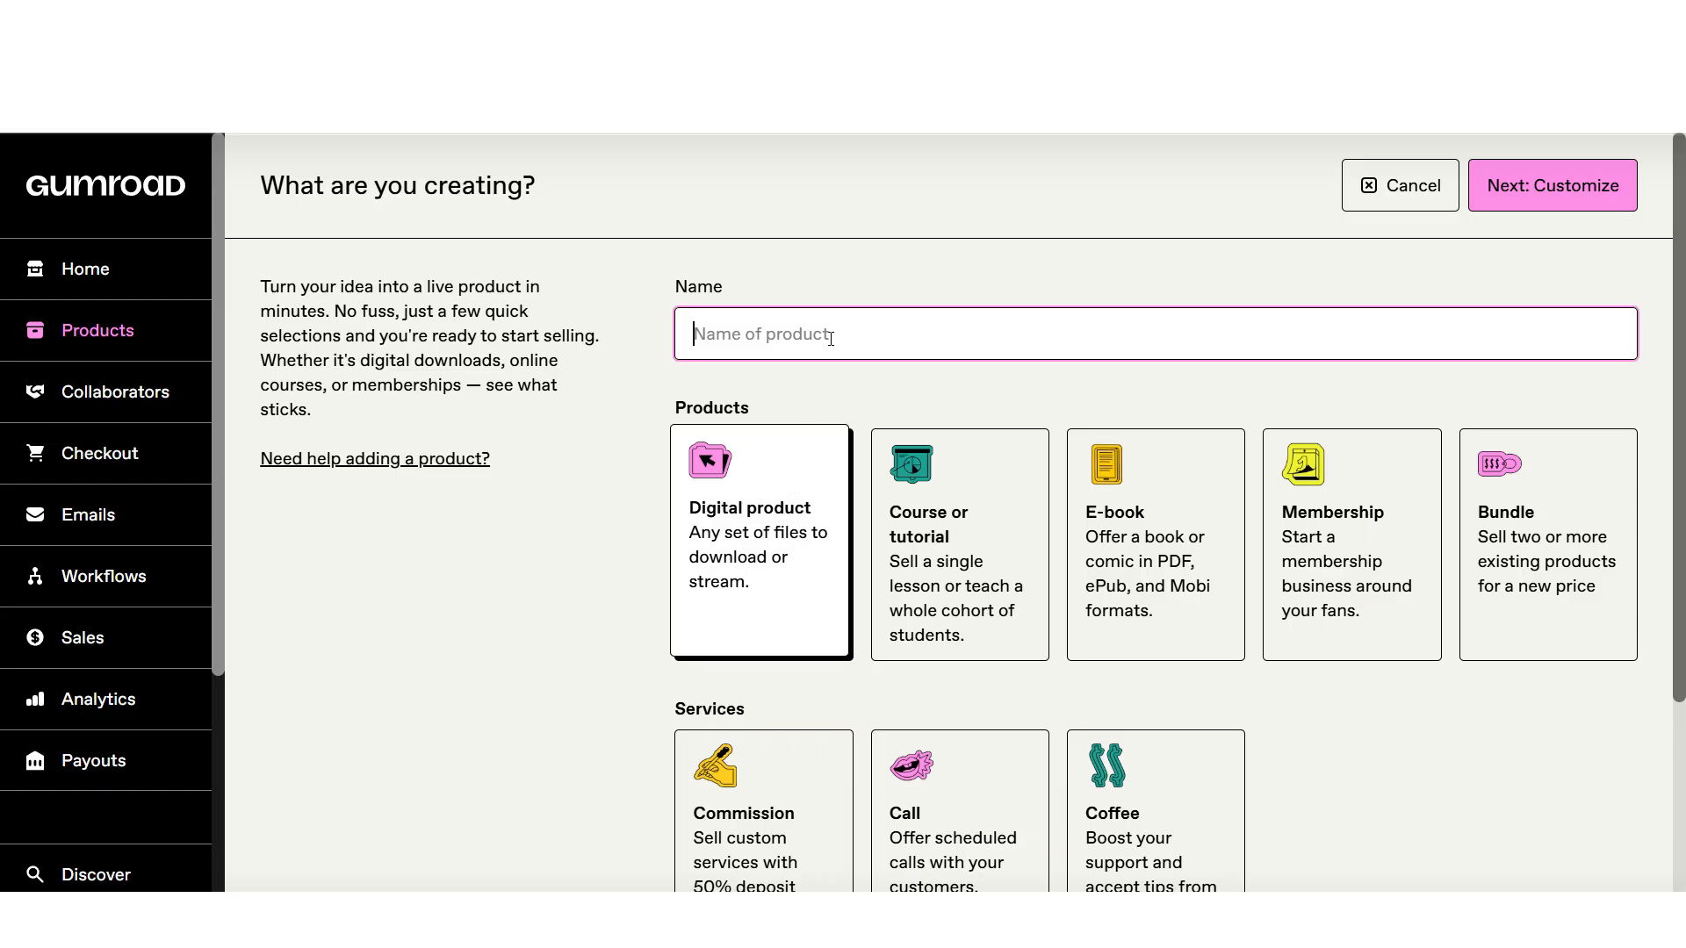
pyautogui.write('AI Stock')
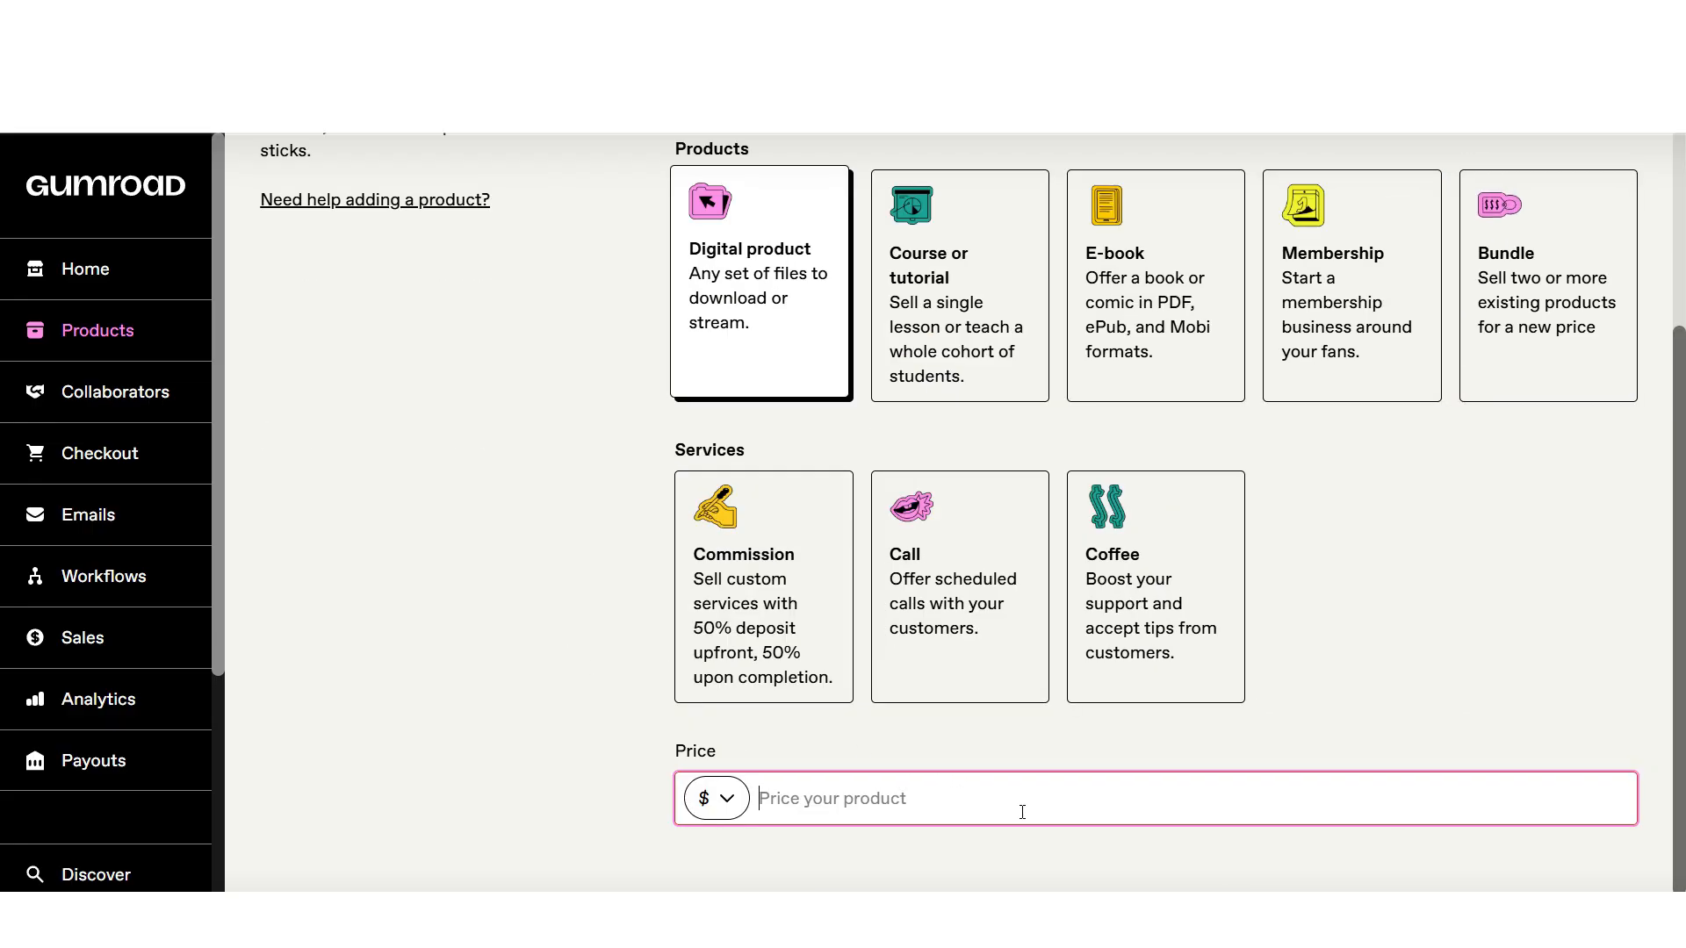
pyautogui.write('10.00')
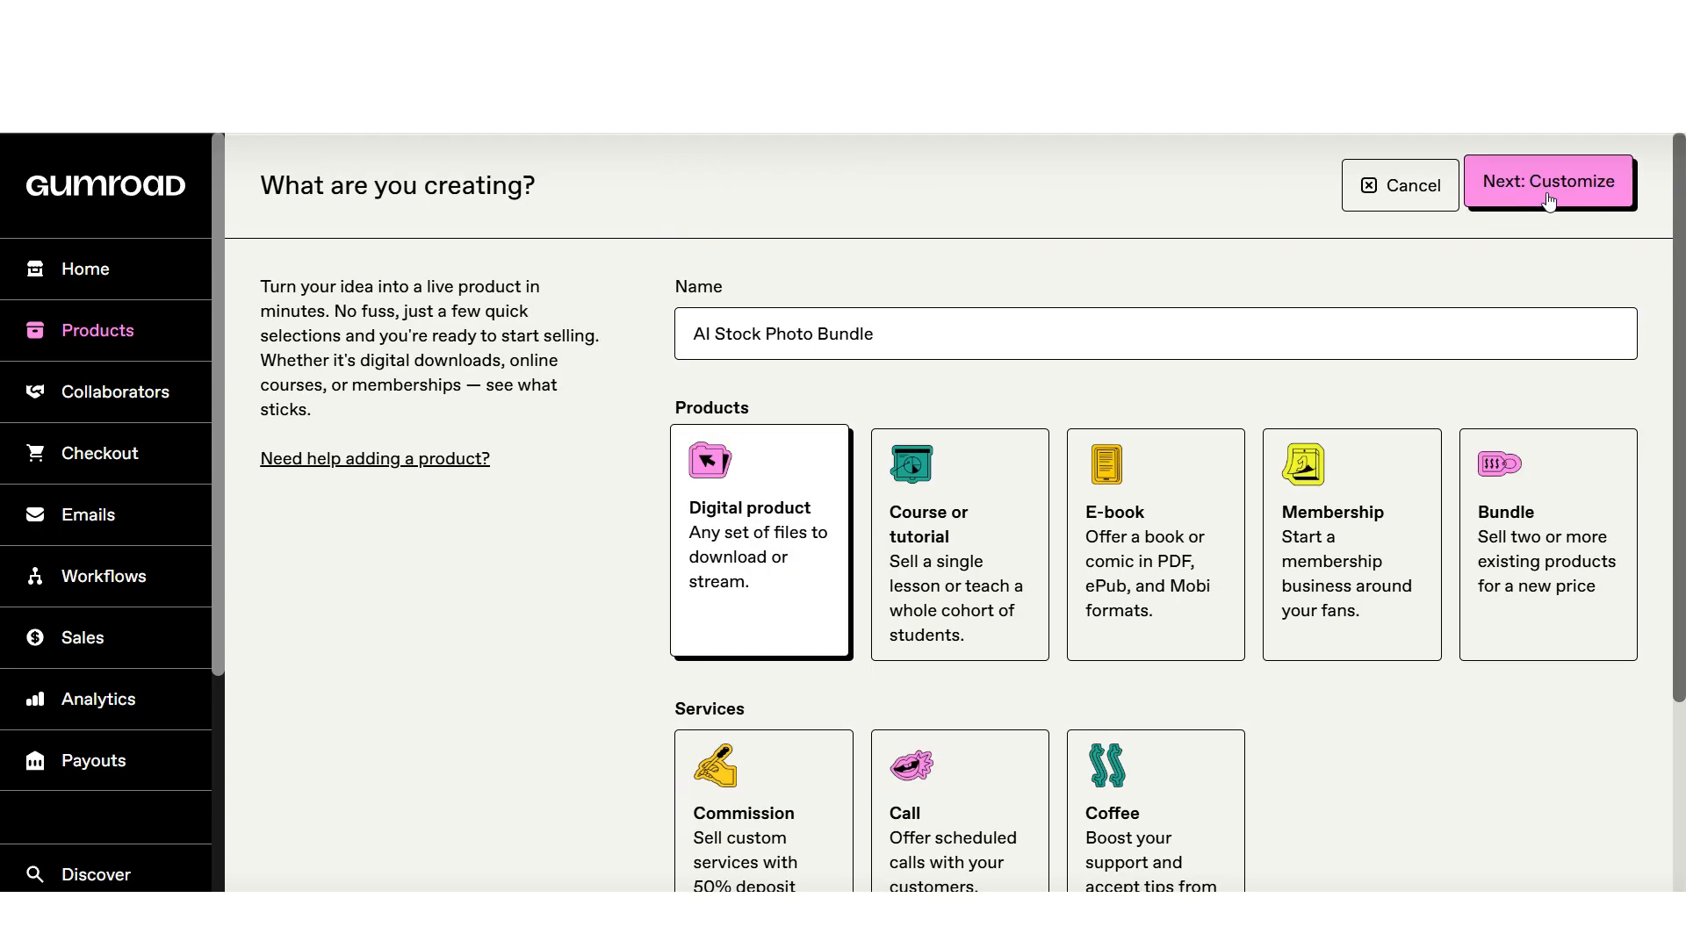
pyautogui.click(1550, 181)
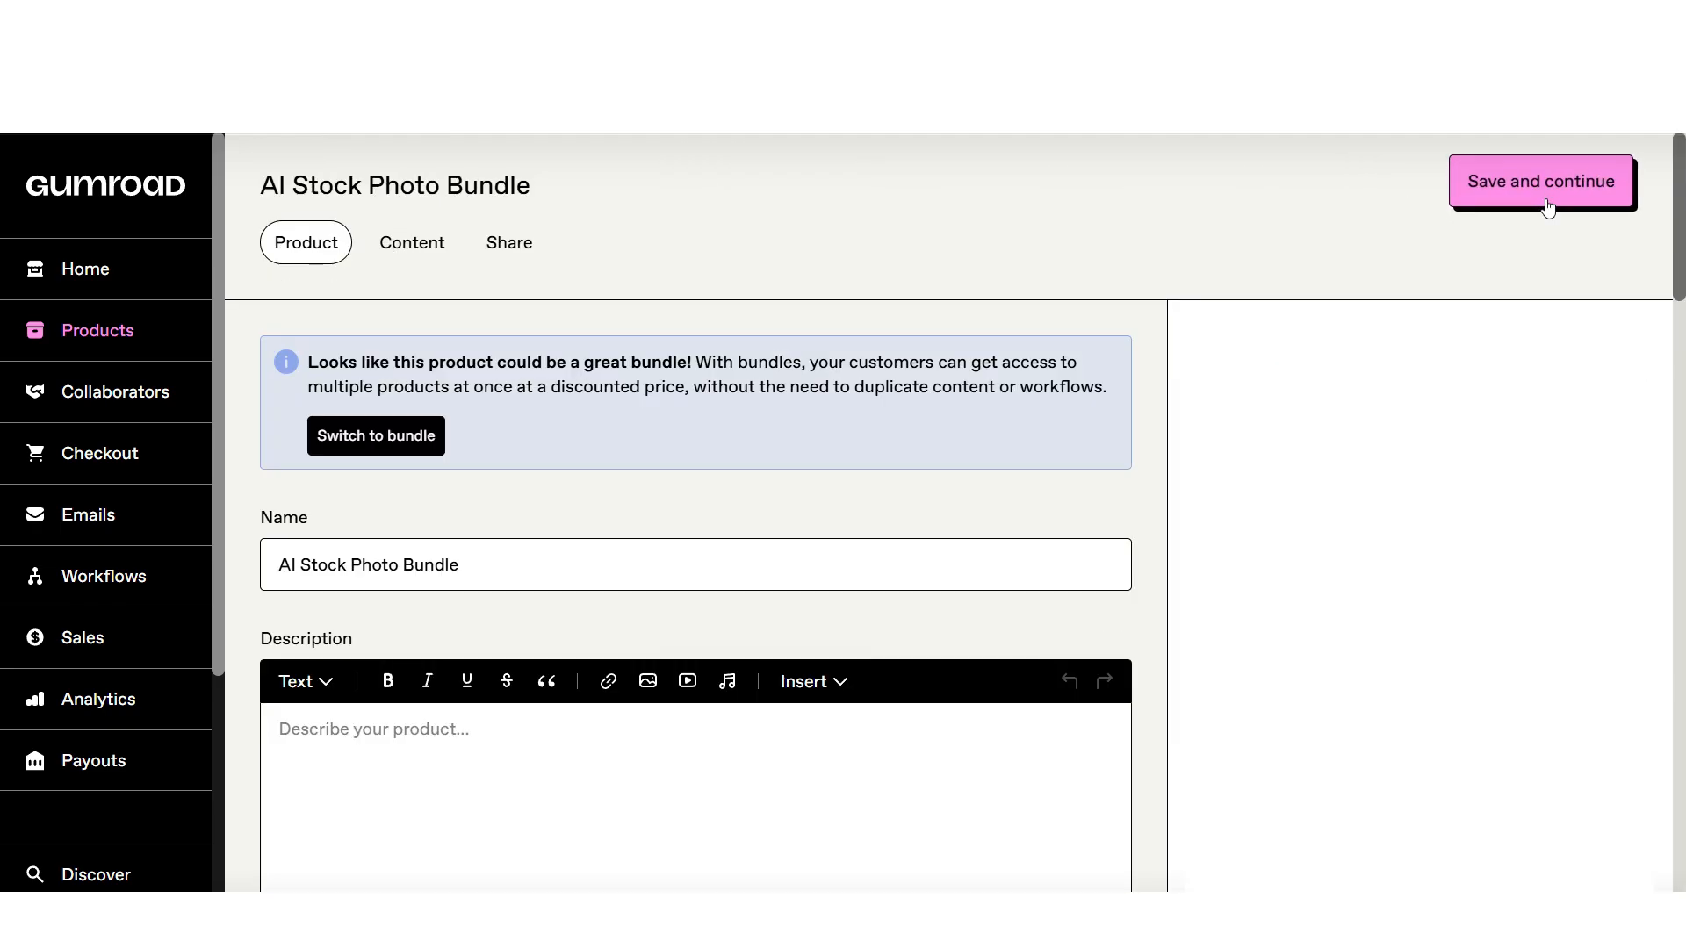
pyautogui.moveTo(1013, 541)
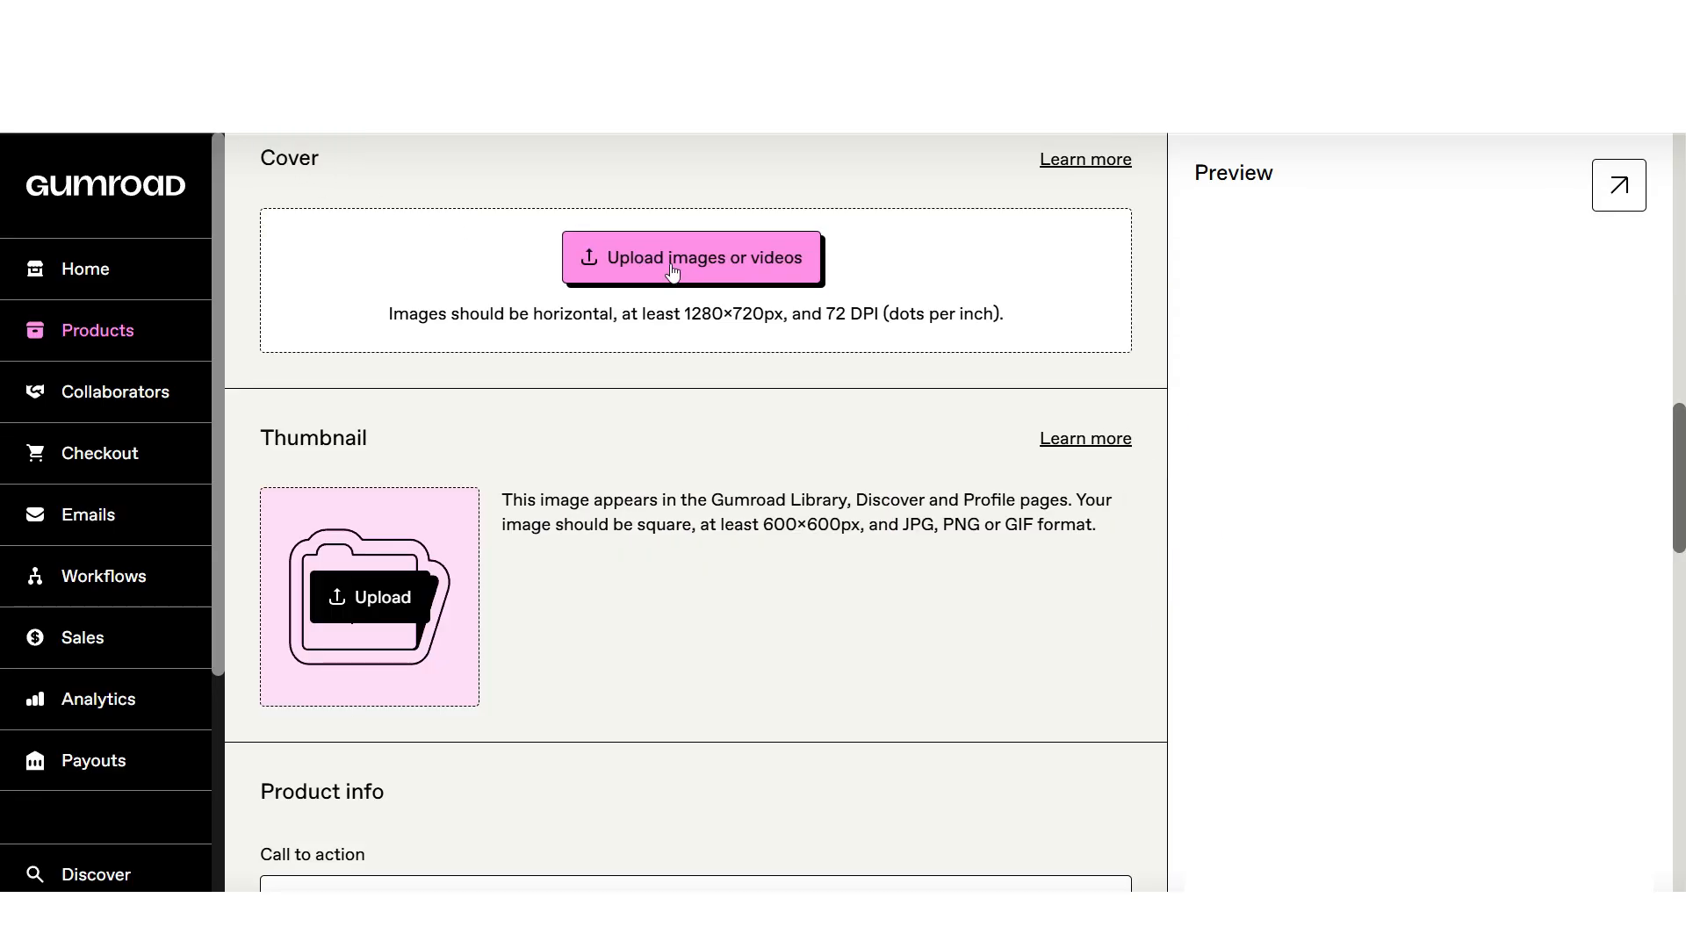
# Upload the Faceless Entrepreneur Canva image as the cover and review the description and $10 pricing.
pyautogui.click(692, 256)
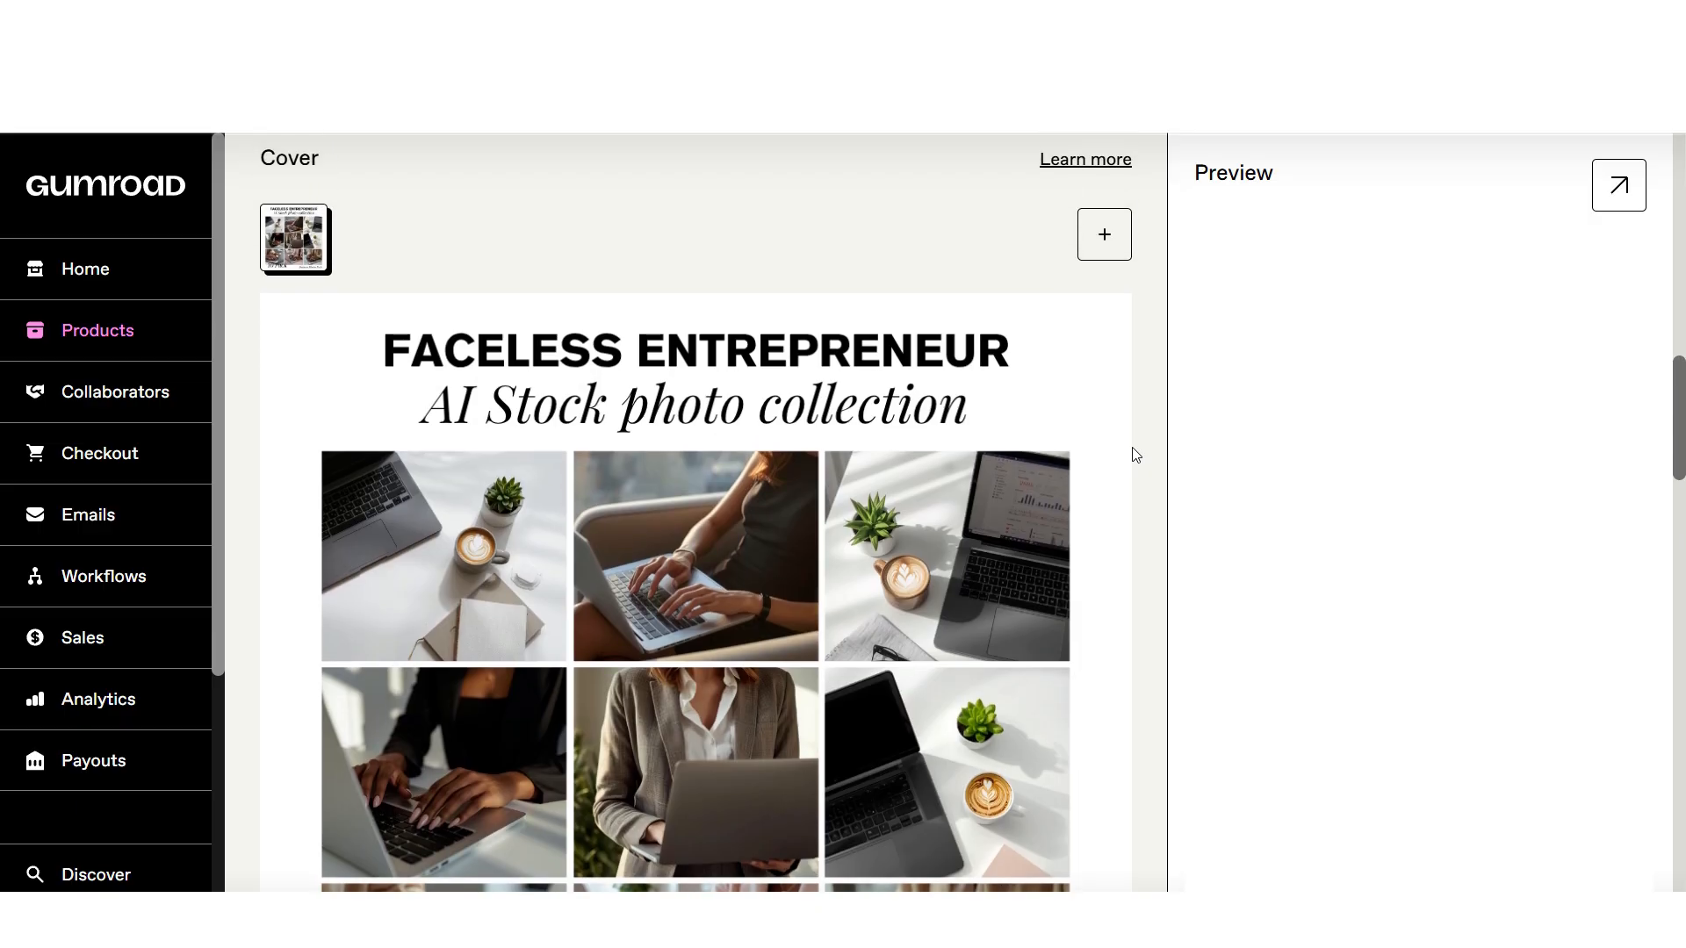
pyautogui.moveTo(1138, 436)
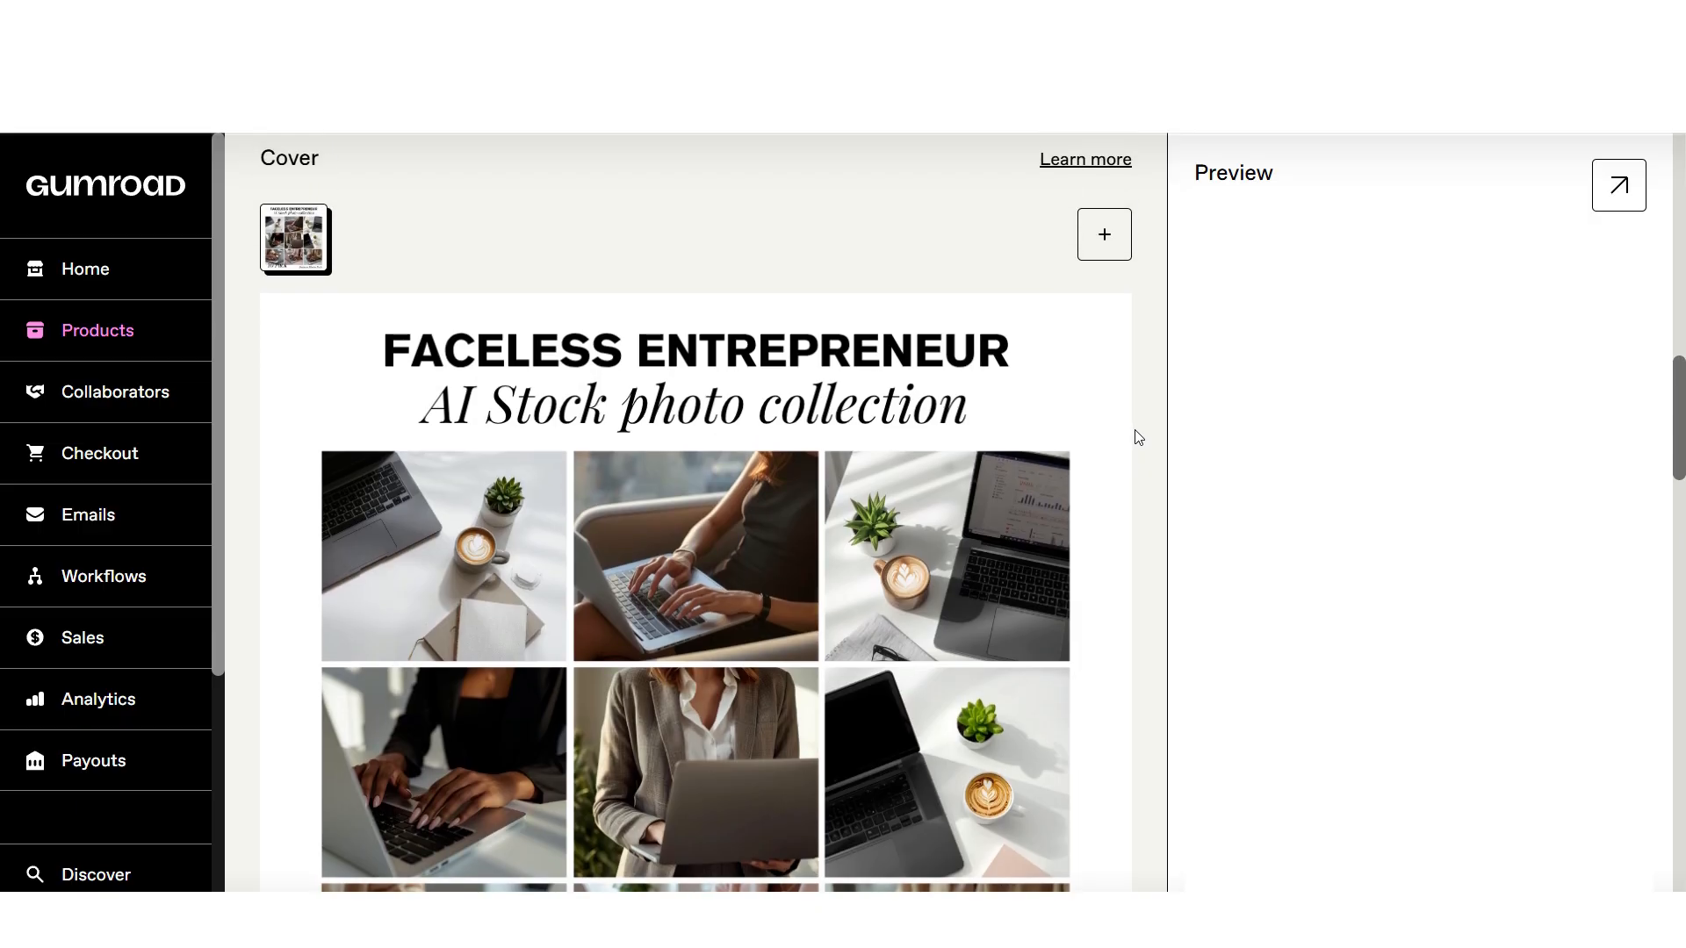
pyautogui.scroll(-3)
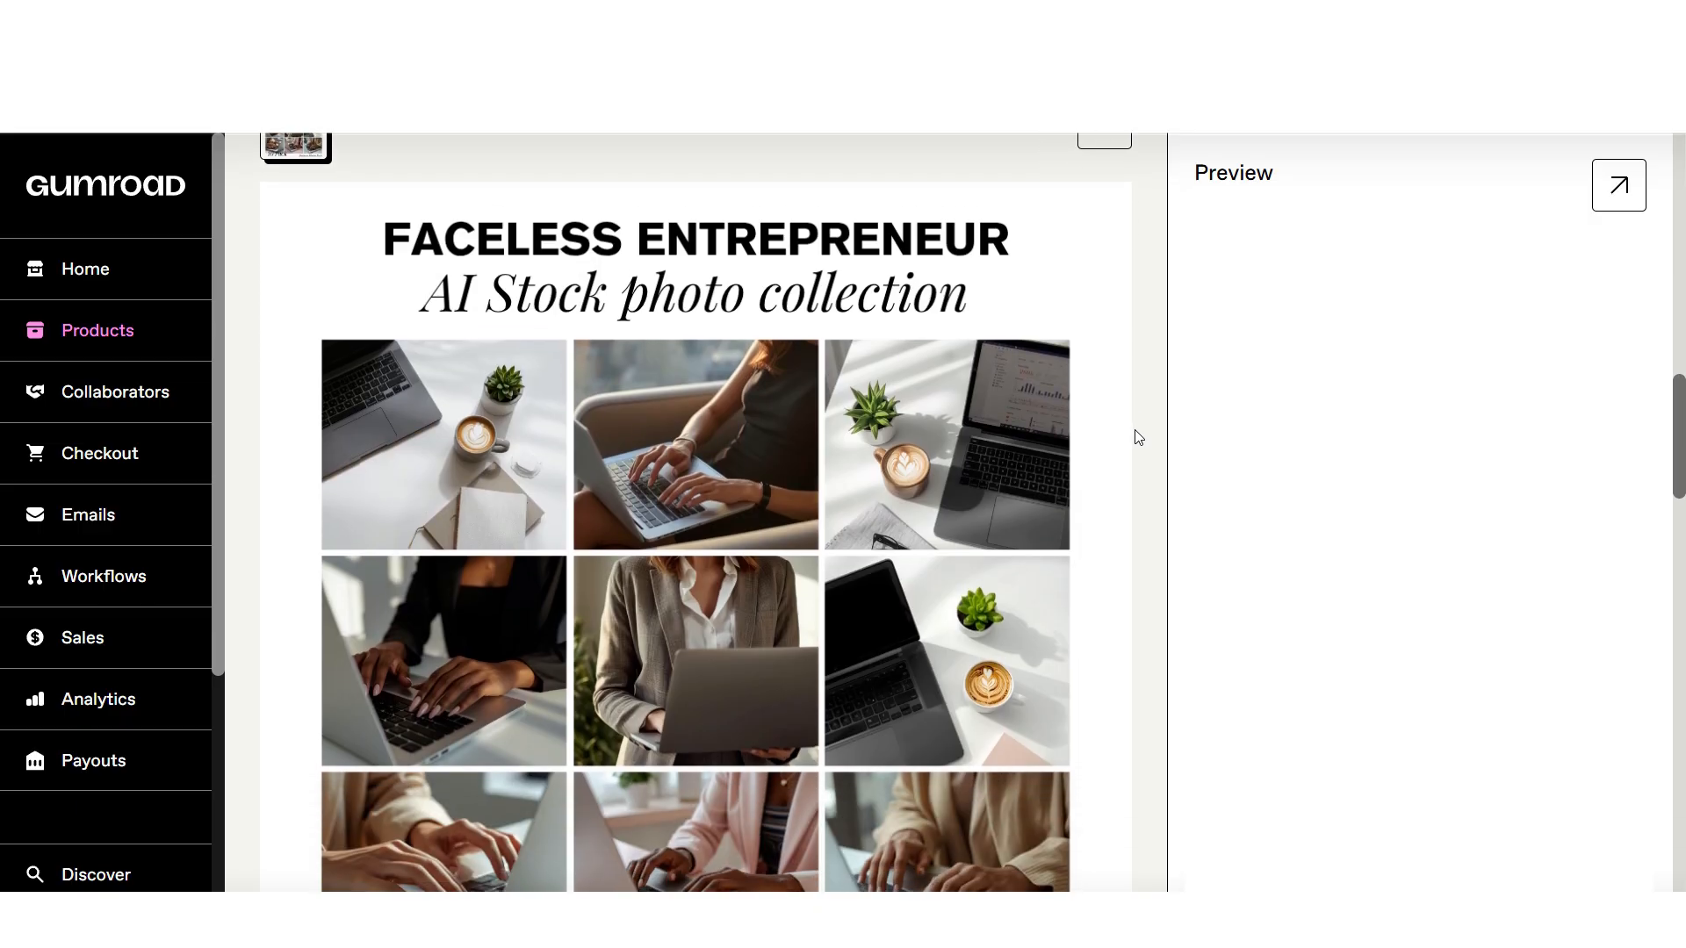
pyautogui.scroll(-3)
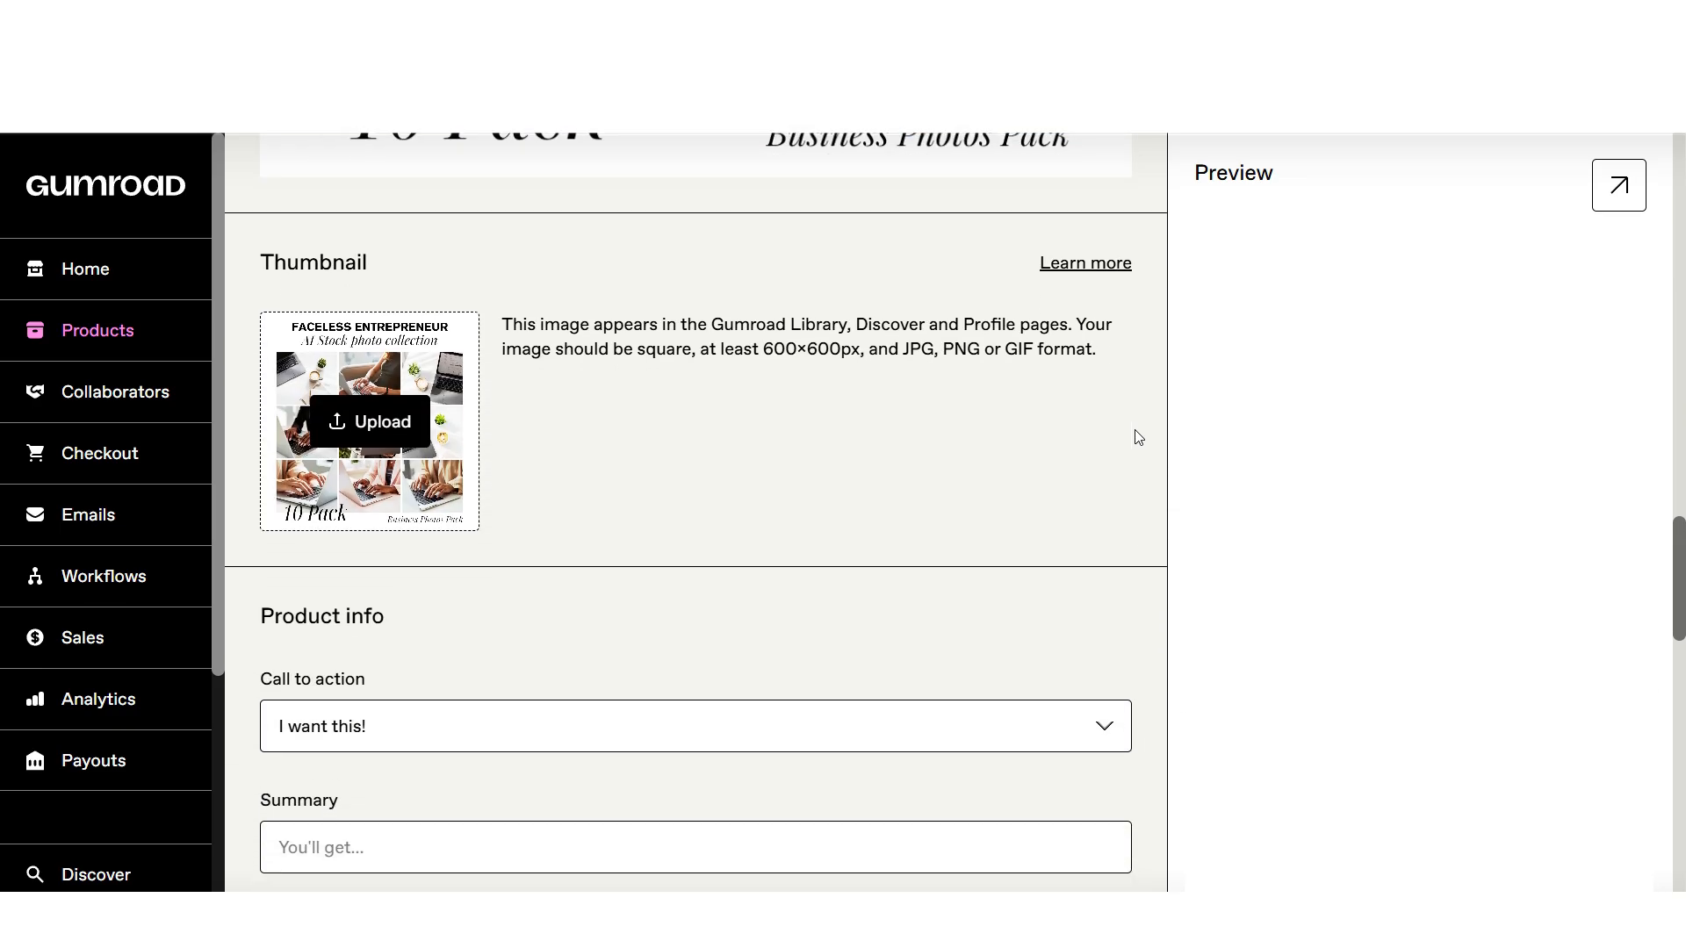
pyautogui.scroll(-3)
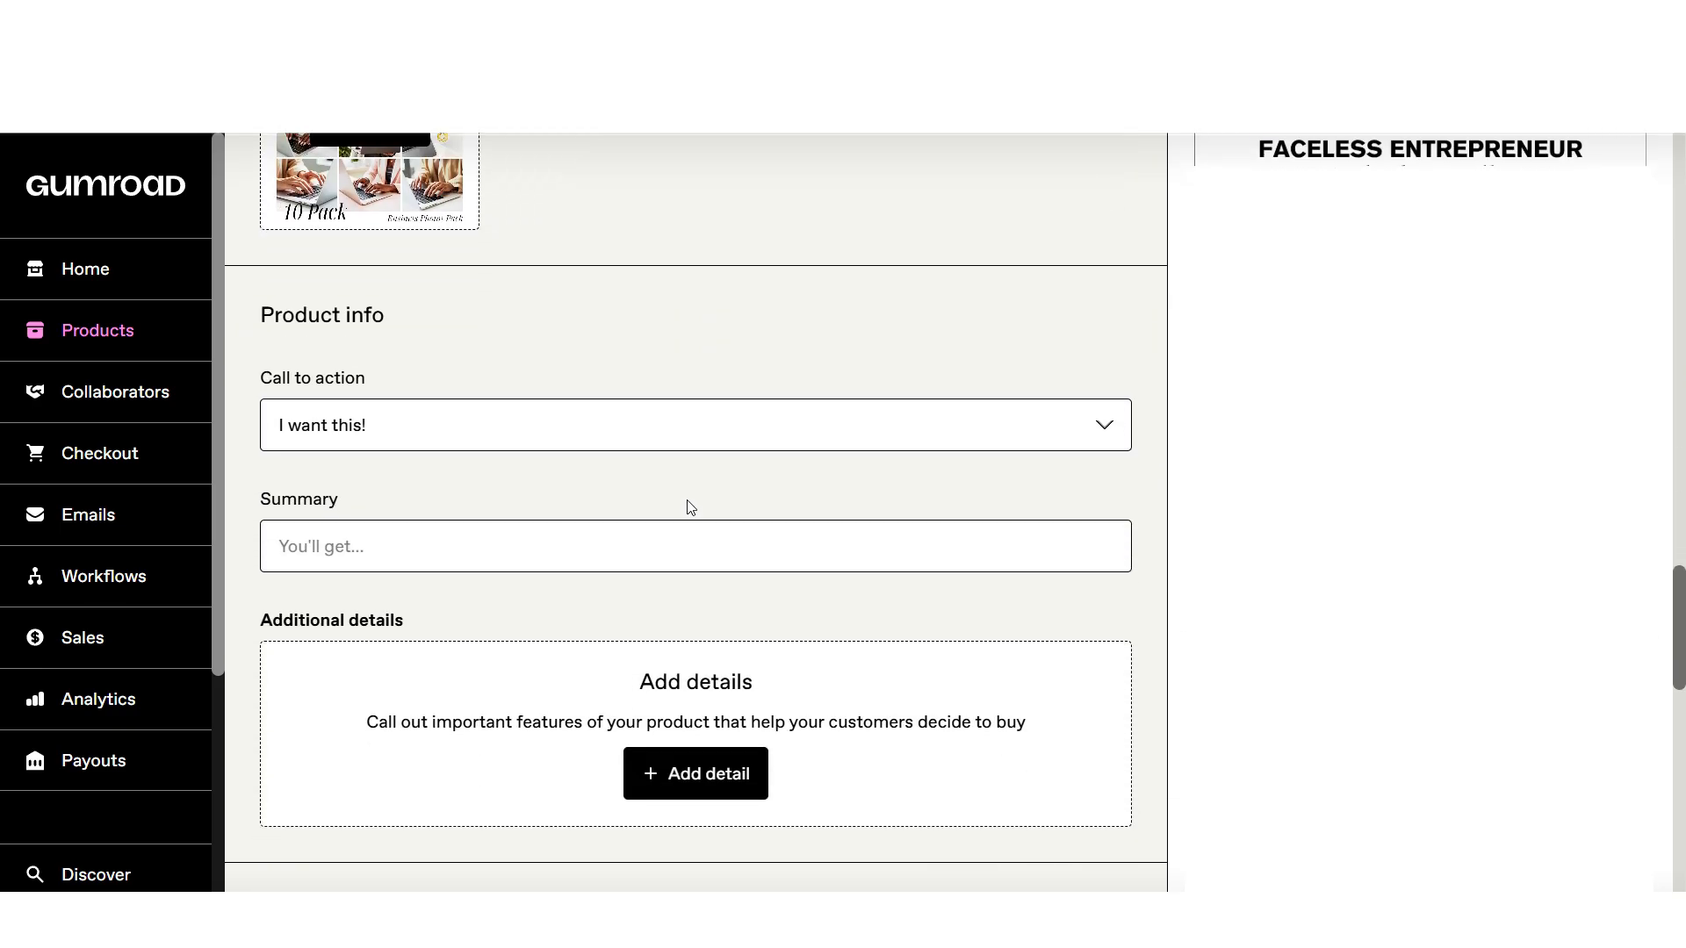
pyautogui.scroll(-3)
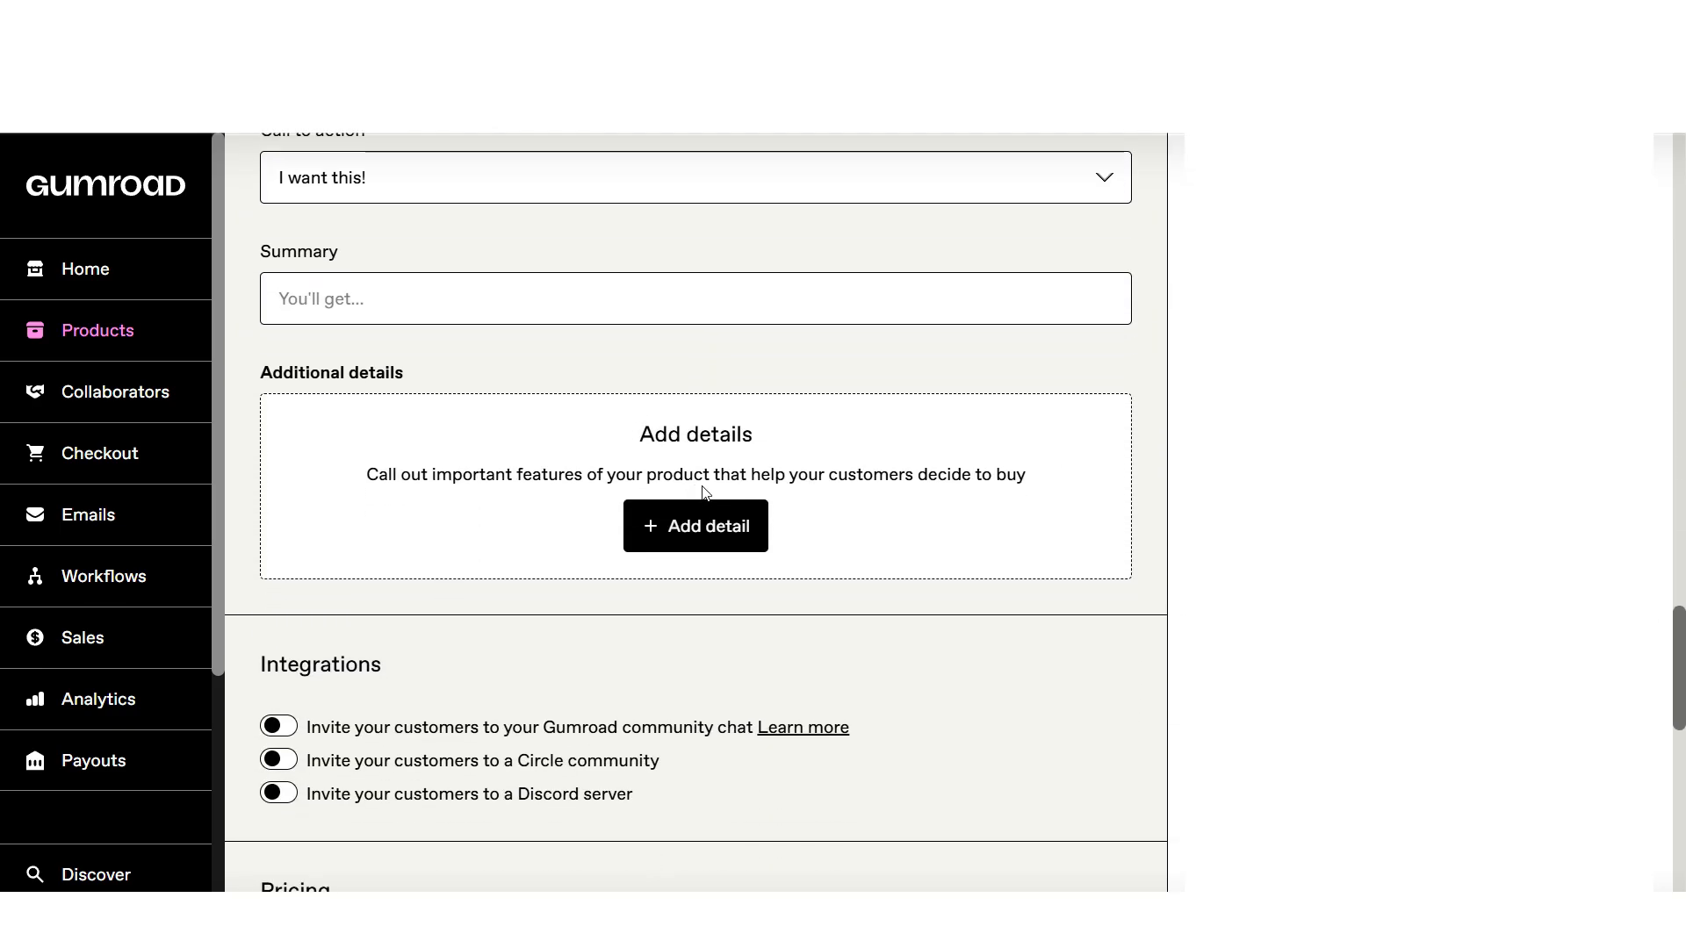
pyautogui.moveTo(705, 470)
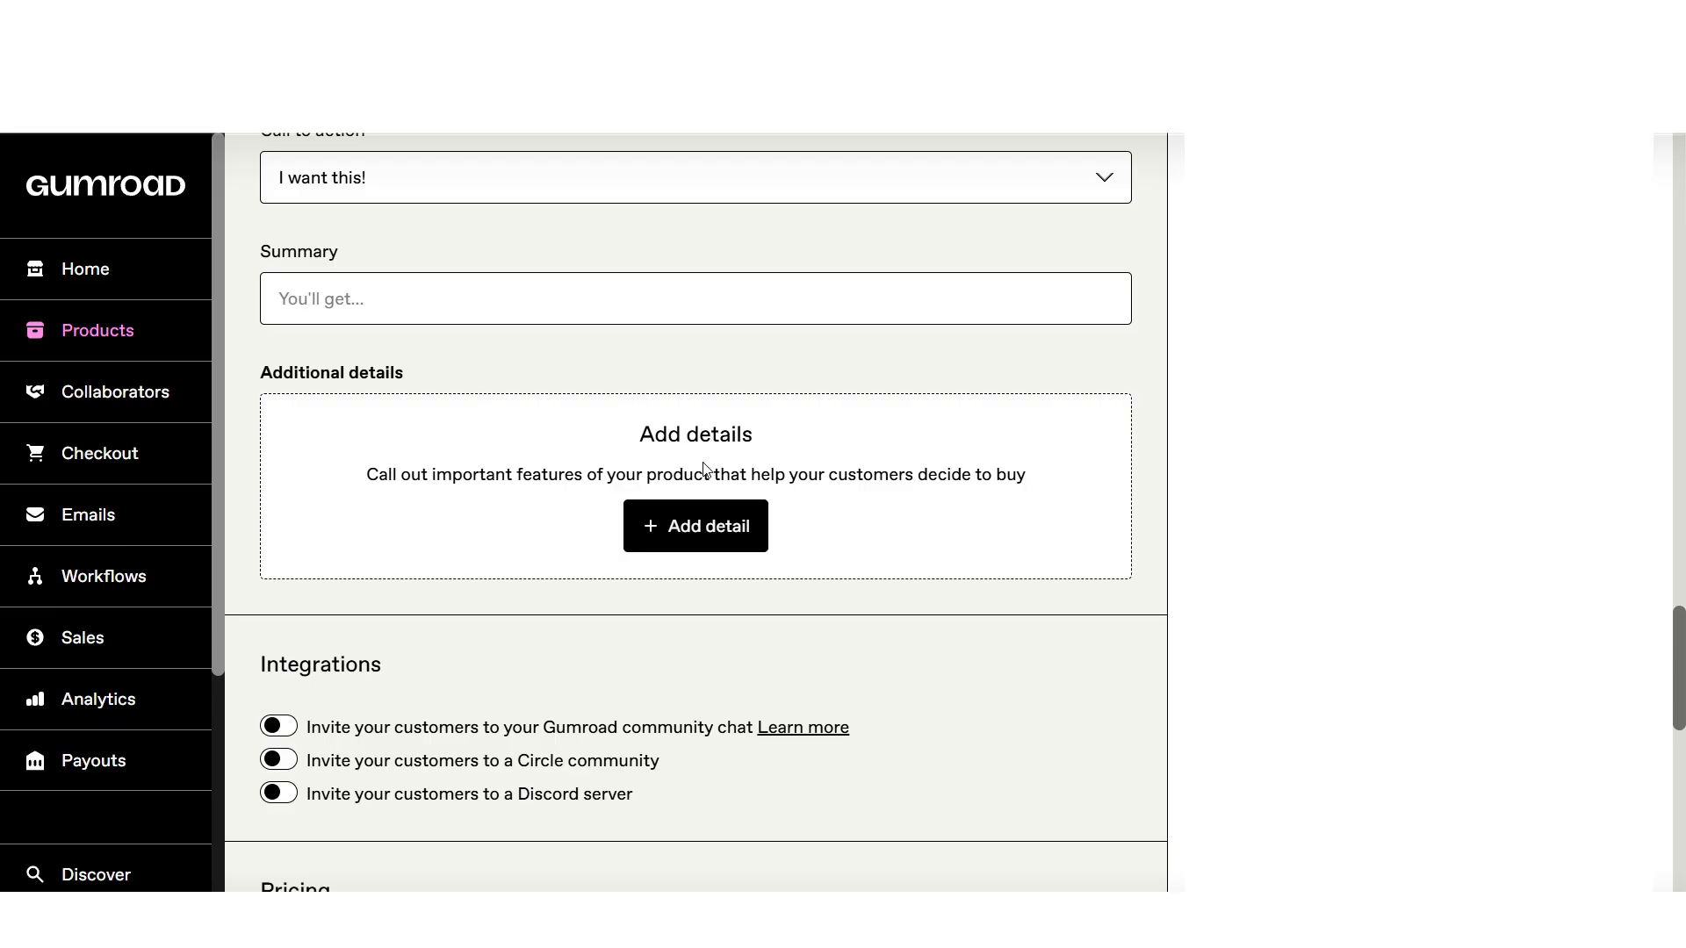
pyautogui.scroll(-3)
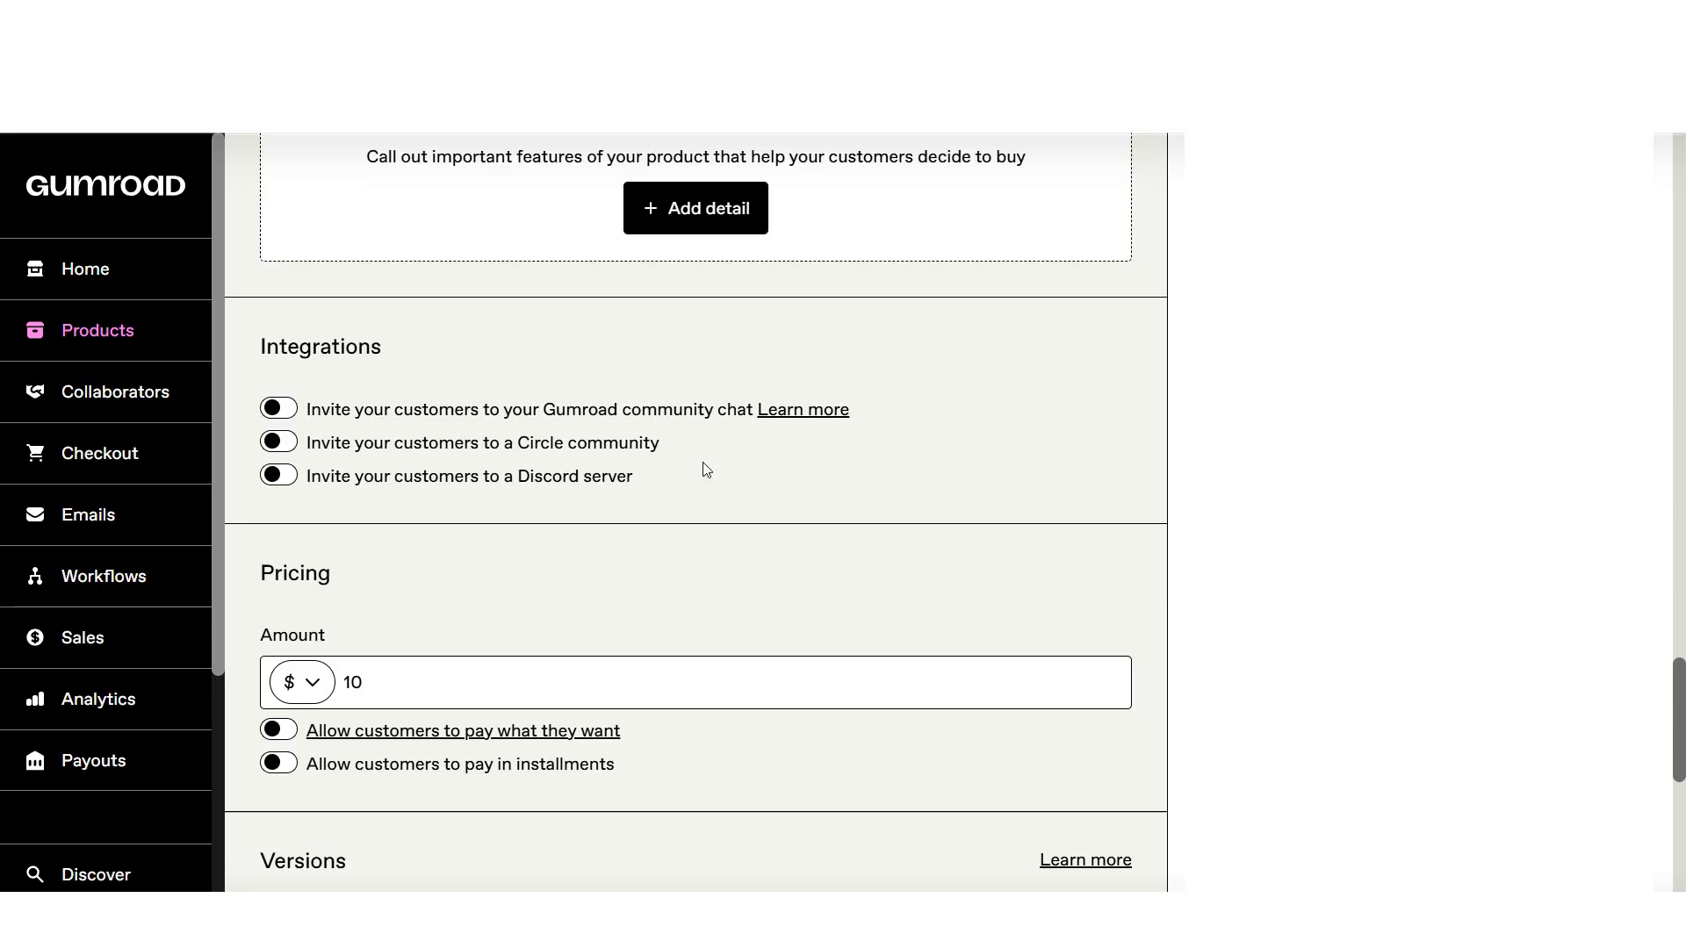
pyautogui.scroll(-3)
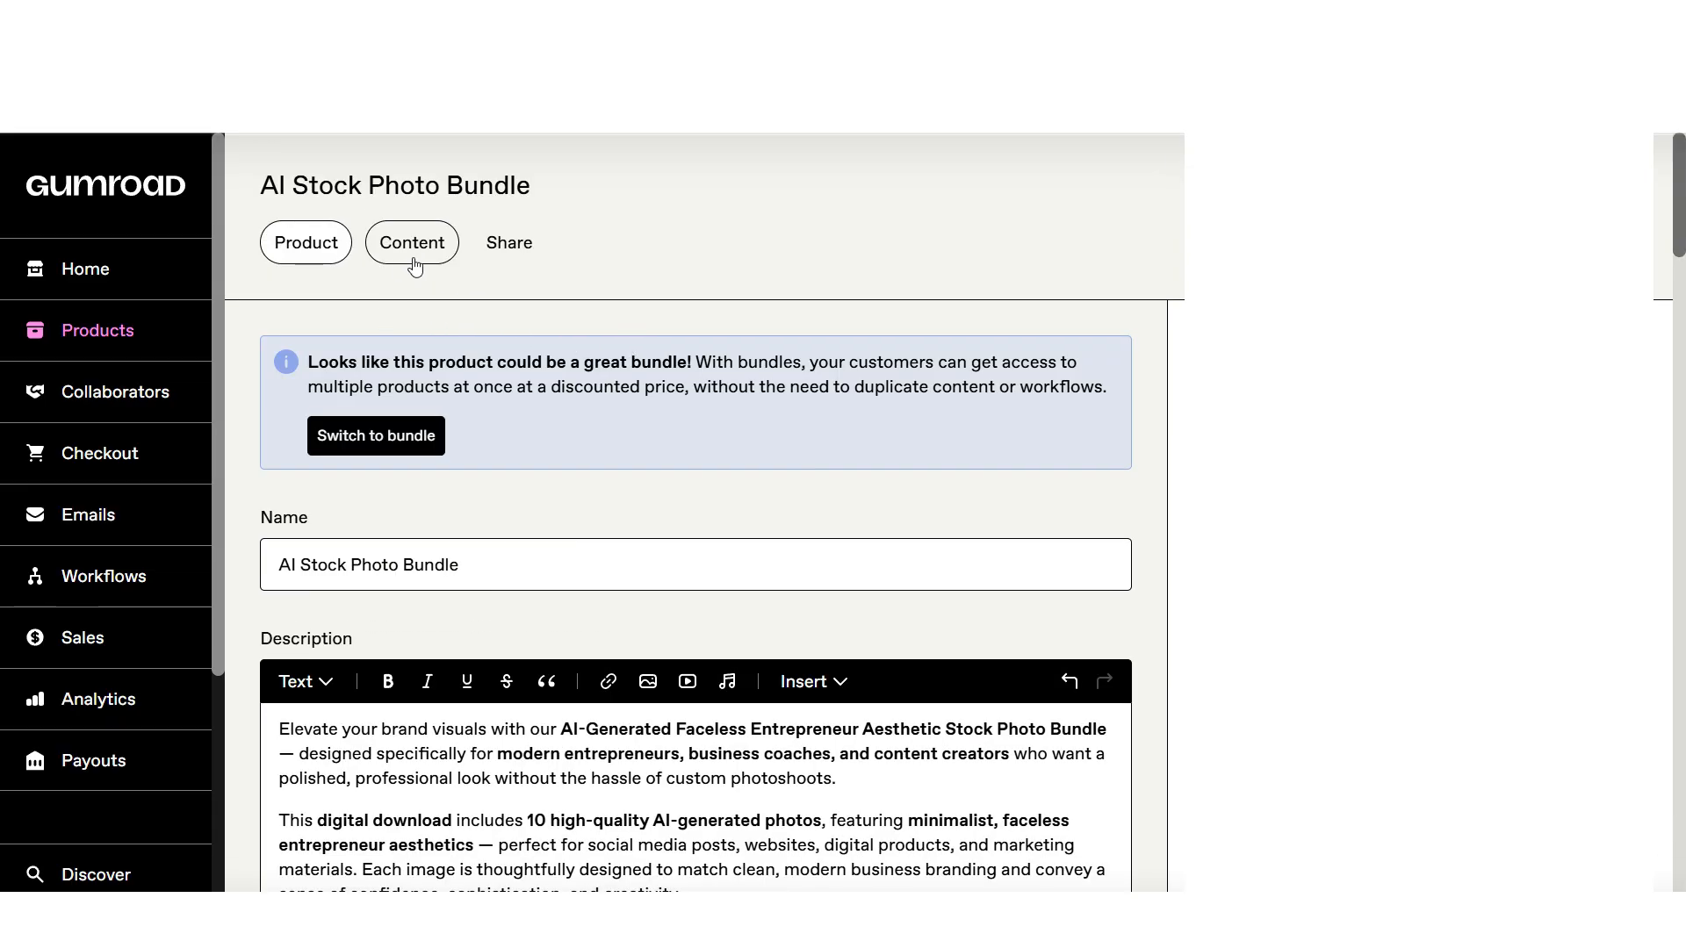
# Attach the Stock Photo Bundle ZIP from the computer as content and start publishing.
pyautogui.click(411, 242)
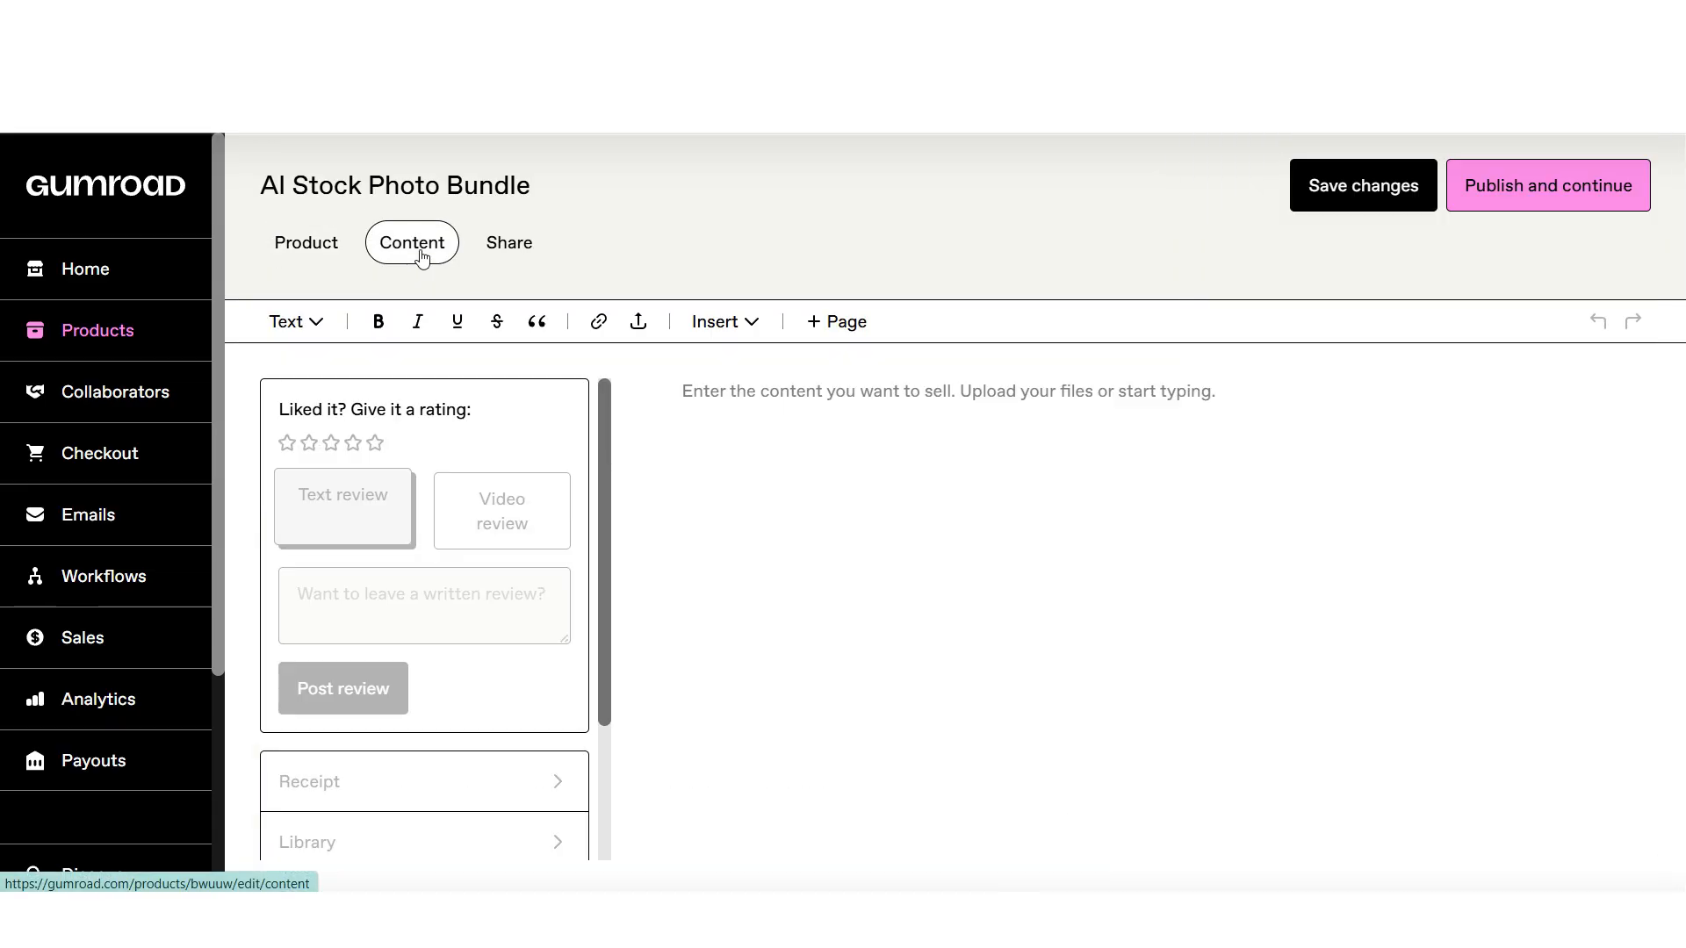
pyautogui.moveTo(422, 267)
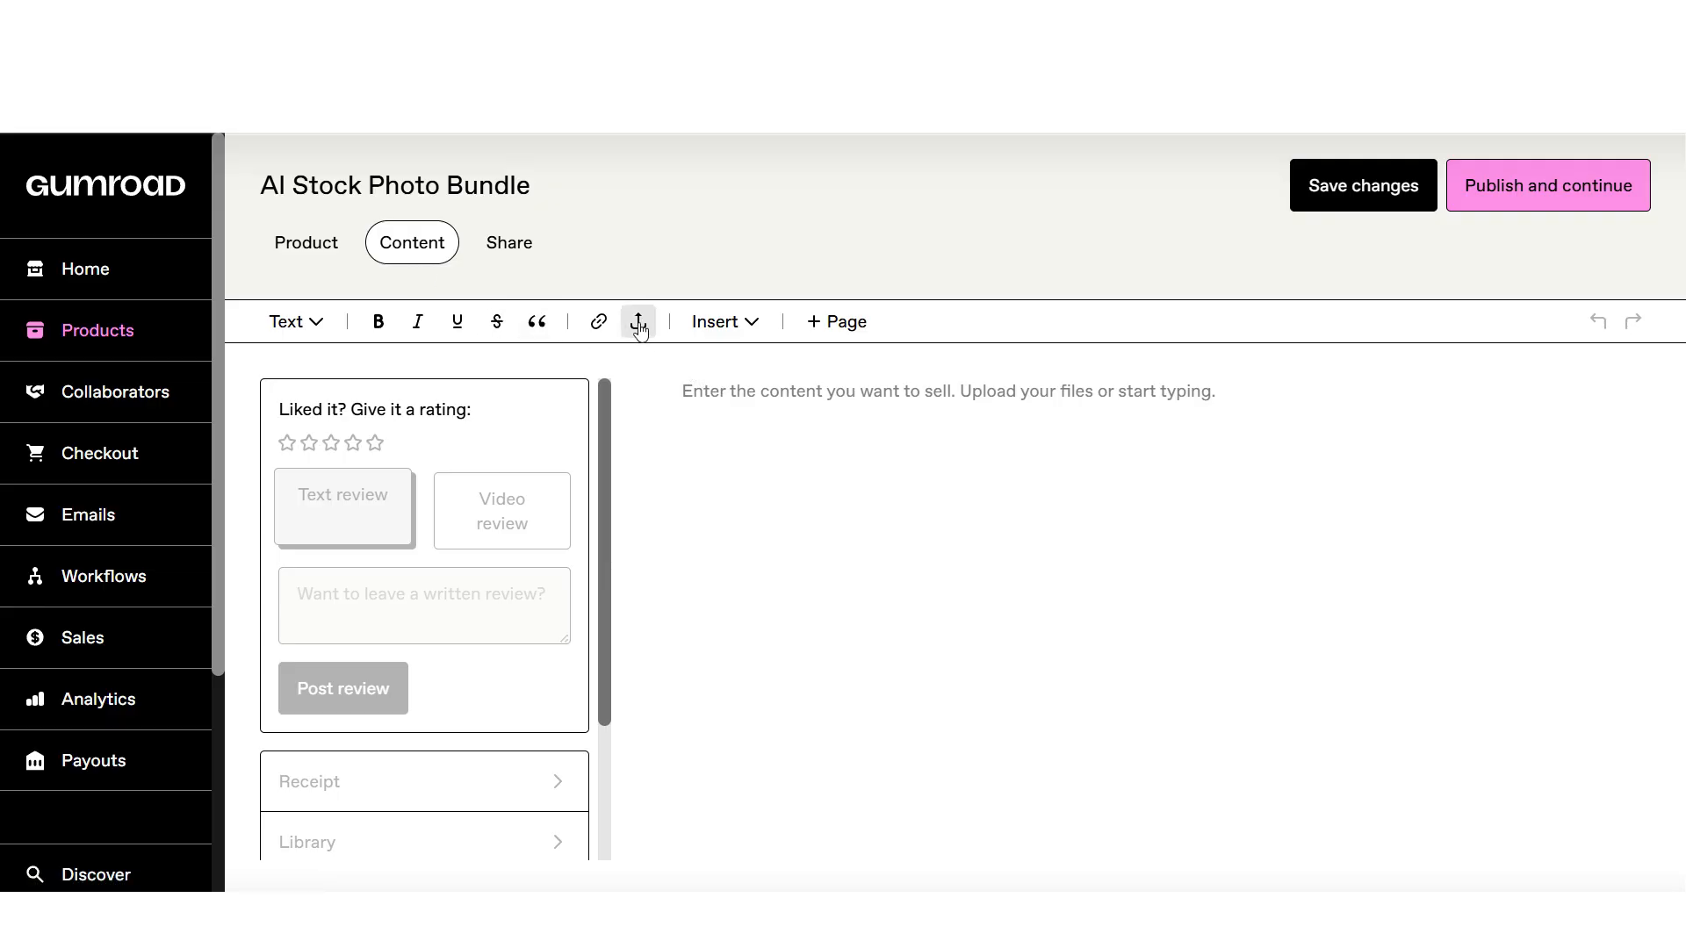
pyautogui.click(638, 321)
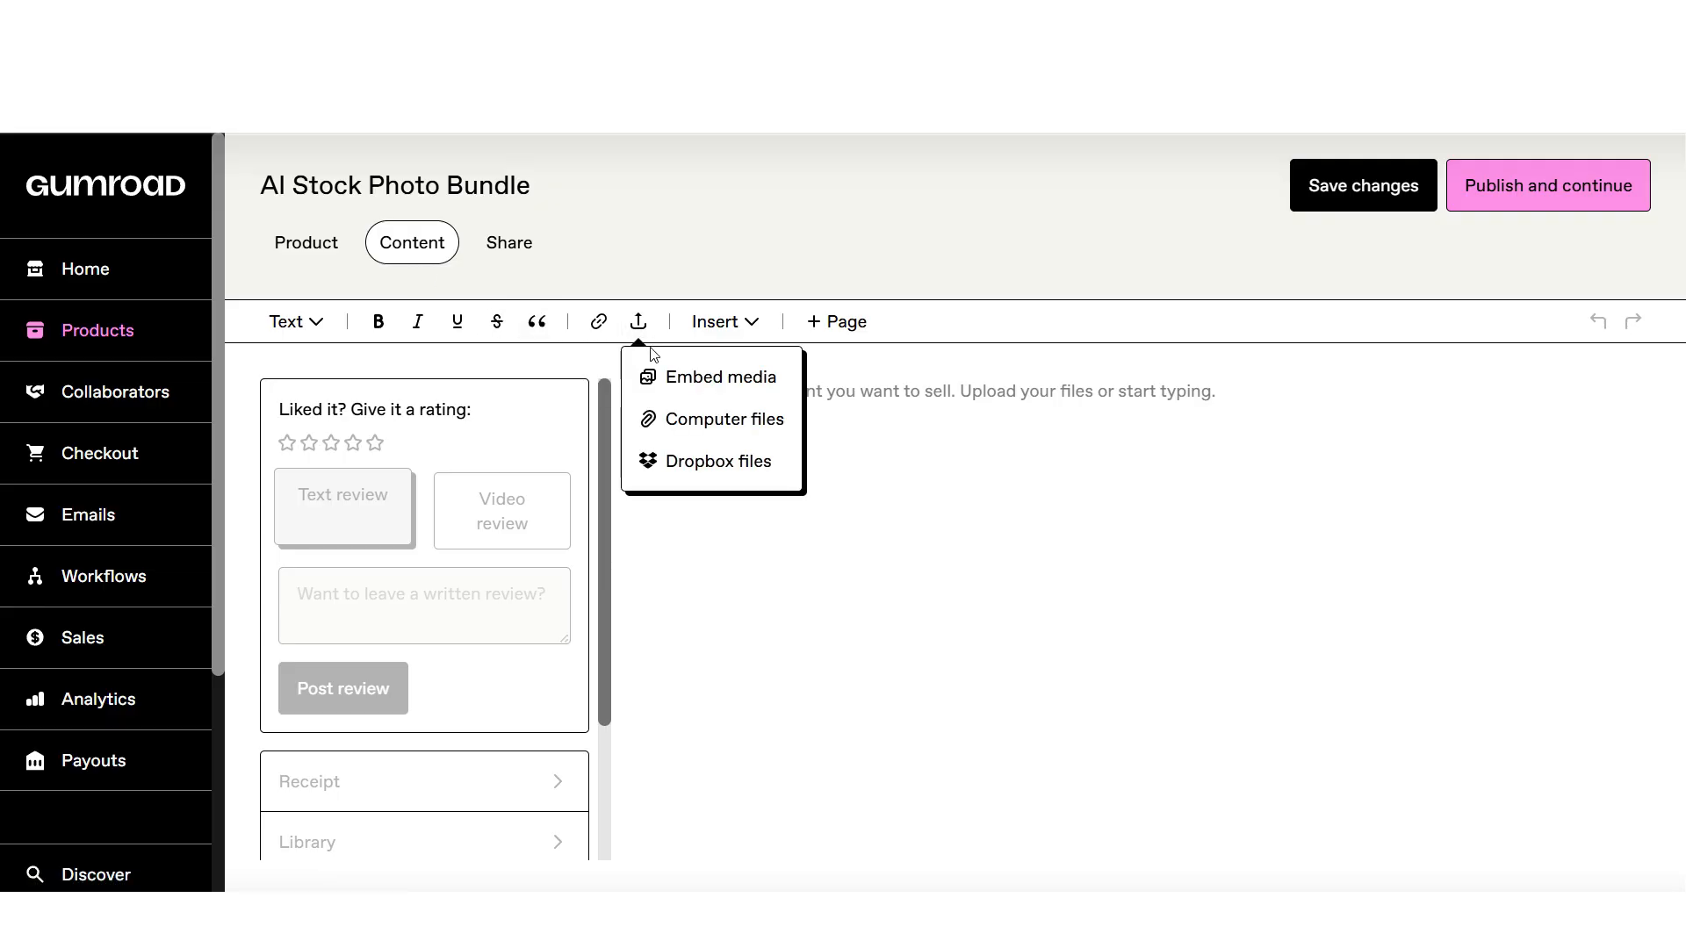
pyautogui.click(724, 418)
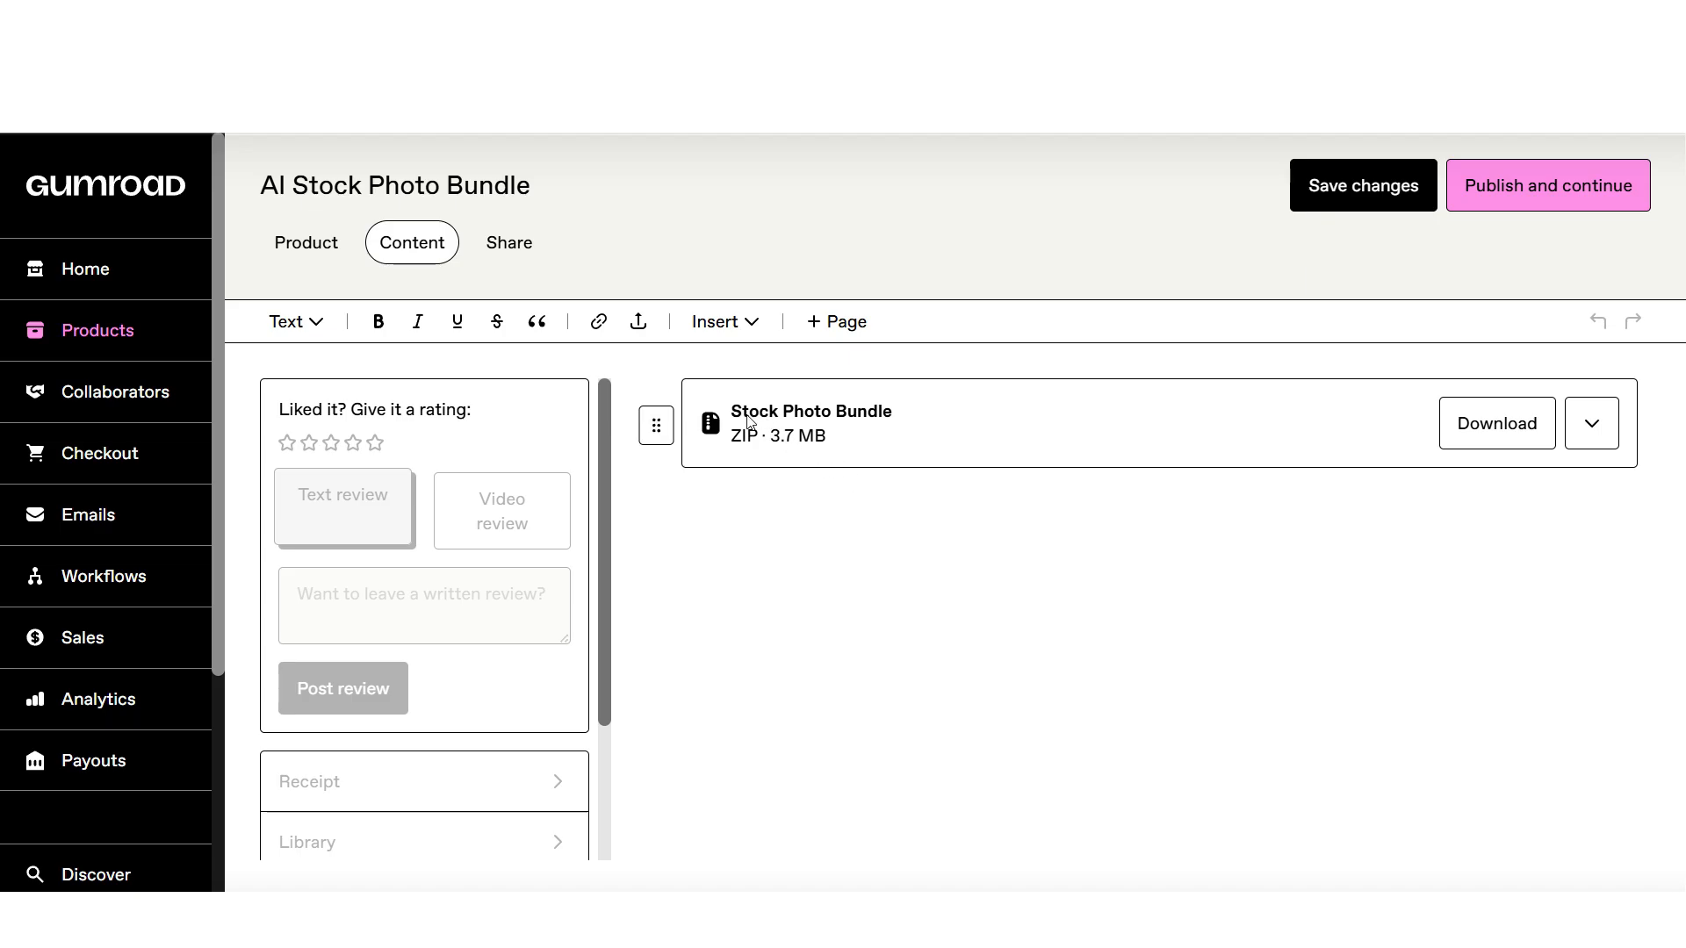
pyautogui.moveTo(817, 419)
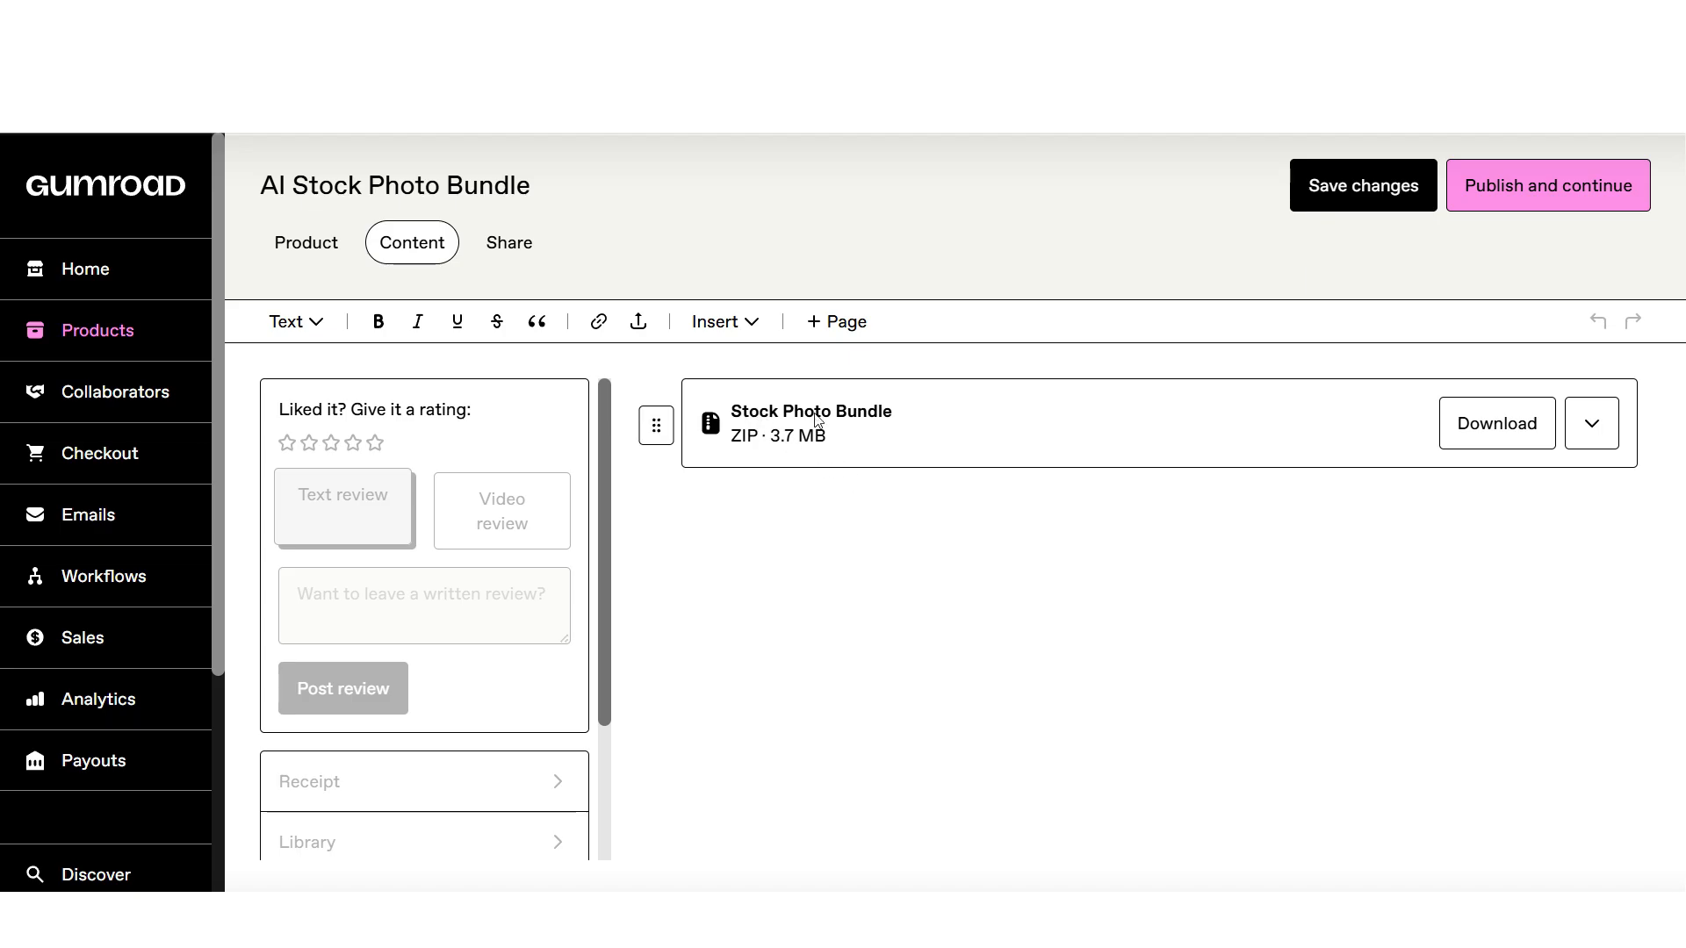
pyautogui.moveTo(1057, 443)
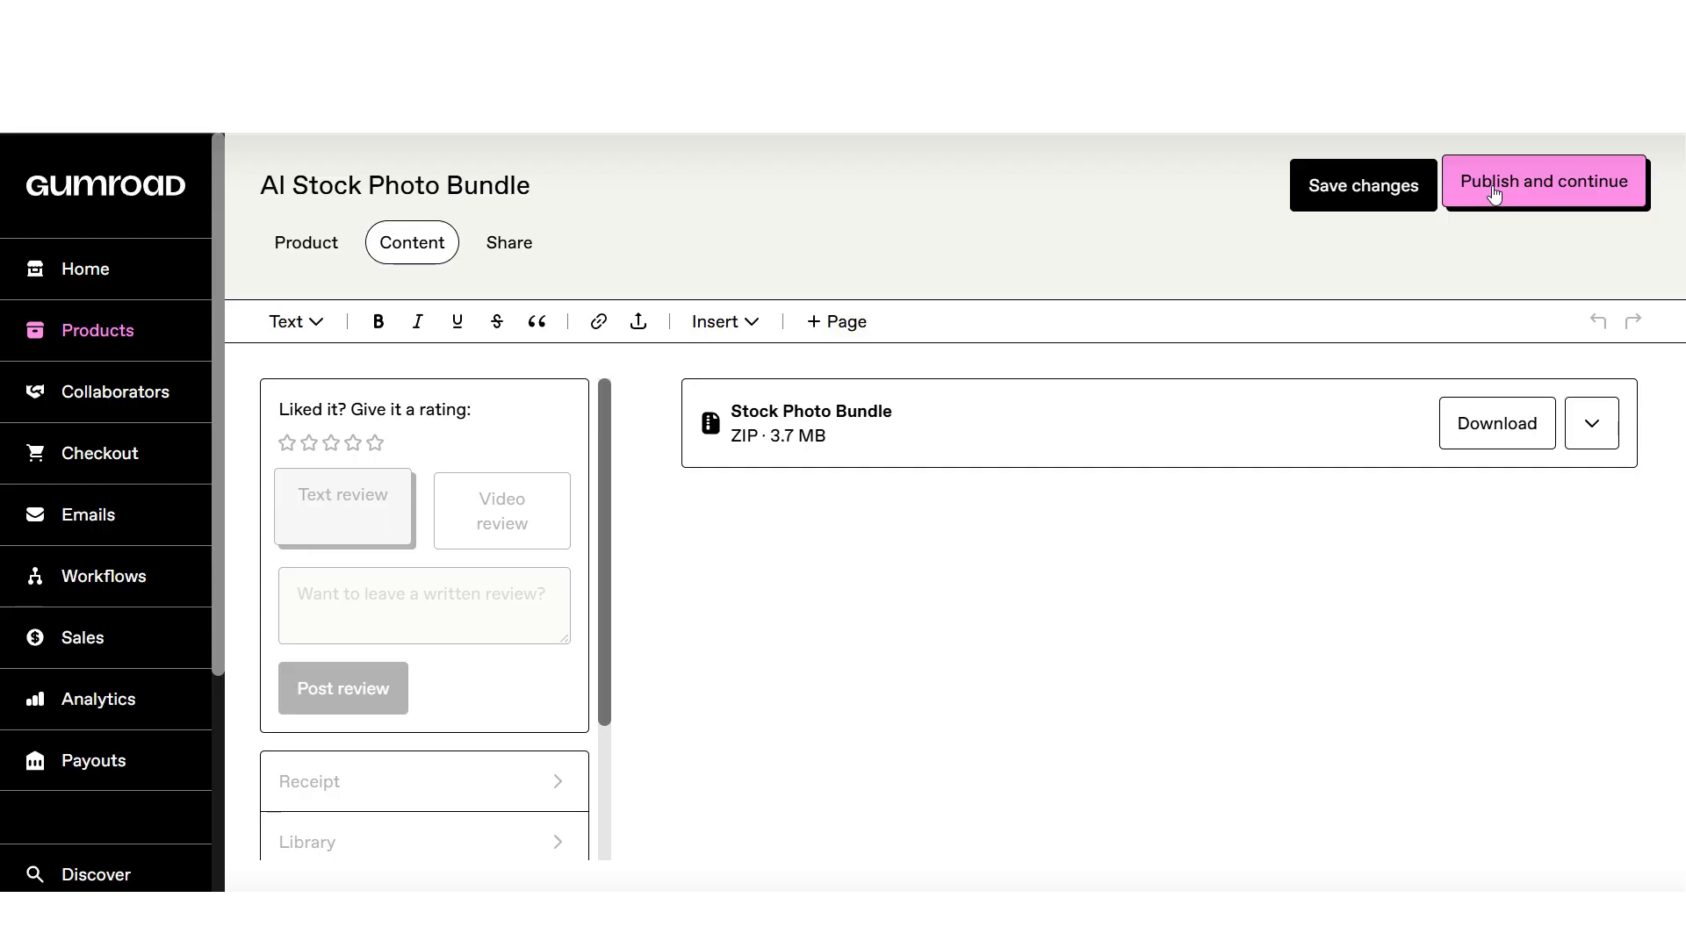
pyautogui.click(1544, 181)
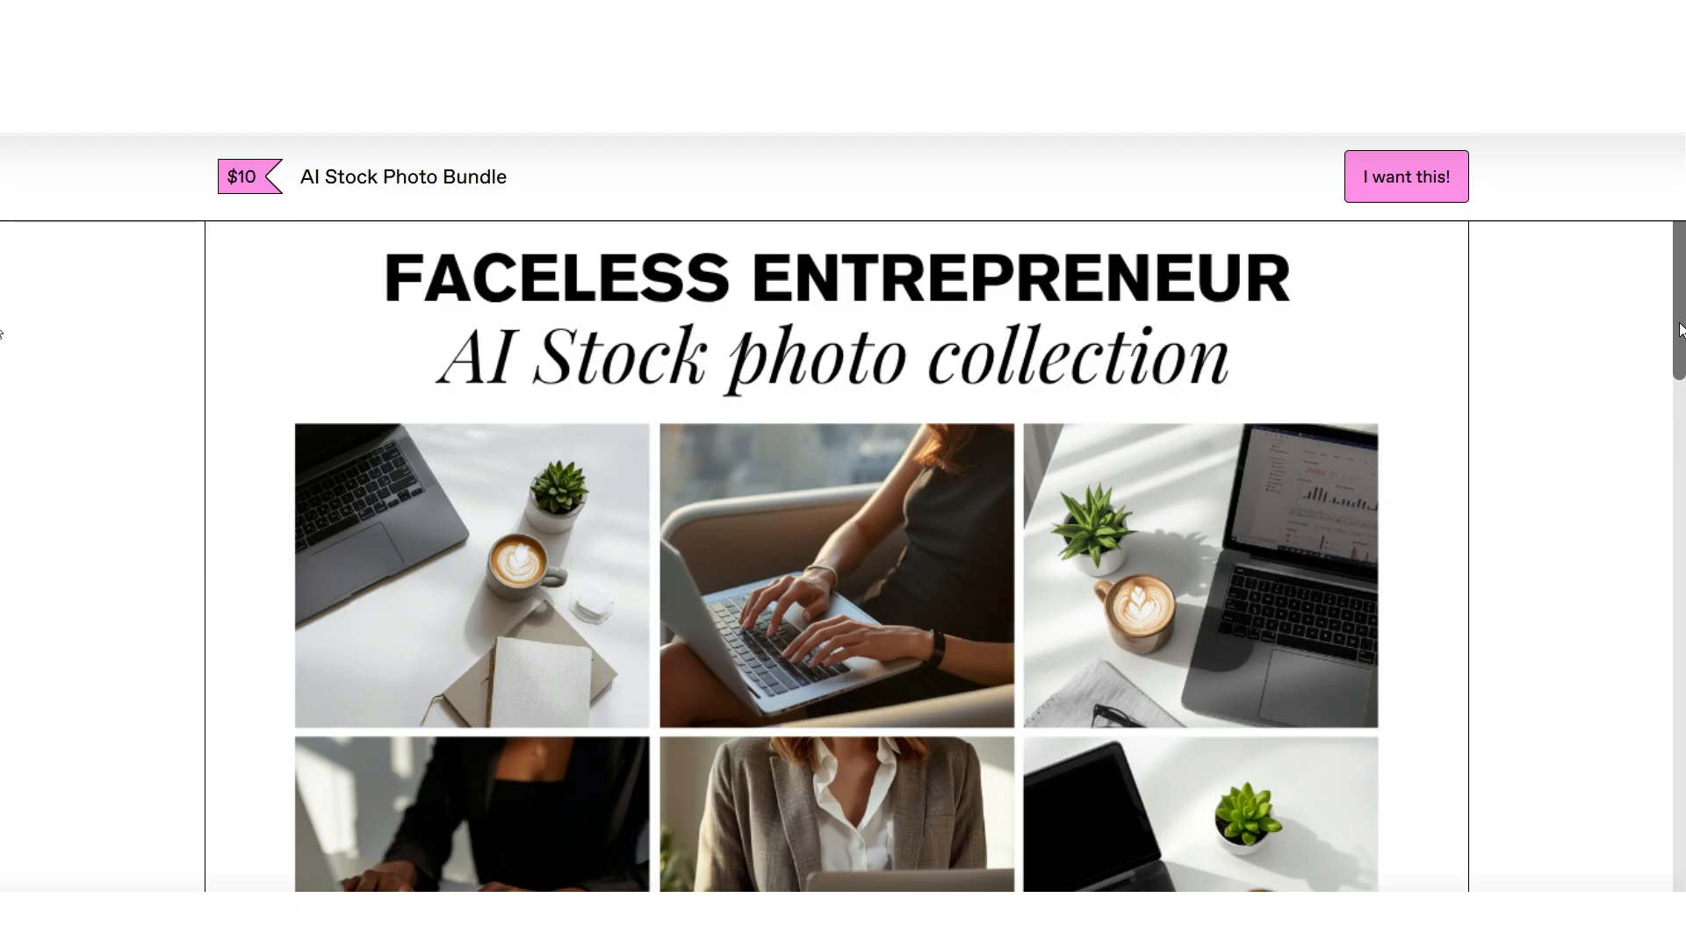
# Scroll through the live $10 AI Stock Photo Bundle sales page.
pyautogui.scroll(-3)
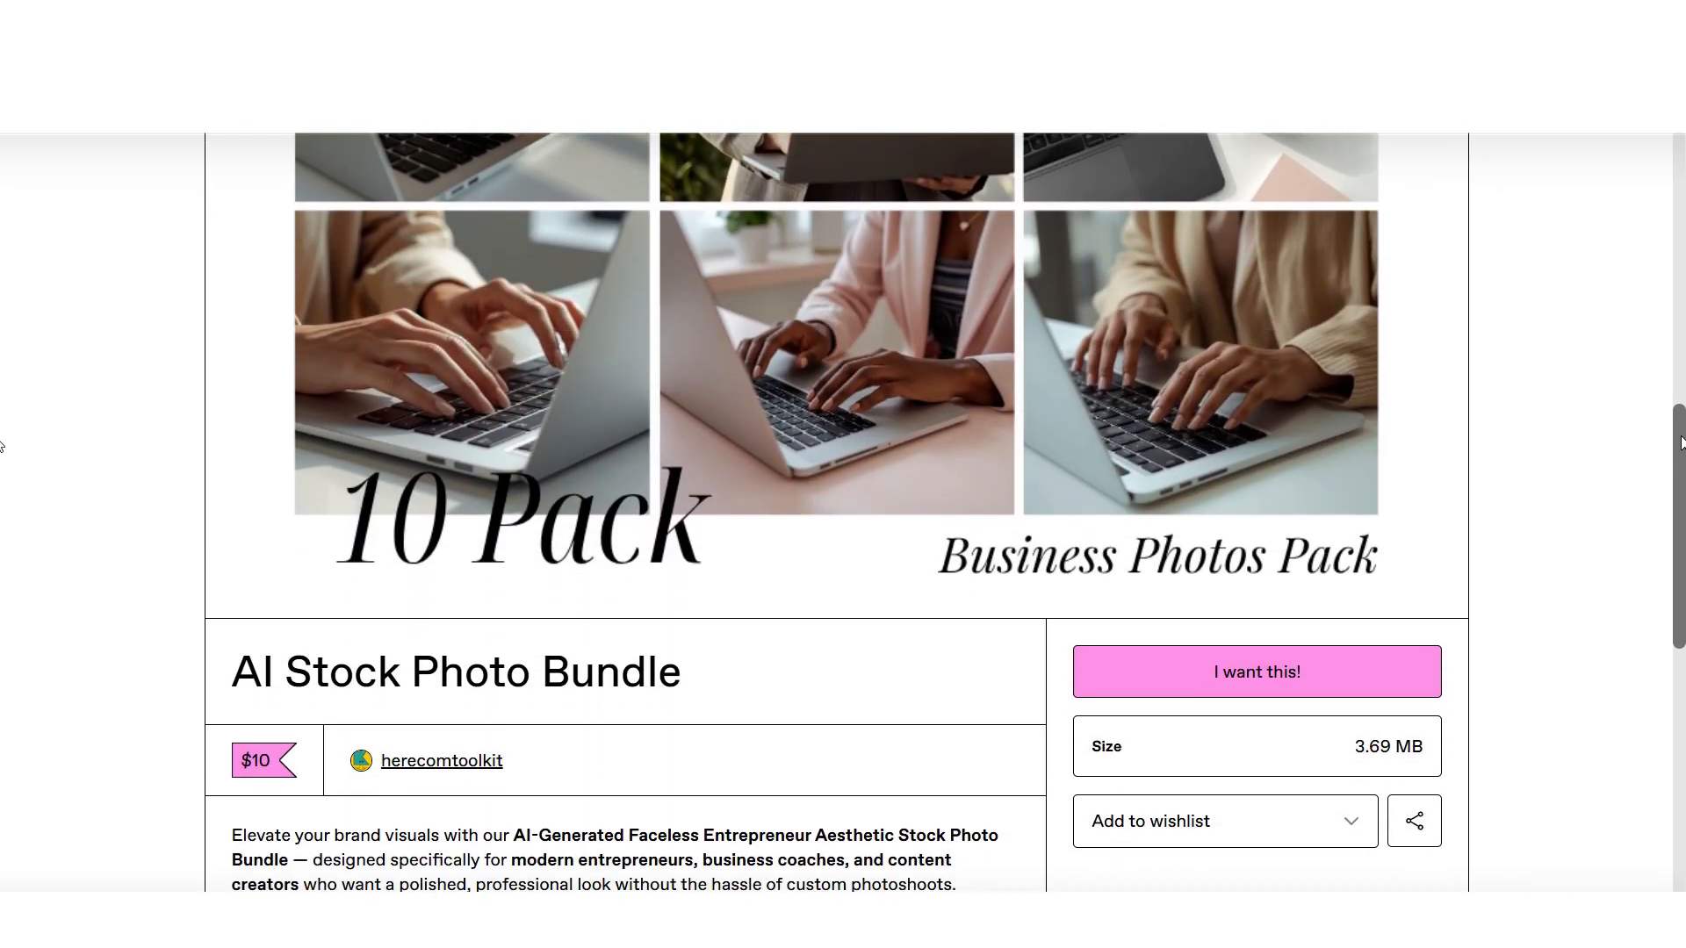
pyautogui.scroll(-3)
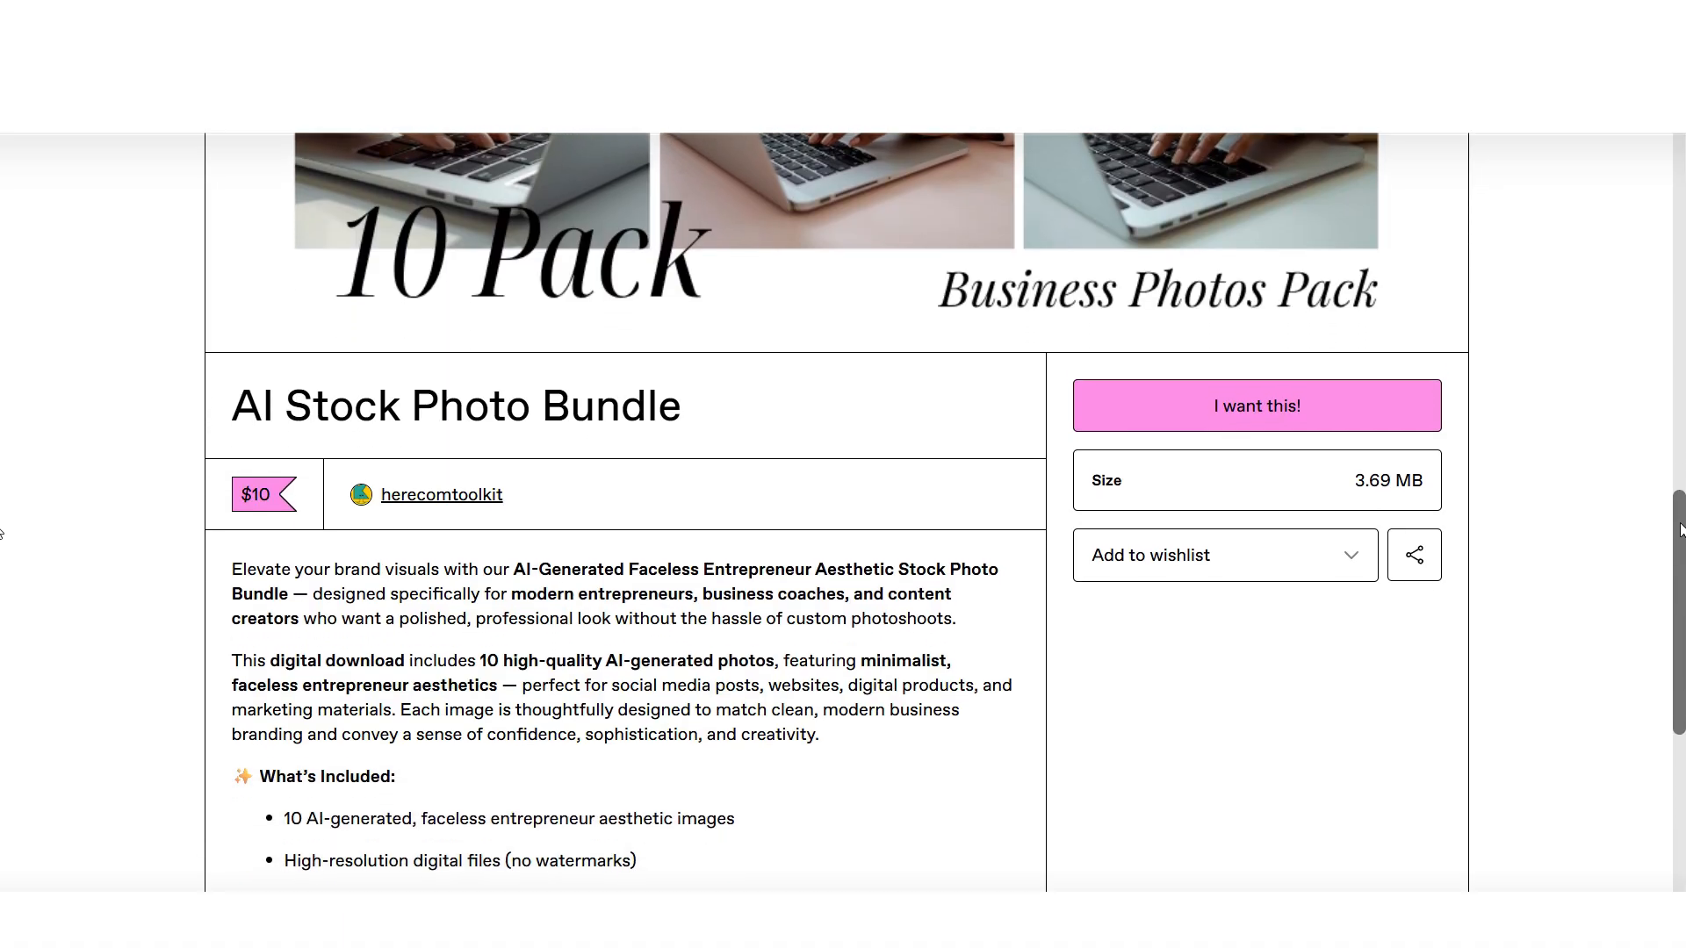
pyautogui.scroll(-3)
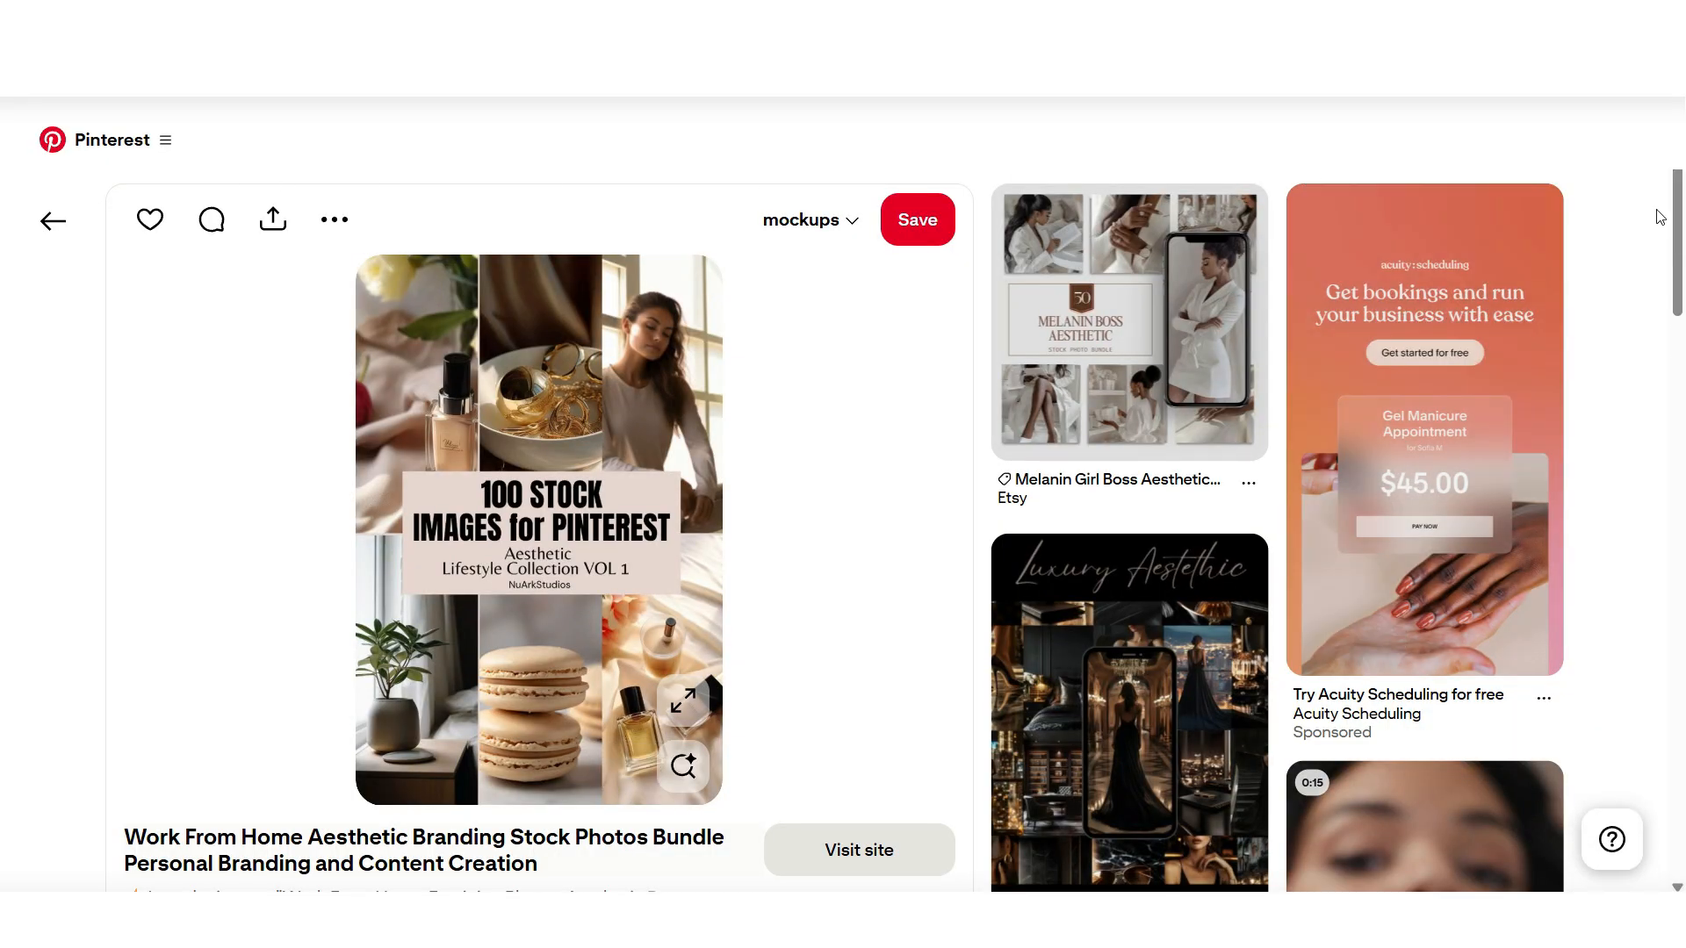
pyautogui.scroll(-3)
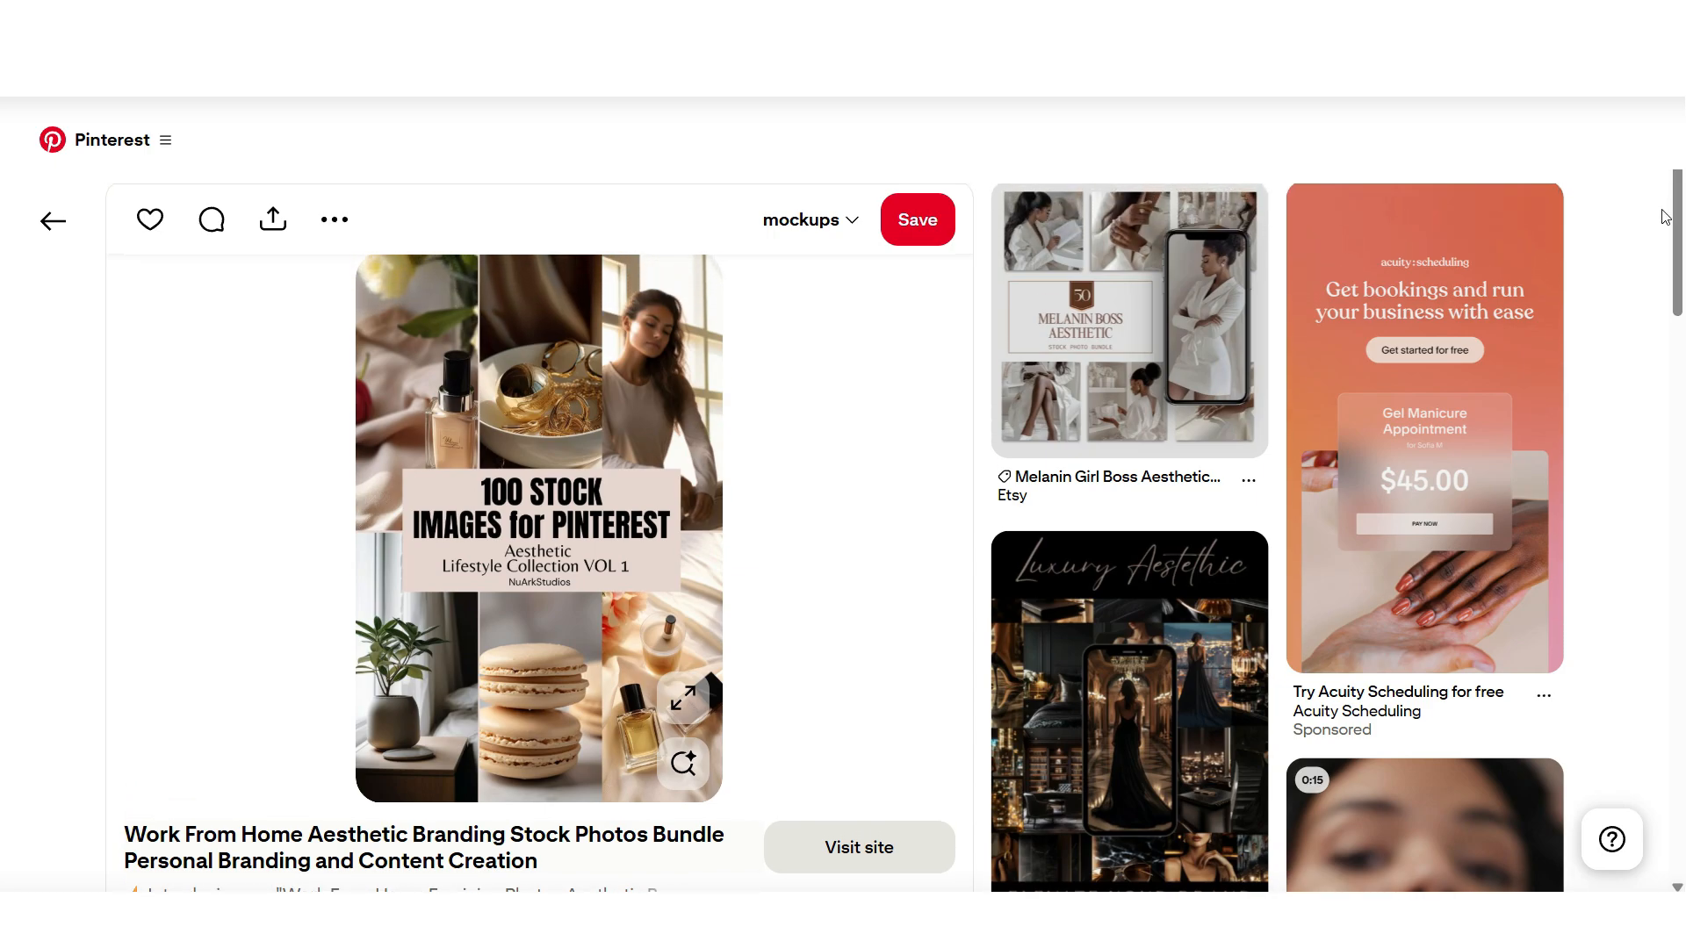
pyautogui.scroll(-3)
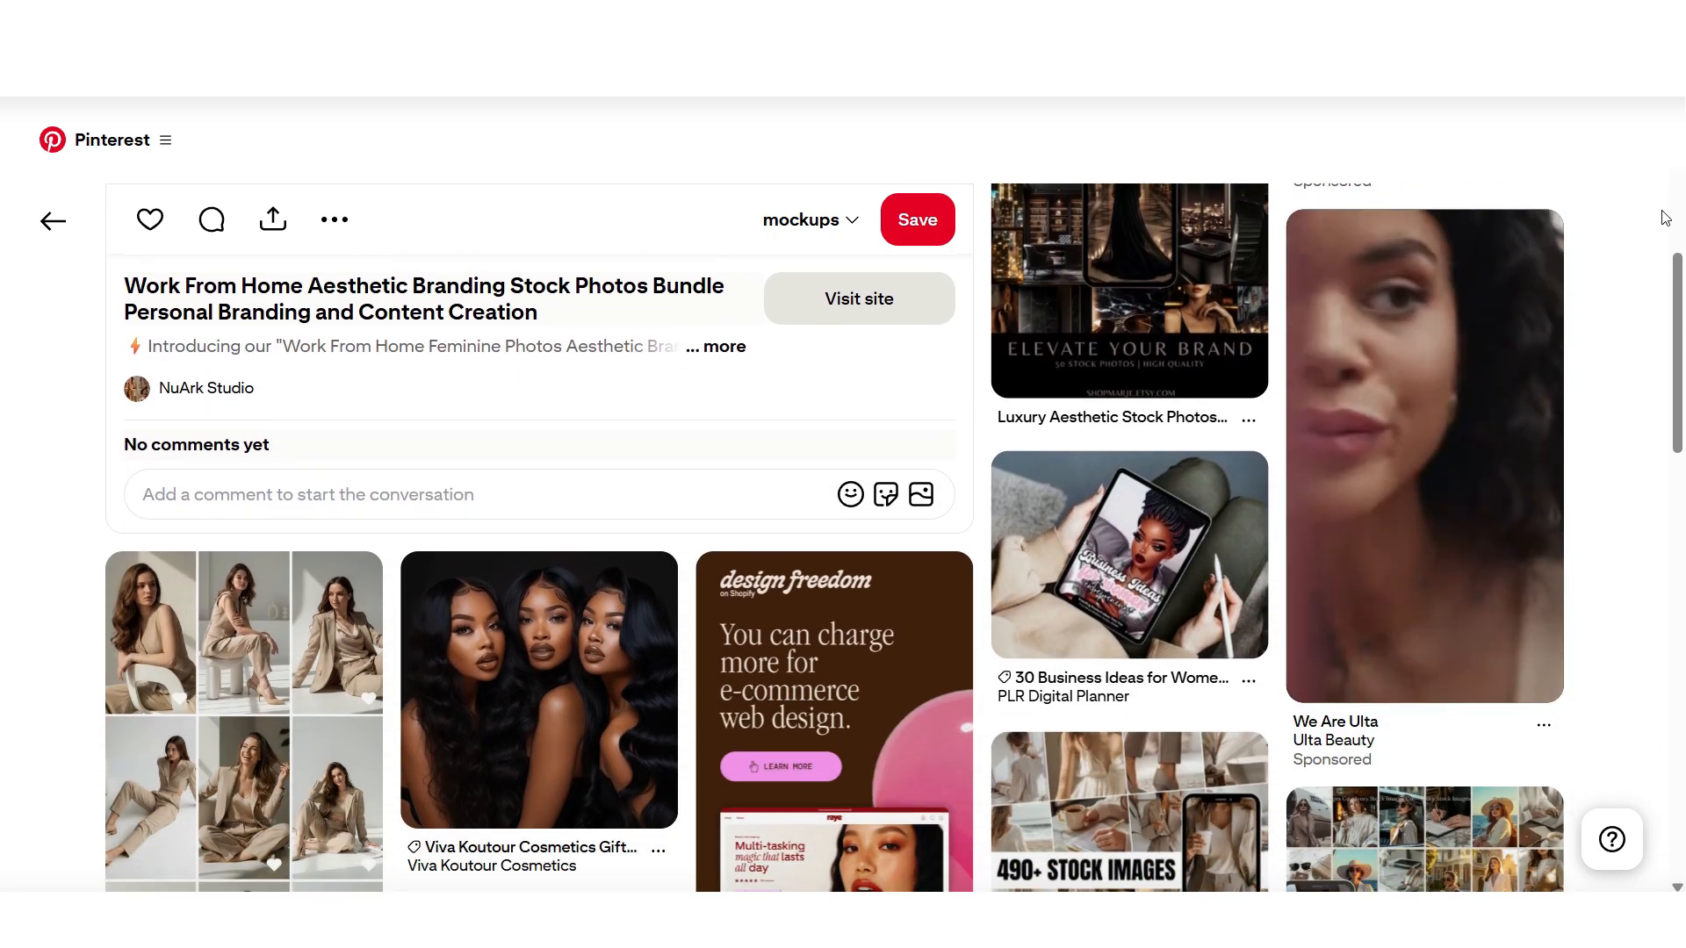